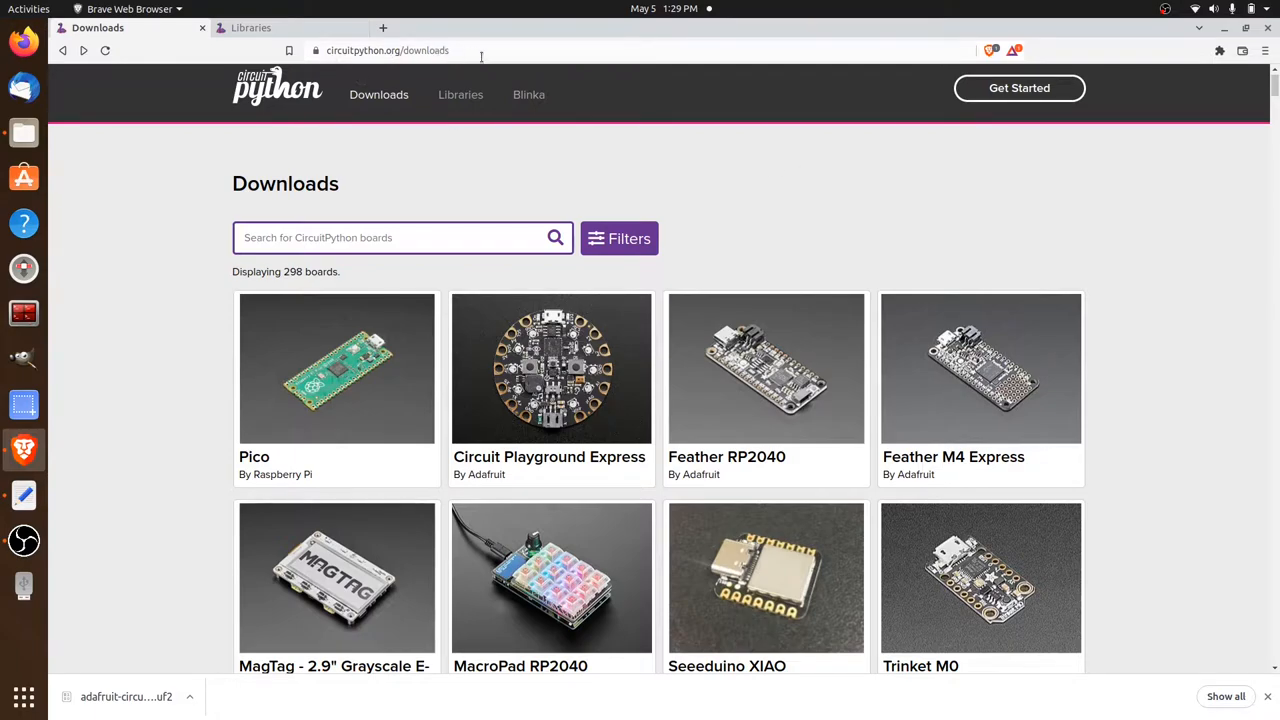
{"action": "mouse_move", "coordinate": [552, 368]}
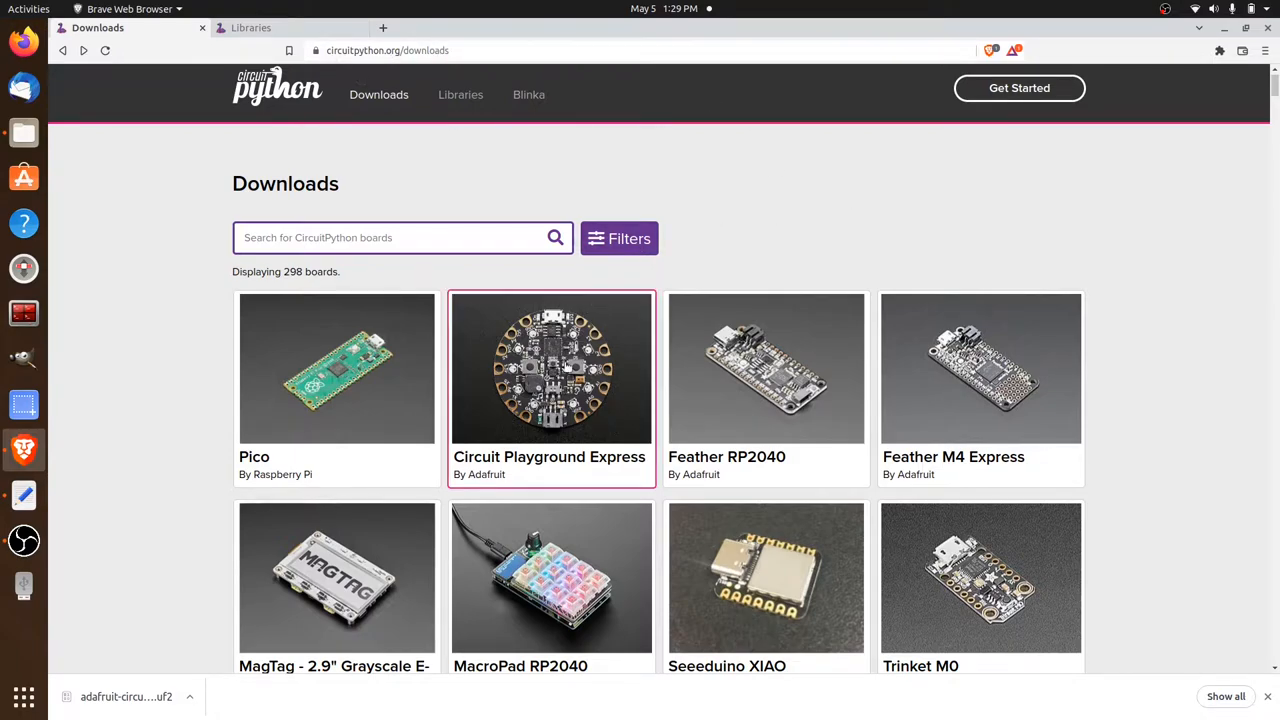
{"action": "mouse_move", "coordinate": [630, 398]}
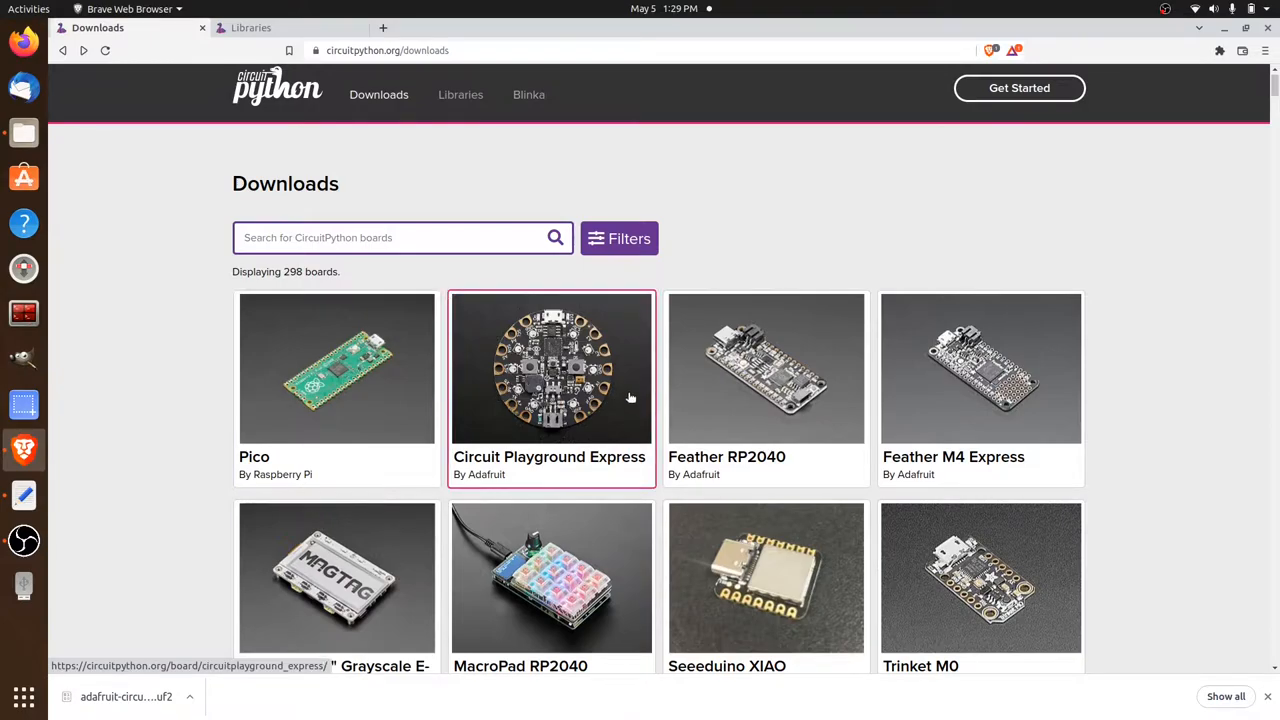
{"action": "mouse_move", "coordinate": [508, 448]}
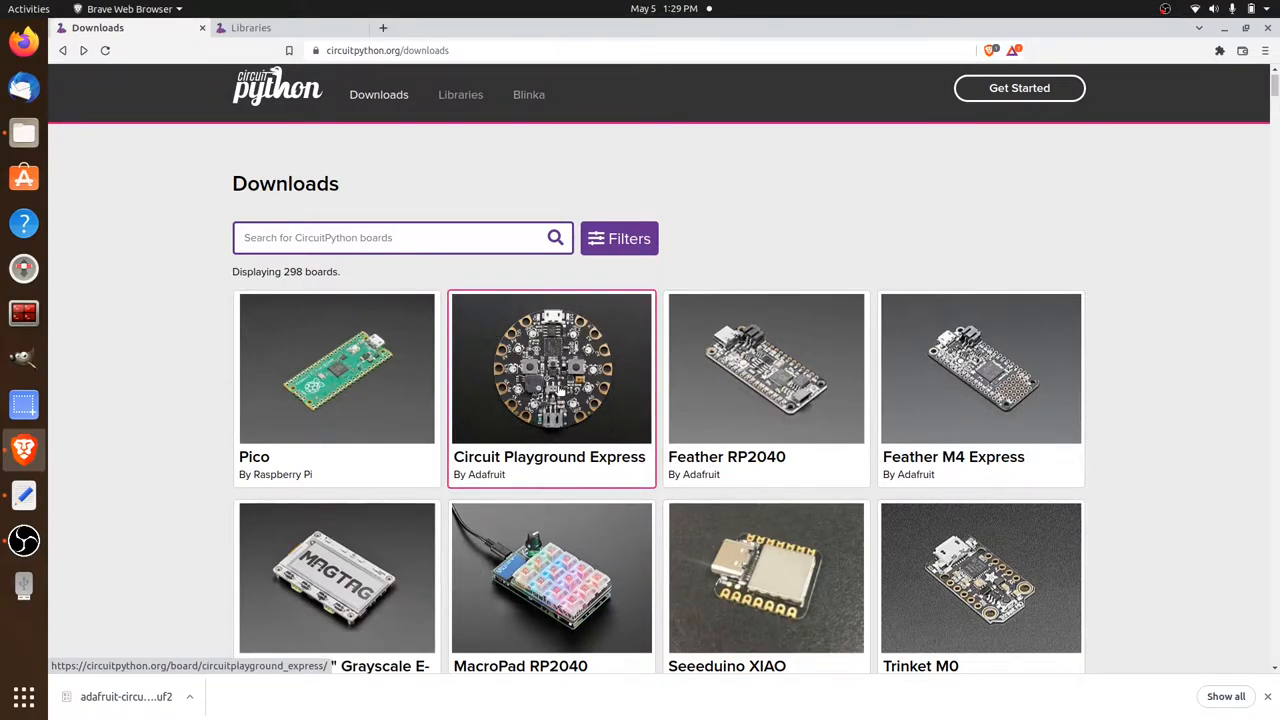
Download the Circuit Playground Express CircuitPython 7.2.5 UF2 and save it into Downloads/cp.
{"action": "left_click", "coordinate": [552, 368]}
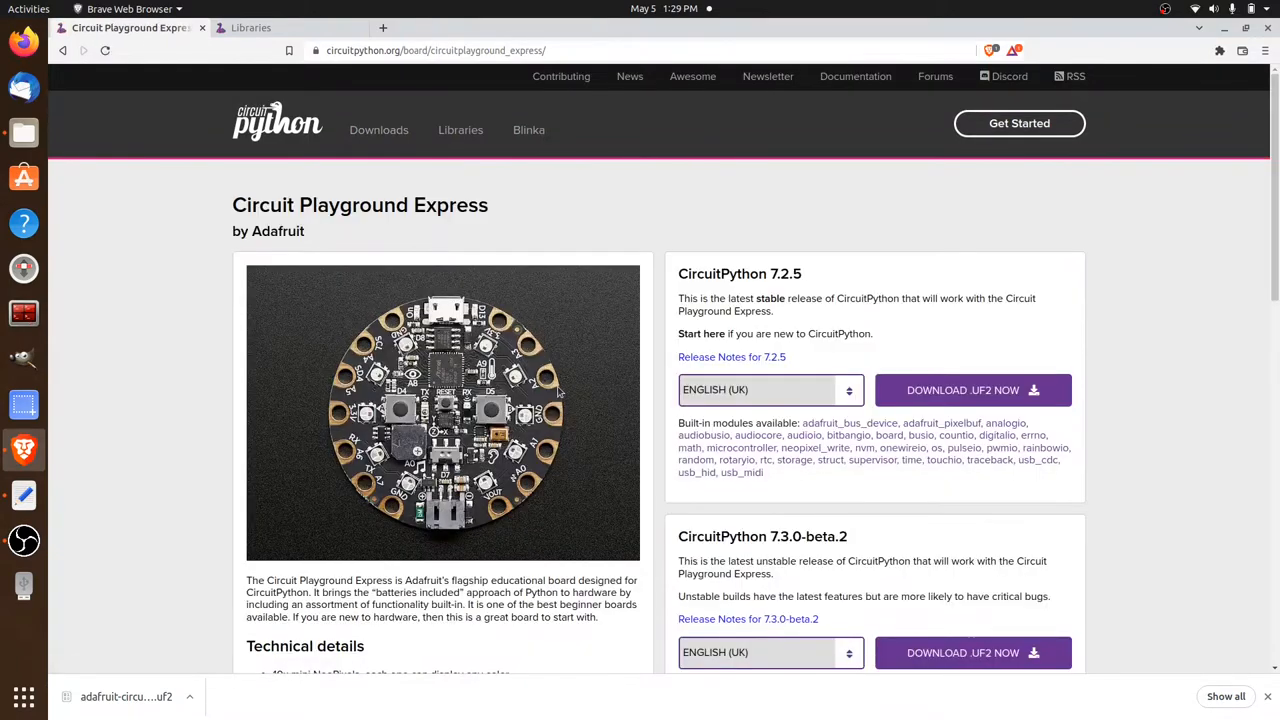
{"action": "mouse_move", "coordinate": [1200, 298]}
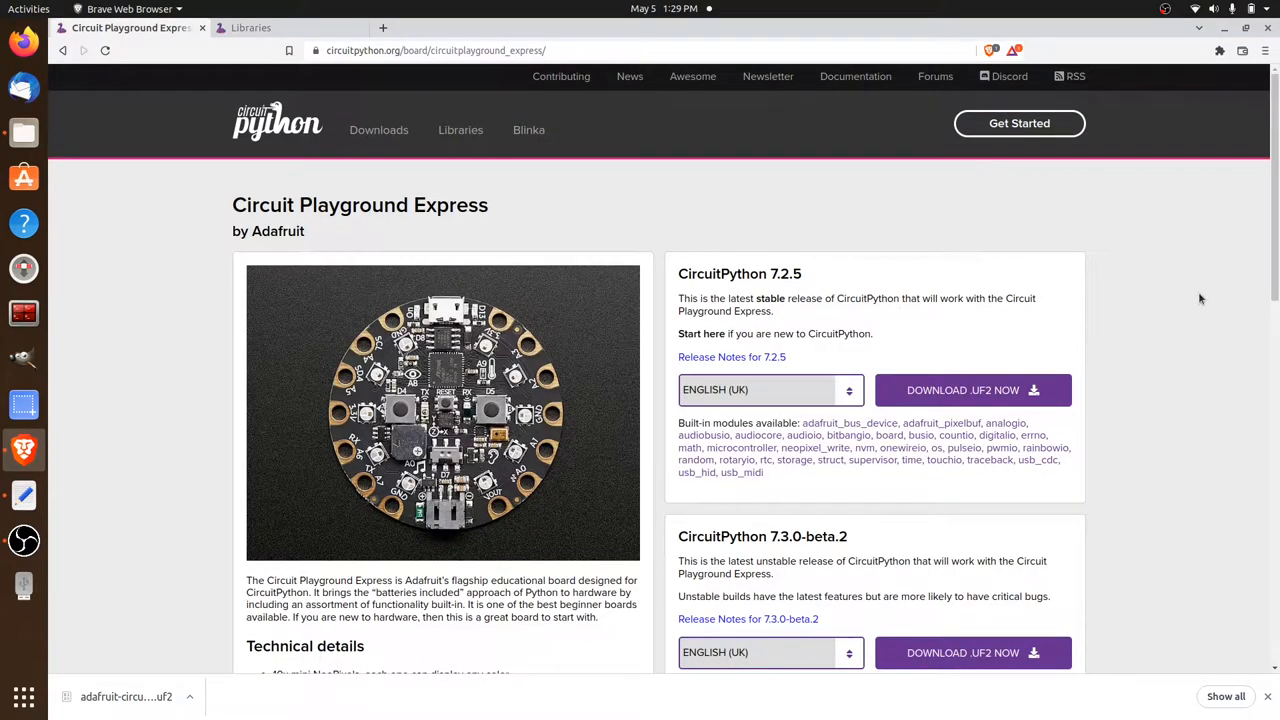
{"action": "scroll", "scroll_direction": "down", "scroll_amount": 3}
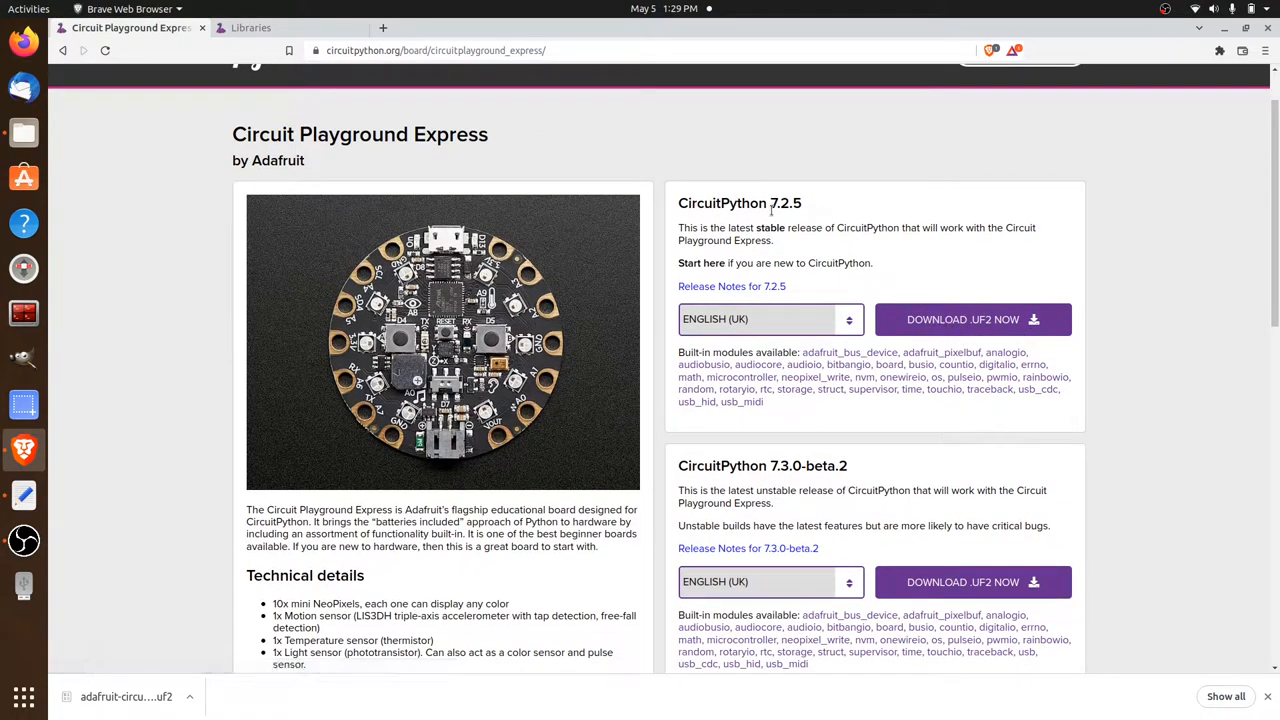
{"action": "mouse_move", "coordinate": [1030, 288]}
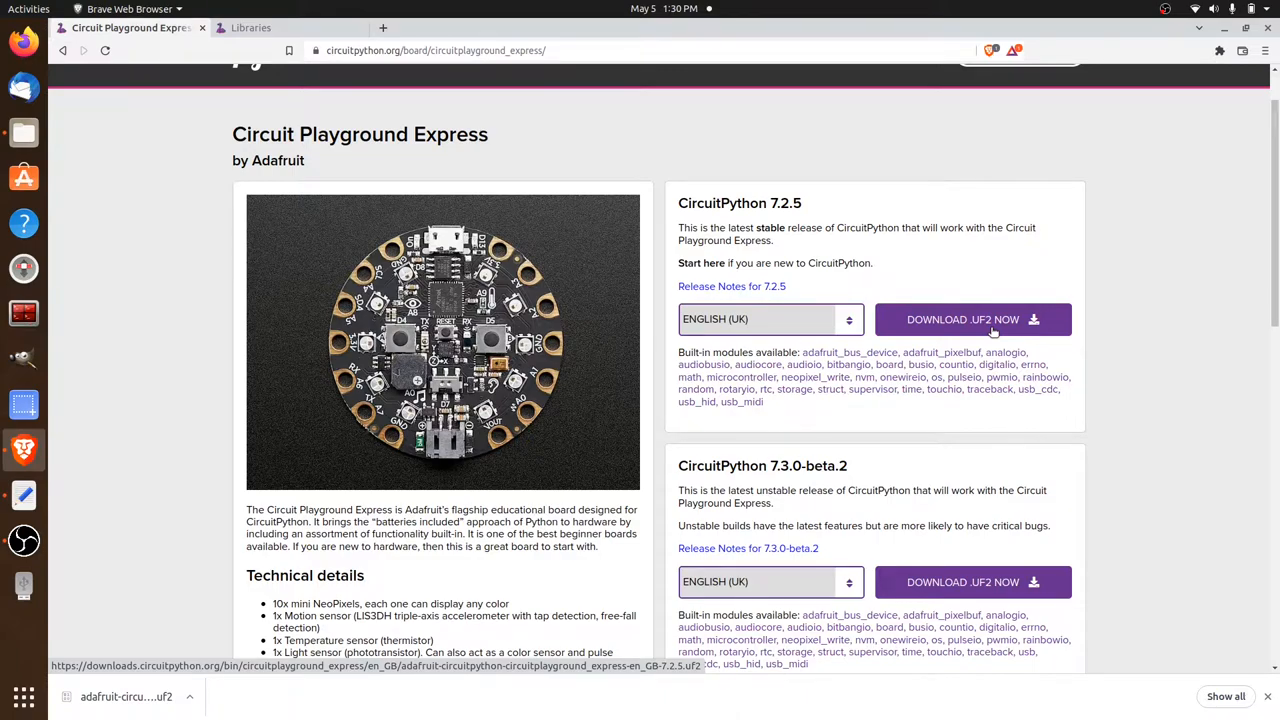
{"action": "left_click", "coordinate": [970, 320]}
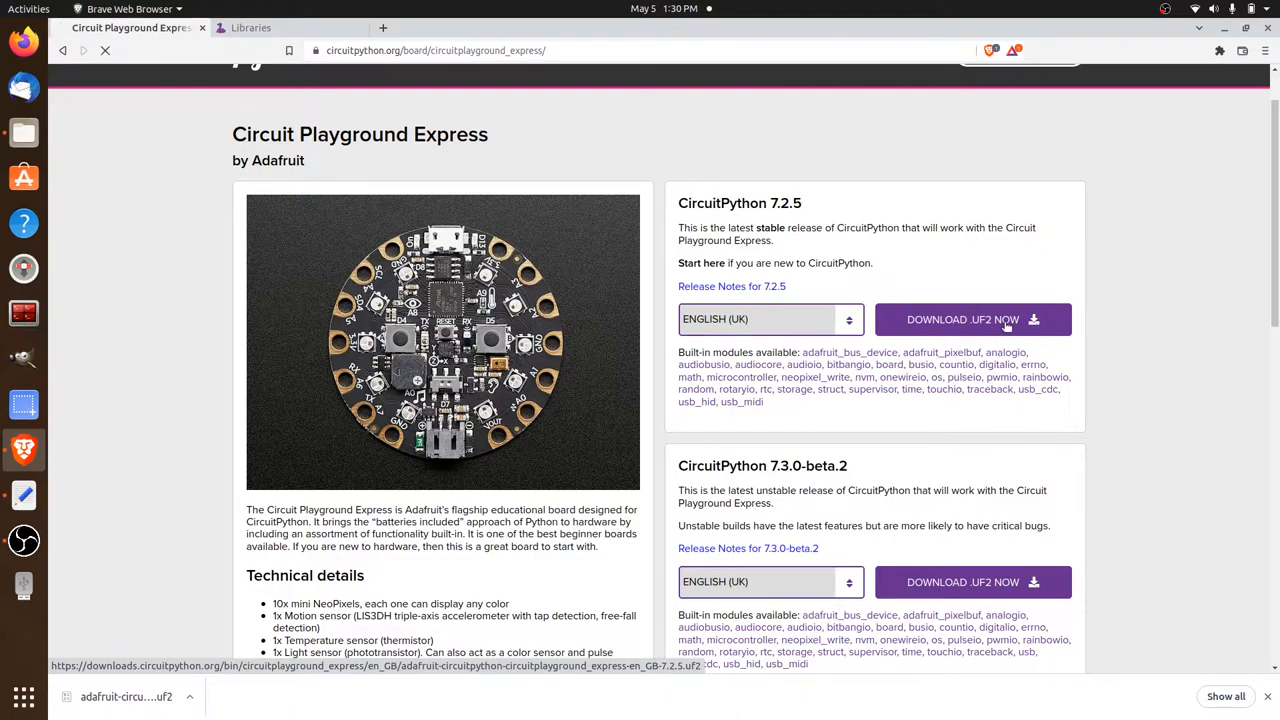
{"action": "left_click", "coordinate": [964, 320]}
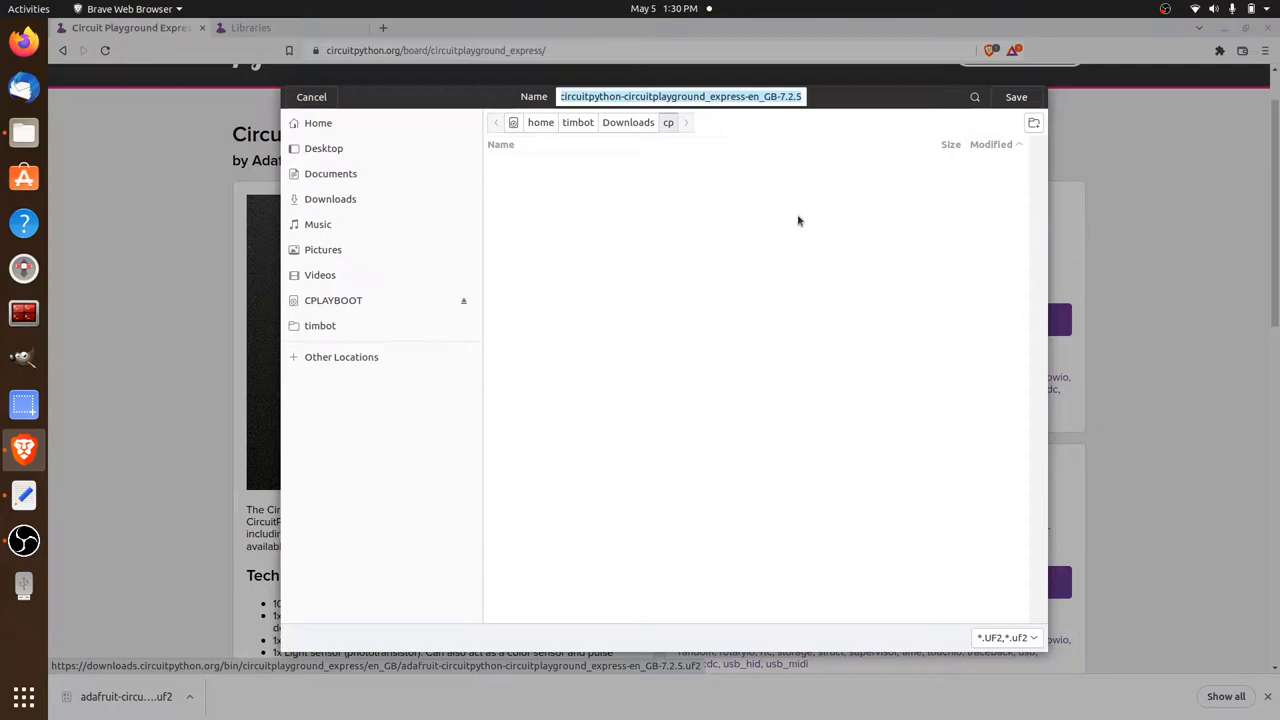
{"action": "left_click", "coordinate": [1016, 96]}
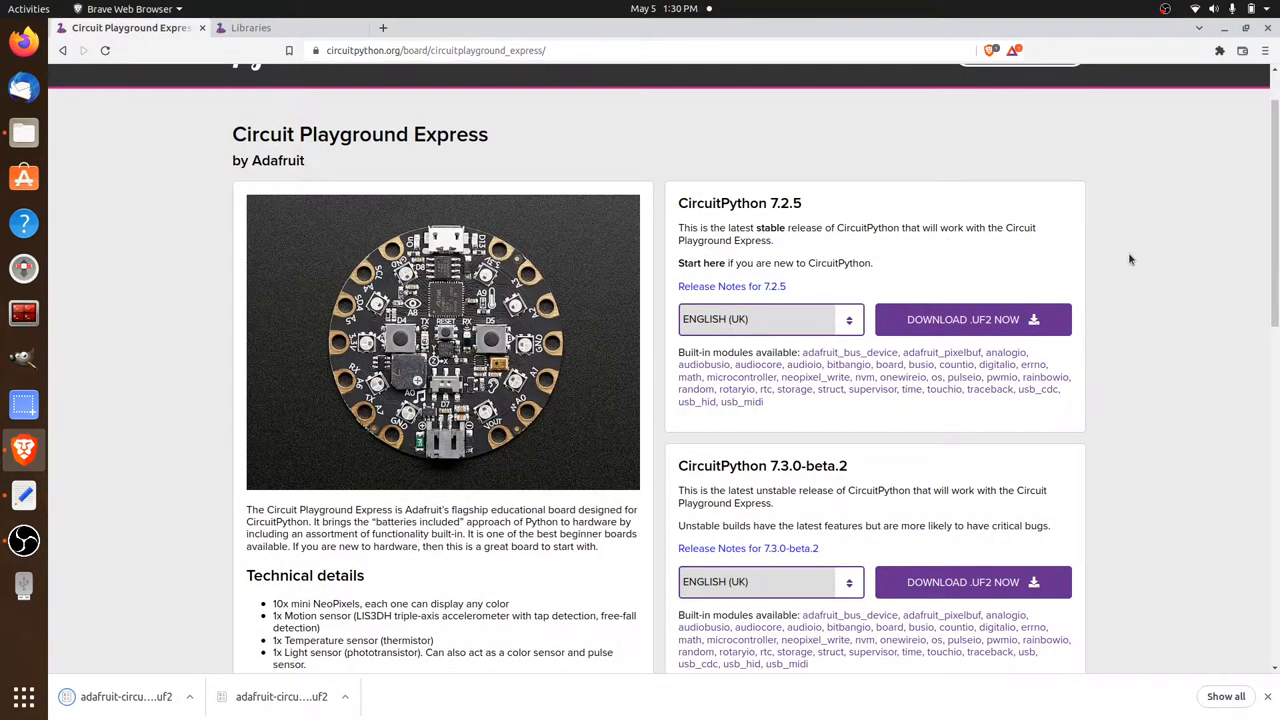
{"action": "mouse_move", "coordinate": [208, 192]}
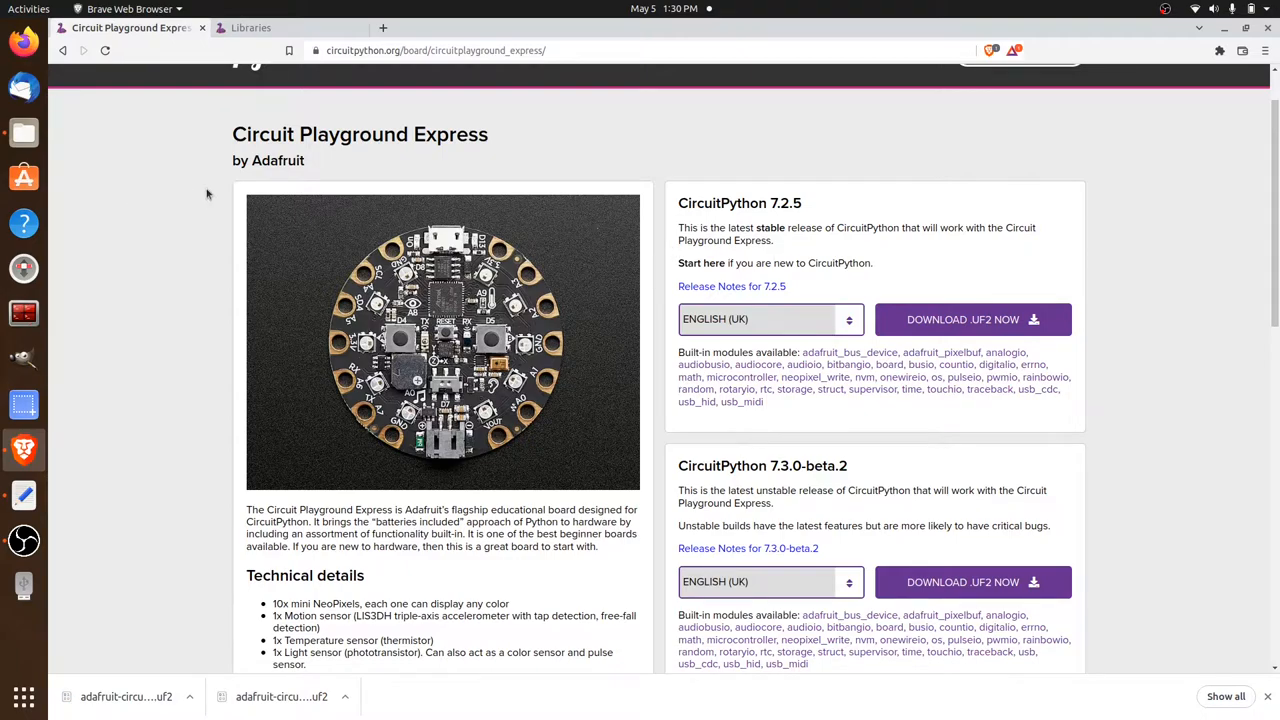
Copy the downloaded CircuitPython 7.2.5 UF2 from Downloads/cp onto the CPLAYBOOT drive.
{"action": "left_click", "coordinate": [24, 132]}
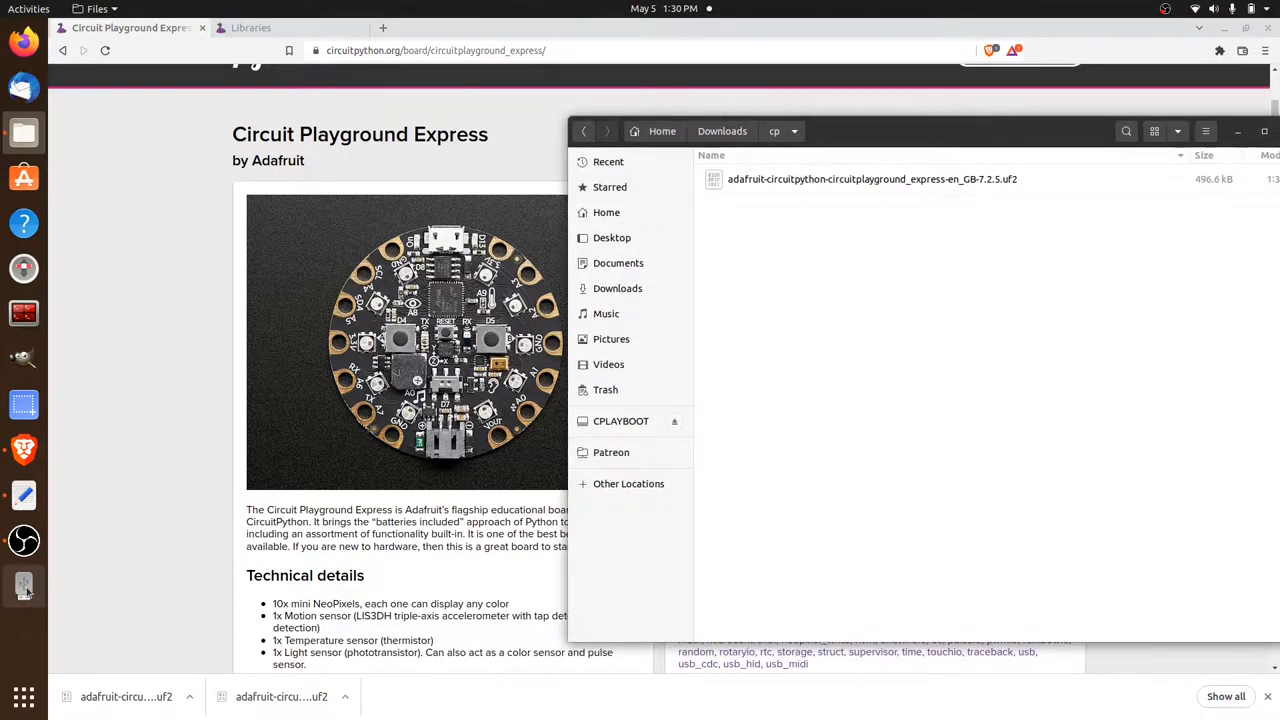
{"action": "mouse_move", "coordinate": [24, 584]}
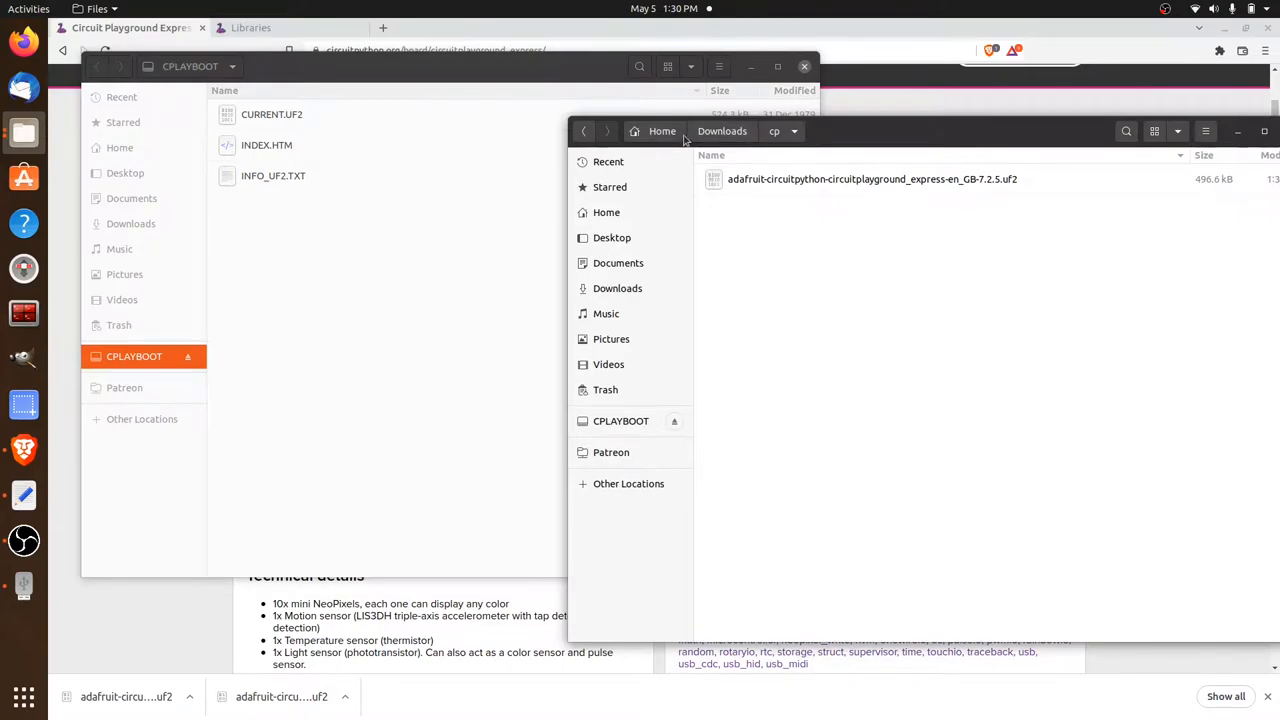
{"action": "mouse_move", "coordinate": [432, 172]}
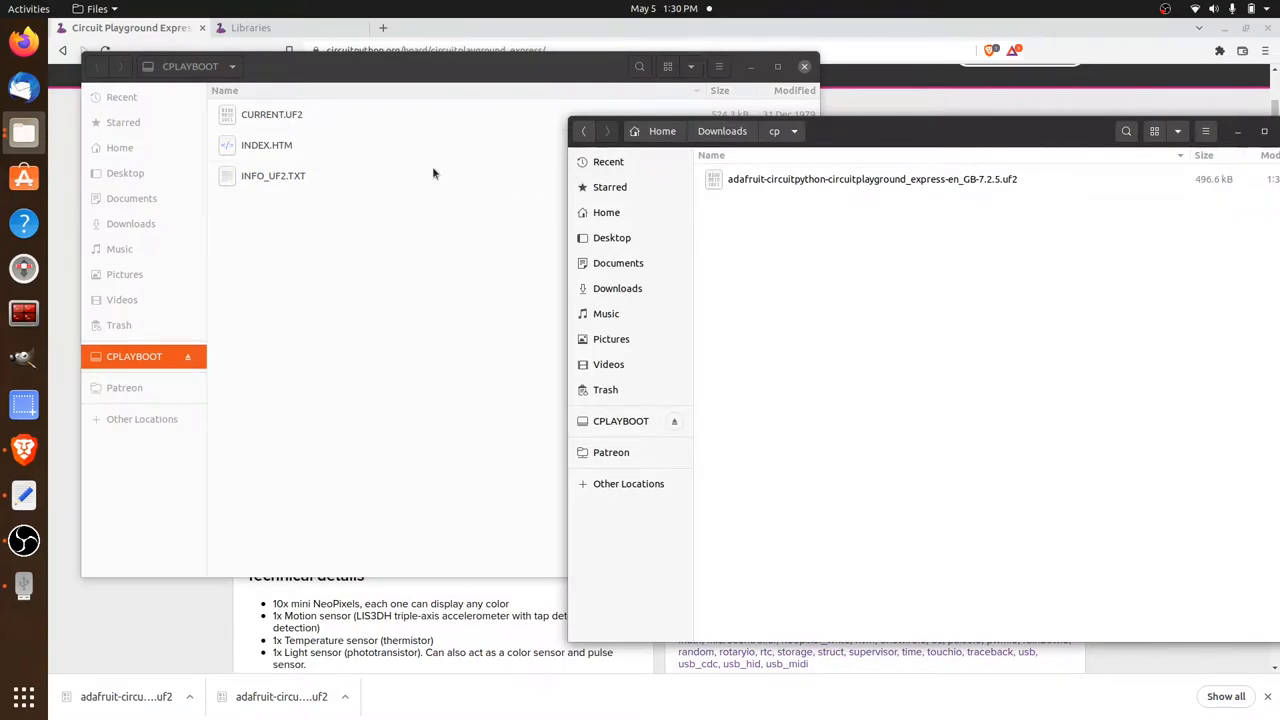
{"action": "mouse_move", "coordinate": [676, 248]}
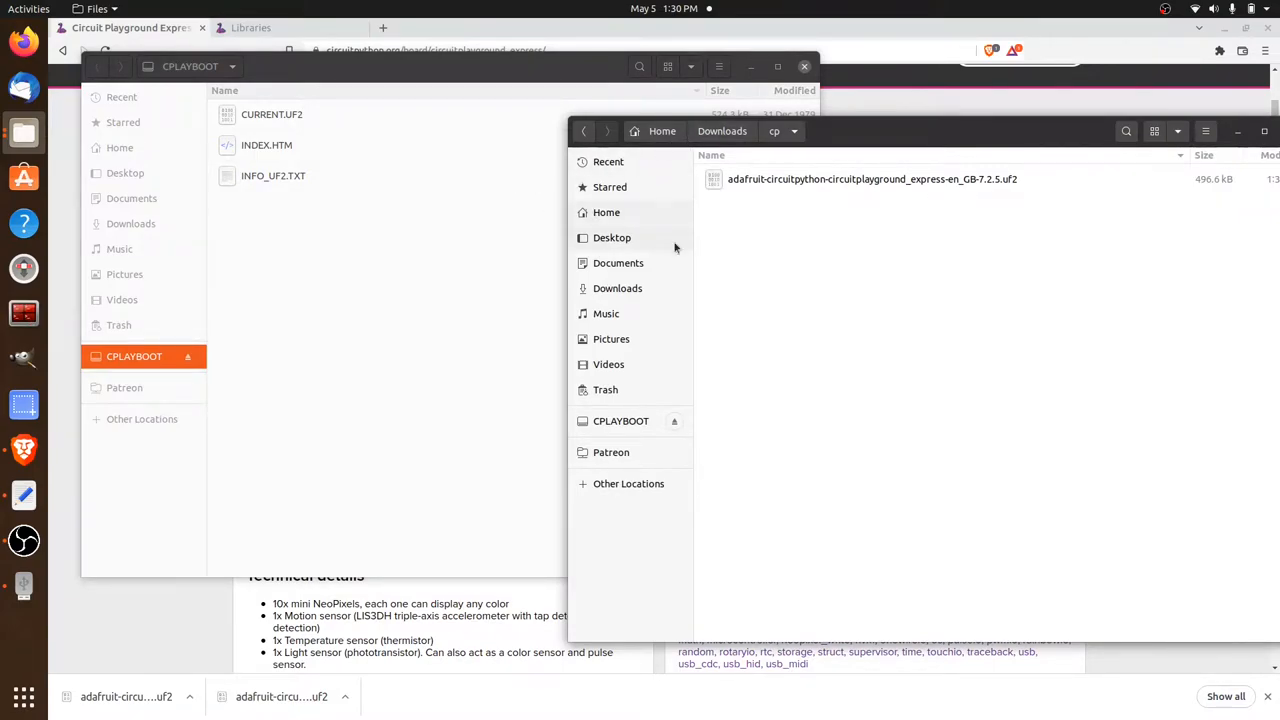
{"action": "mouse_move", "coordinate": [816, 244]}
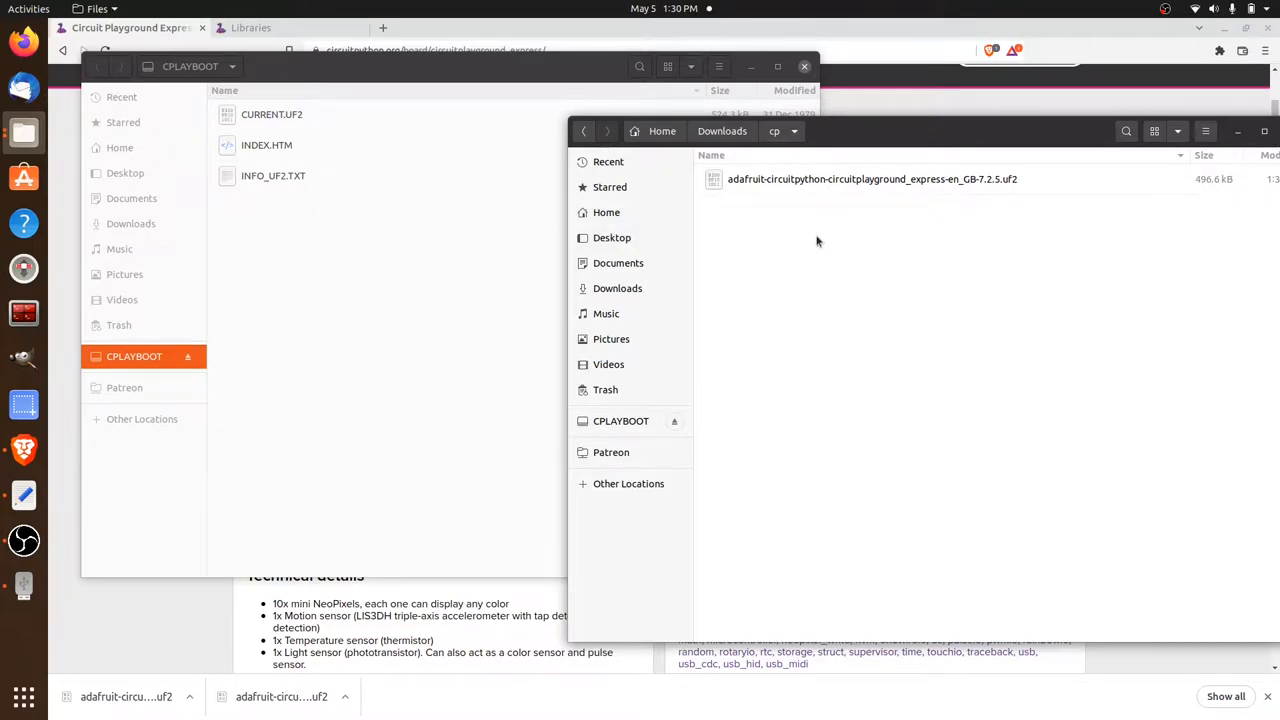
{"action": "mouse_move", "coordinate": [866, 288]}
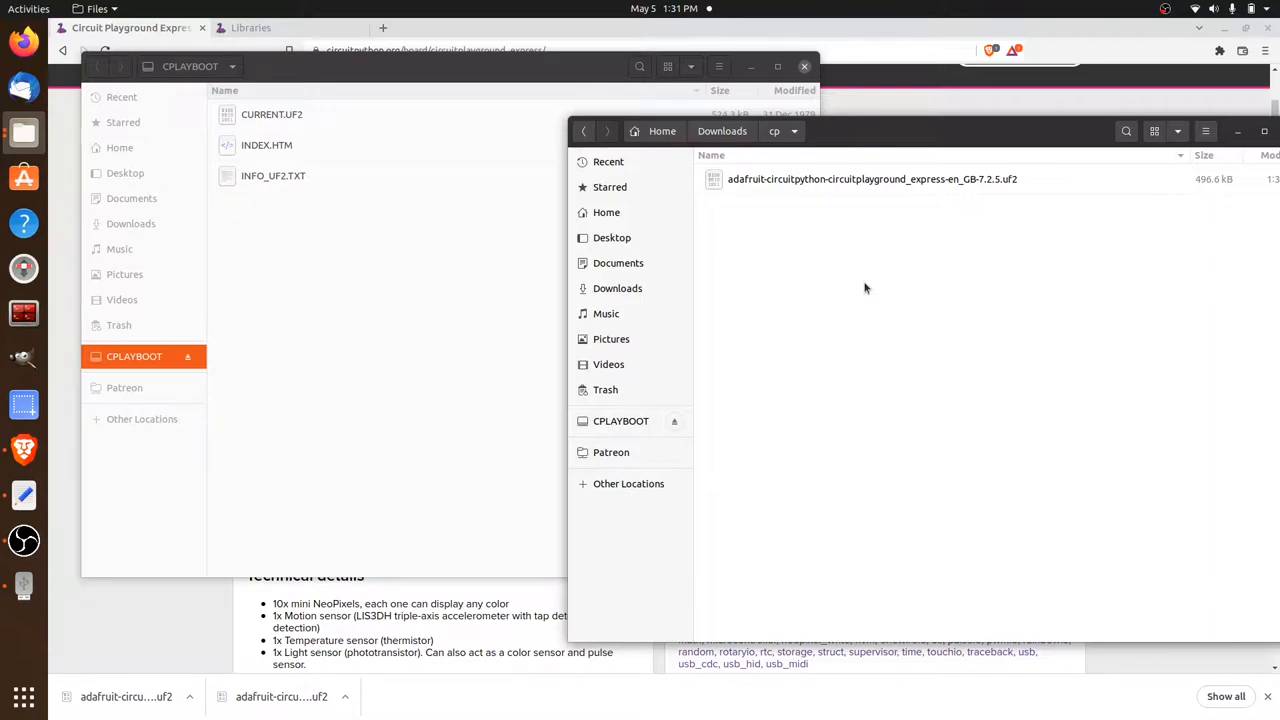
{"action": "mouse_move", "coordinate": [880, 268]}
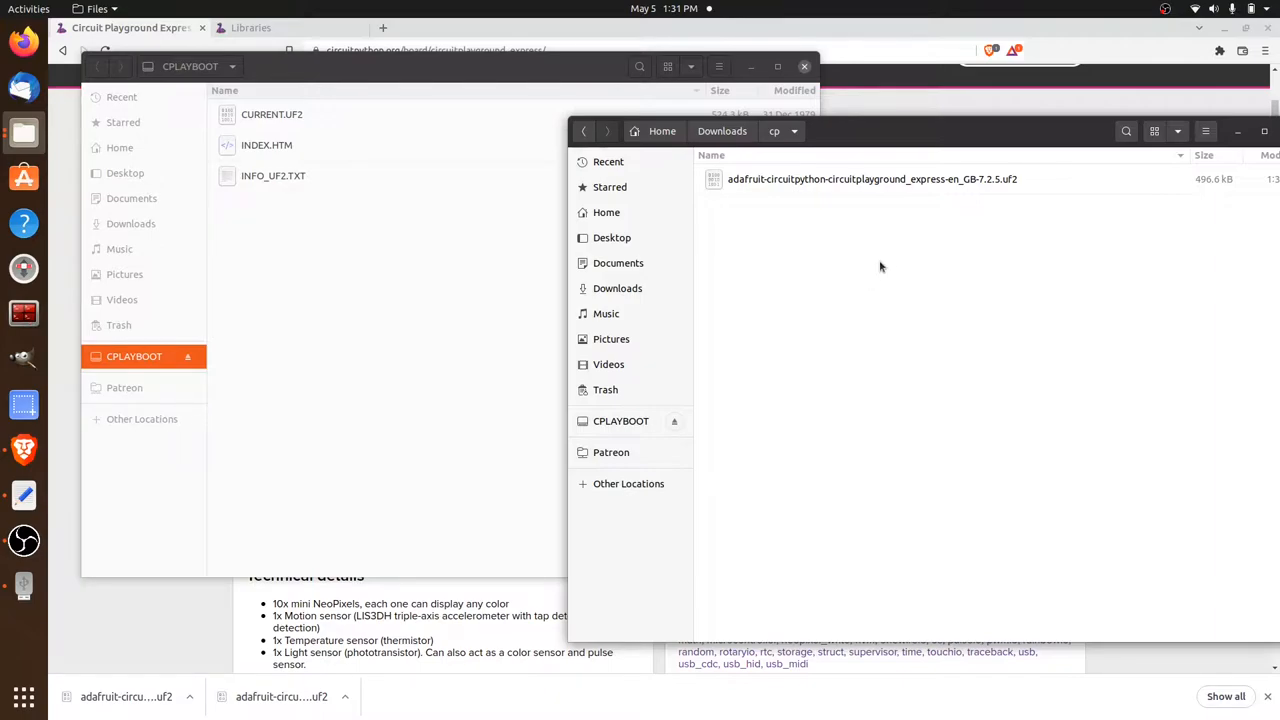
{"action": "left_click", "coordinate": [872, 180]}
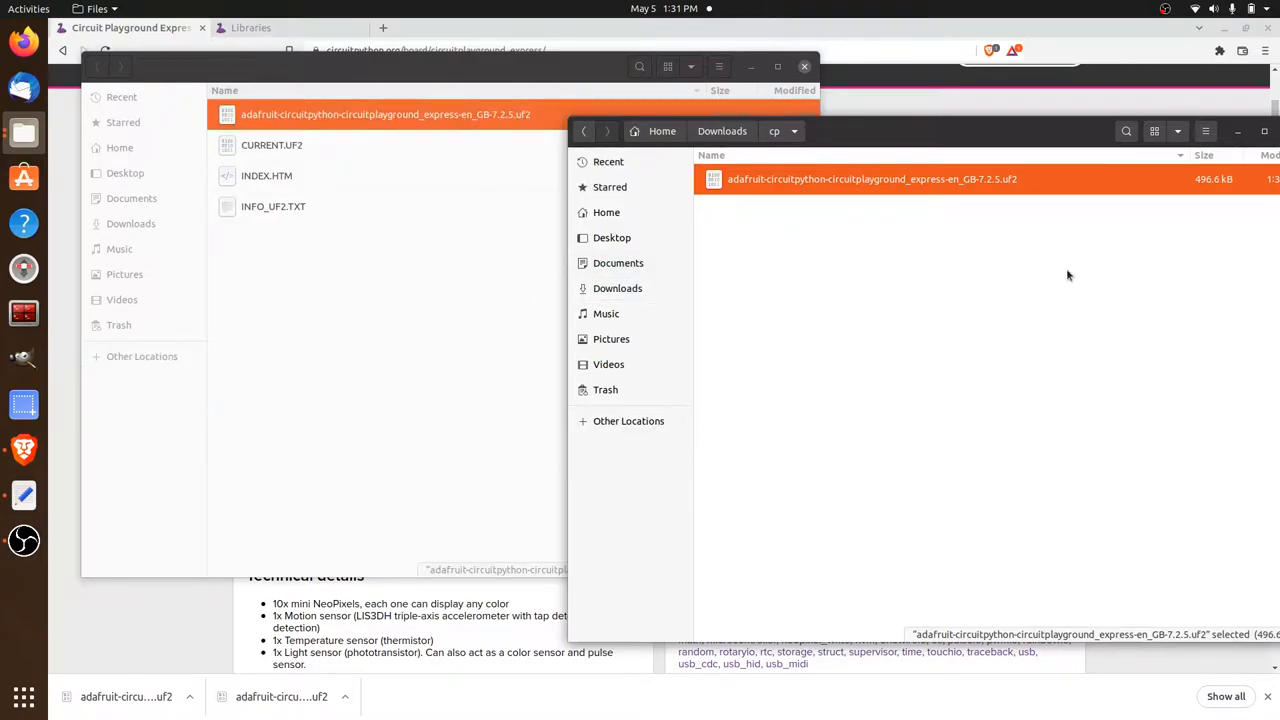
{"action": "left_click", "coordinate": [120, 148]}
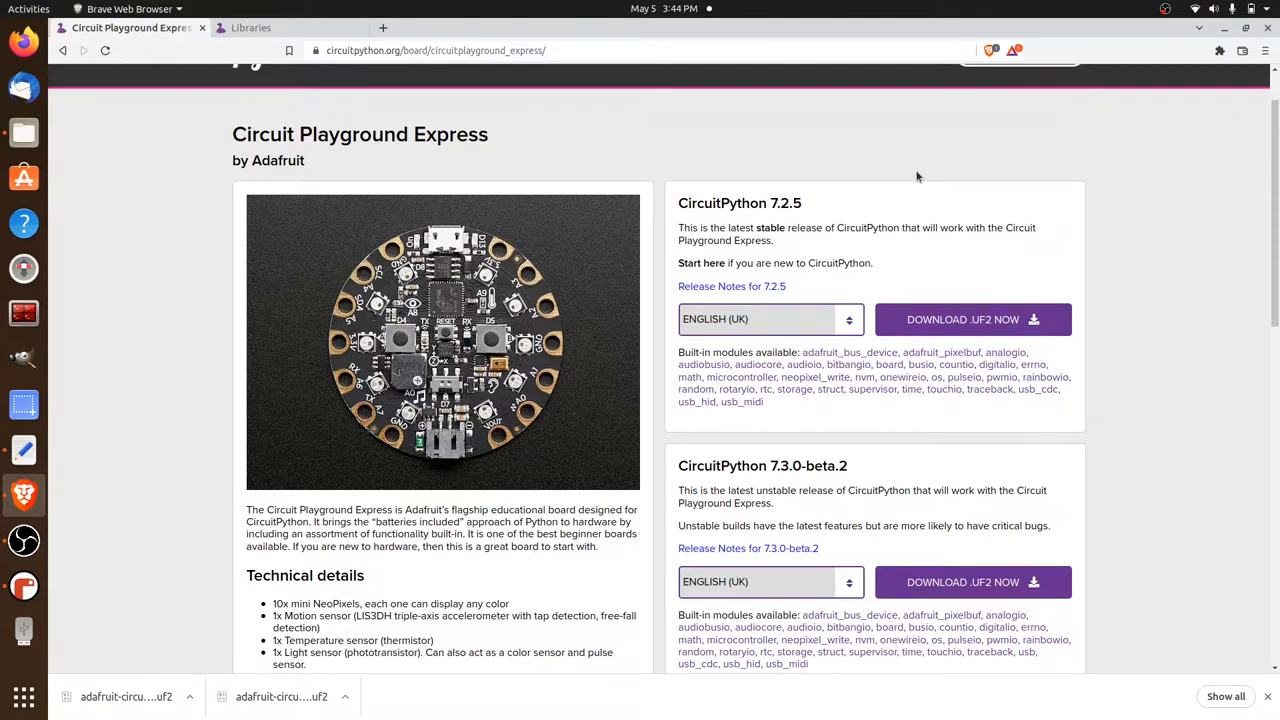
{"action": "mouse_move", "coordinate": [70, 340]}
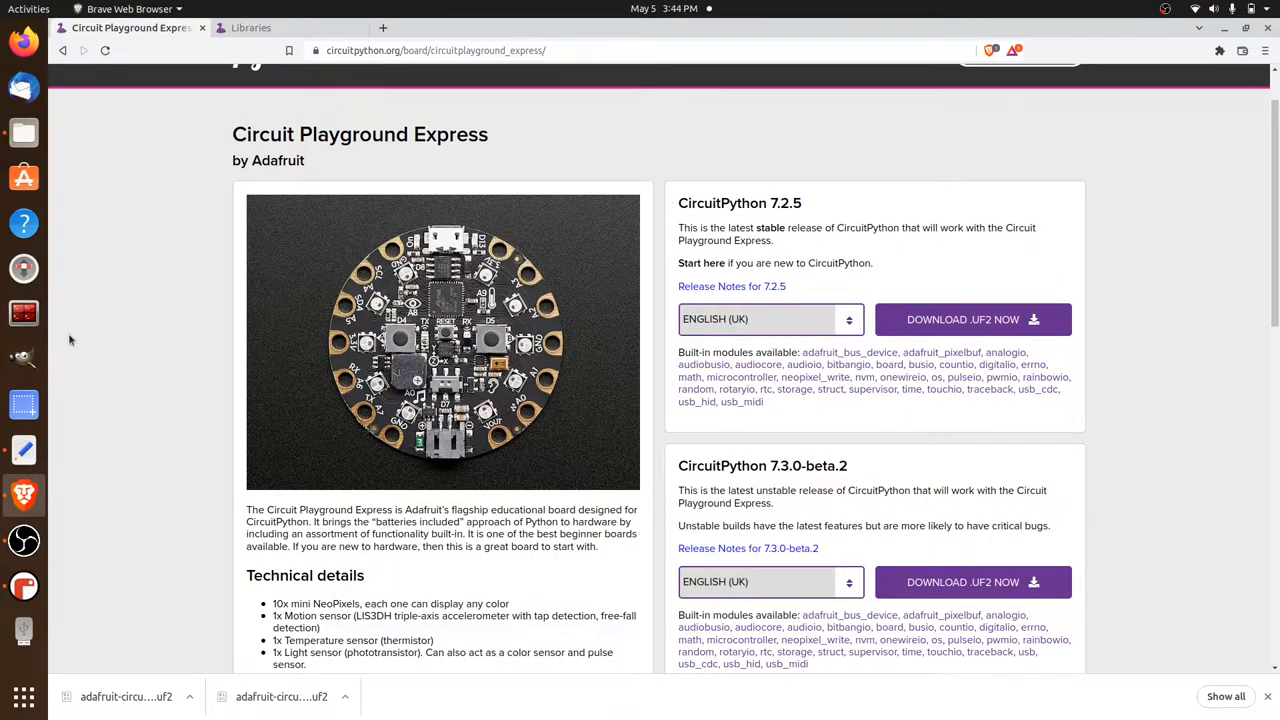
{"action": "mouse_move", "coordinate": [100, 236]}
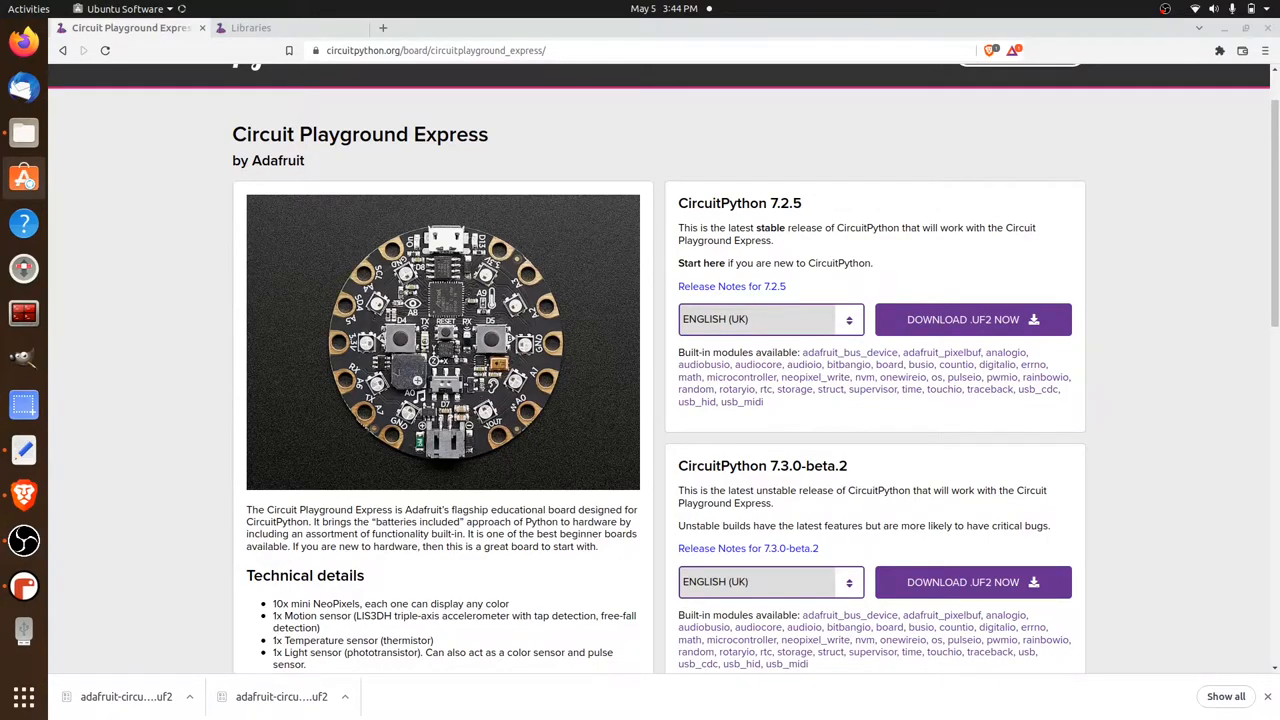
Search Ubuntu Software for 'mu editor' and confirm Mu shows as installed.
{"action": "left_click", "coordinate": [24, 176]}
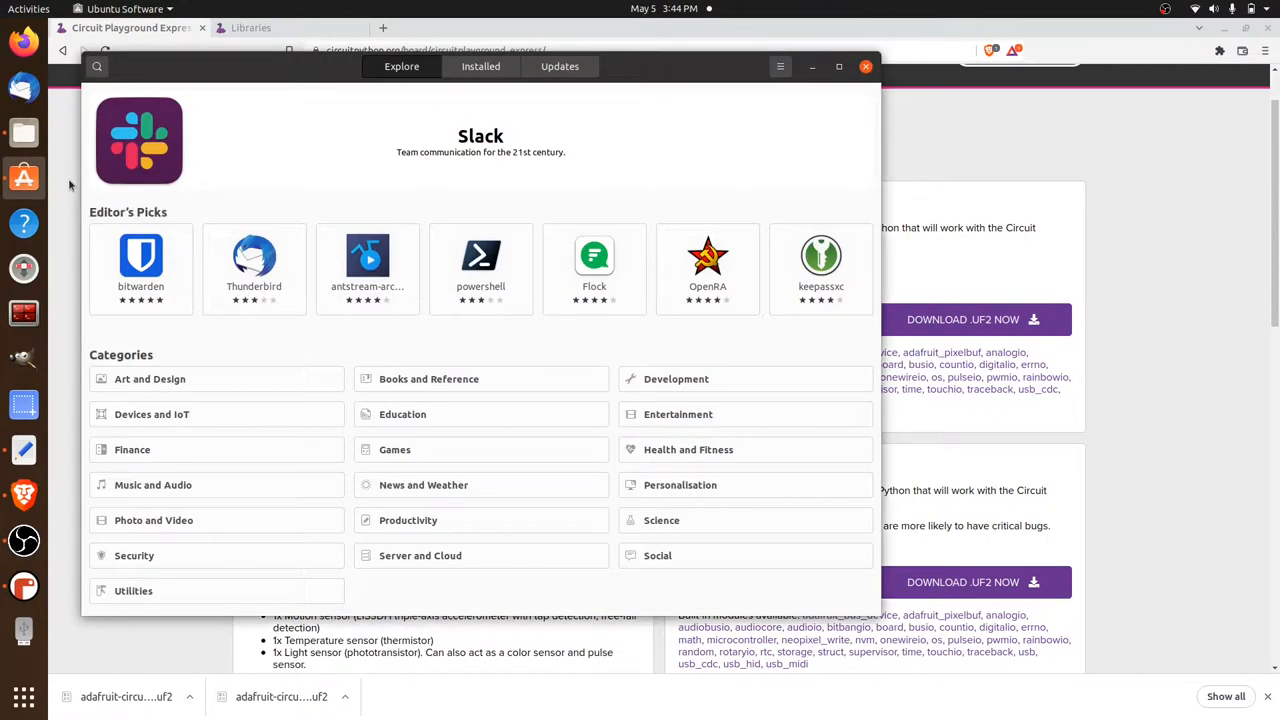
{"action": "mouse_move", "coordinate": [256, 164]}
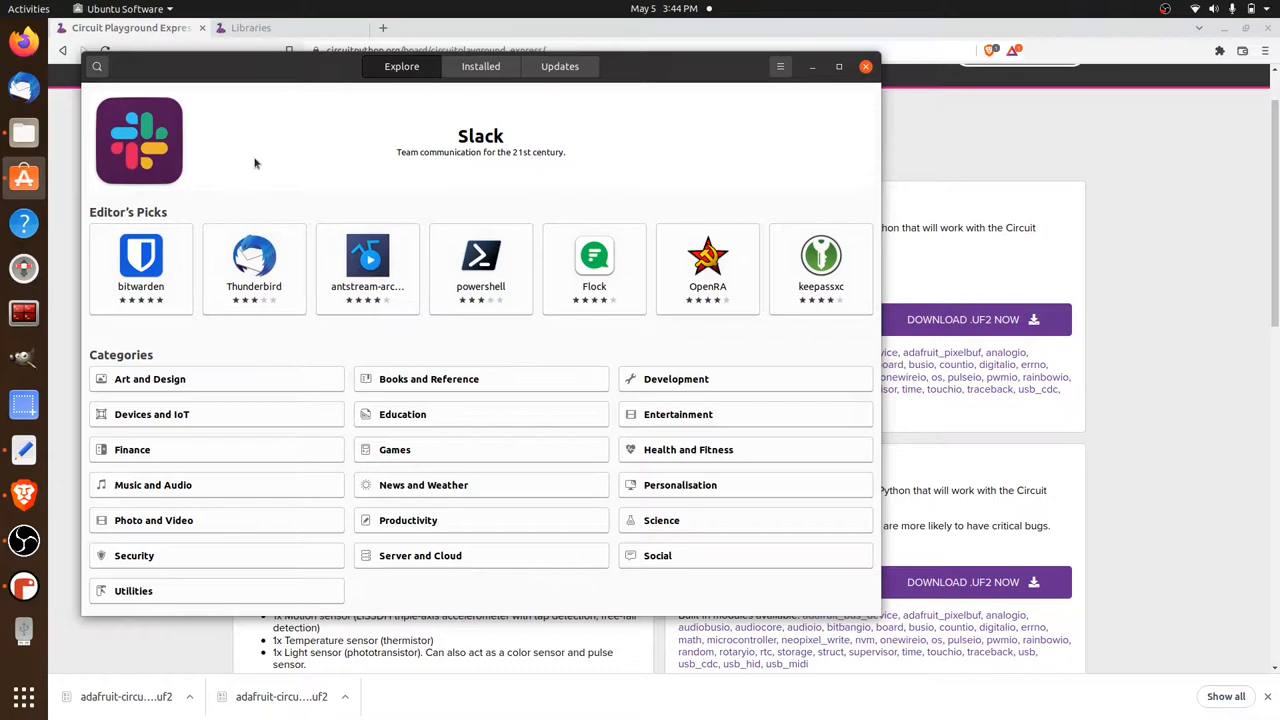
{"action": "mouse_move", "coordinate": [400, 66]}
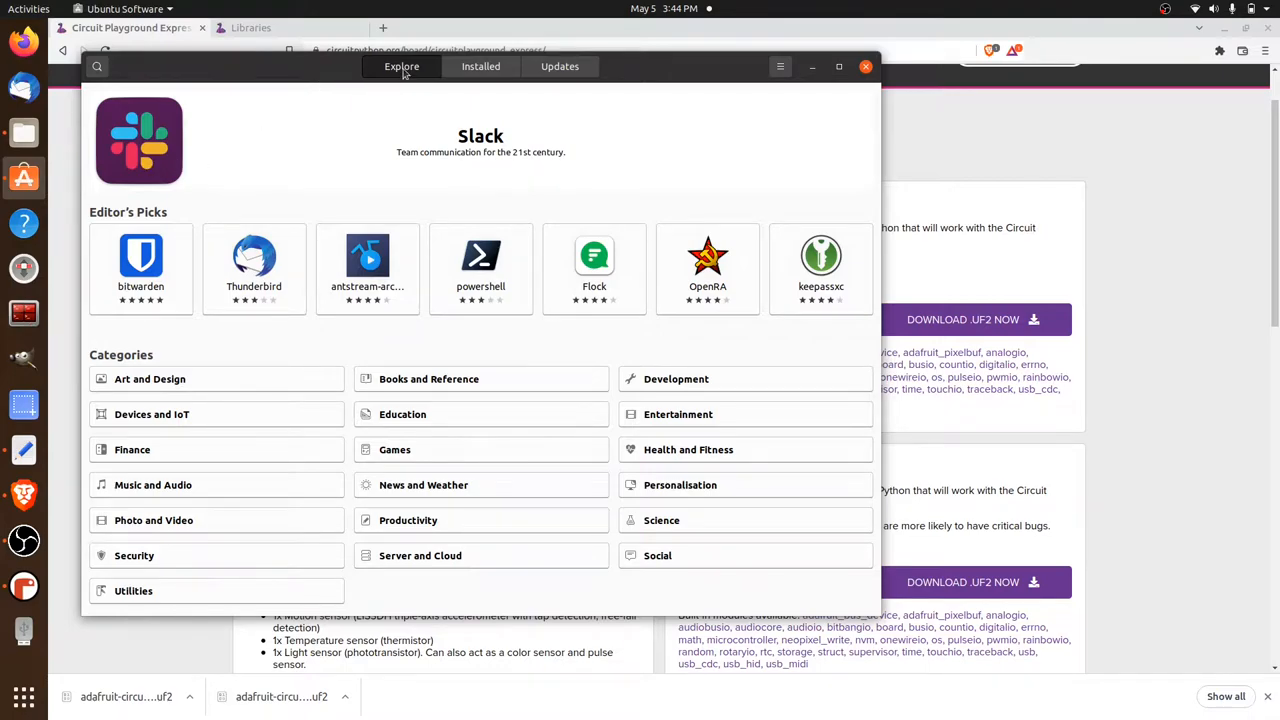
{"action": "left_click", "coordinate": [96, 66]}
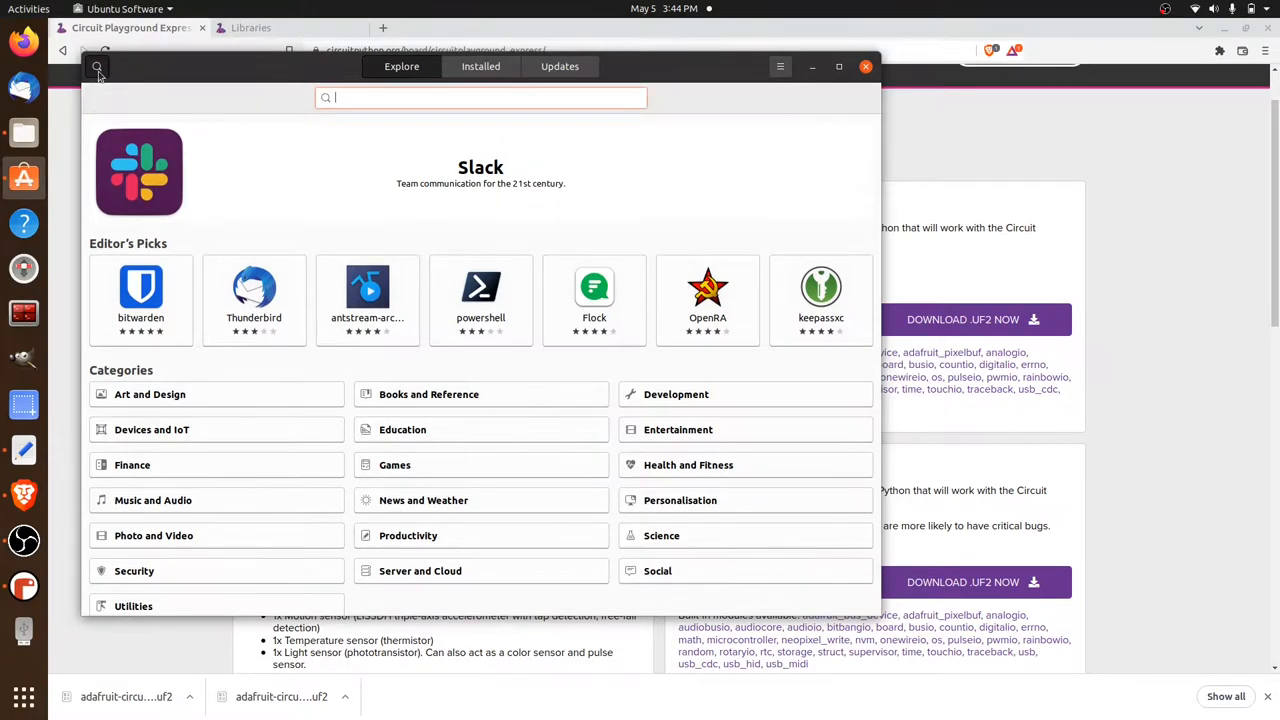
{"action": "type", "text": "mu"}
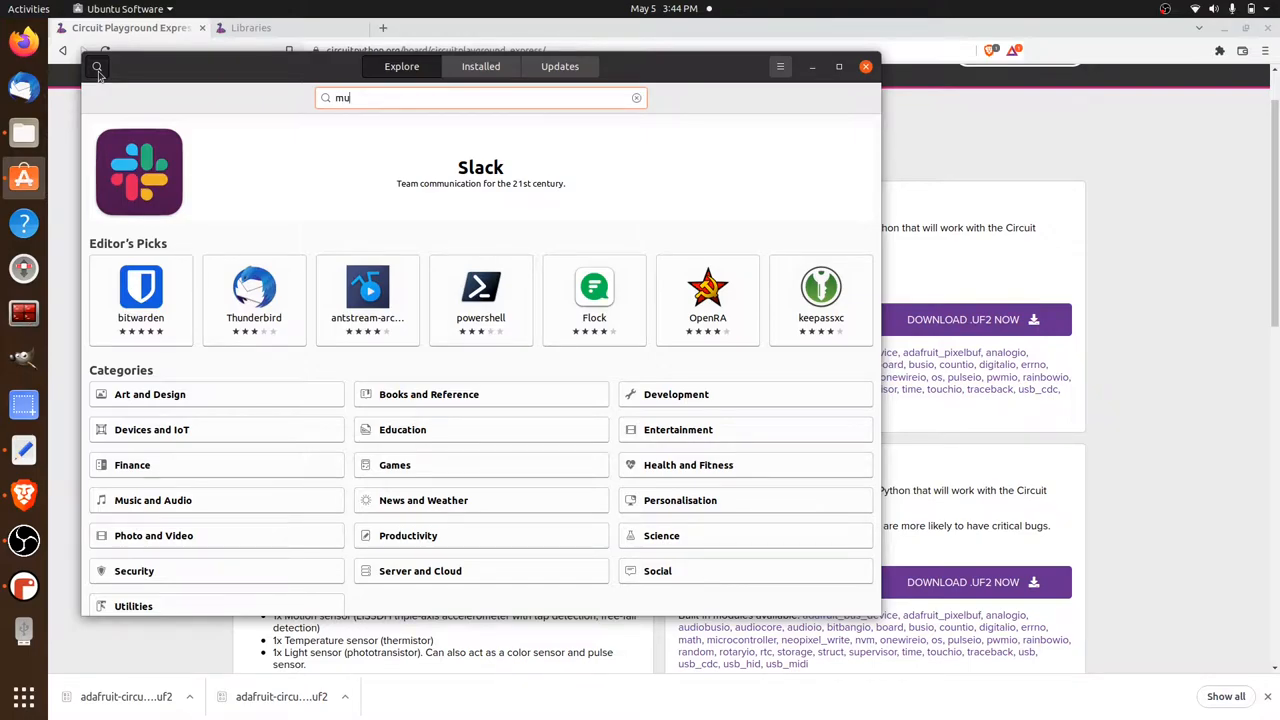
{"action": "type", "text": "editor"}
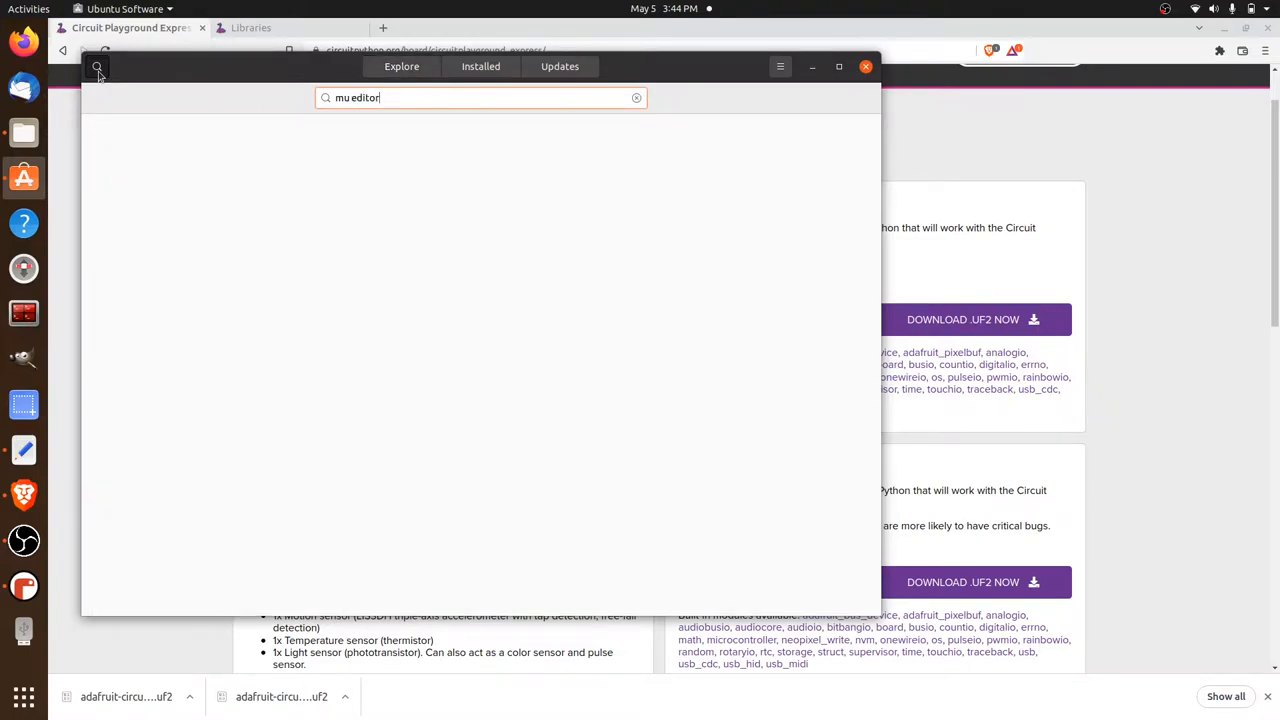
{"action": "key", "text": "Return"}
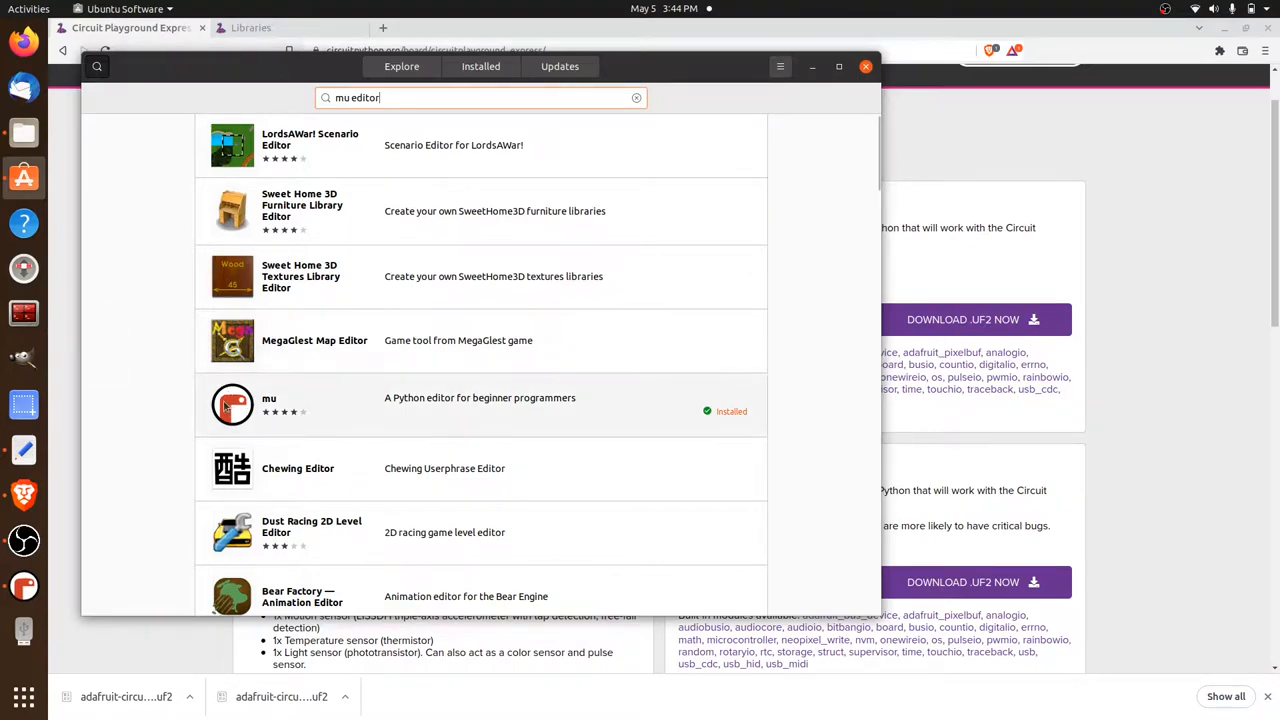
{"action": "mouse_move", "coordinate": [464, 402]}
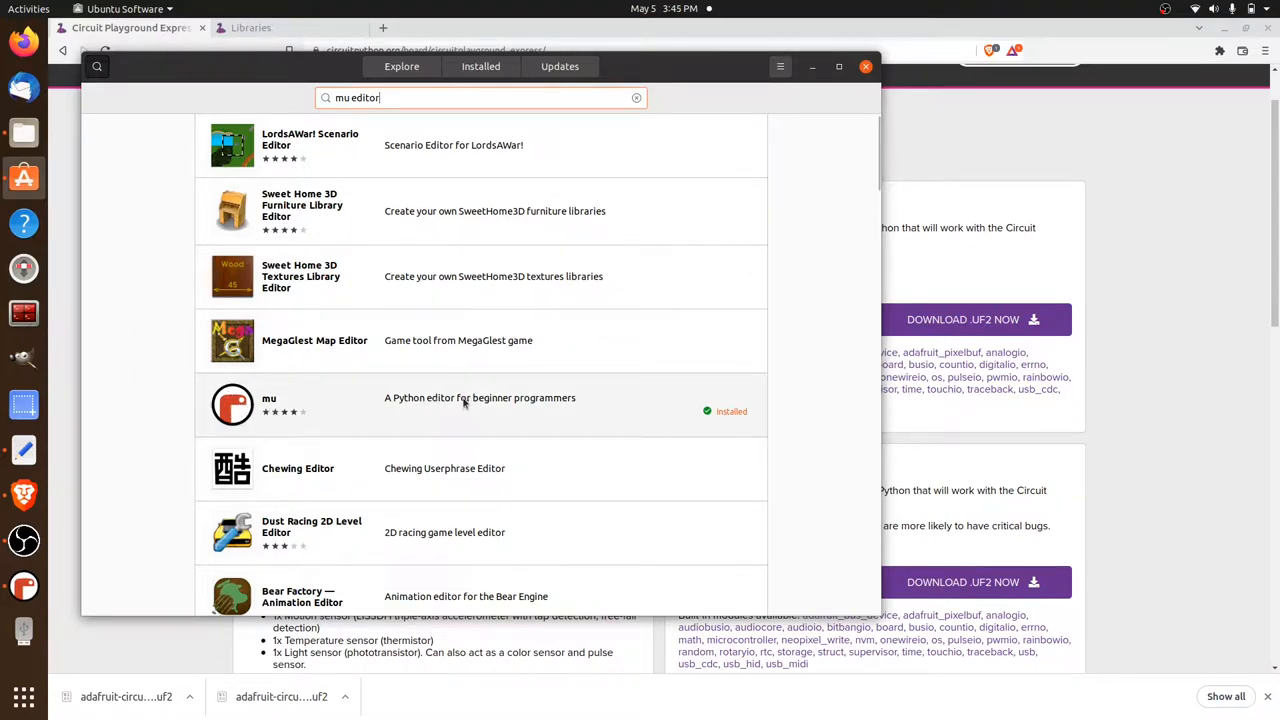
{"action": "mouse_move", "coordinate": [532, 408]}
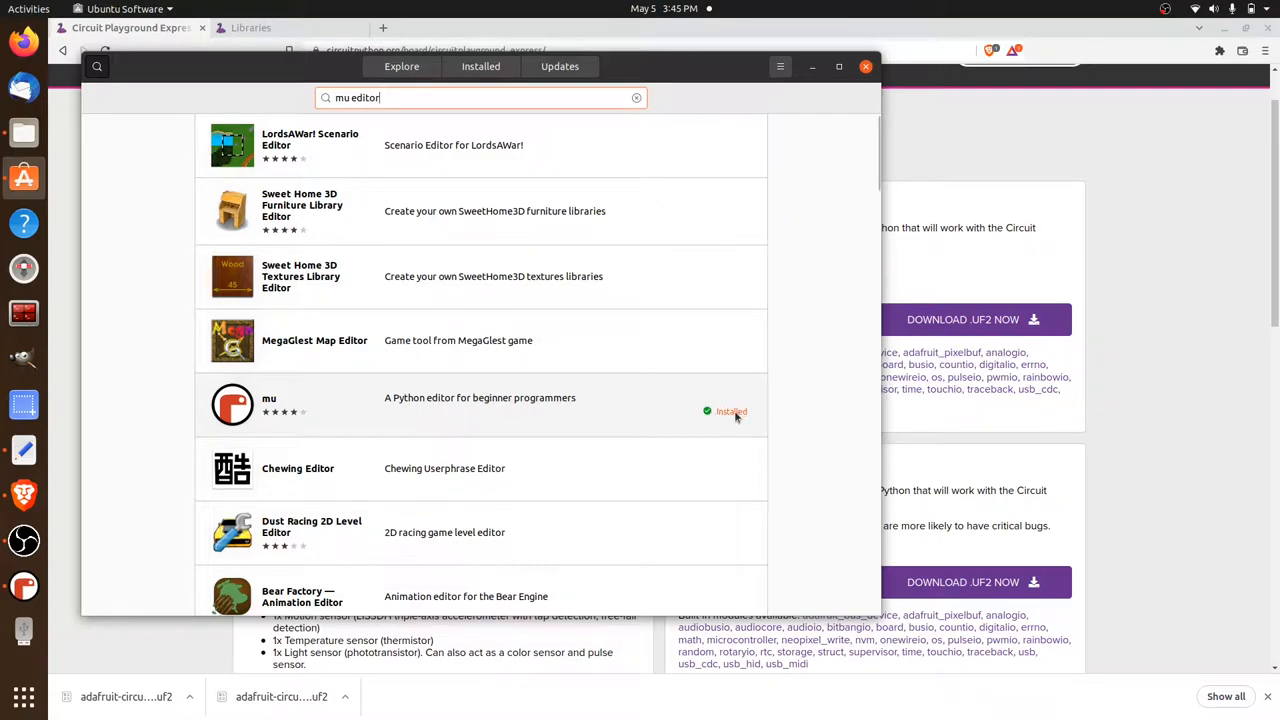
{"action": "mouse_move", "coordinate": [812, 172]}
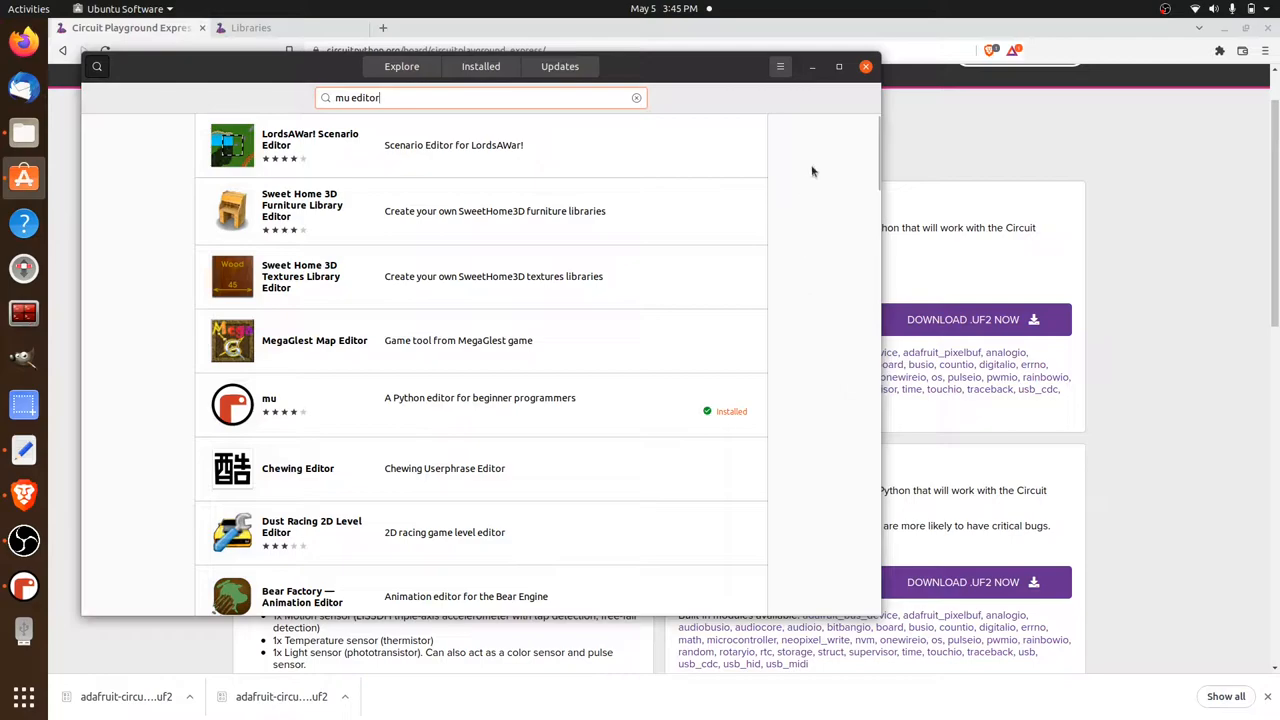
{"action": "mouse_move", "coordinate": [576, 400]}
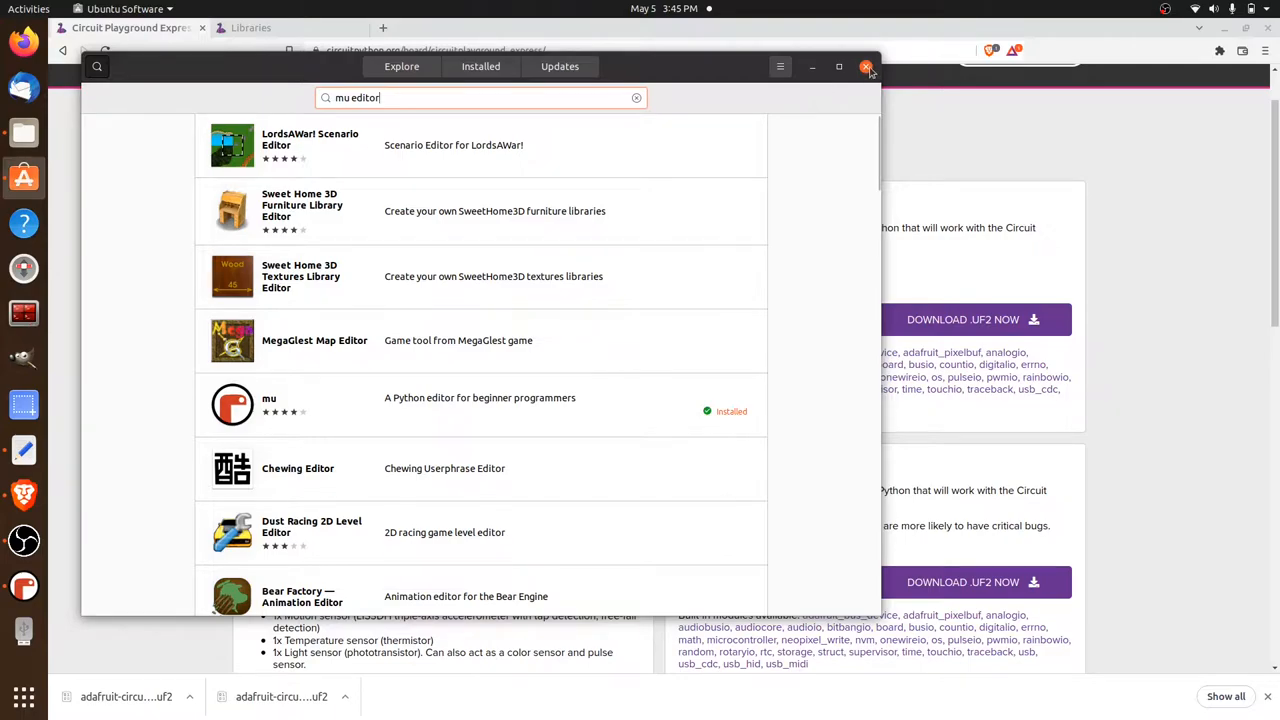
Download the adafruit-circuitpython-bundle-7.x-mpy zip from the Libraries page into Downloads/cp.
{"action": "left_click", "coordinate": [864, 68]}
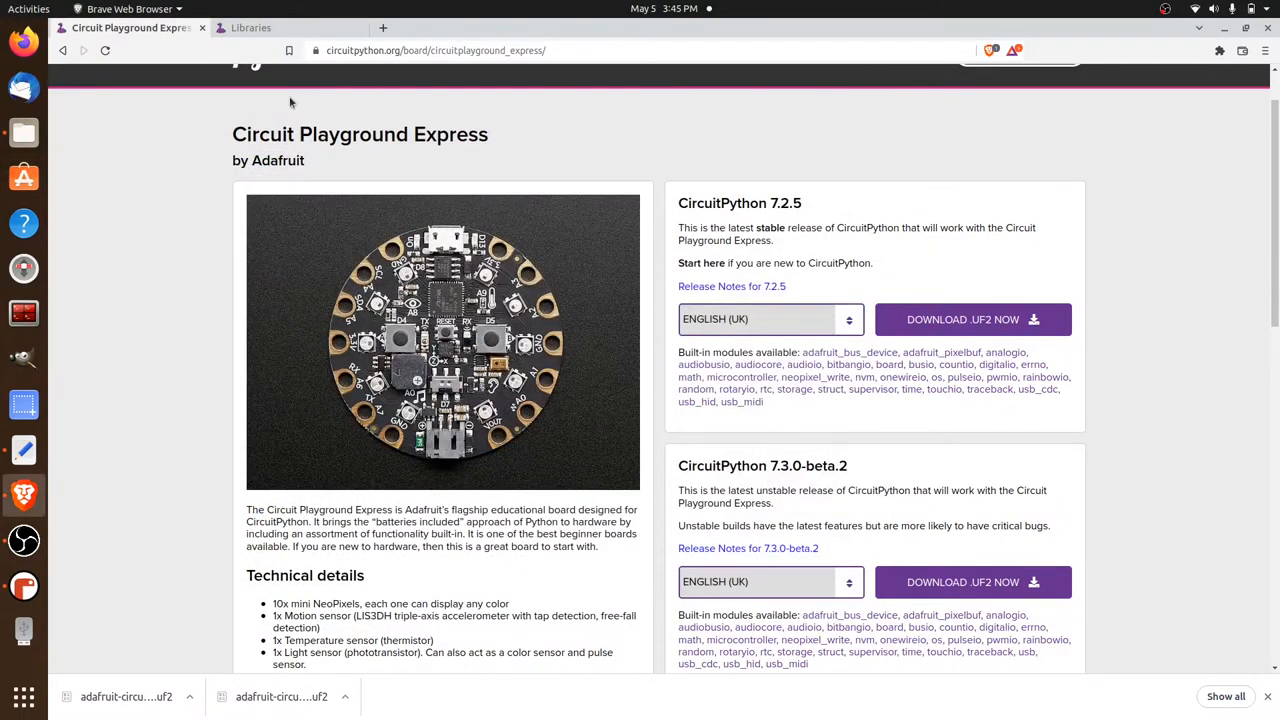
{"action": "mouse_move", "coordinate": [164, 232]}
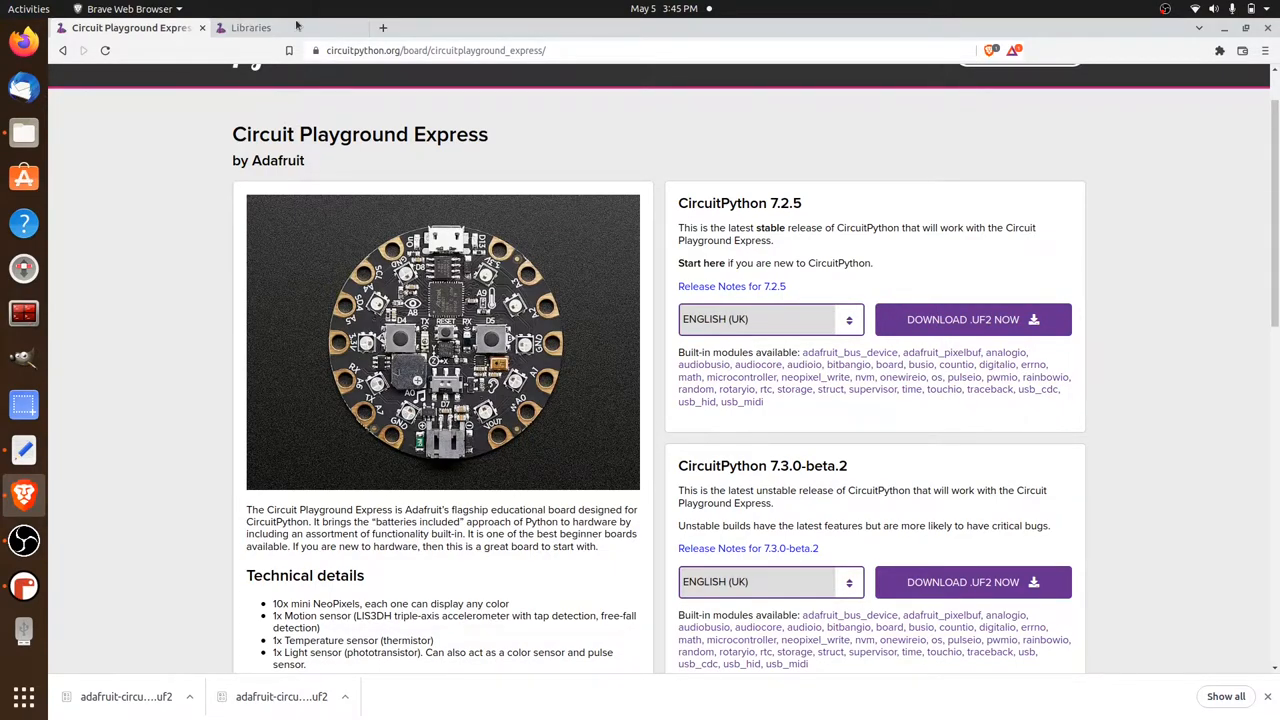
{"action": "left_click", "coordinate": [250, 28]}
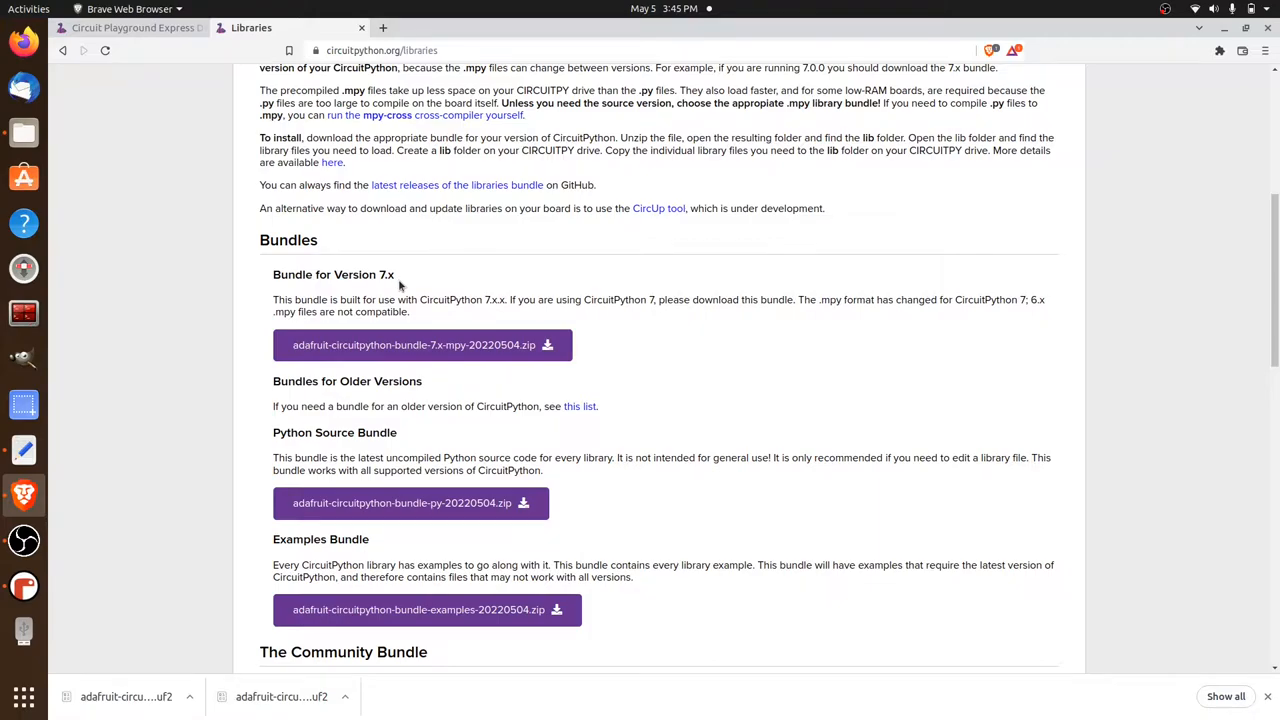
{"action": "mouse_move", "coordinate": [456, 336]}
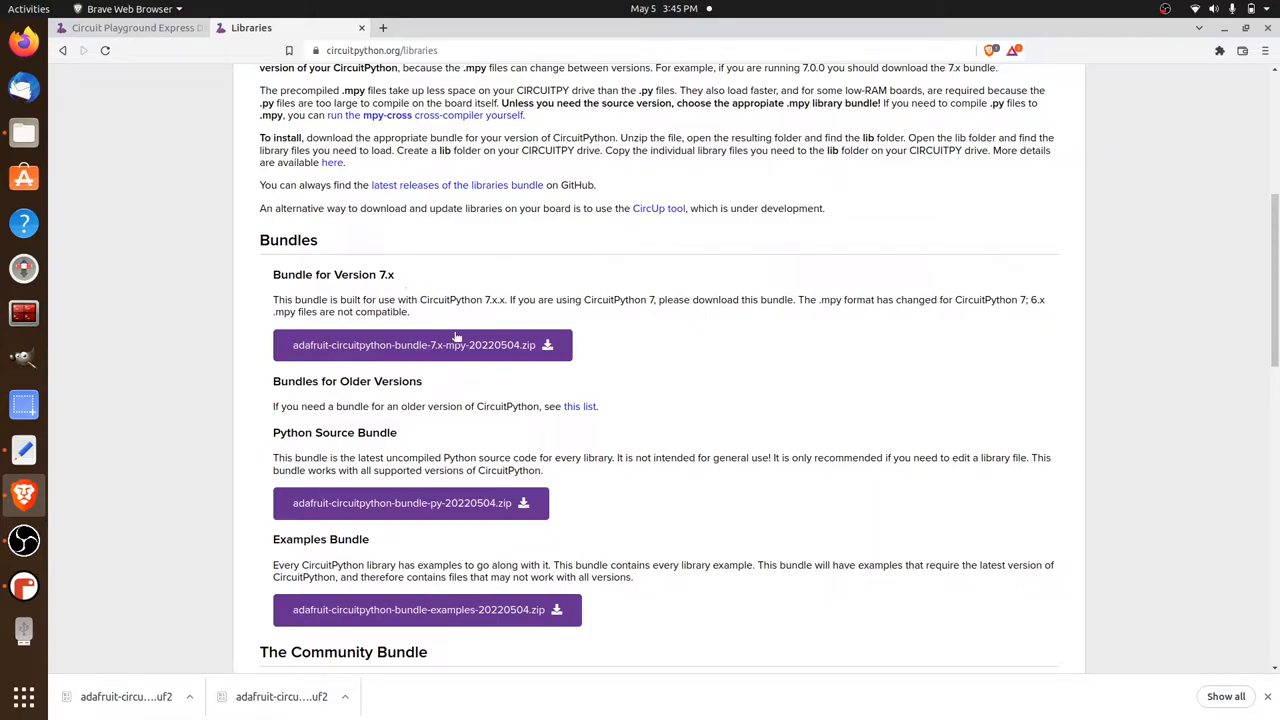
{"action": "left_click", "coordinate": [416, 344]}
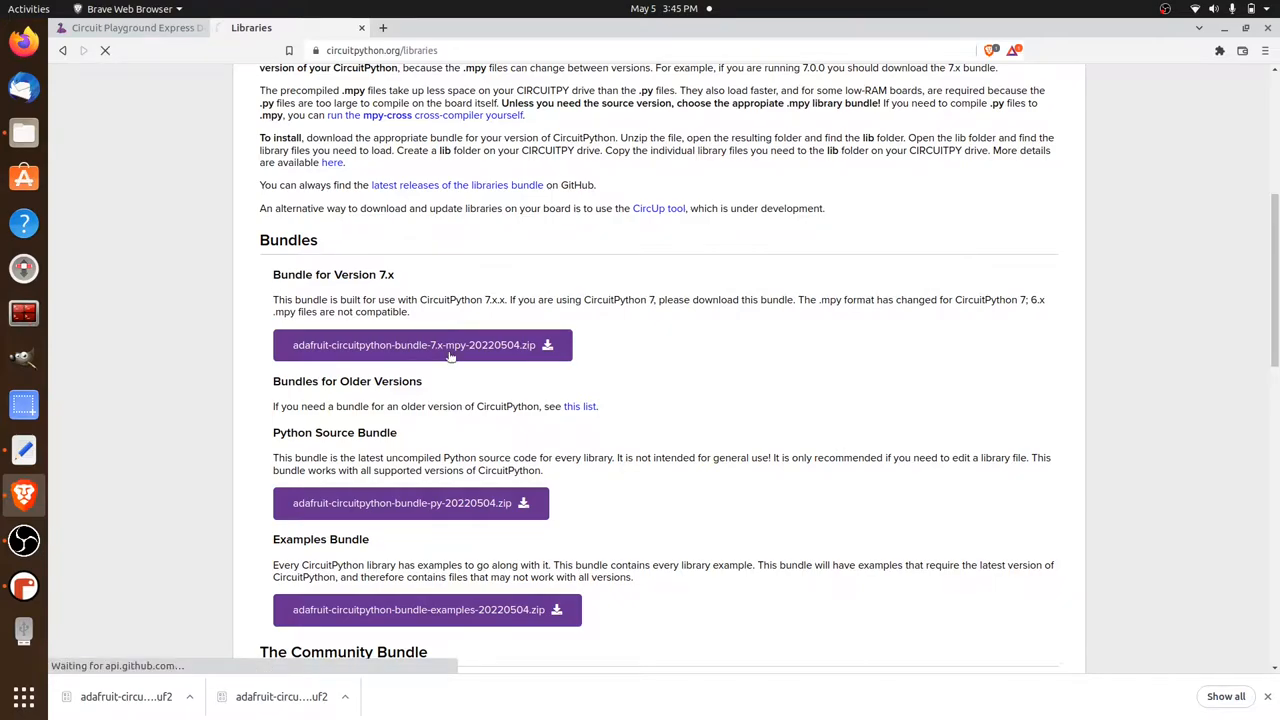
{"action": "left_click", "coordinate": [416, 344]}
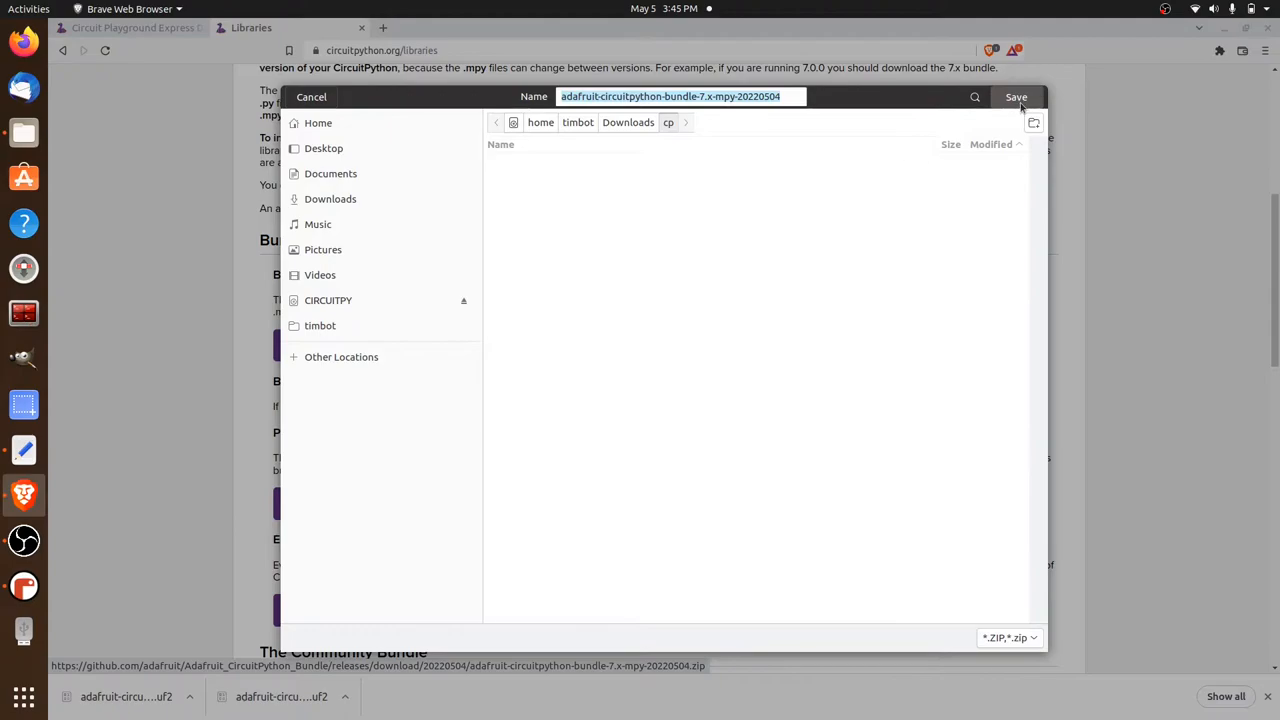
{"action": "left_click", "coordinate": [1016, 96]}
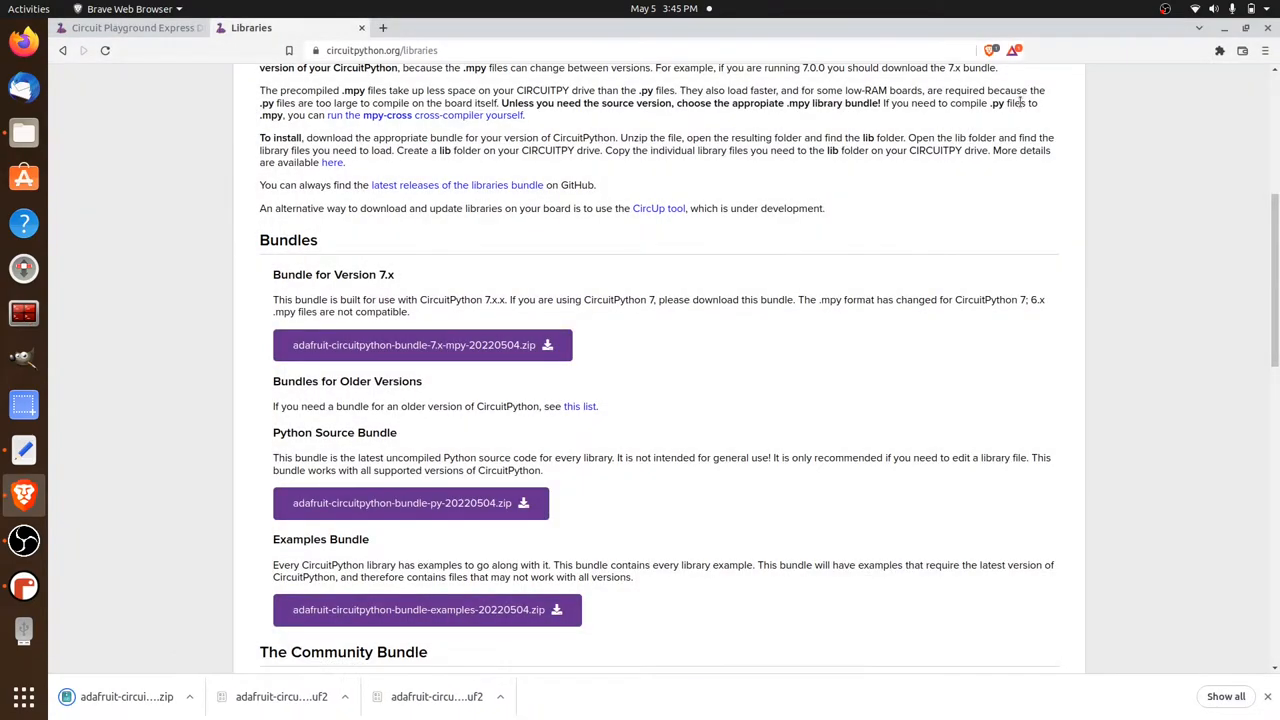
{"action": "mouse_move", "coordinate": [928, 420]}
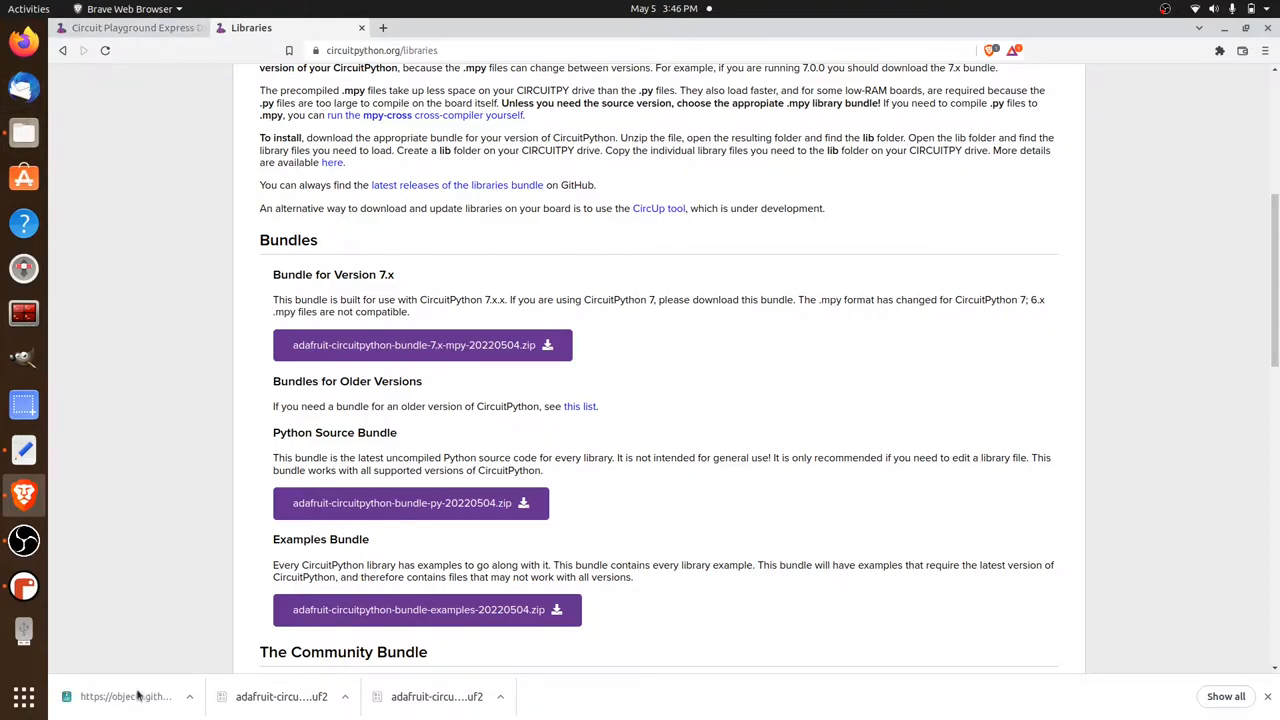
Open the downloaded 7.x library bundle zip in Archive Manager.
{"action": "left_click", "coordinate": [188, 696]}
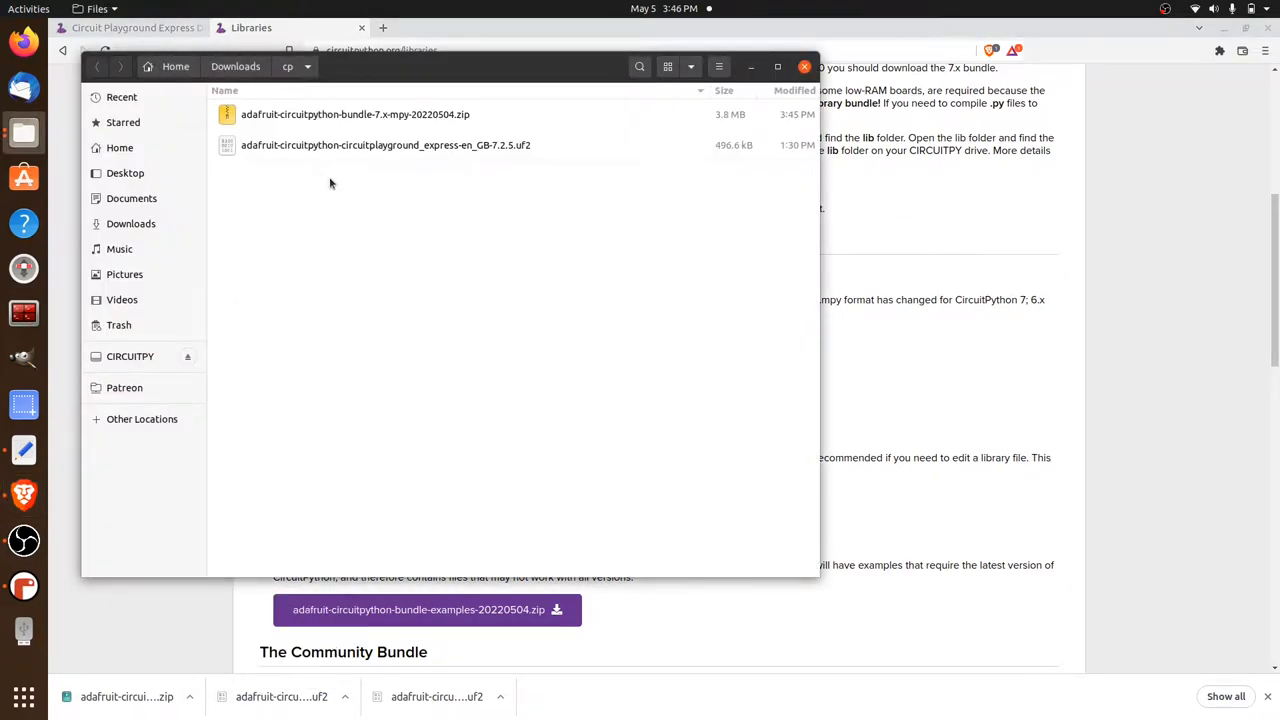
{"action": "left_click", "coordinate": [356, 114]}
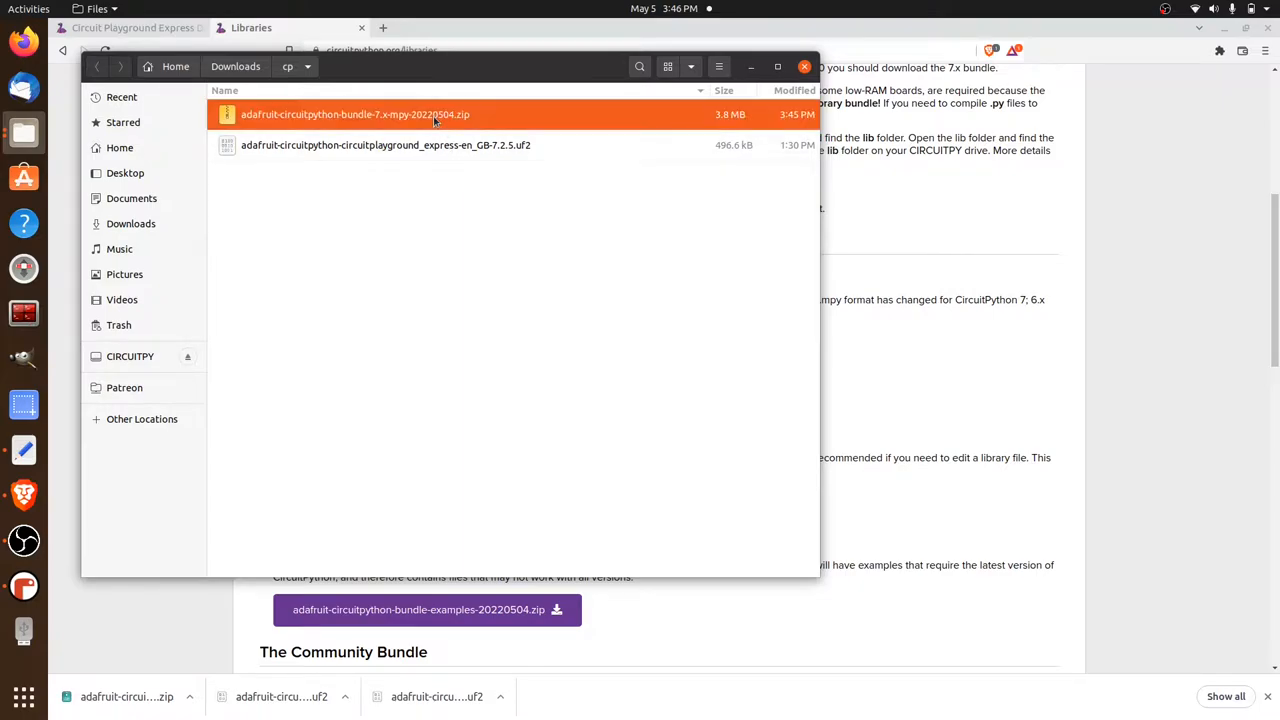
{"action": "right_click", "coordinate": [356, 114]}
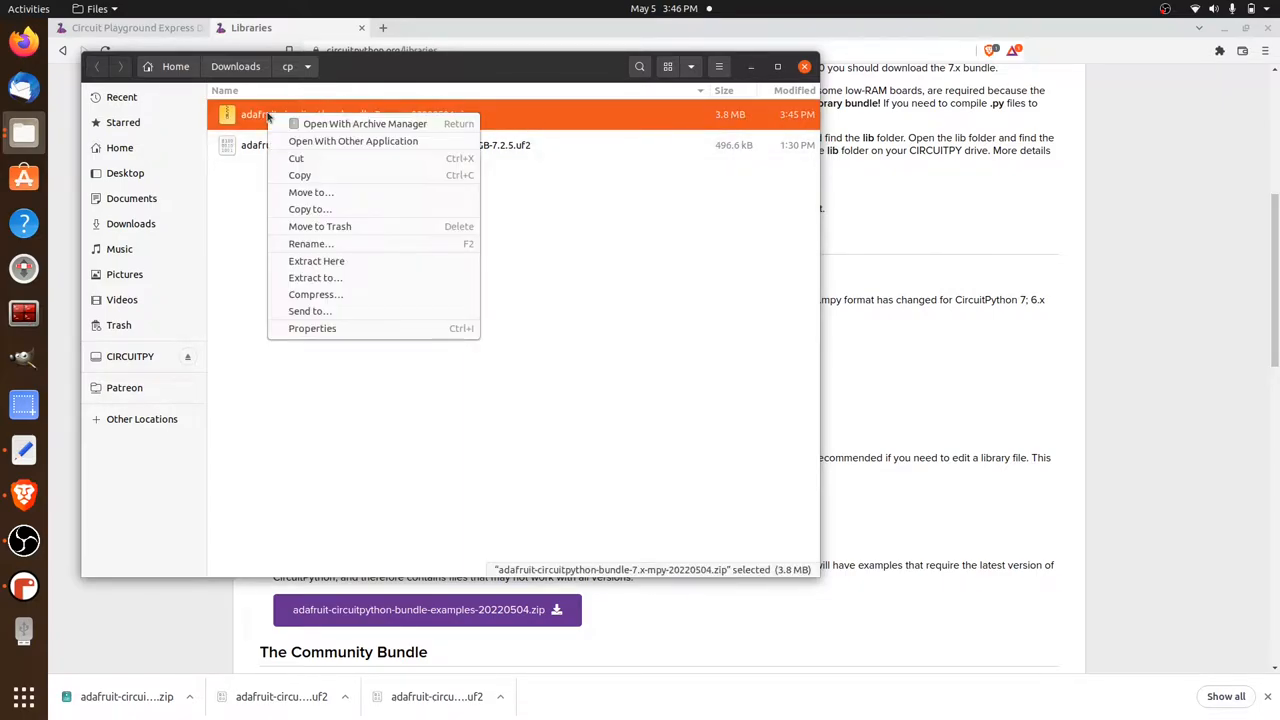
{"action": "mouse_move", "coordinate": [340, 132]}
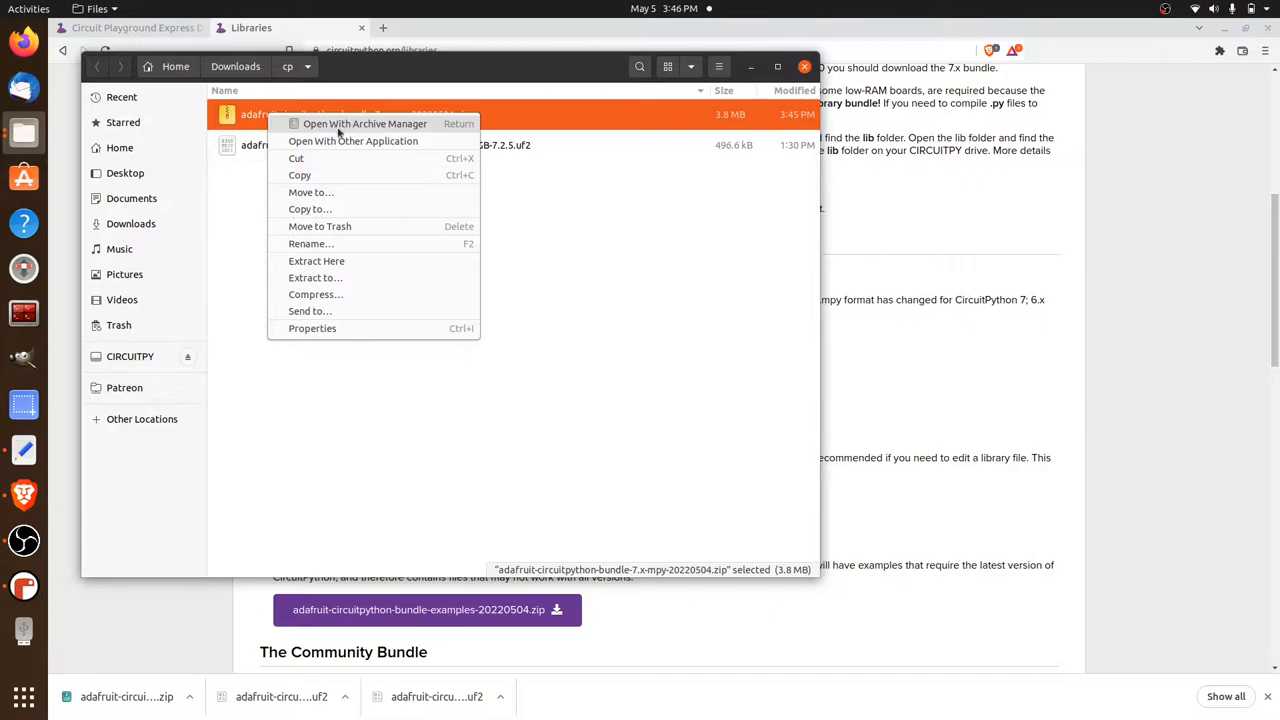
{"action": "left_click", "coordinate": [364, 124]}
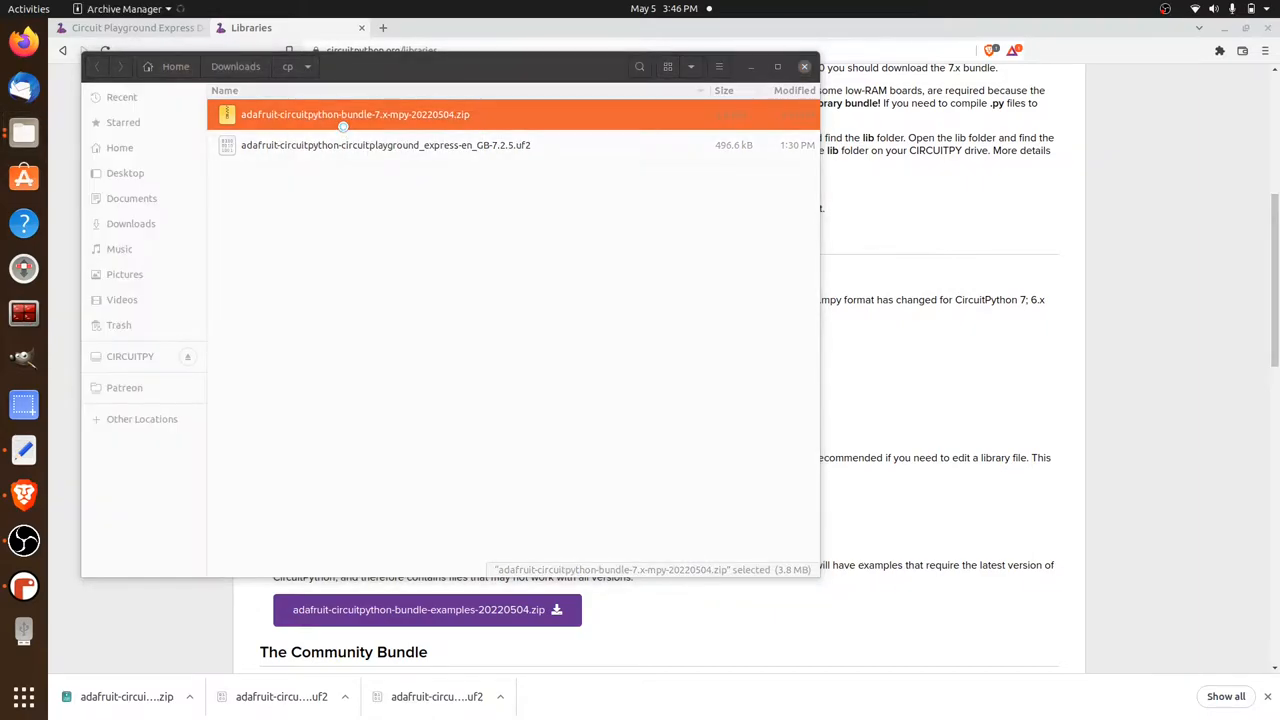
{"action": "double_click", "coordinate": [356, 114]}
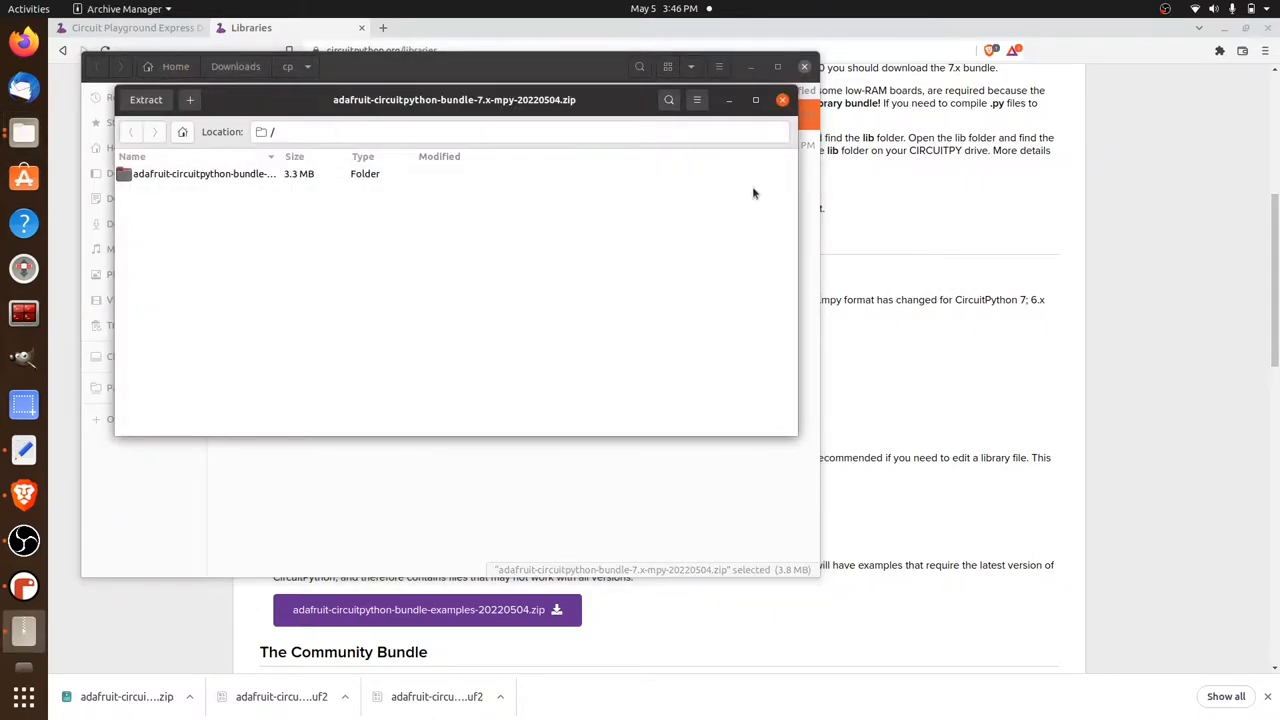
{"action": "mouse_move", "coordinate": [146, 100]}
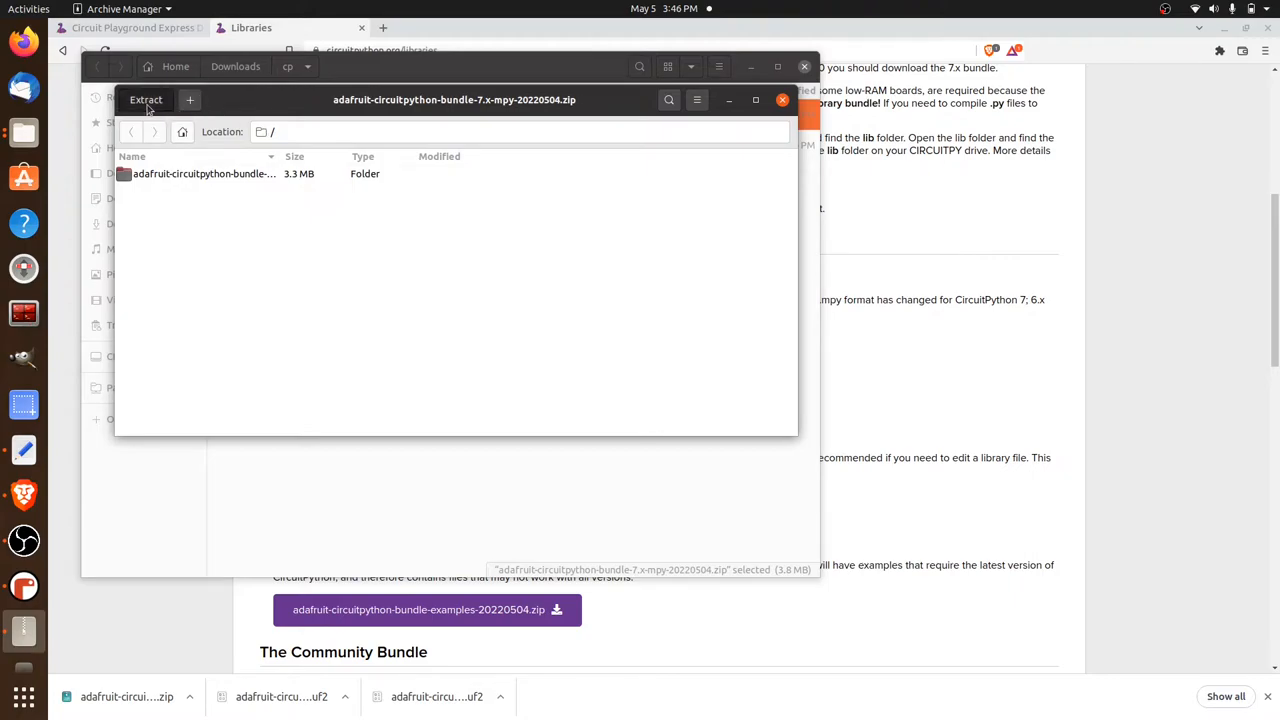
Extract the bundle into the cp folder and show the extracted files.
{"action": "left_click", "coordinate": [146, 100]}
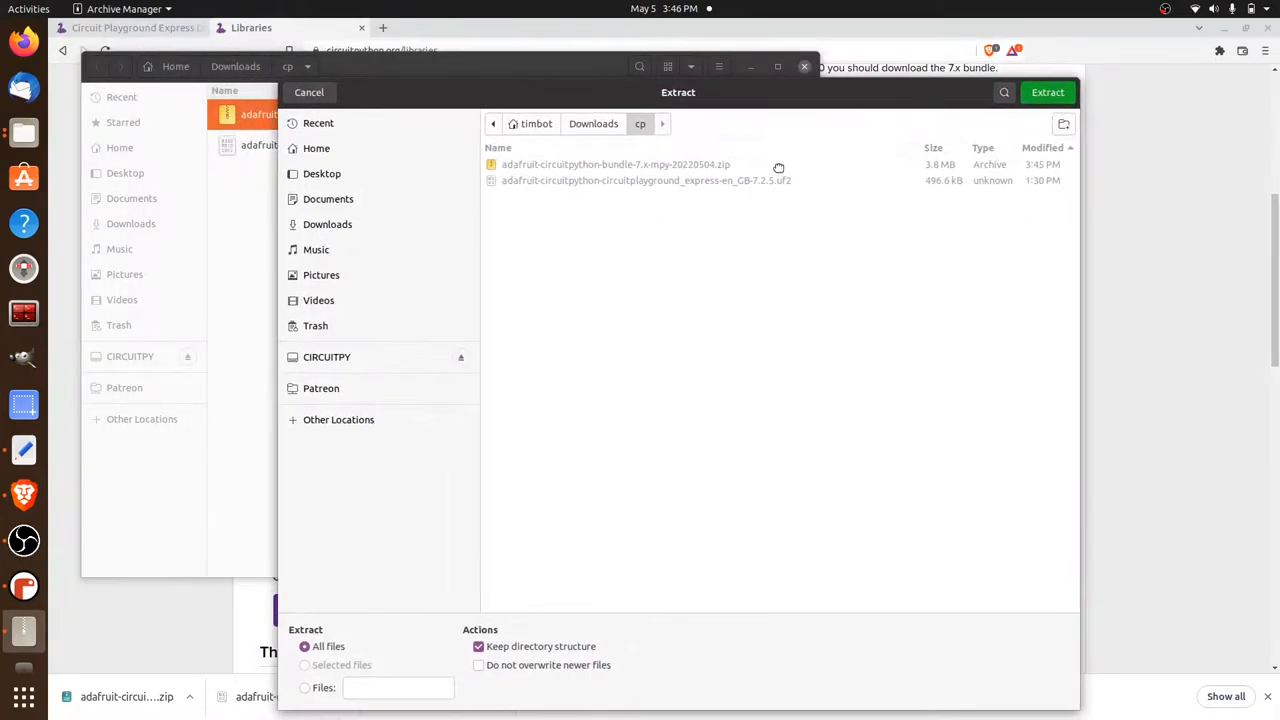
{"action": "left_click", "coordinate": [308, 92]}
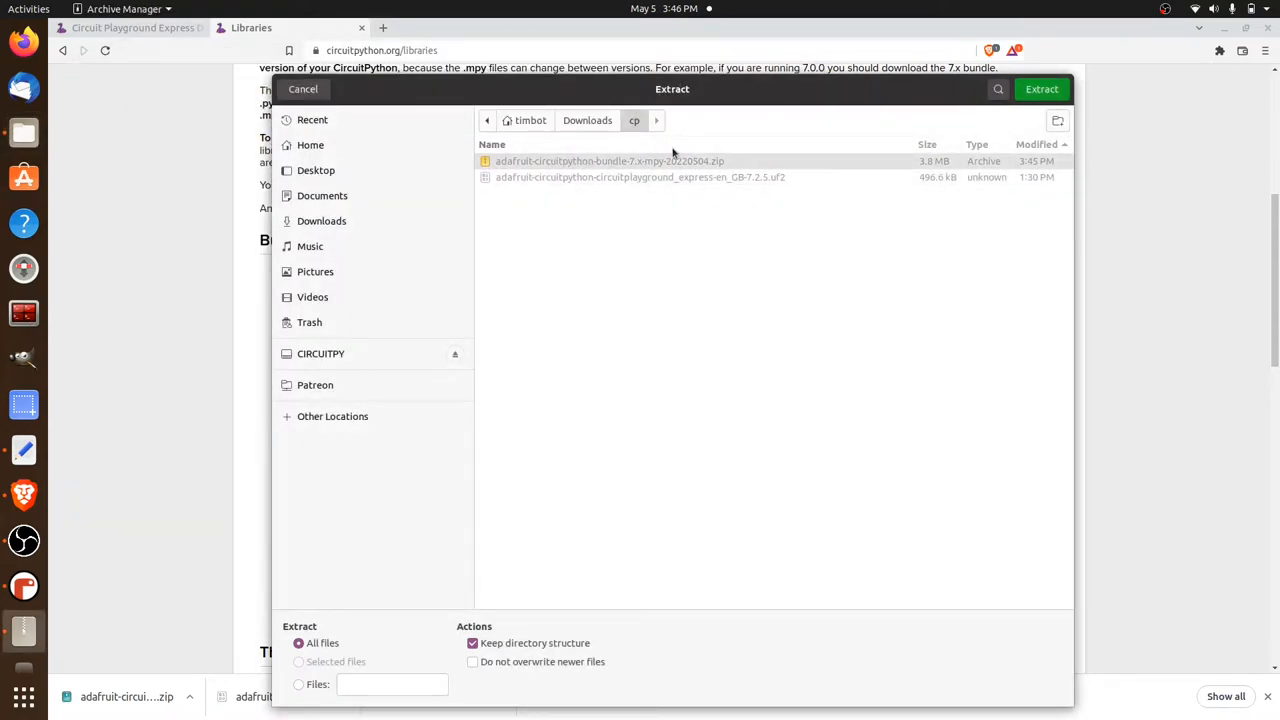
{"action": "left_click", "coordinate": [1040, 88]}
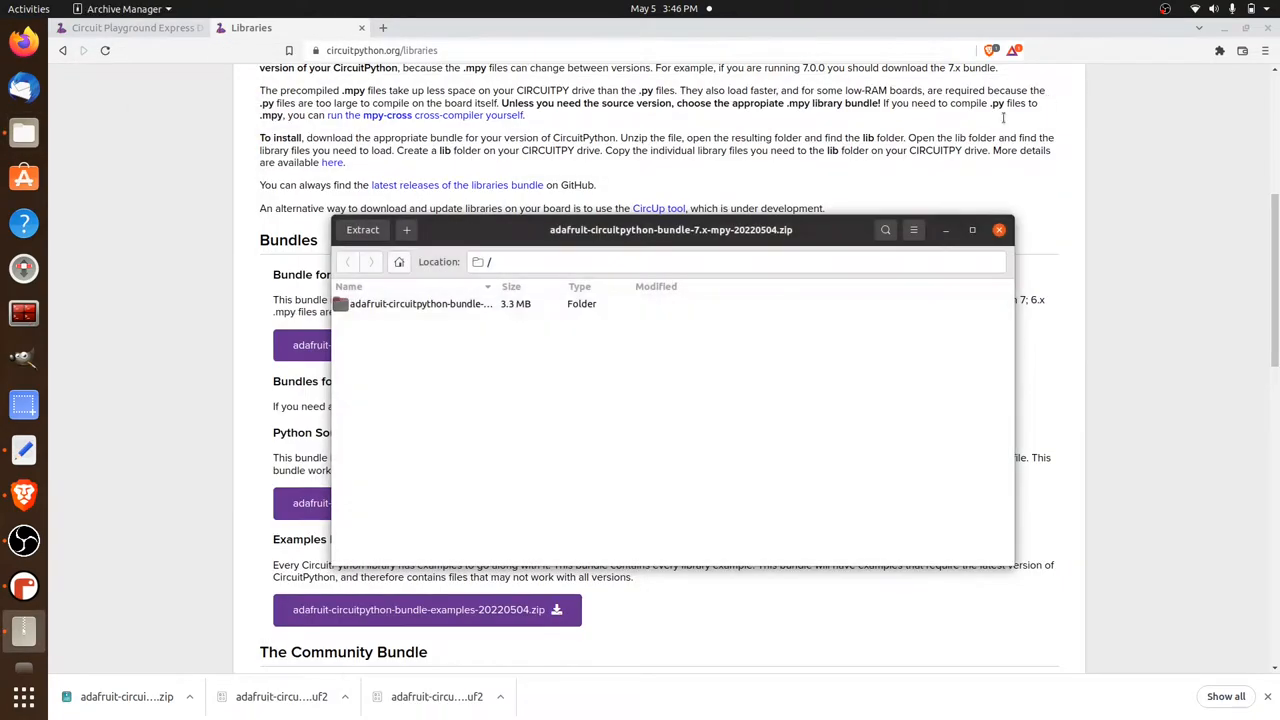
{"action": "left_click", "coordinate": [362, 228]}
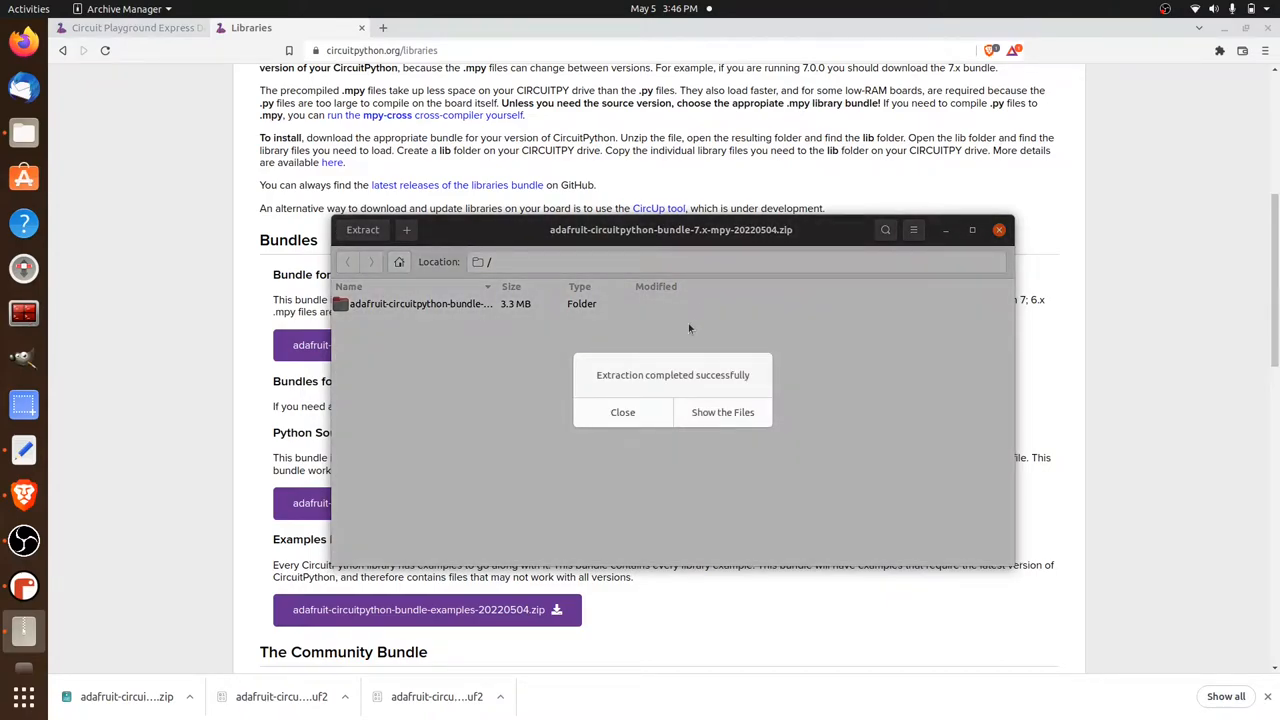
{"action": "left_click", "coordinate": [622, 412]}
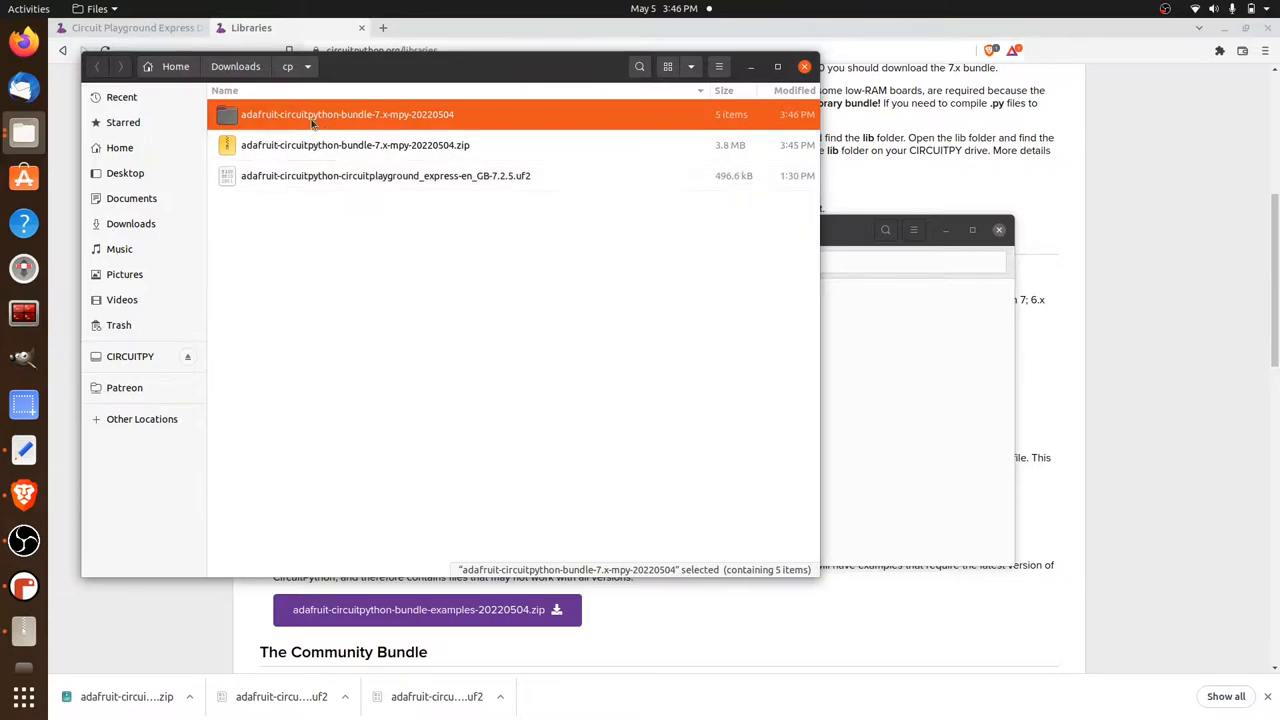
{"action": "mouse_move", "coordinate": [230, 120]}
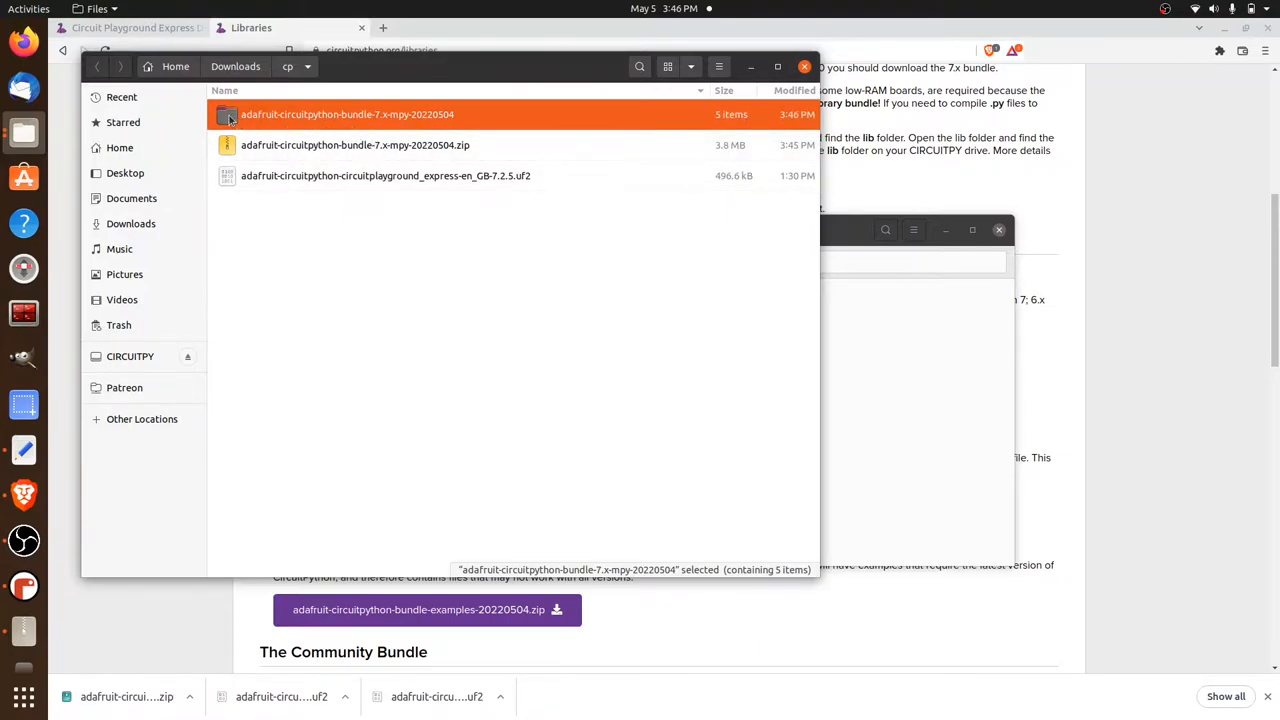
Open the extracted bundle folder and select its lib folder.
{"action": "double_click", "coordinate": [348, 114]}
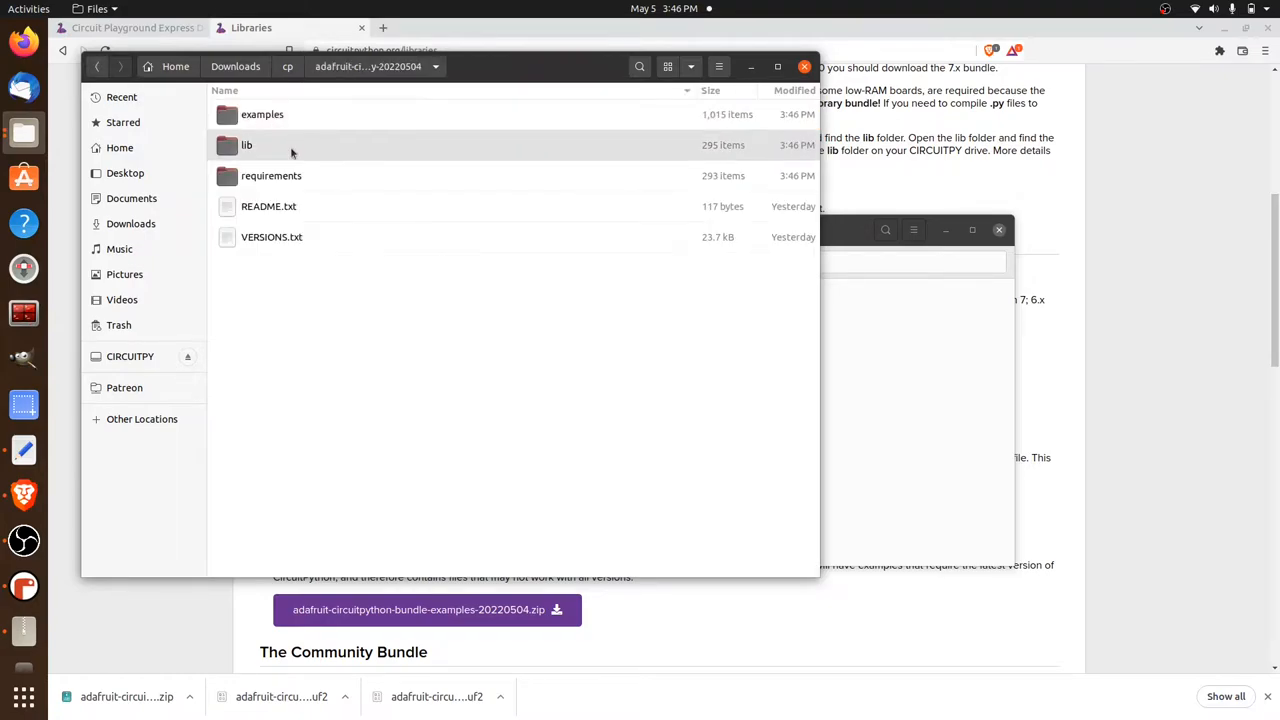
{"action": "left_click", "coordinate": [246, 144]}
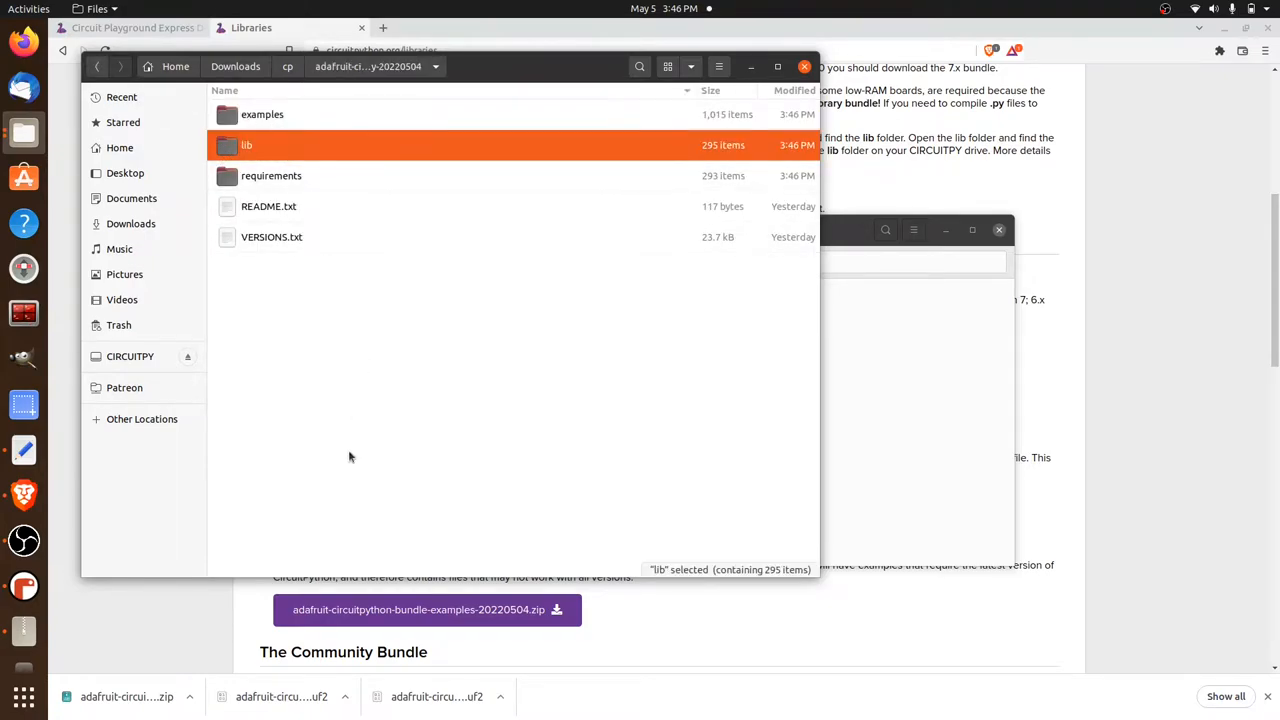
{"action": "mouse_move", "coordinate": [490, 68]}
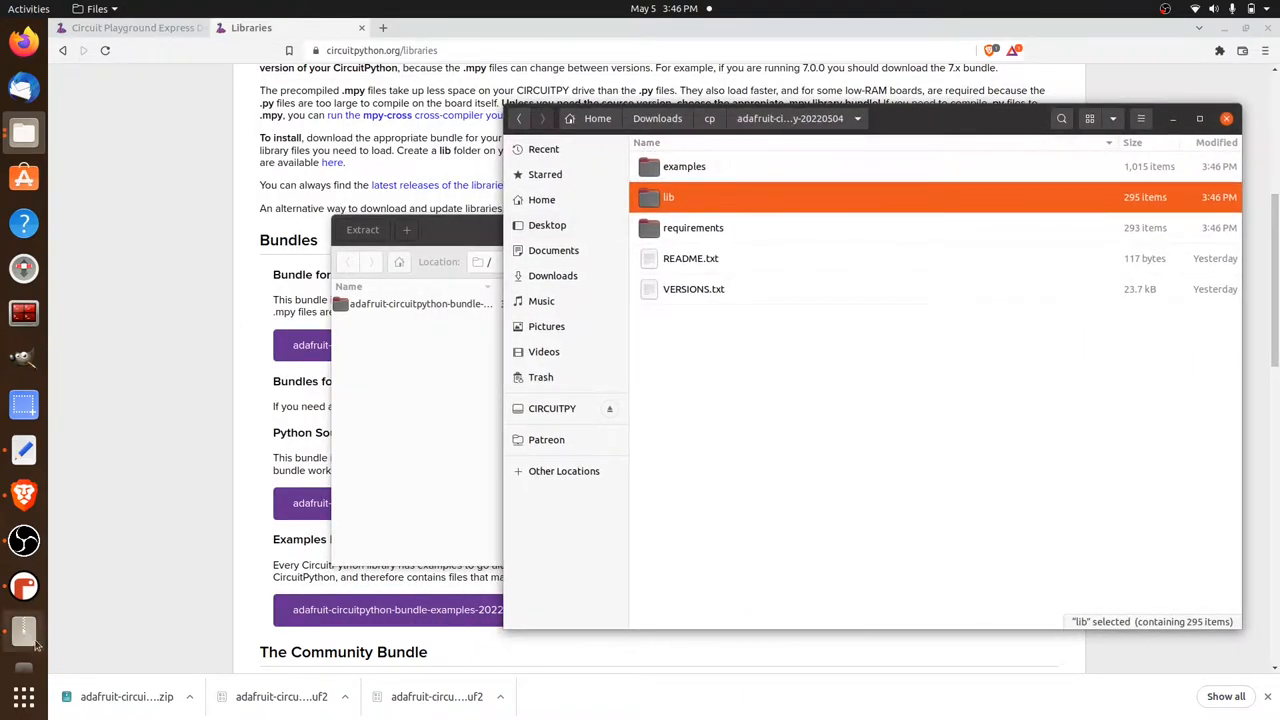
{"action": "mouse_move", "coordinate": [24, 650]}
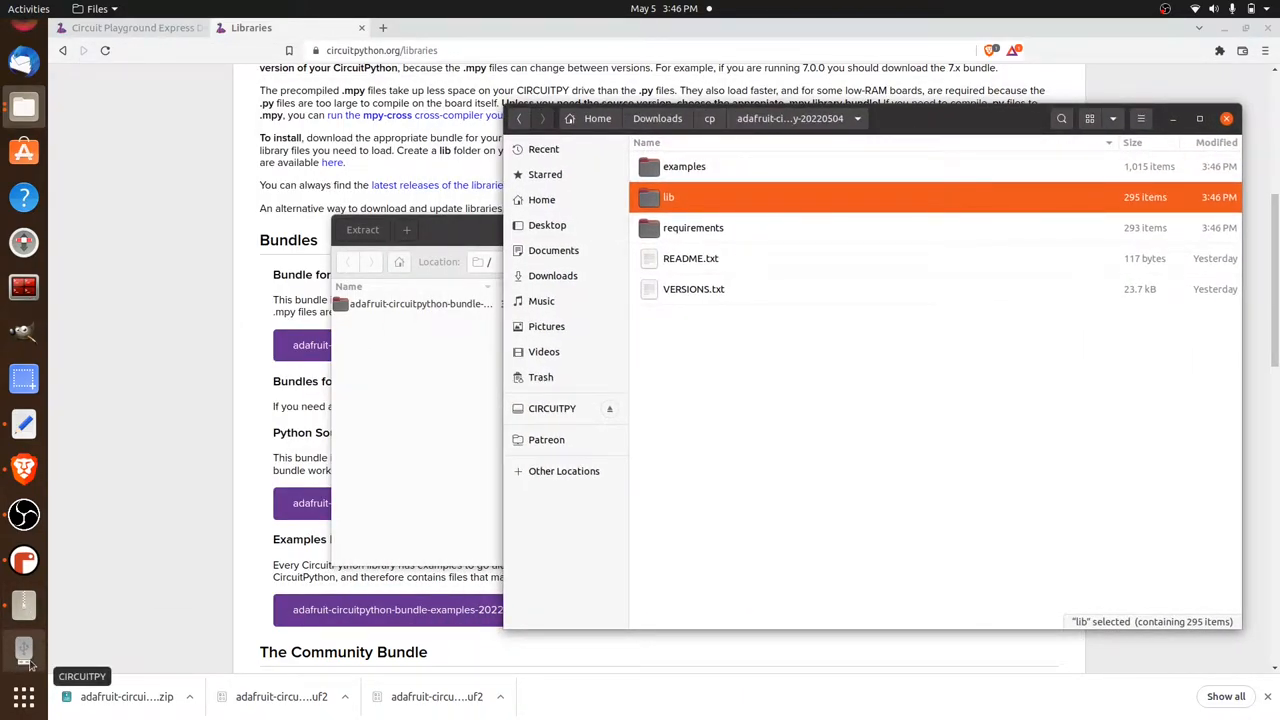
{"action": "mouse_move", "coordinate": [88, 628]}
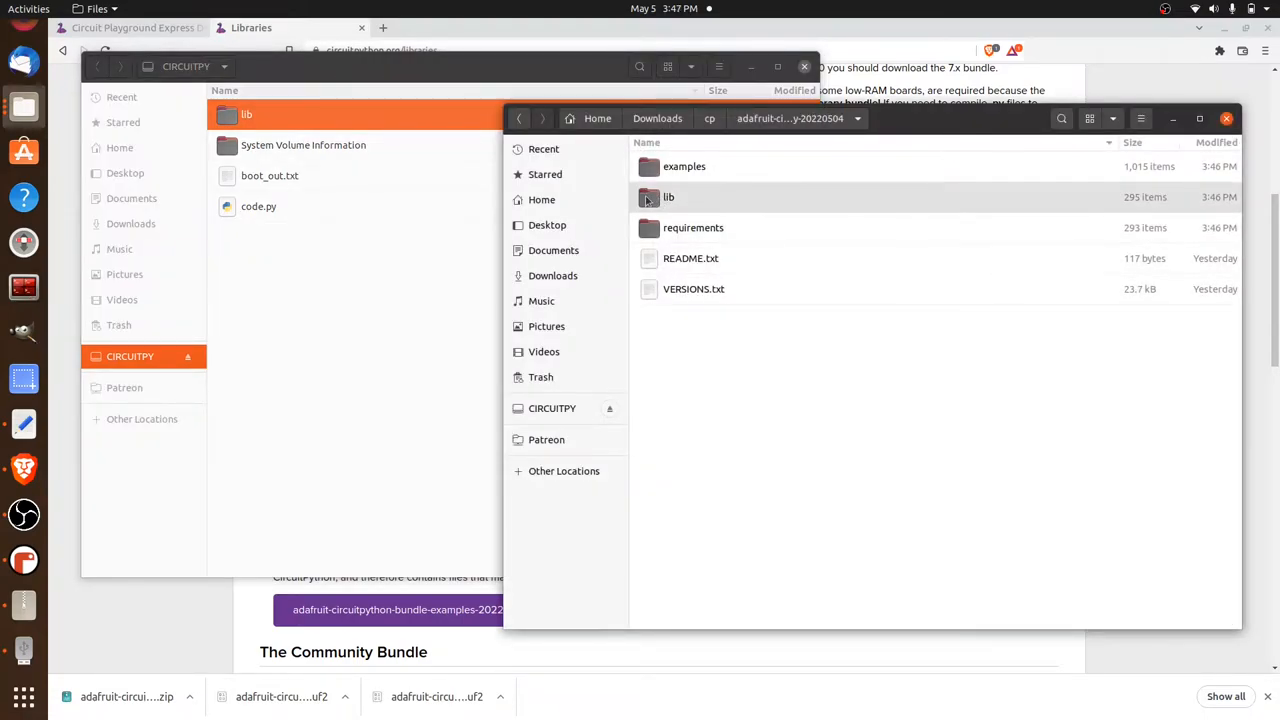
Browse the bundle's lib folder and select every library folder and .mpy file with Ctrl+A.
{"action": "double_click", "coordinate": [668, 198]}
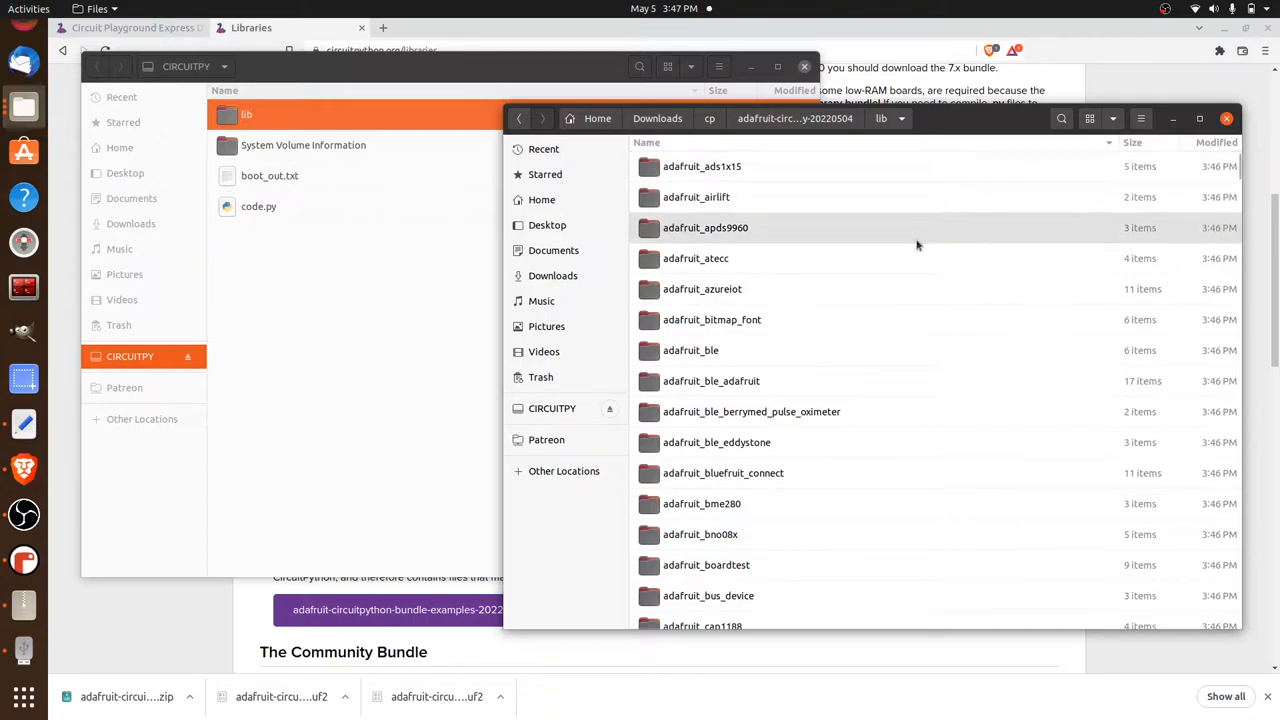
{"action": "scroll", "scroll_direction": "down", "scroll_amount": 3}
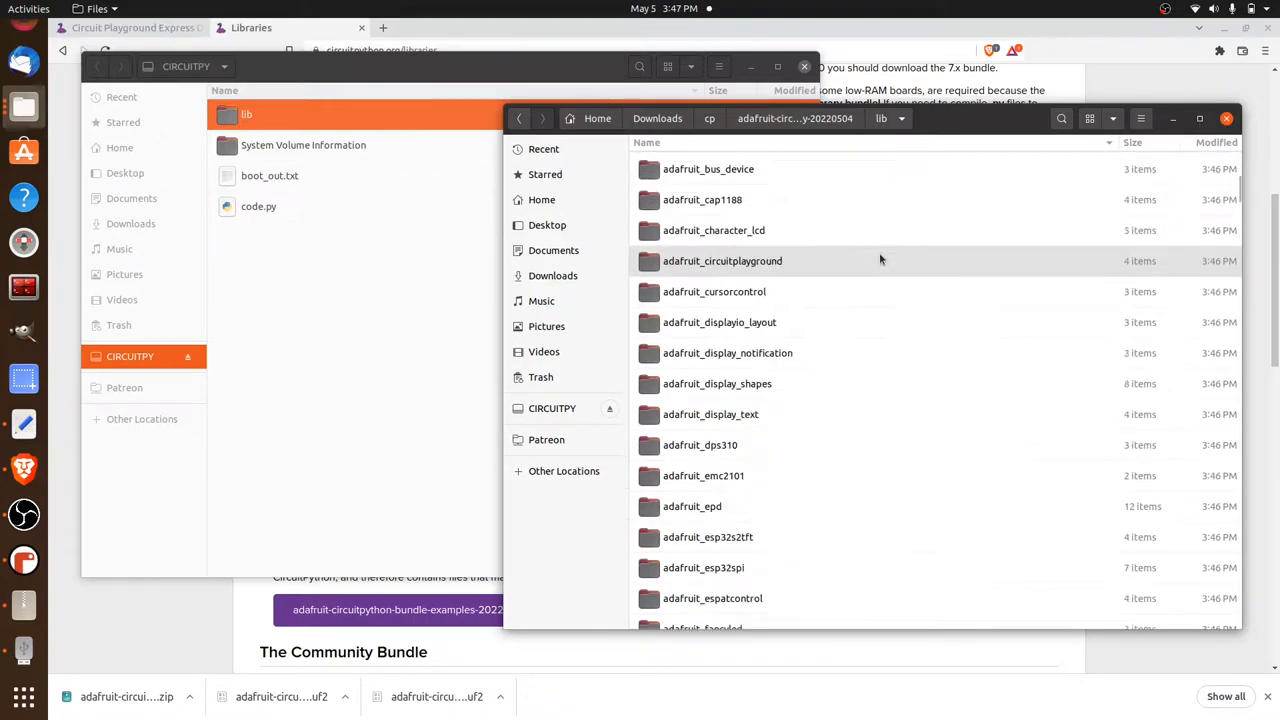
{"action": "scroll", "scroll_direction": "down", "scroll_amount": 3}
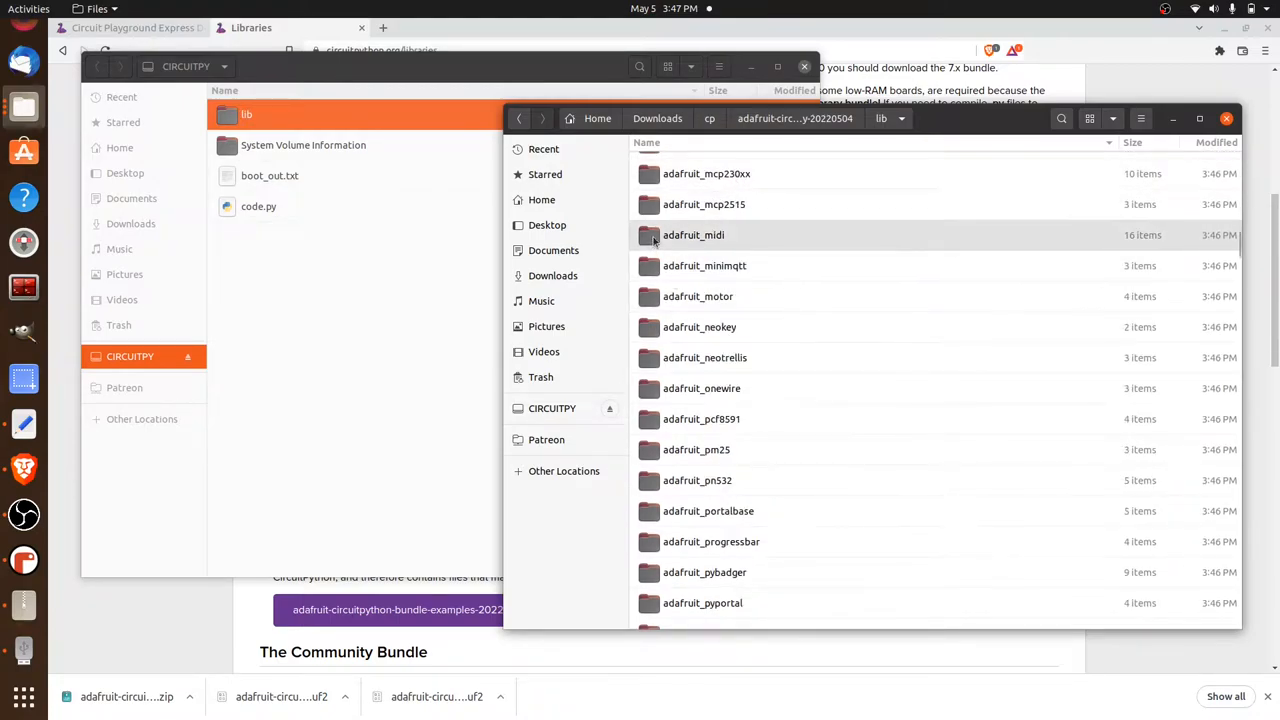
{"action": "mouse_move", "coordinate": [790, 264]}
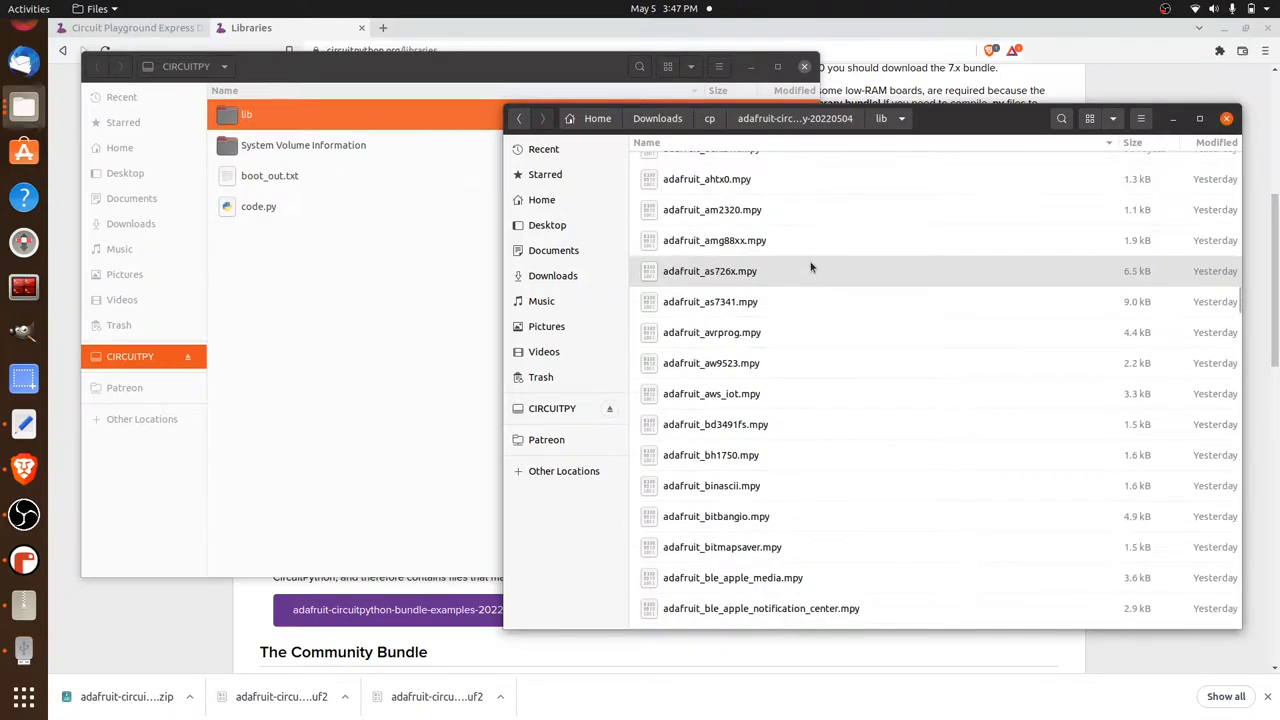
{"action": "scroll", "scroll_direction": "up", "scroll_amount": 3}
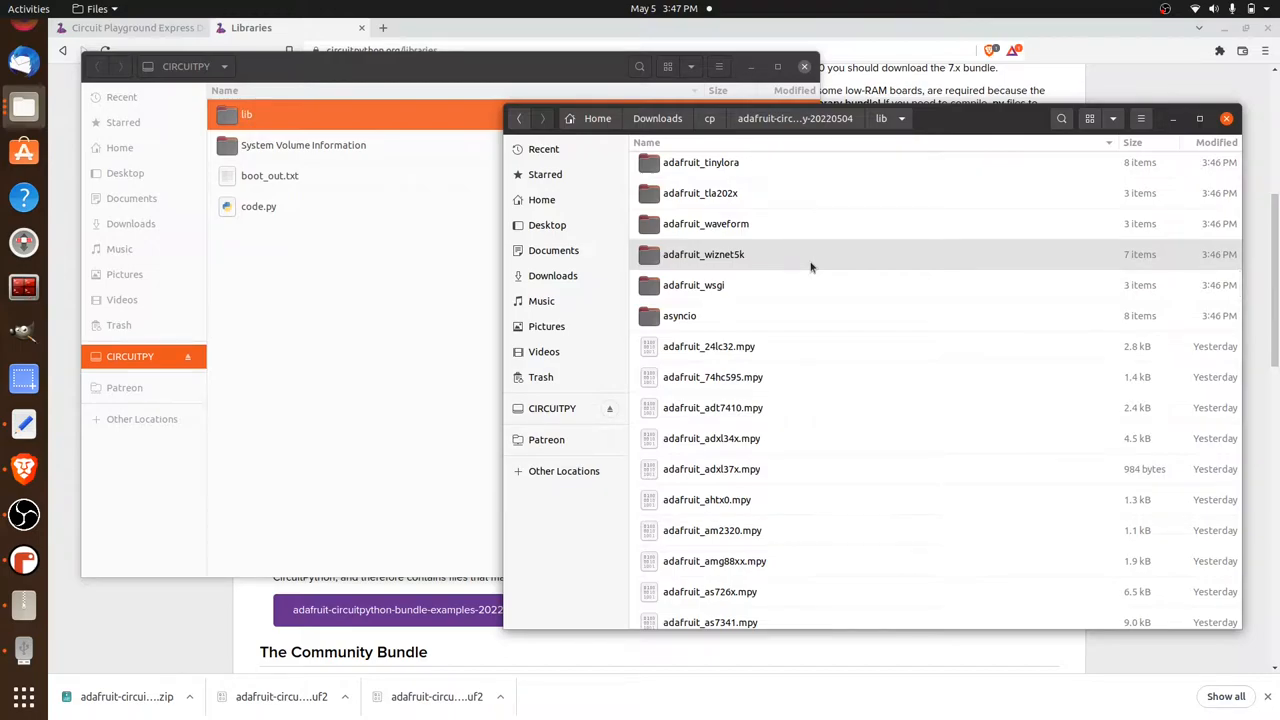
{"action": "scroll", "scroll_direction": "down", "scroll_amount": 3}
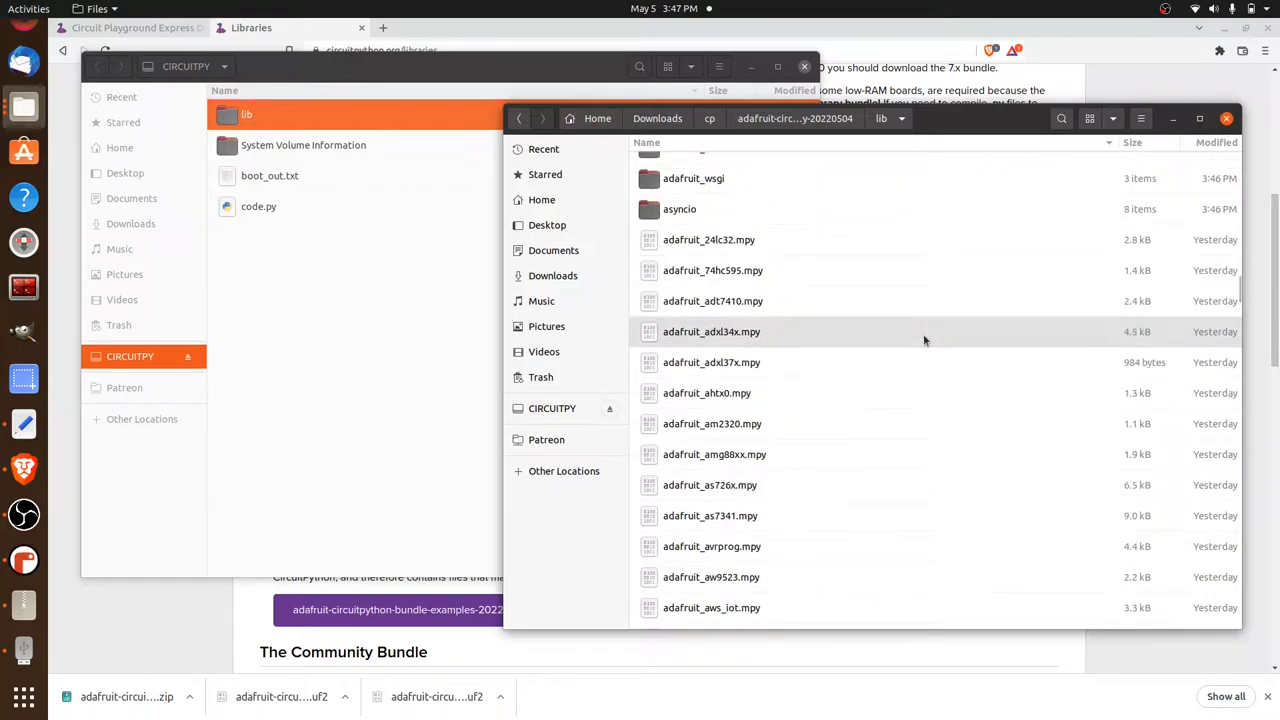
{"action": "left_click", "coordinate": [708, 240]}
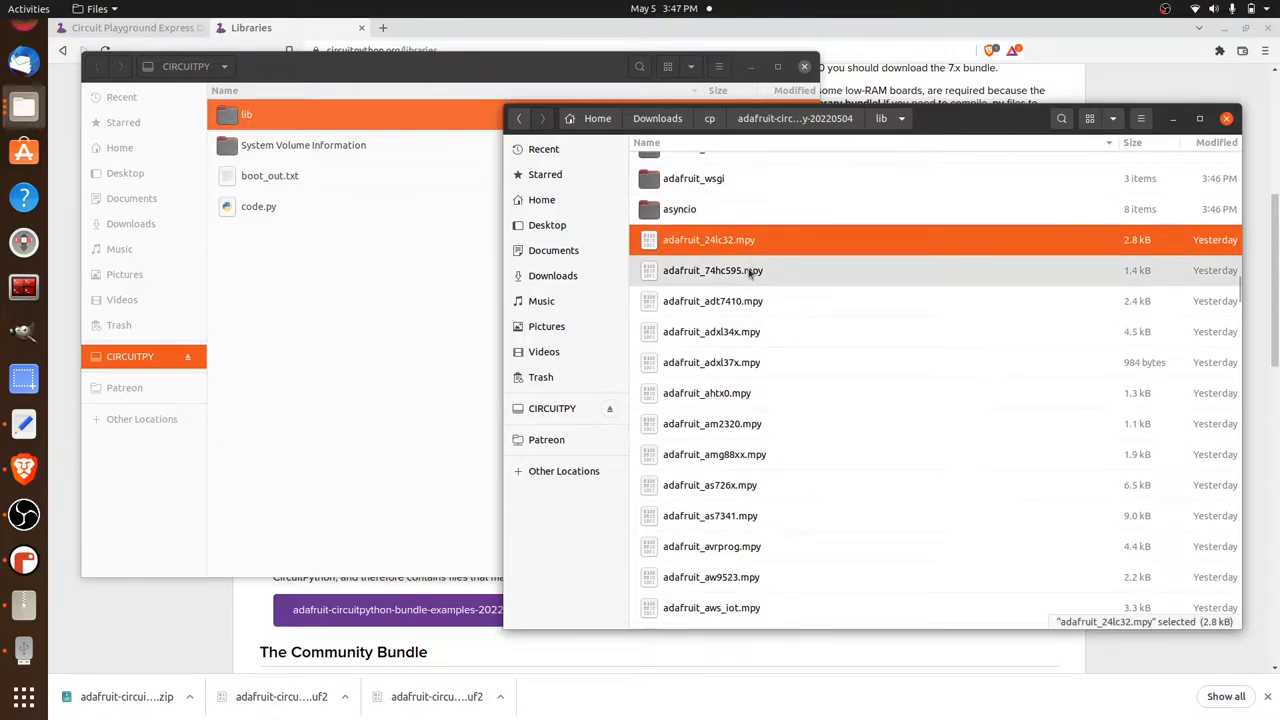
{"action": "left_click", "coordinate": [712, 300]}
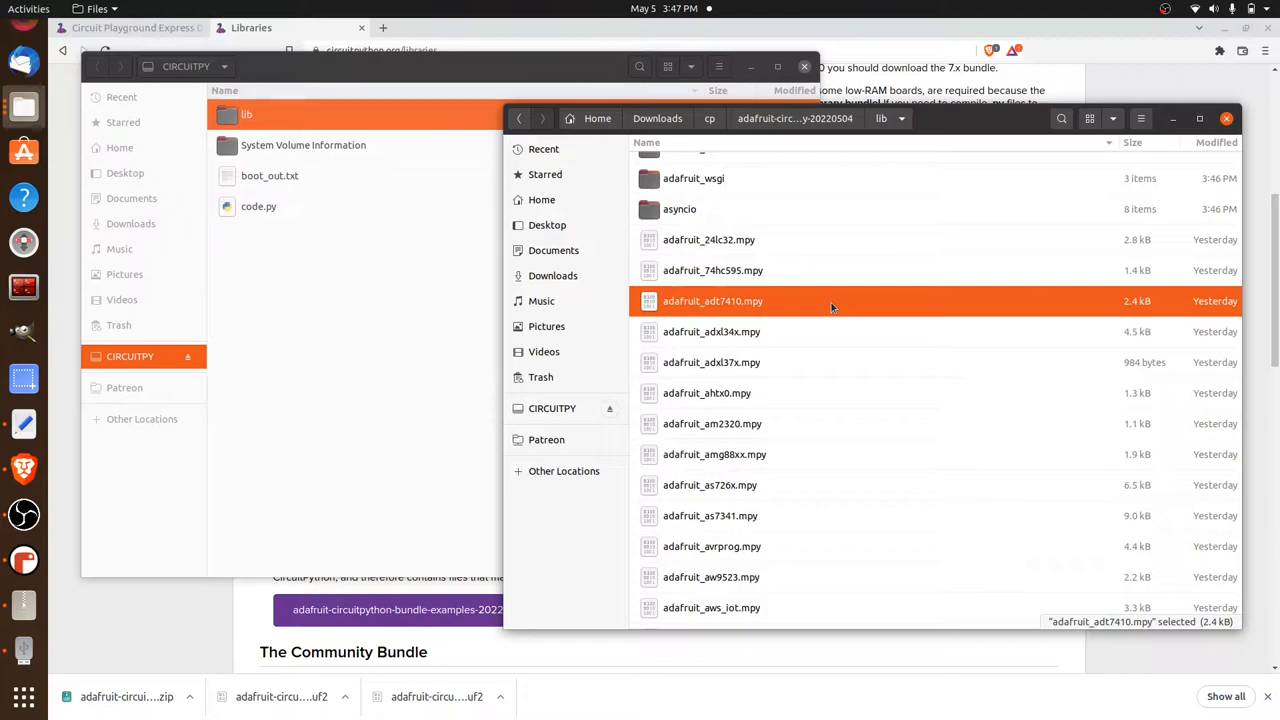
{"action": "mouse_move", "coordinate": [744, 268]}
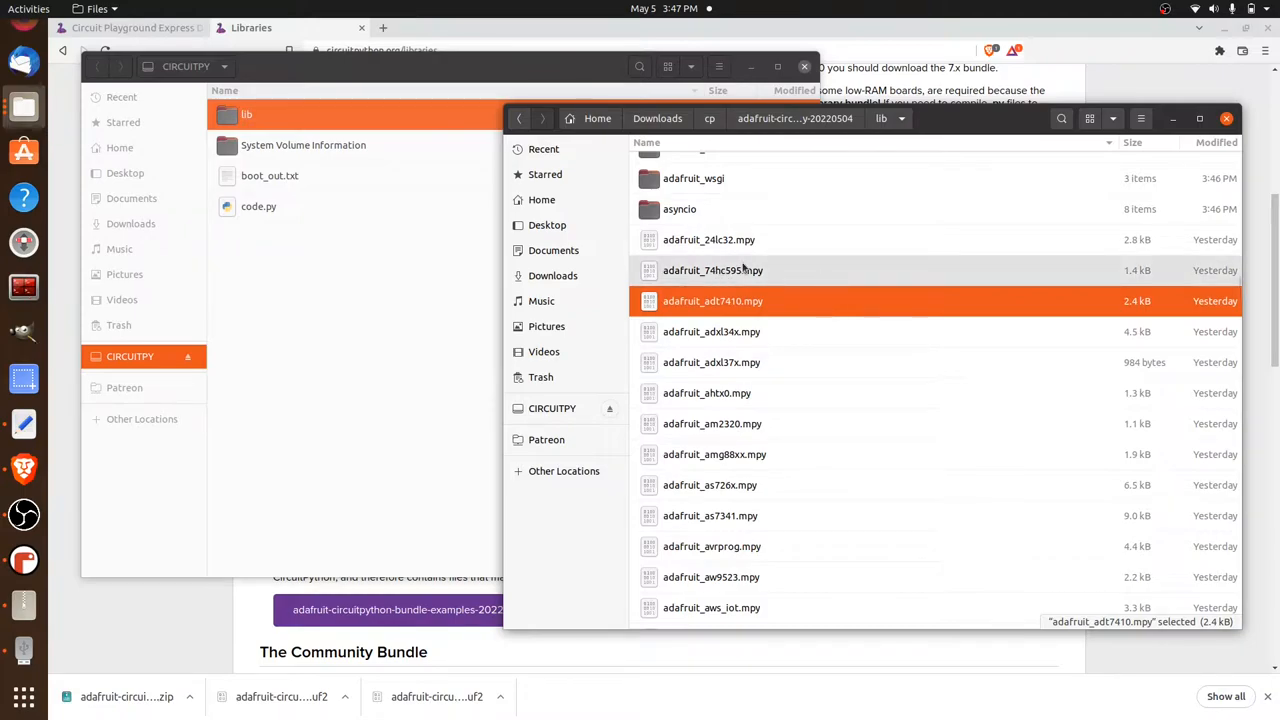
{"action": "mouse_move", "coordinate": [708, 240]}
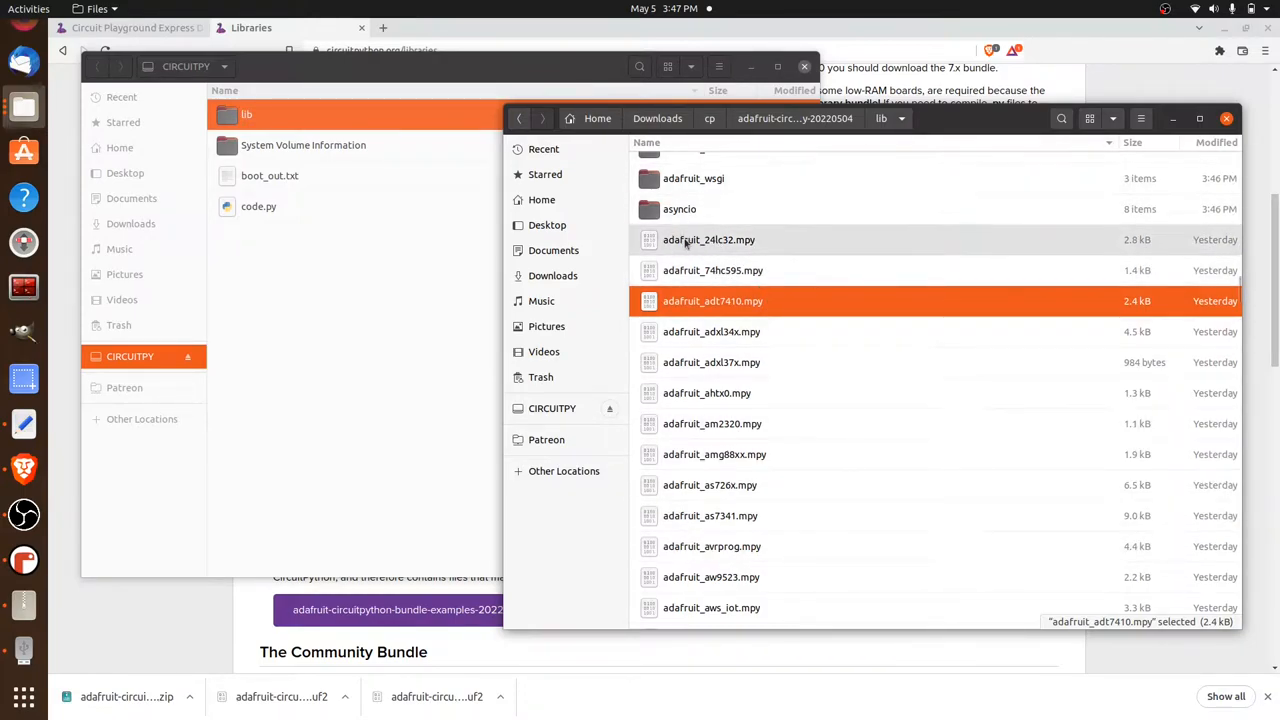
{"action": "left_click", "coordinate": [708, 240]}
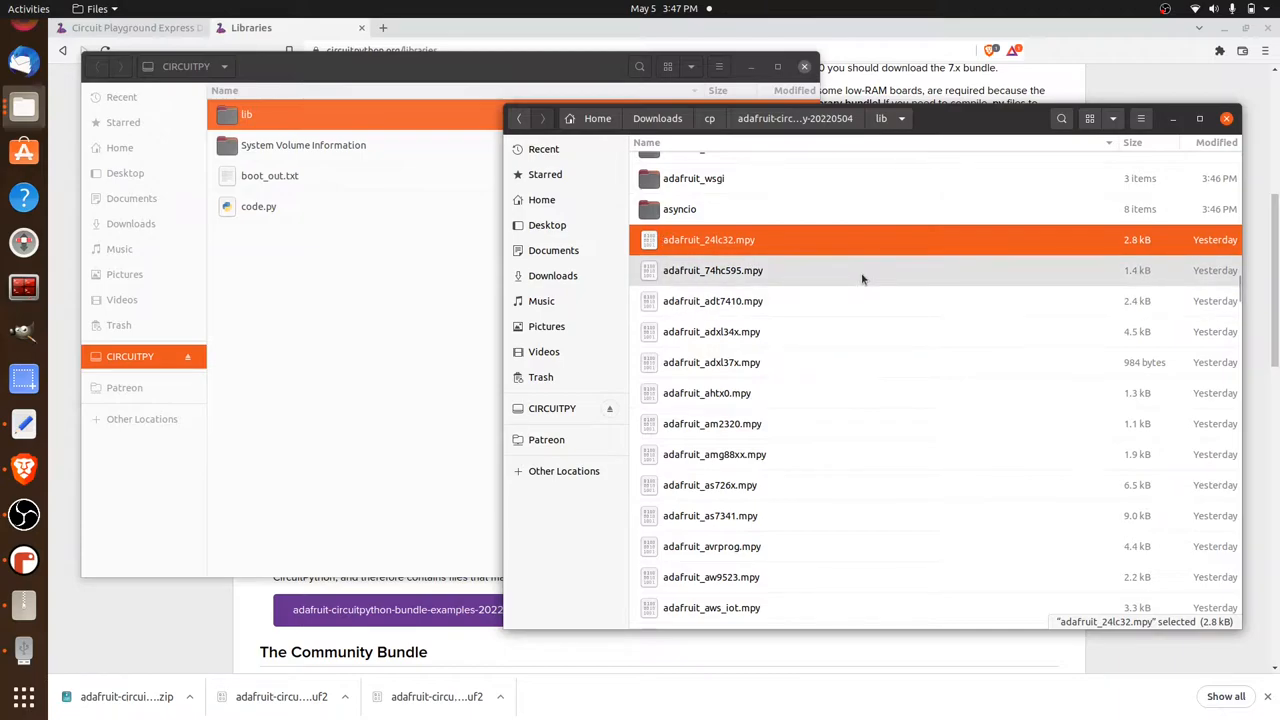
{"action": "scroll", "scroll_direction": "down", "scroll_amount": 3}
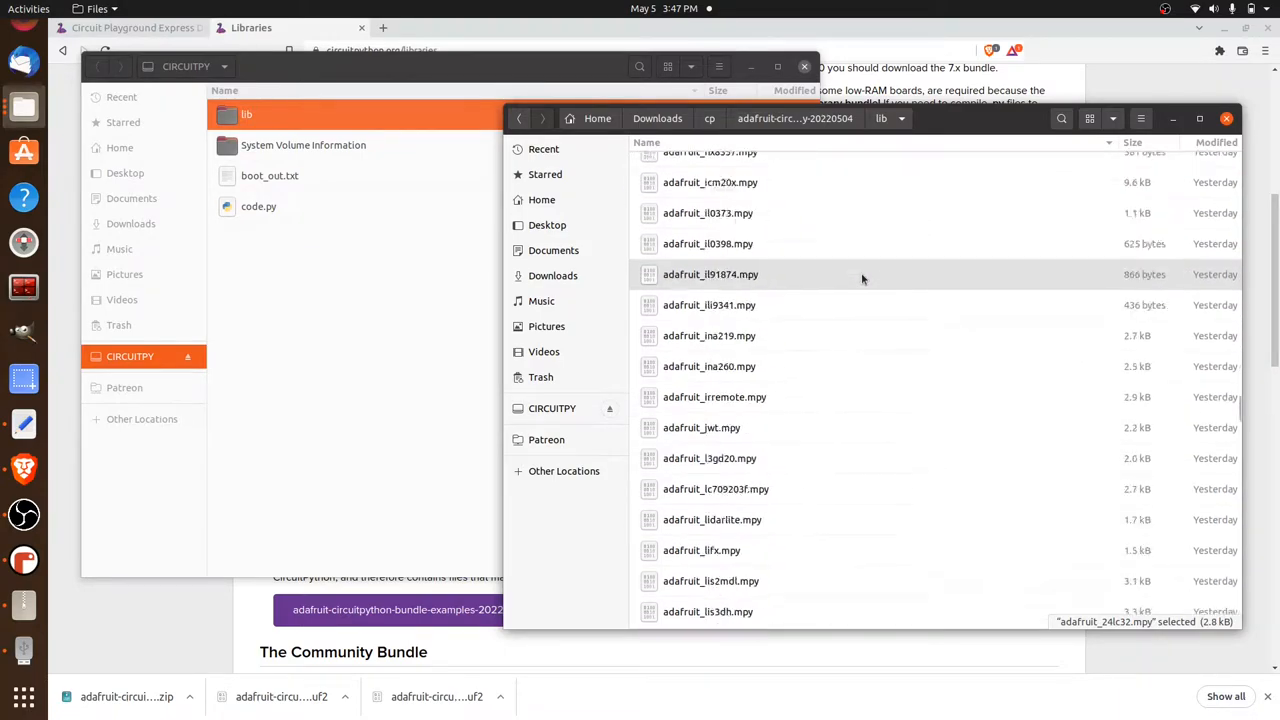
{"action": "scroll", "scroll_direction": "down", "scroll_amount": 3}
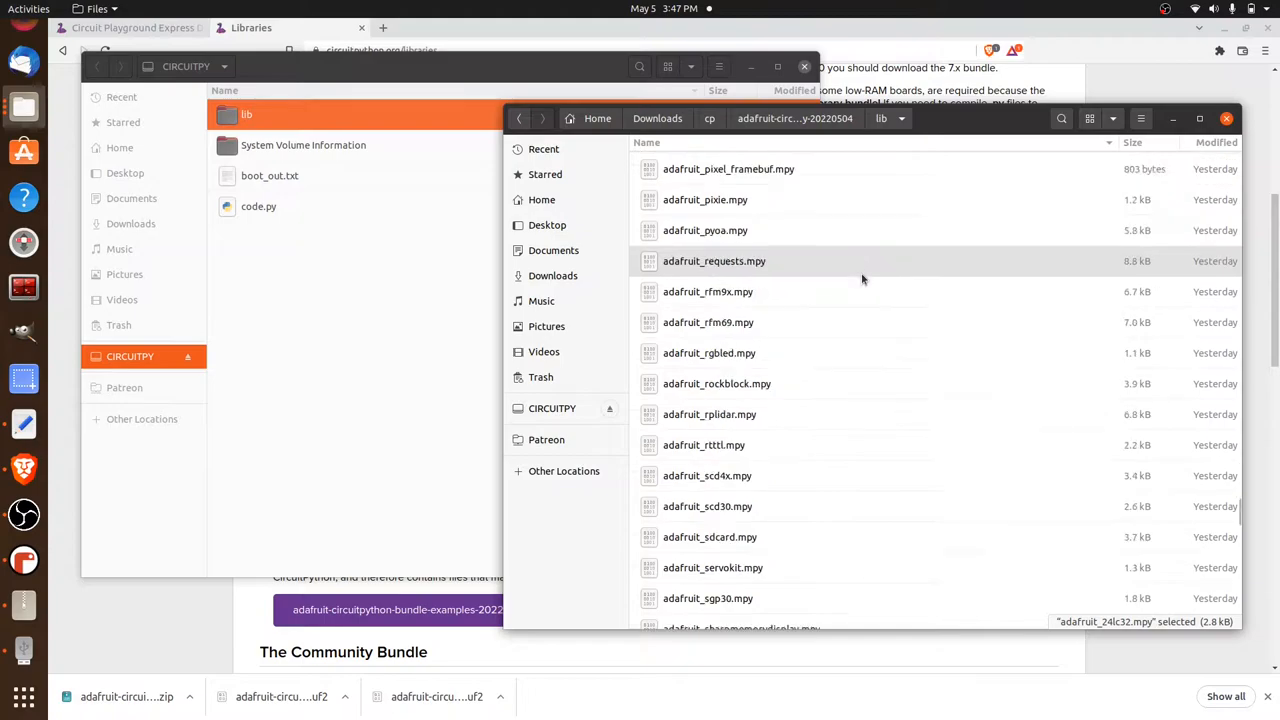
{"action": "scroll", "scroll_direction": "down", "scroll_amount": 3}
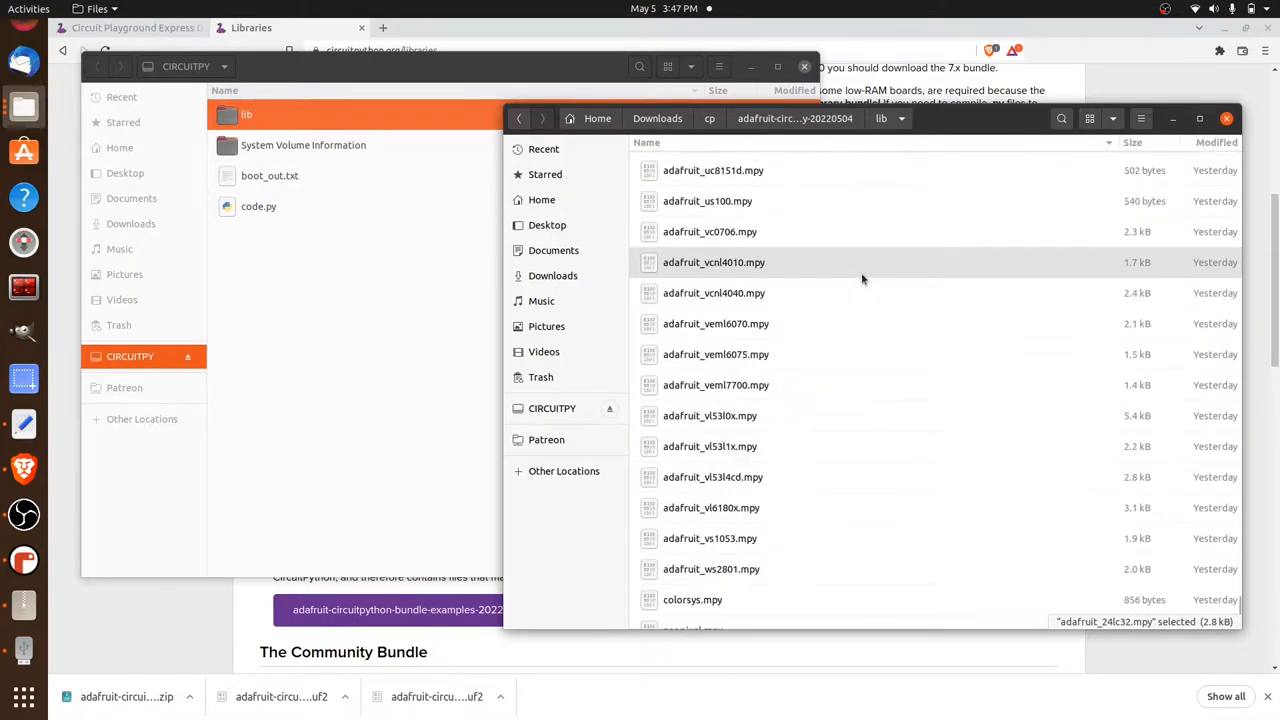
{"action": "scroll", "scroll_direction": "down", "scroll_amount": 3}
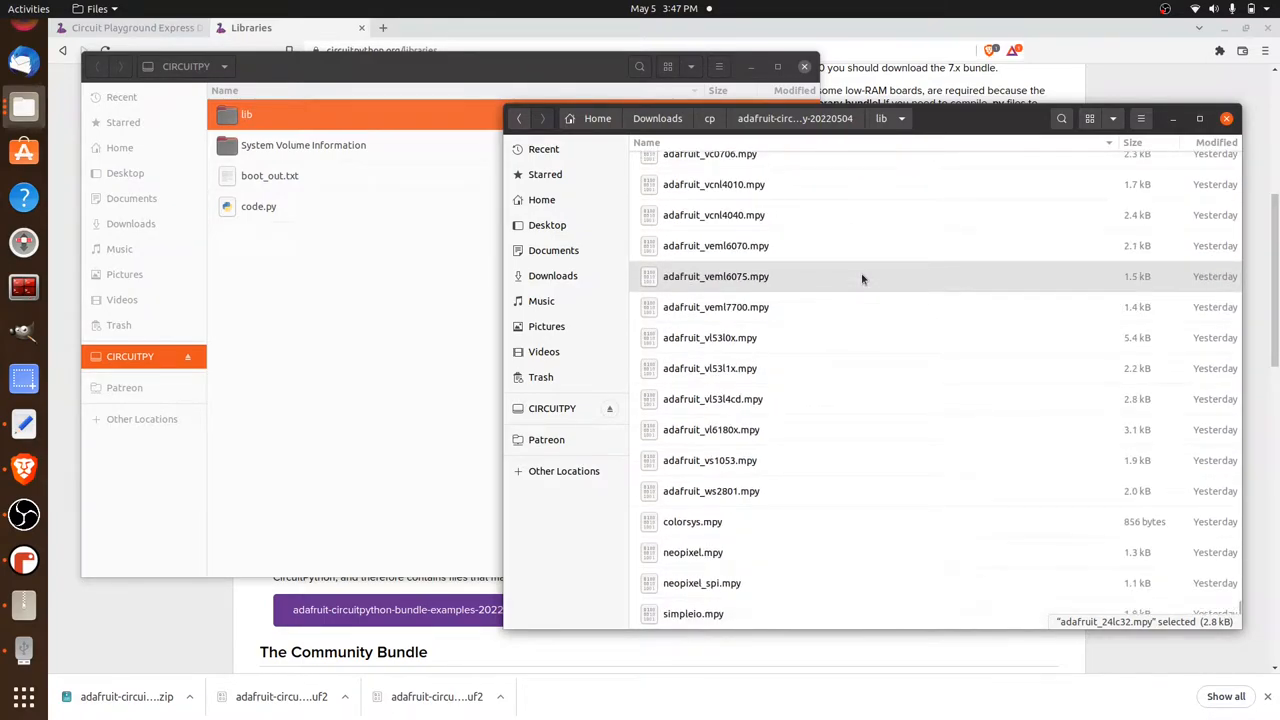
{"action": "key", "text": "ctrl+a"}
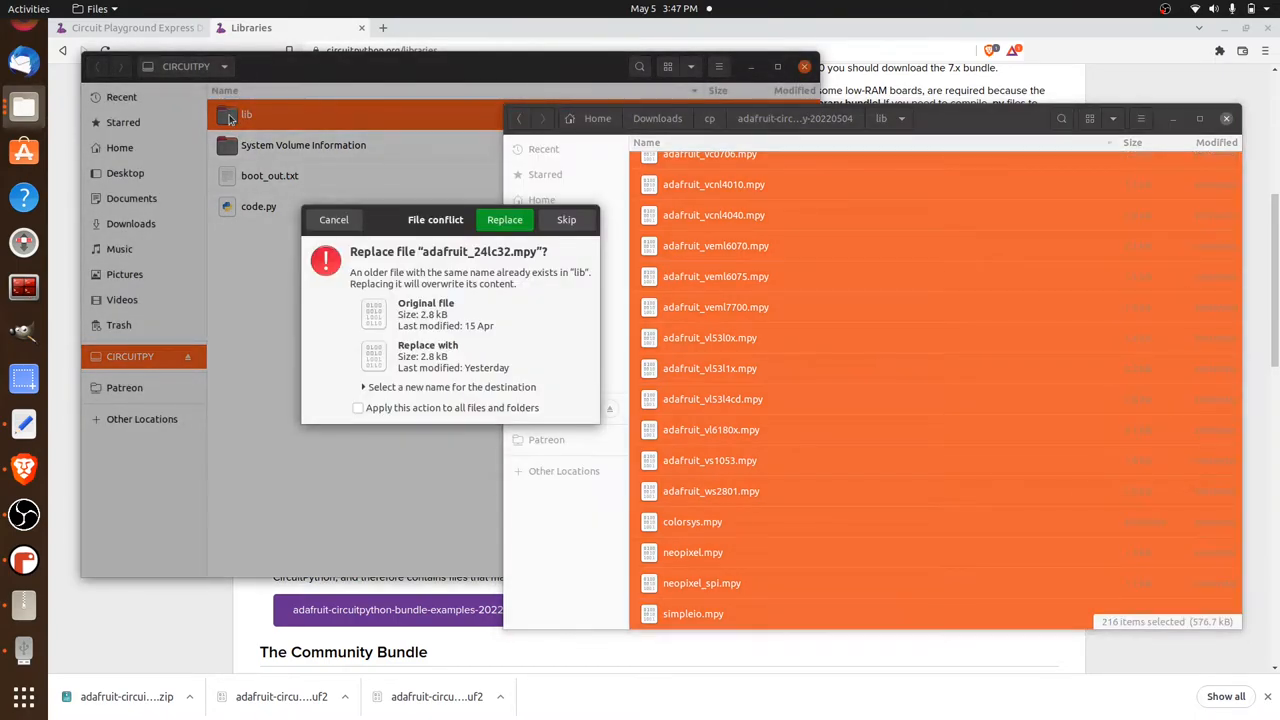
{"action": "mouse_move", "coordinate": [424, 228]}
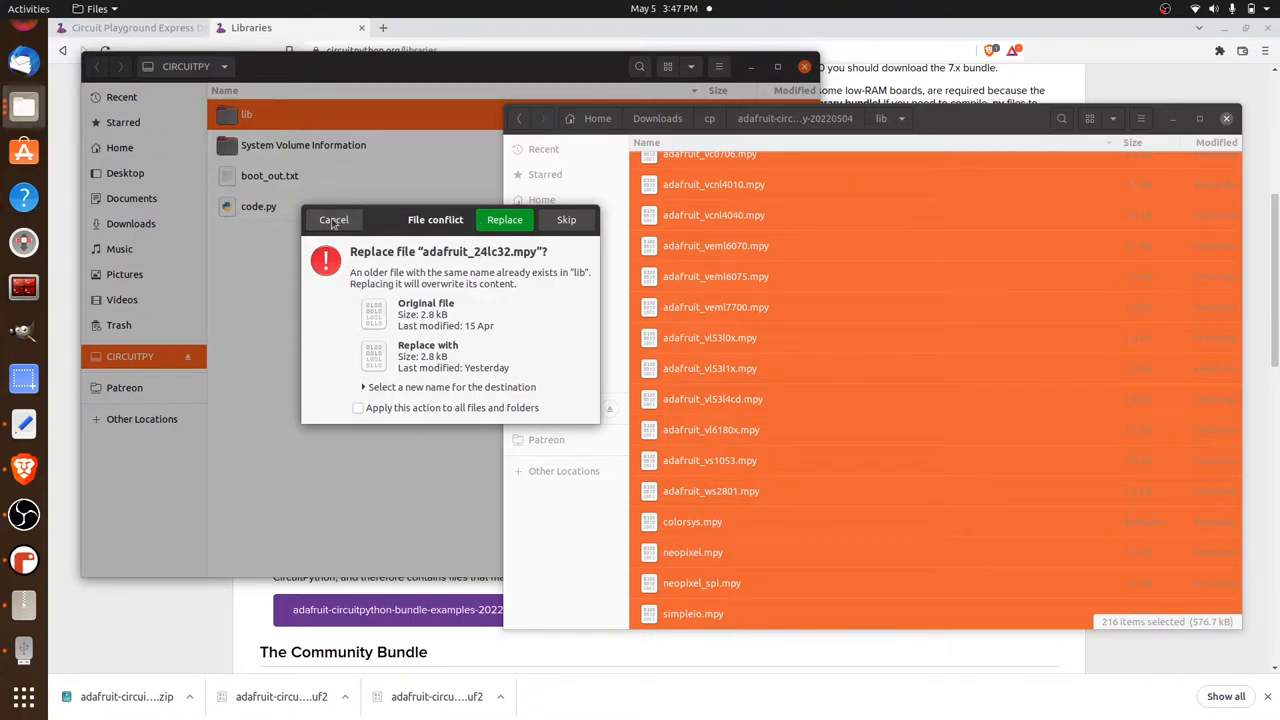
Replace conflicting files so CIRCUITPY's lib folder holds the 216 copied items.
{"action": "left_click", "coordinate": [504, 218]}
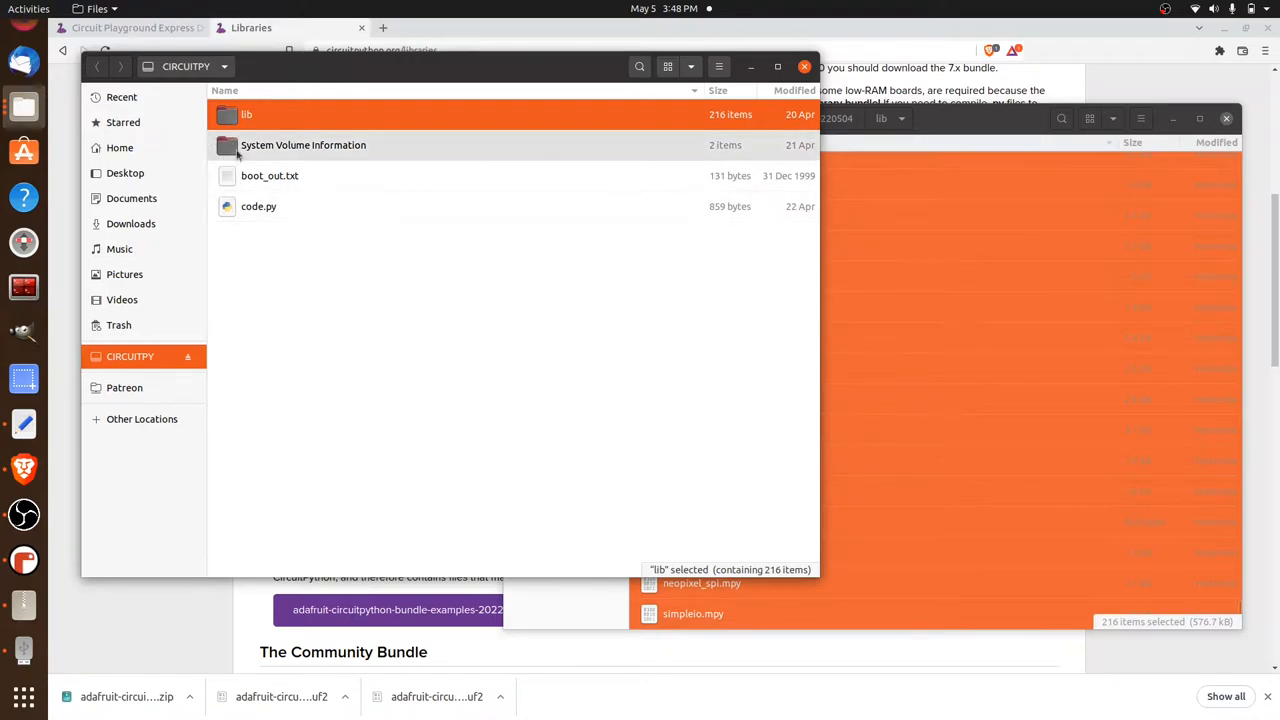
{"action": "mouse_move", "coordinate": [684, 368]}
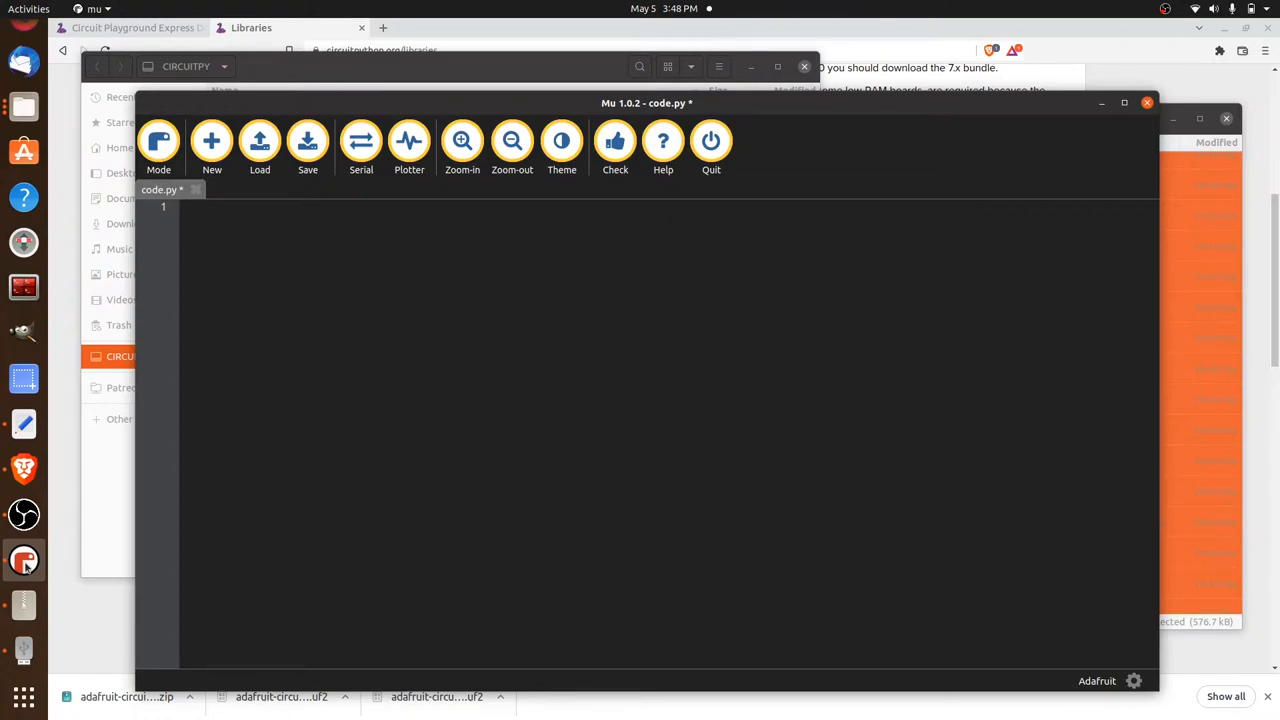
{"action": "mouse_move", "coordinate": [96, 544]}
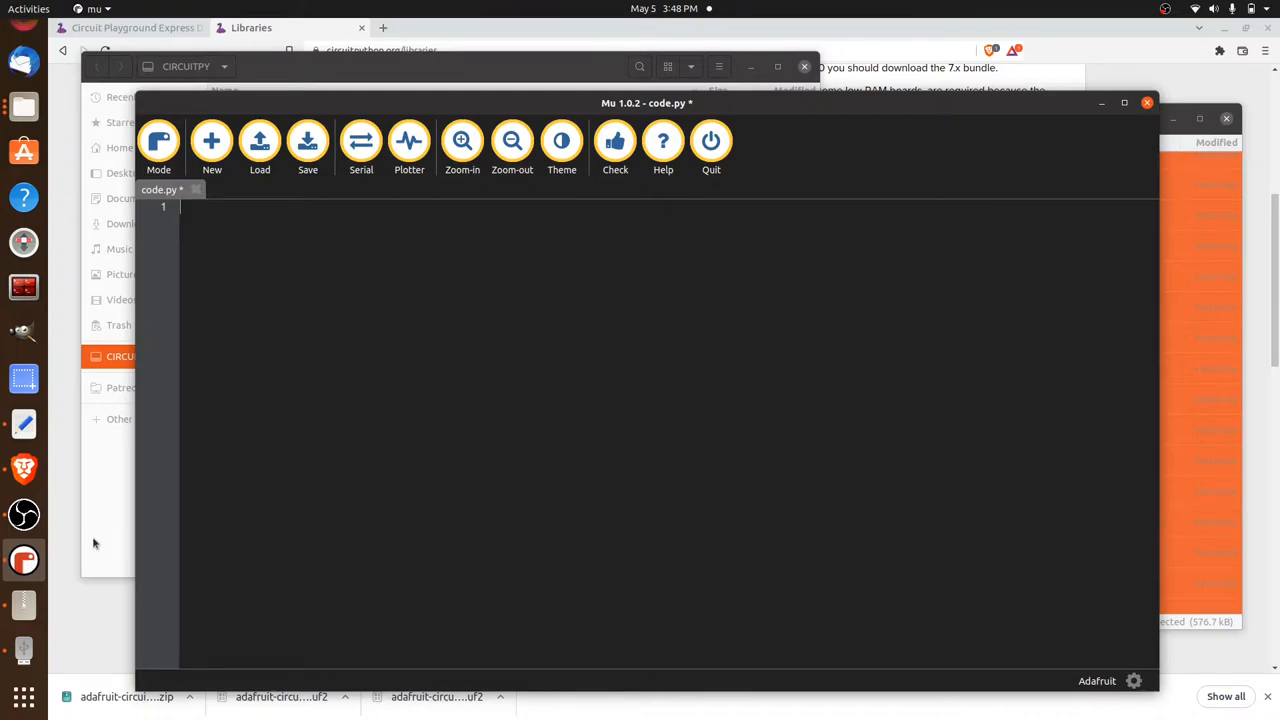
{"action": "mouse_move", "coordinate": [252, 260]}
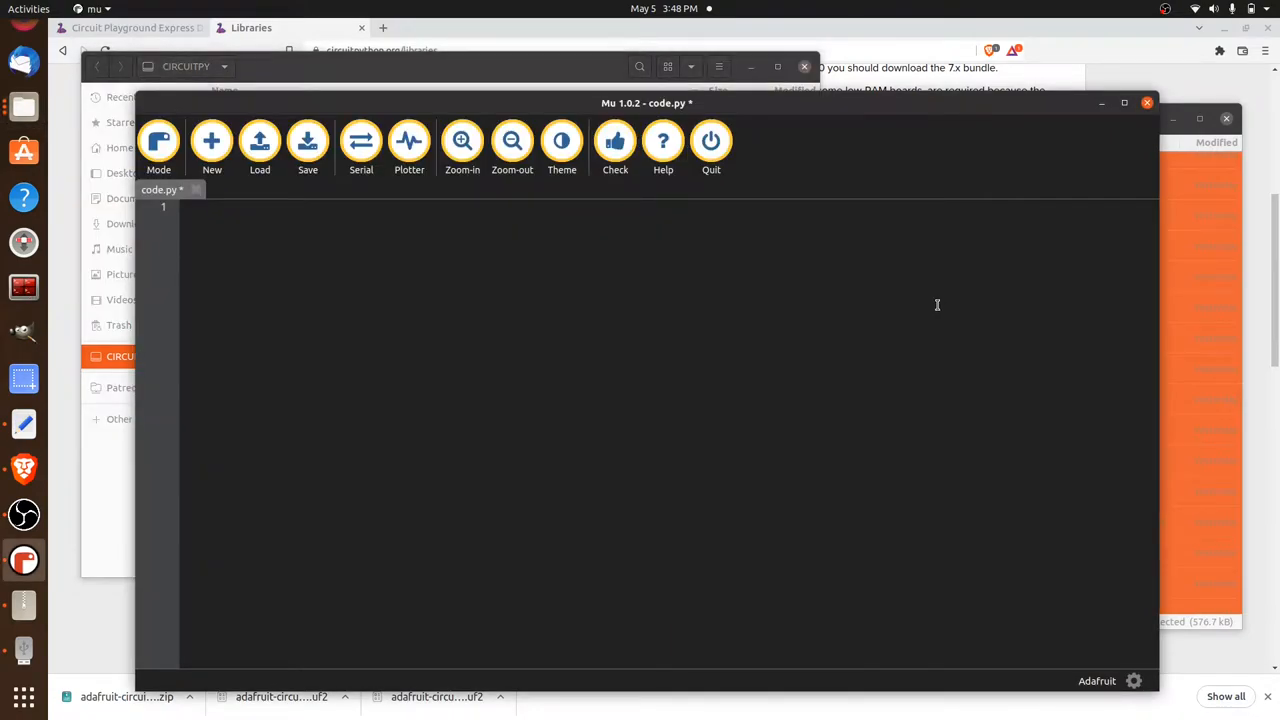
{"action": "mouse_move", "coordinate": [260, 204]}
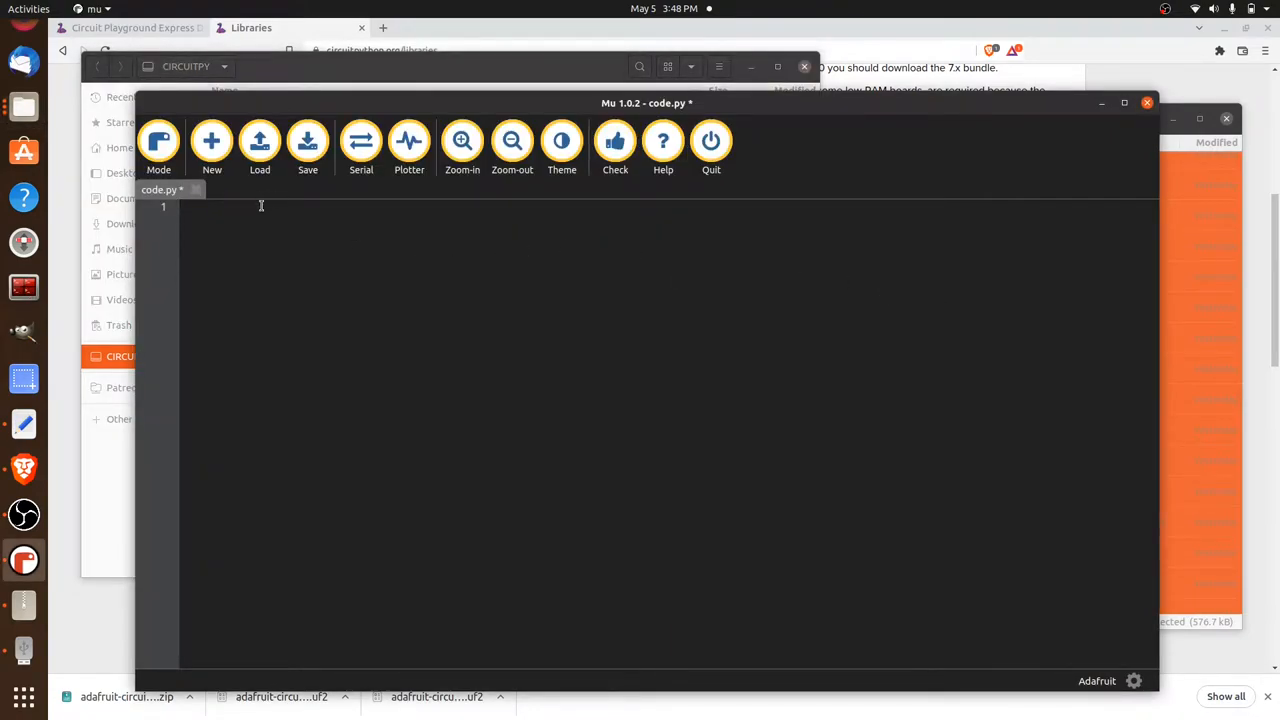
{"action": "mouse_move", "coordinate": [384, 220]}
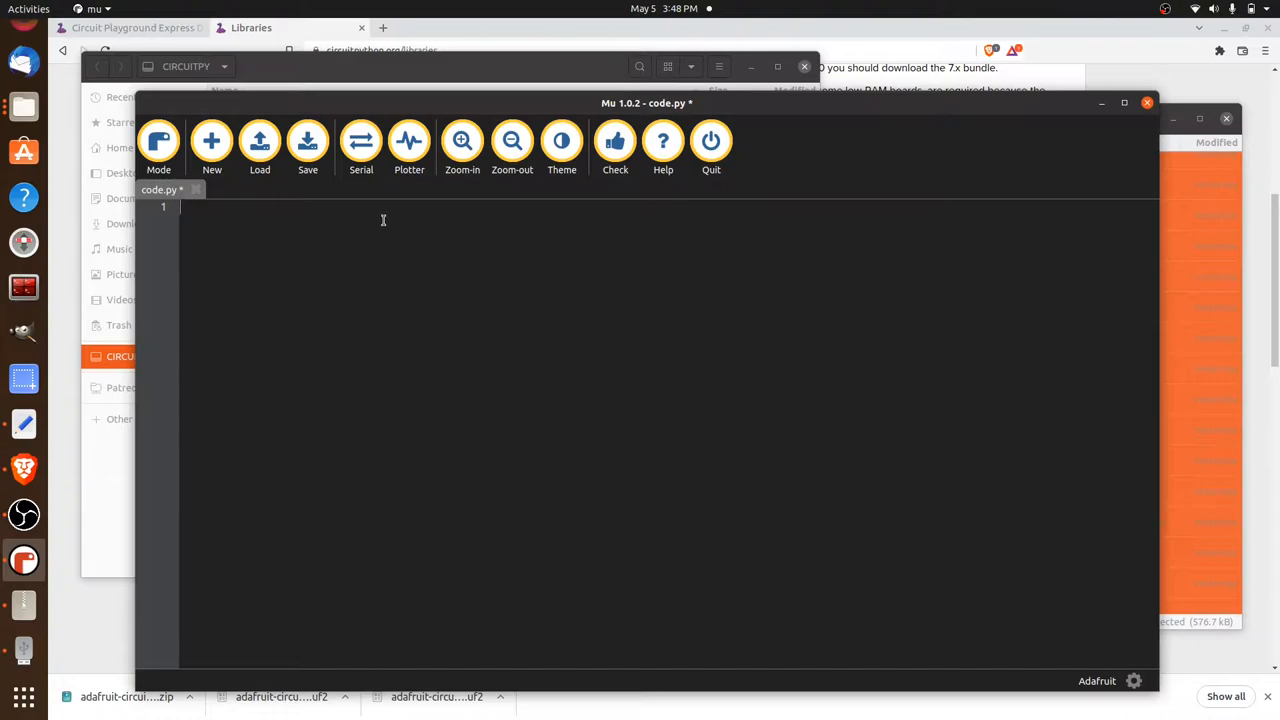
{"action": "mouse_move", "coordinate": [184, 476]}
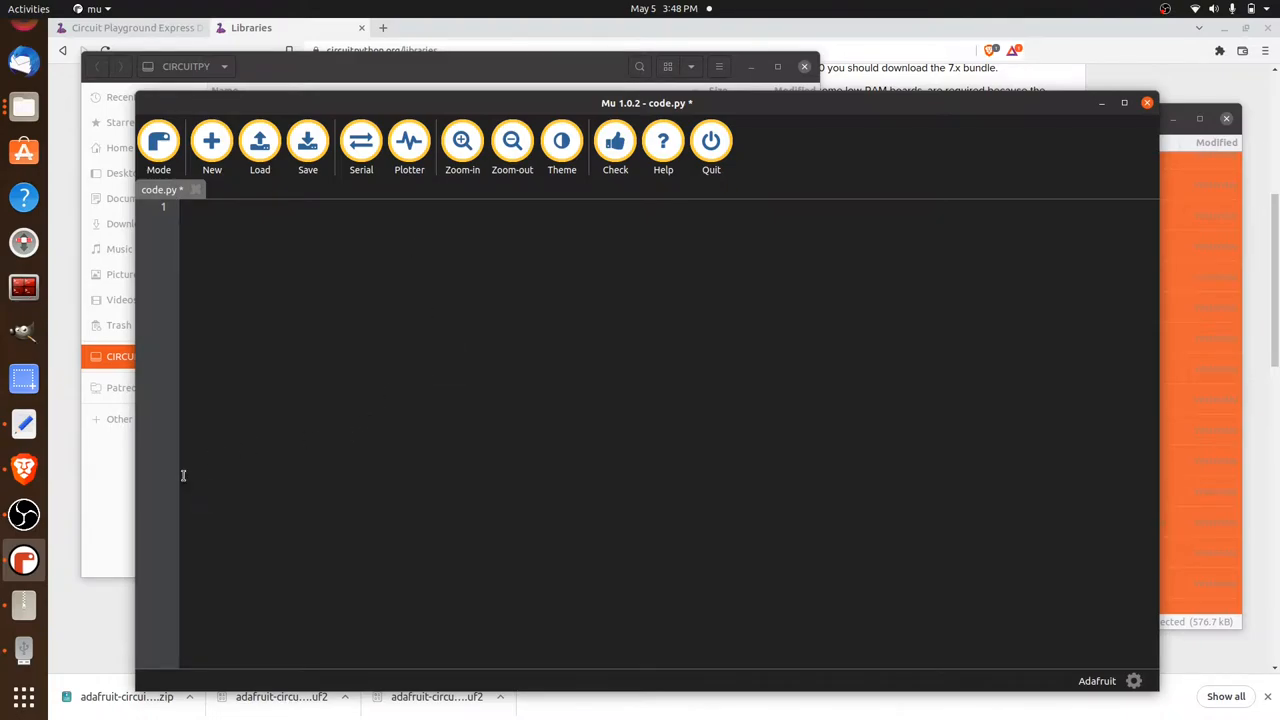
{"action": "mouse_move", "coordinate": [460, 426]}
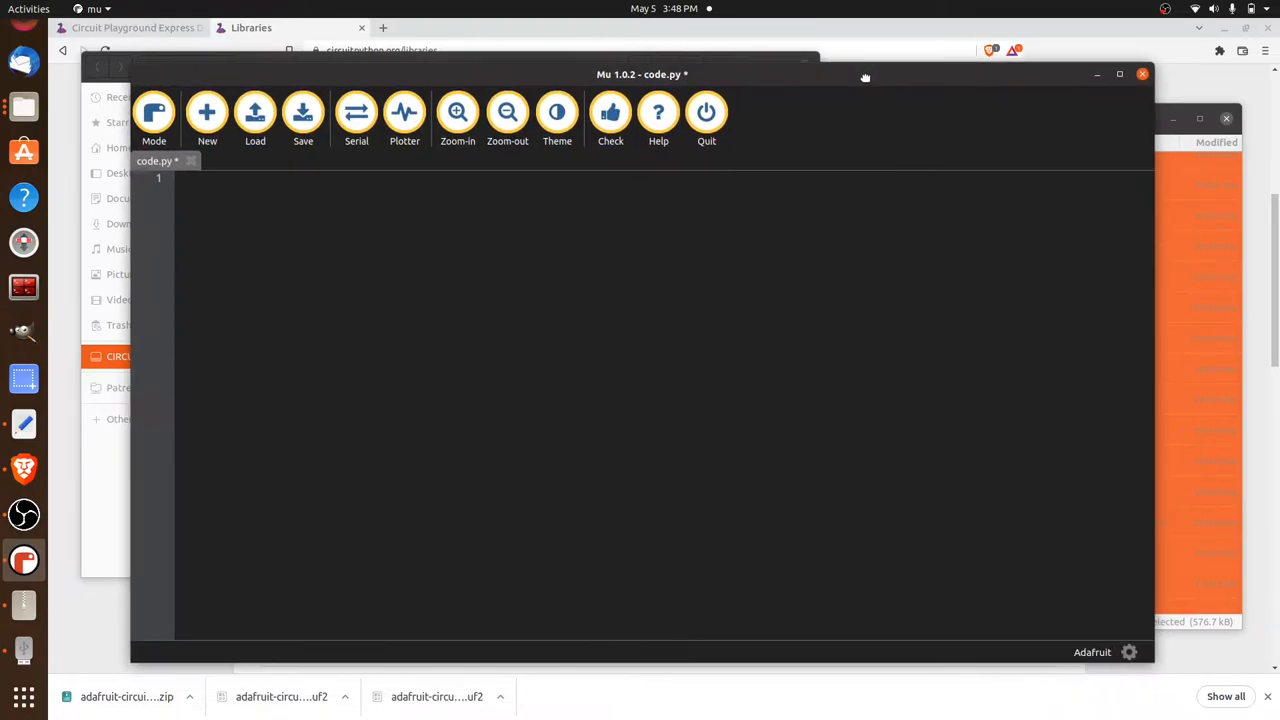
Reposition the Mu window with the empty code.py on the desktop.
{"action": "left_click_drag", "start_coordinate": [640, 74], "coordinate": [660, 82]}
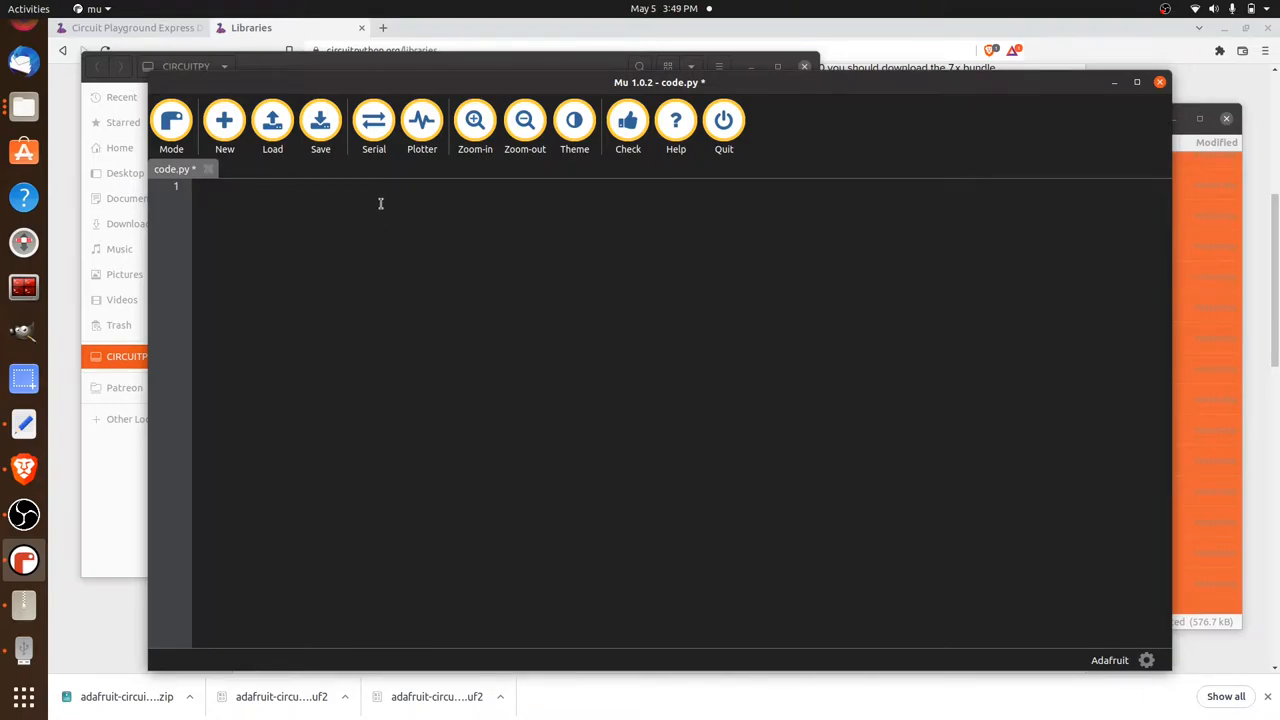
Write 'import time' and 'from adafruit_circuitplayground import cp' with blank lines after.
{"action": "type", "text": "import"}
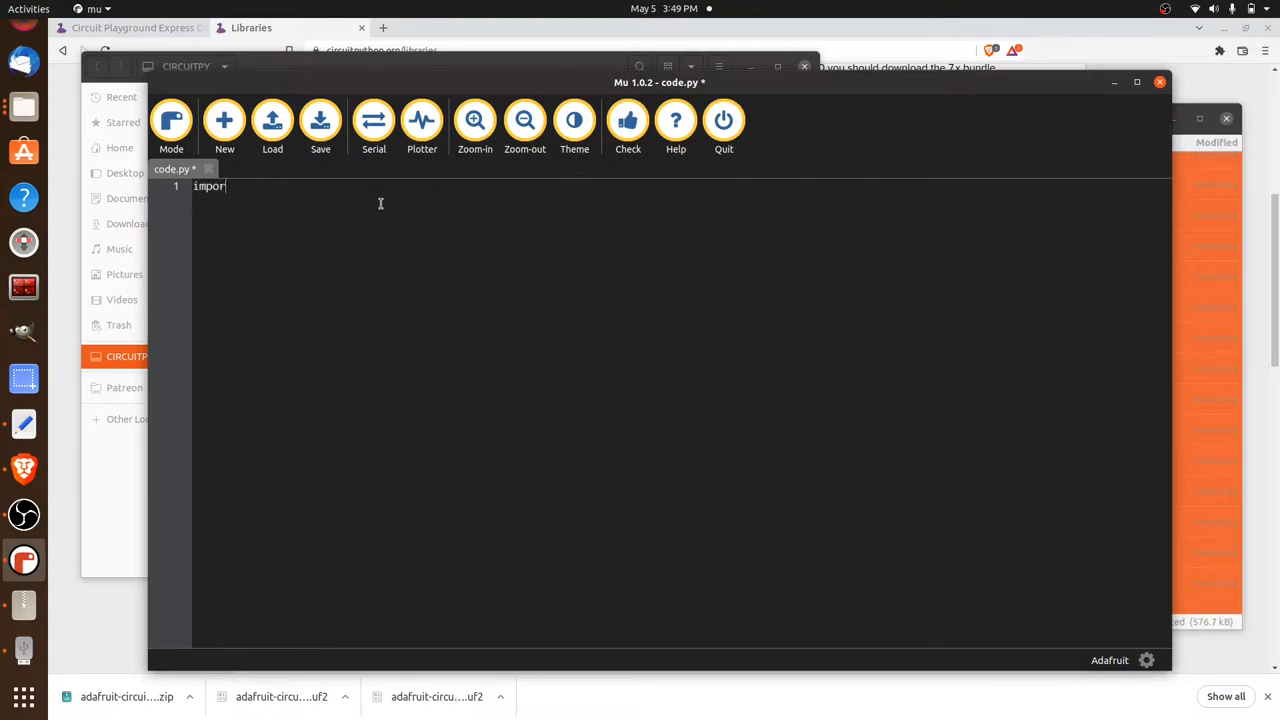
{"action": "type", "text": "time"}
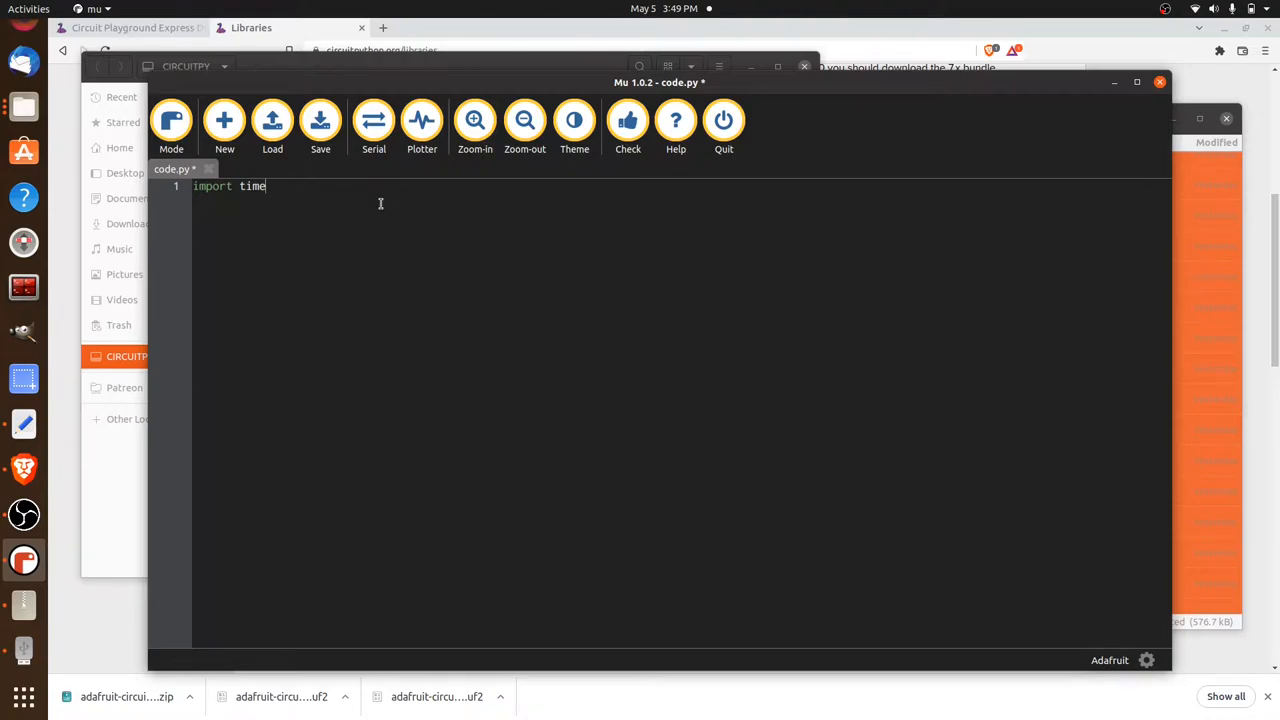
{"action": "key", "text": "Return"}
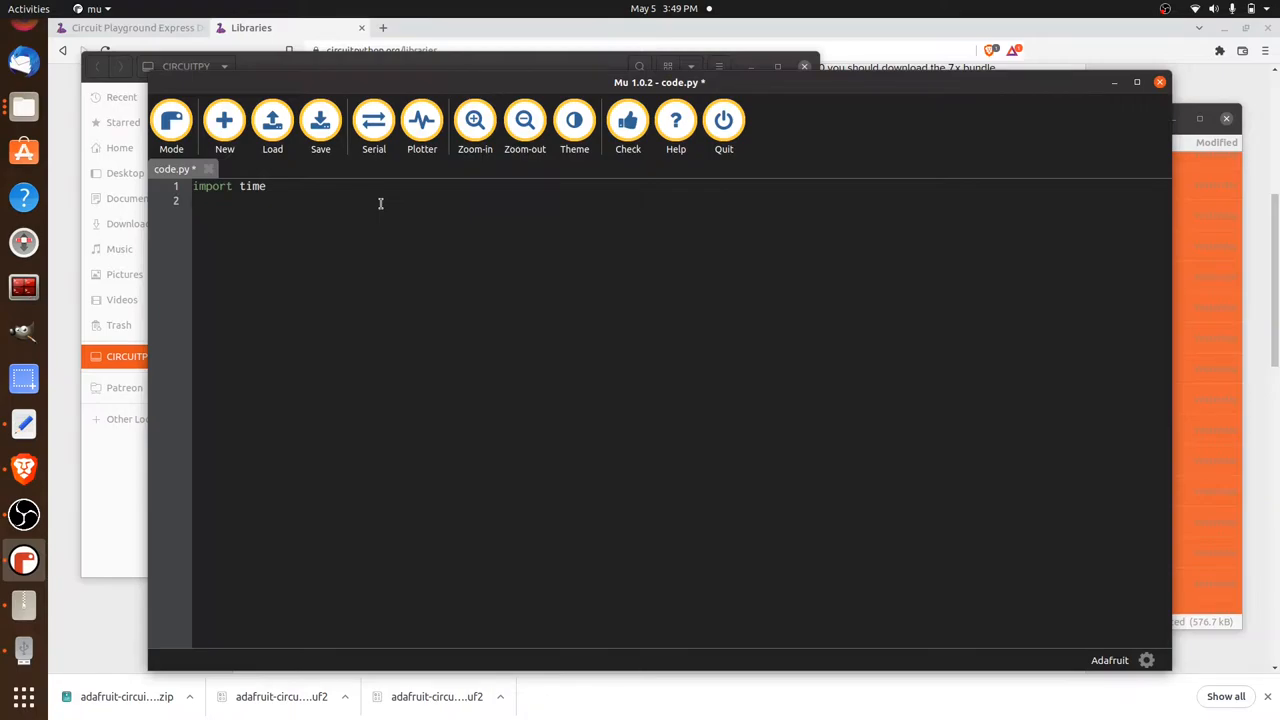
{"action": "type", "text": "from"}
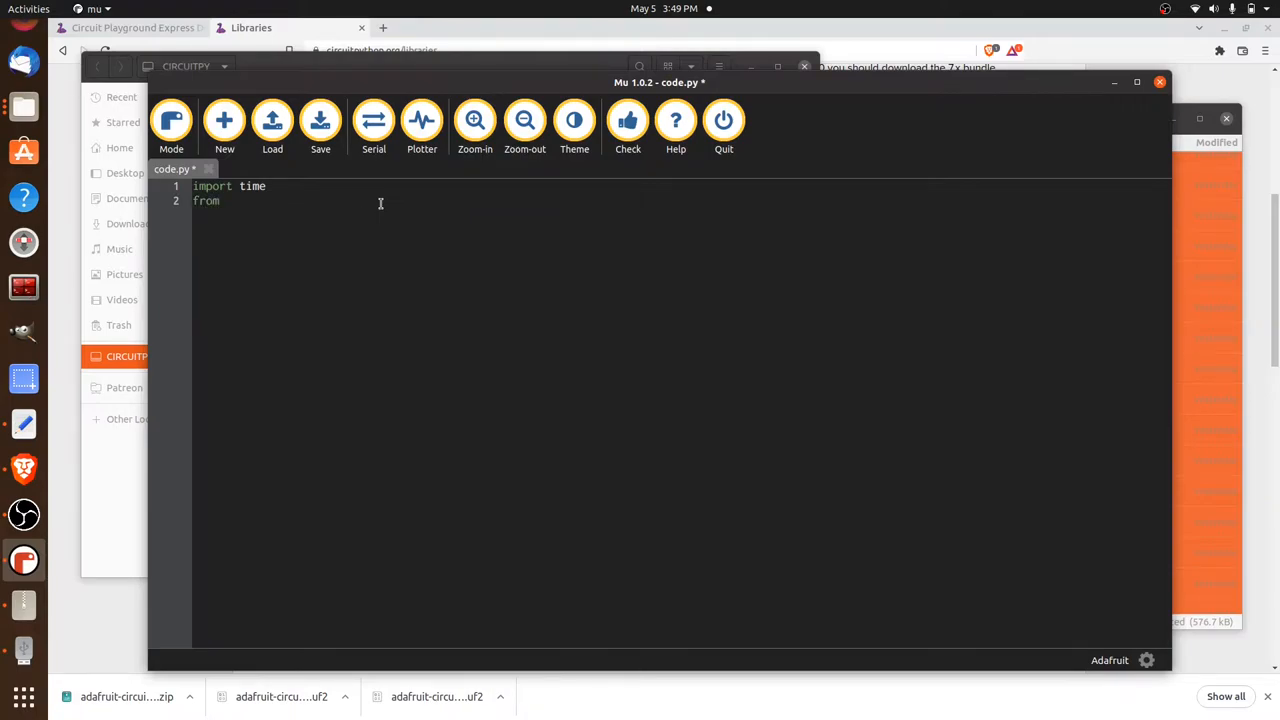
{"action": "type", "text": "adafr"}
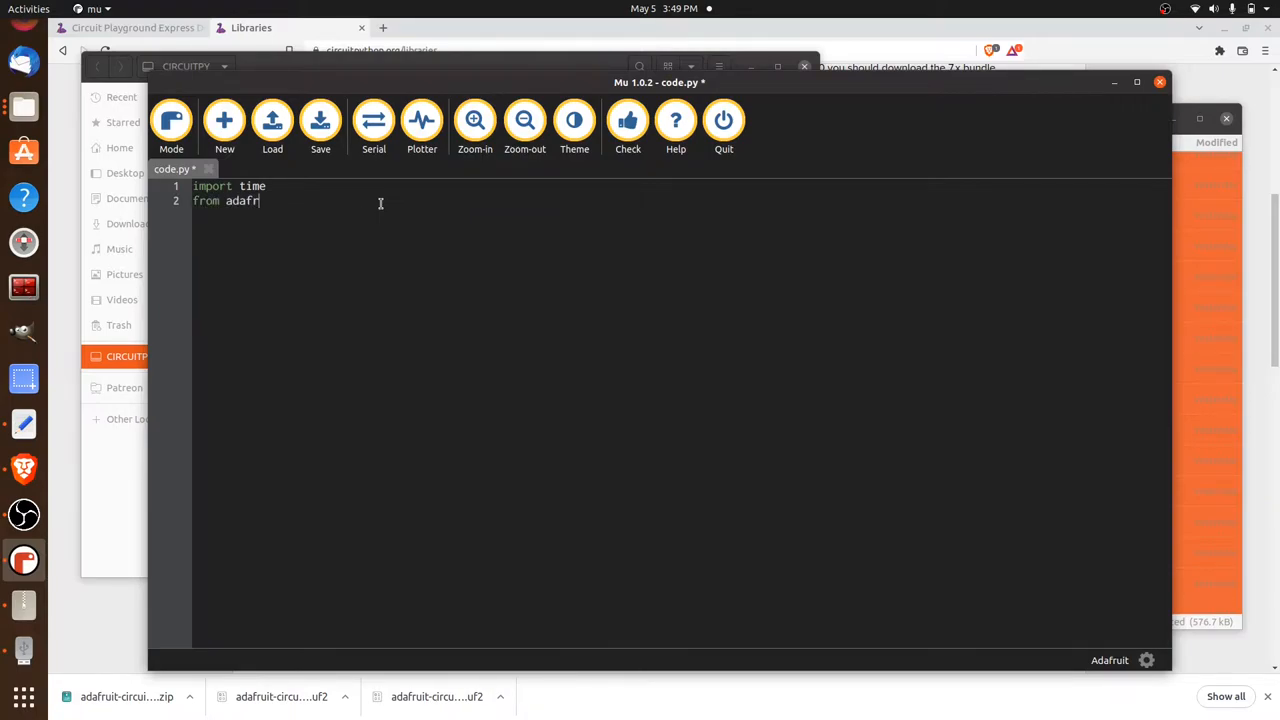
{"action": "type", "text": "uit_ci"}
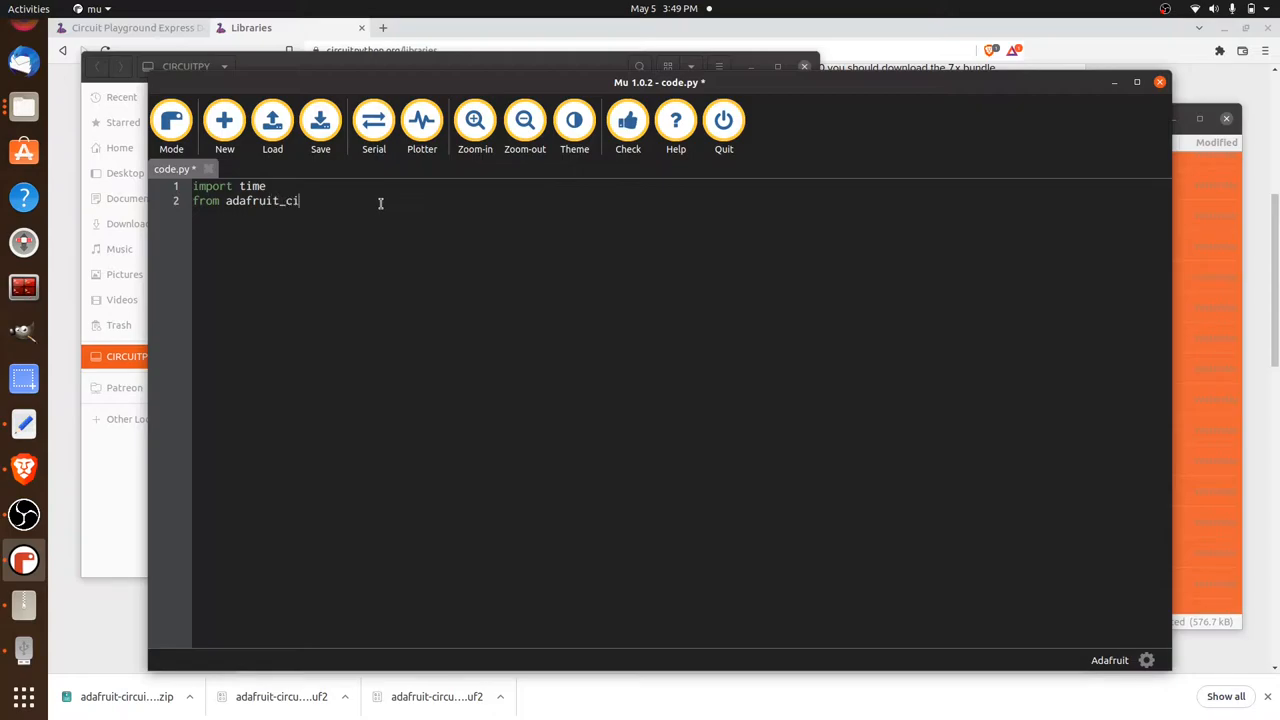
{"action": "type", "text": "rcuitplay"}
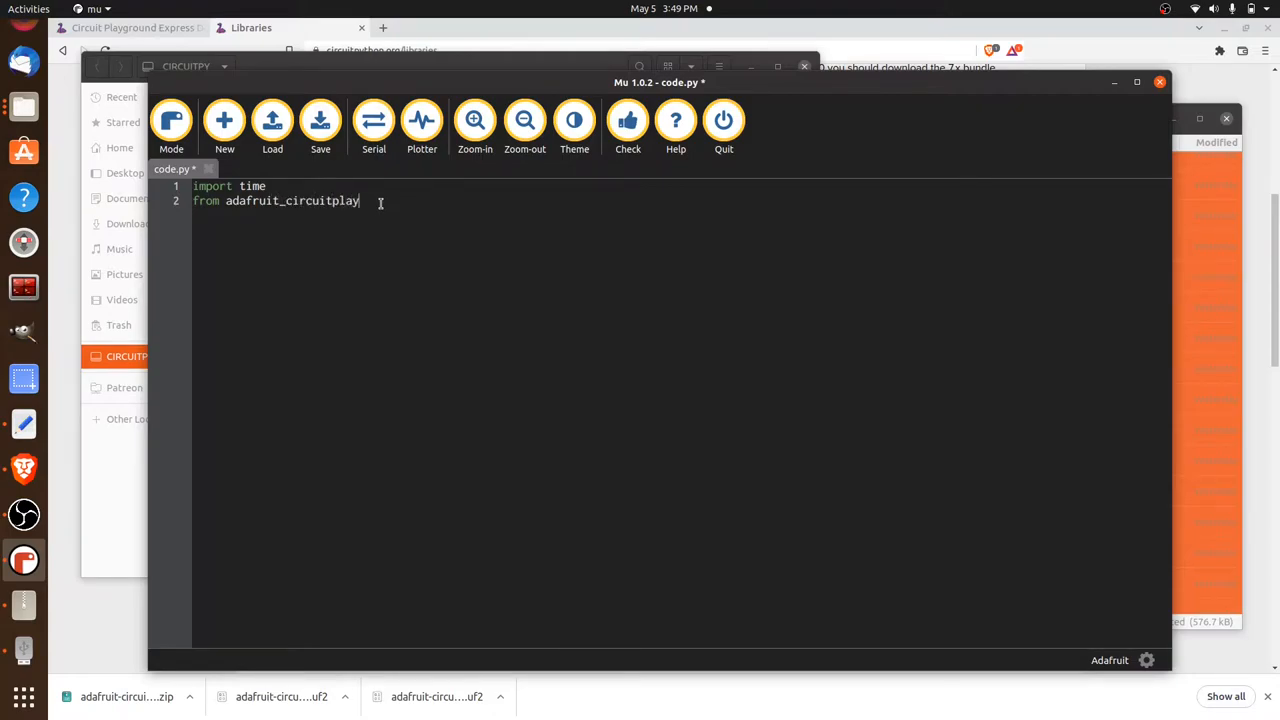
{"action": "type", "text": "ground"}
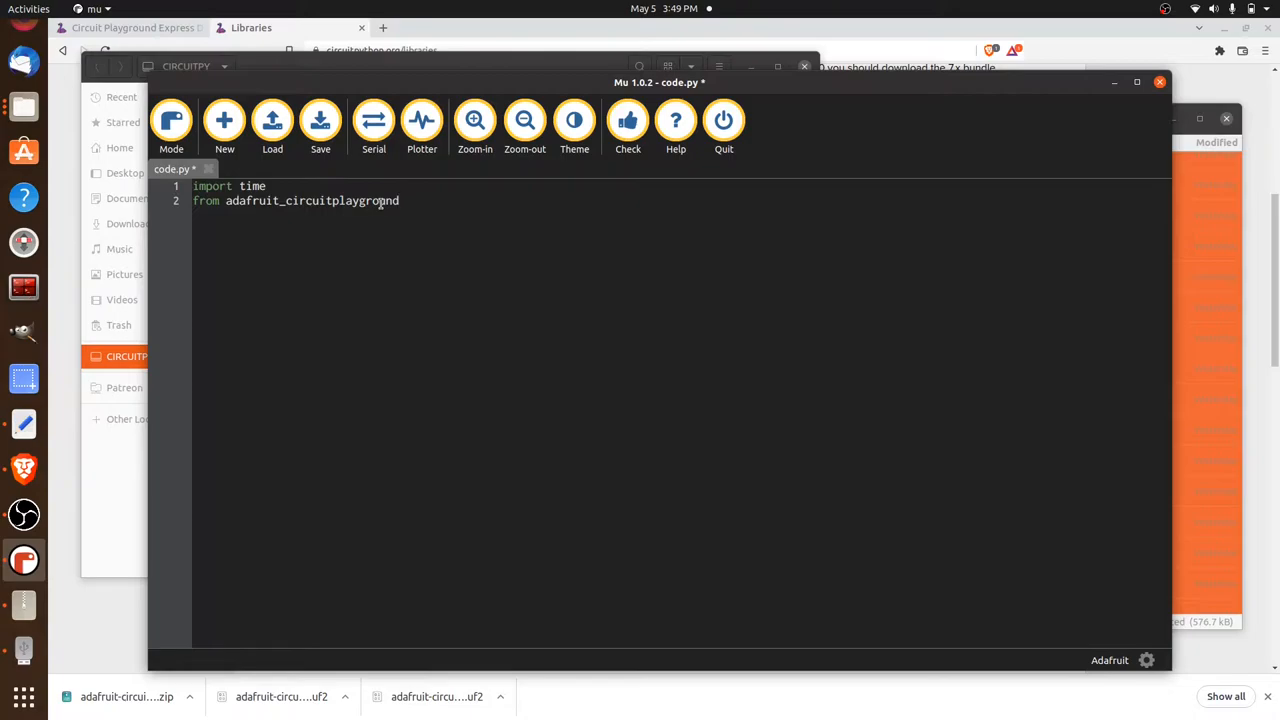
{"action": "type", "text": "impor"}
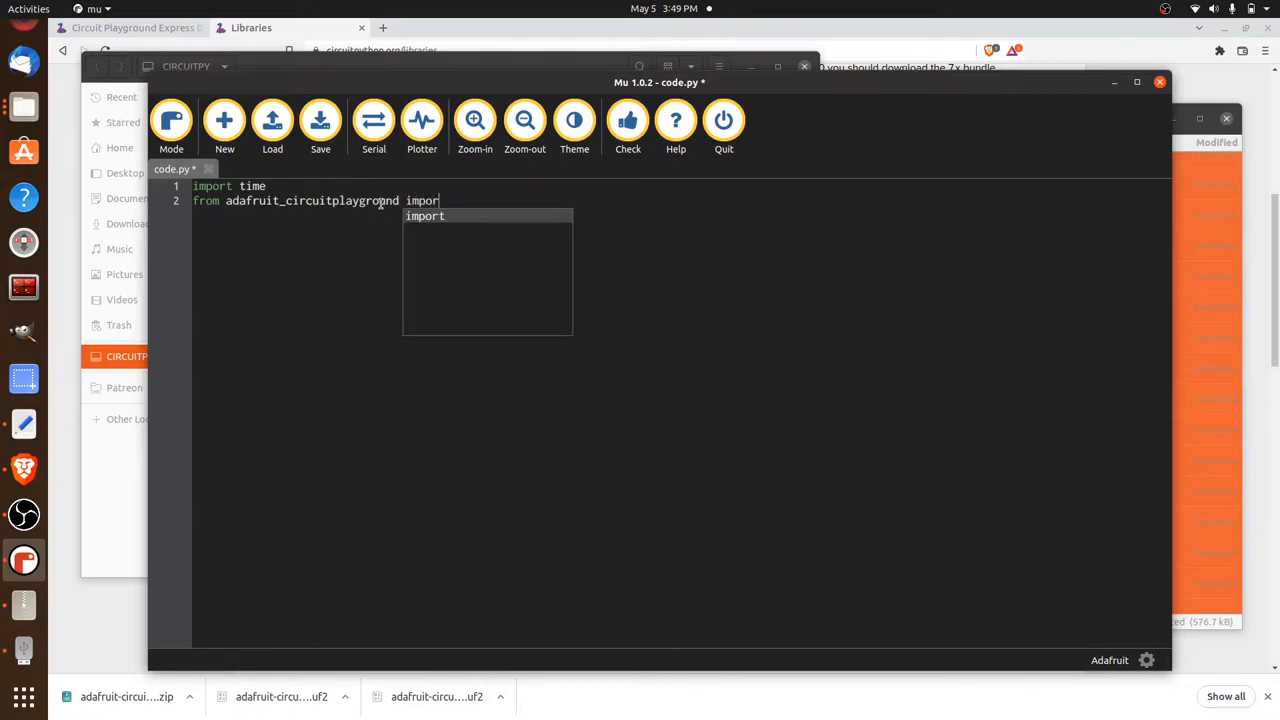
{"action": "type", "text": "c"}
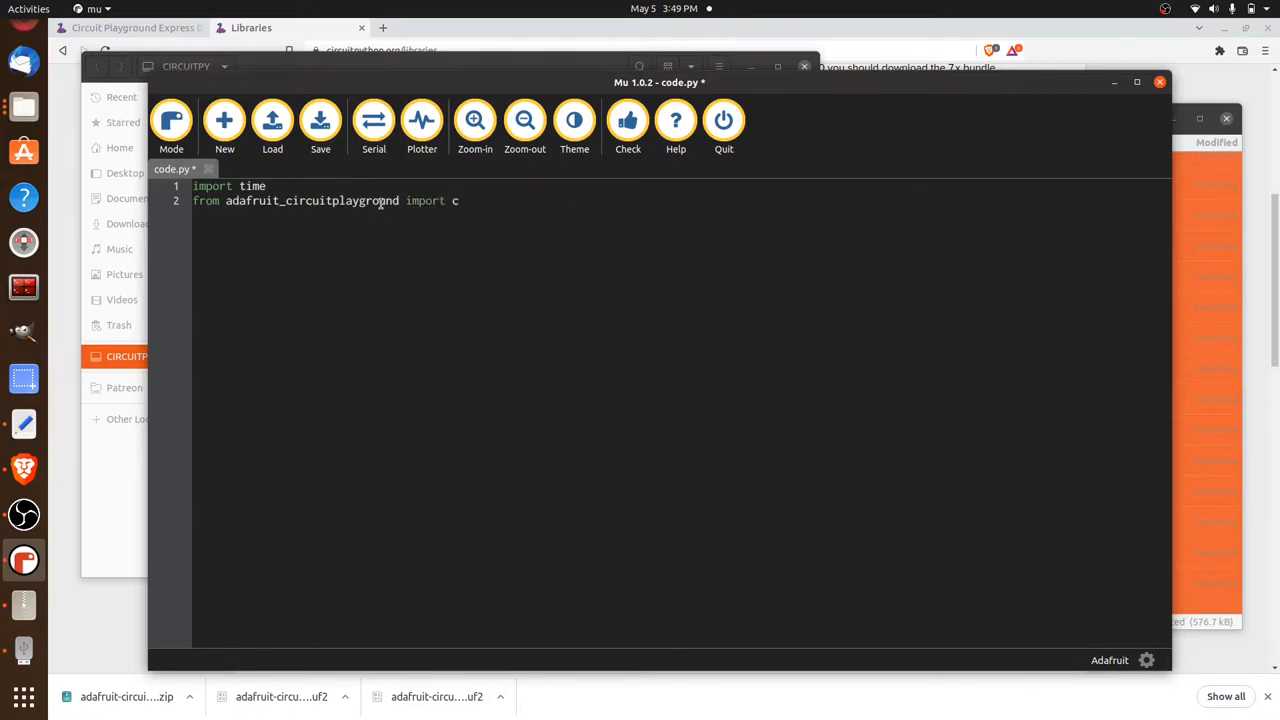
{"action": "type", "text": "p"}
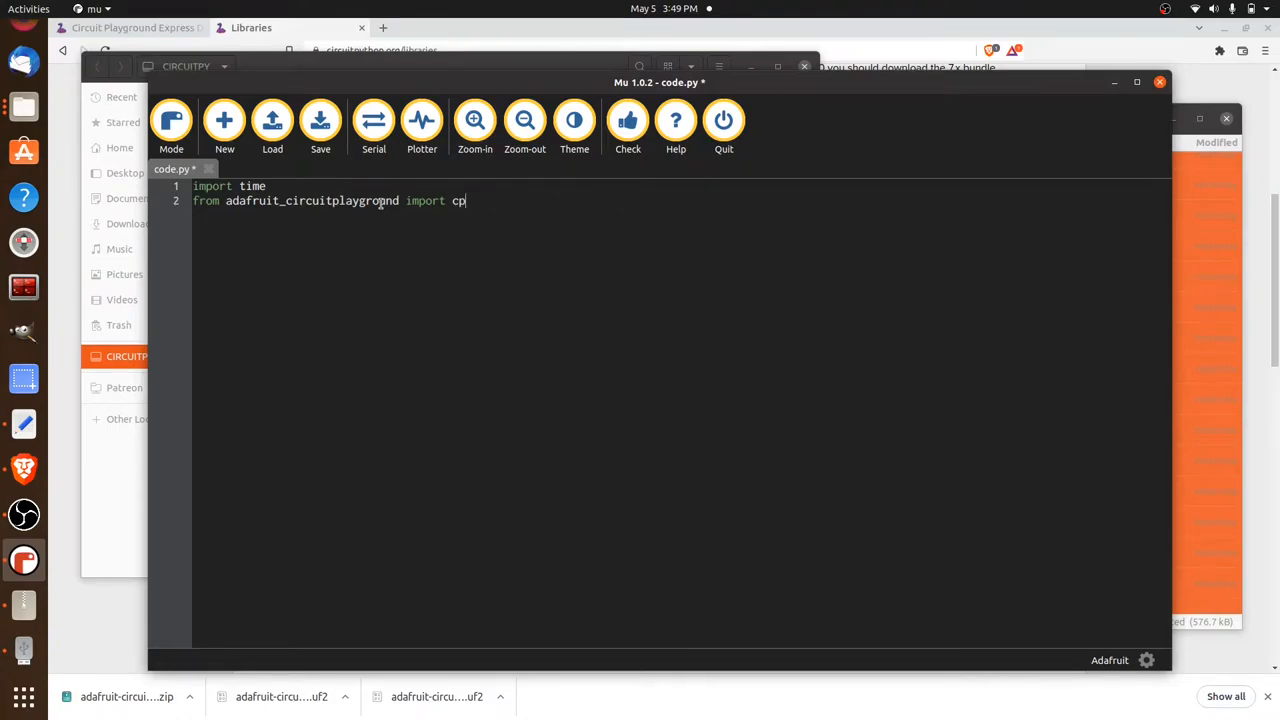
{"action": "key", "text": "Return"}
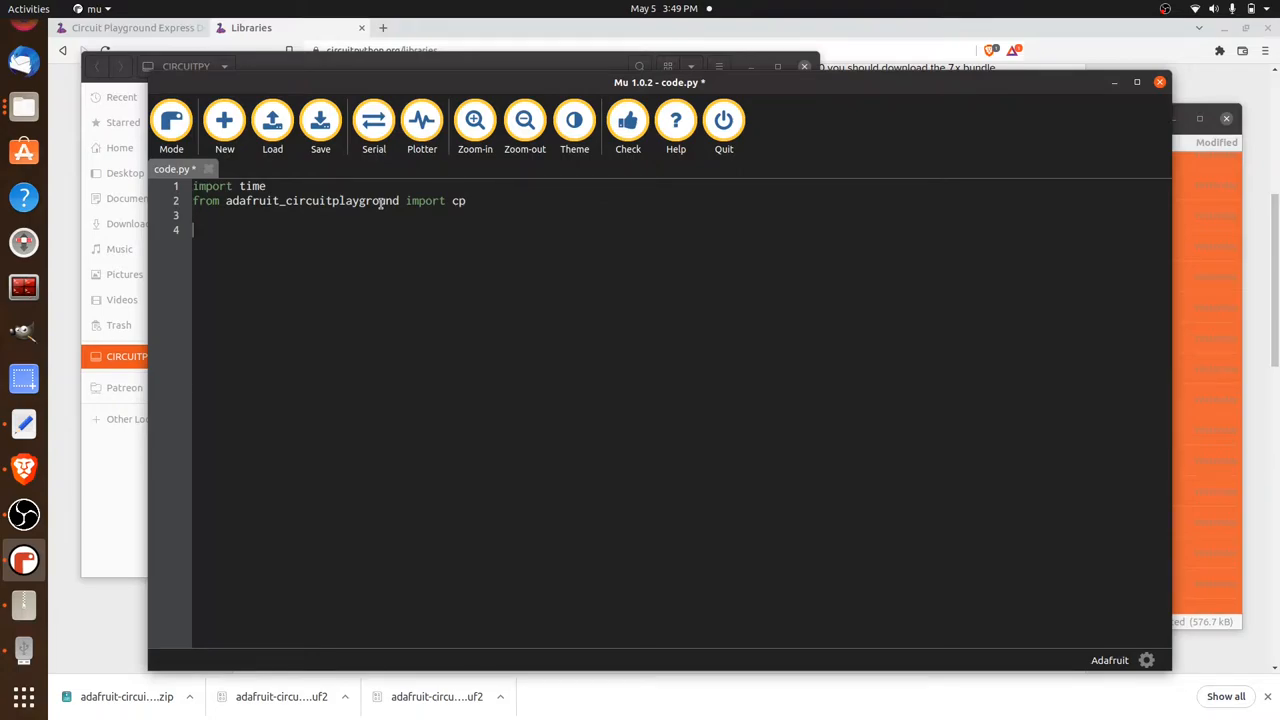
Add cp.pixels.fill((50,0,0)) below the imports and begin a '#' comment line.
{"action": "type", "text": "cp.pixels."}
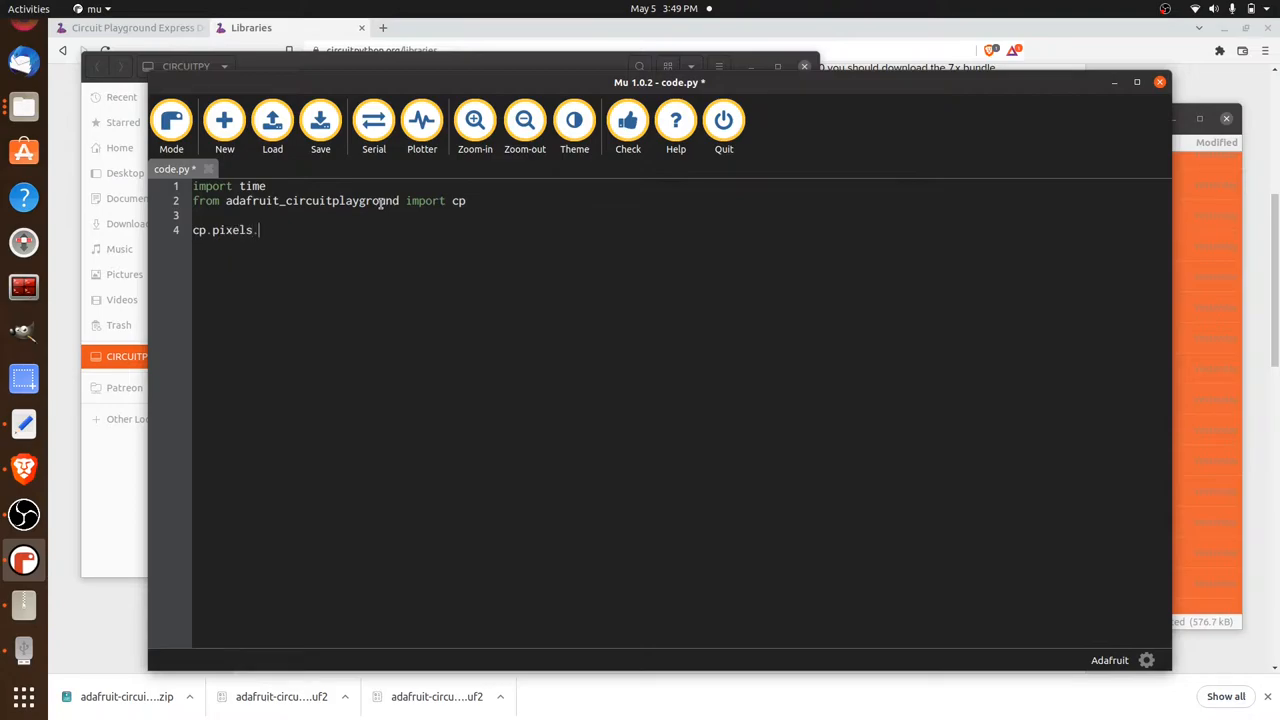
{"action": "type", "text": "fill("}
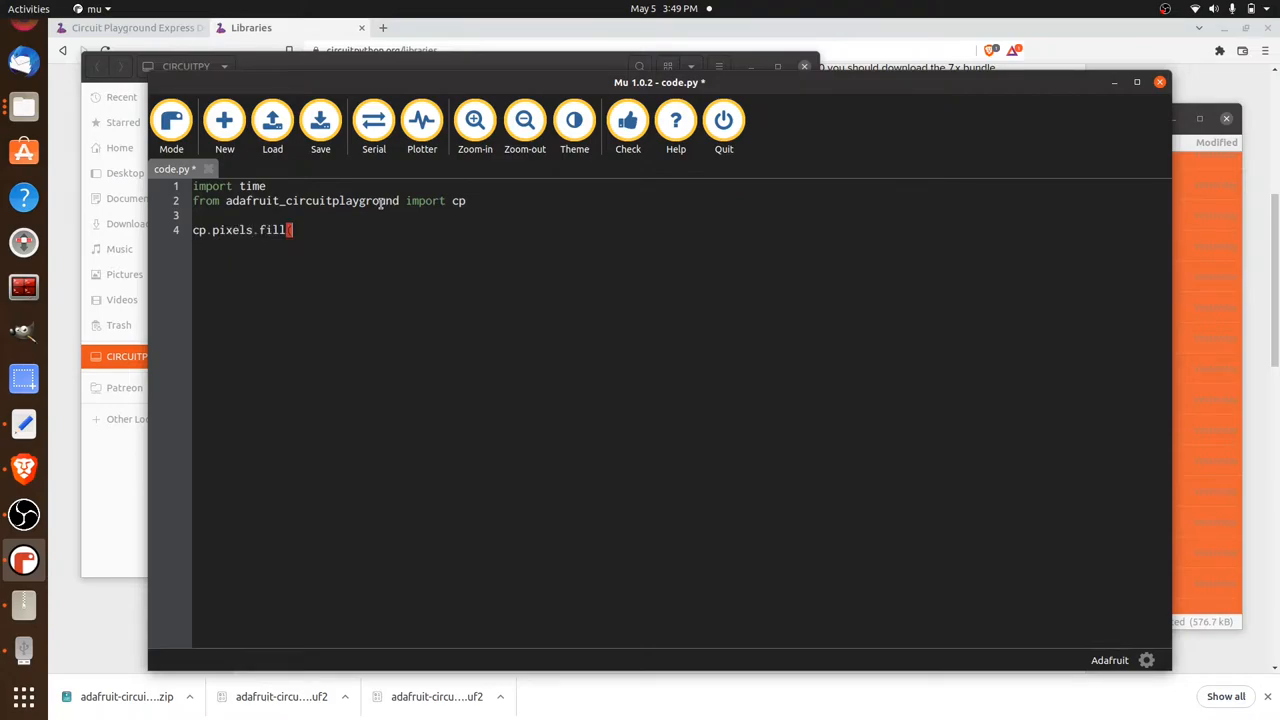
{"action": "type", "text": "("}
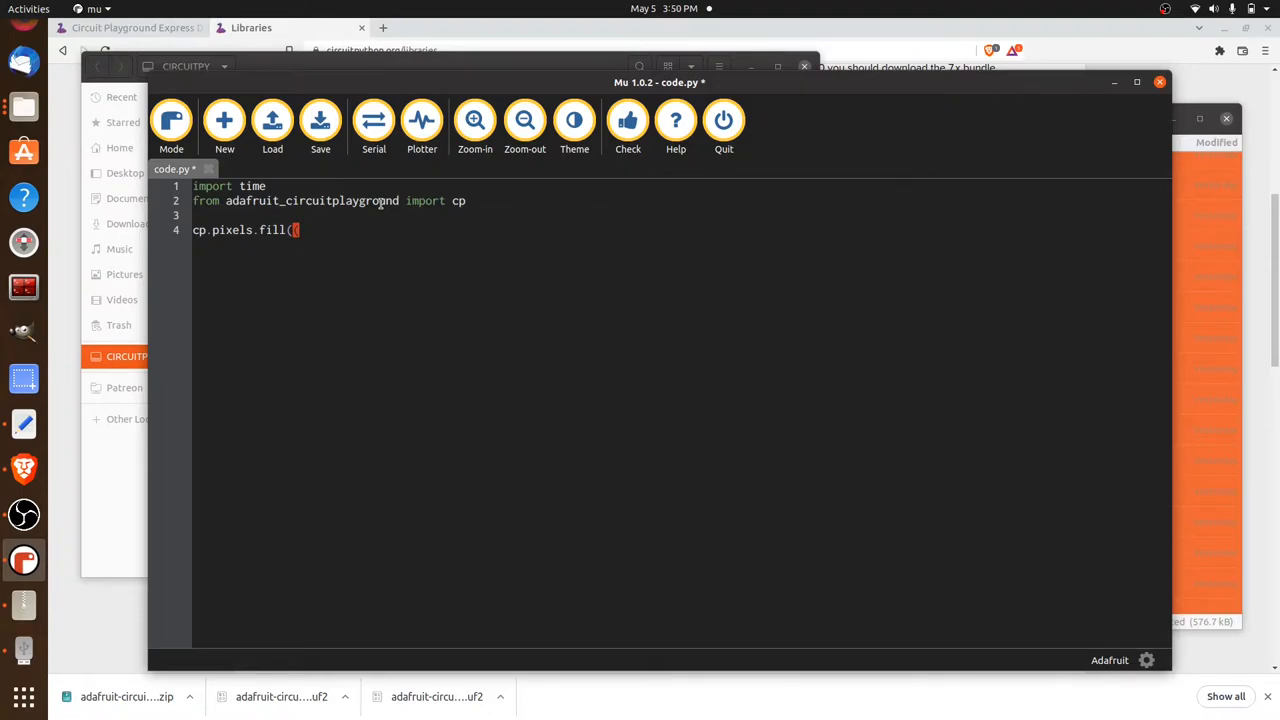
{"action": "type", "text": "(50"}
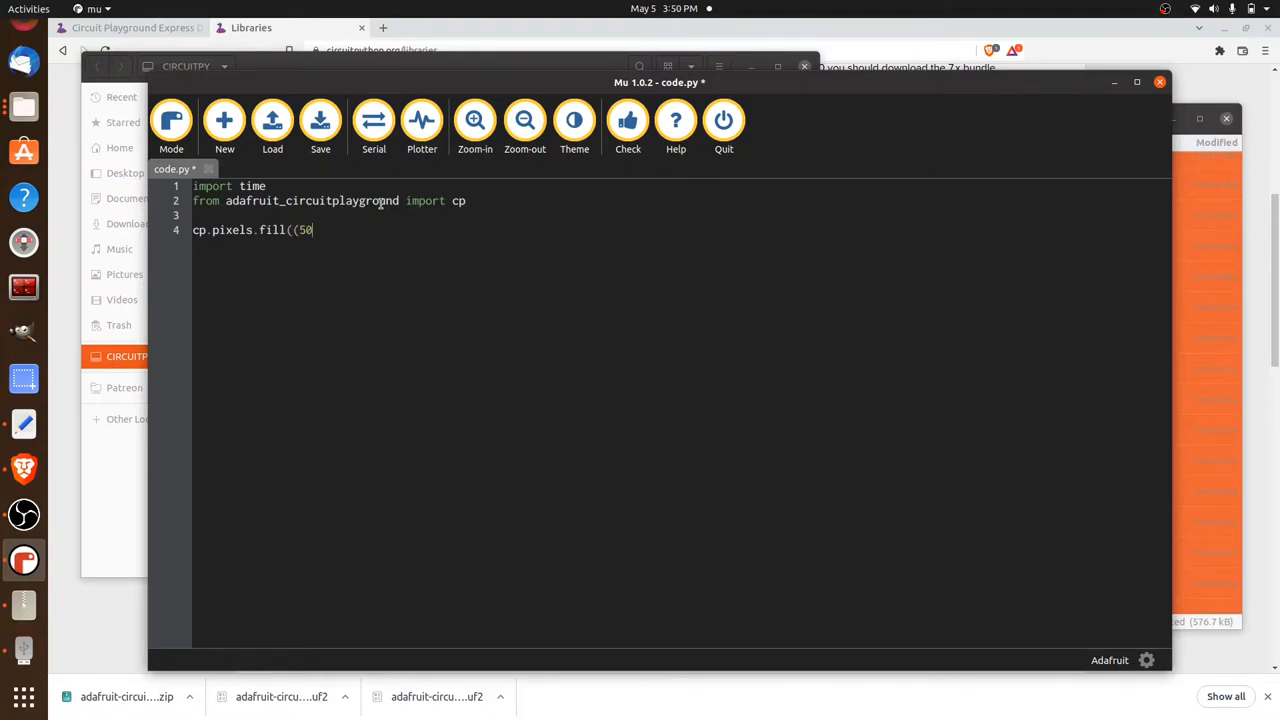
{"action": "type", "text": ",0,0"}
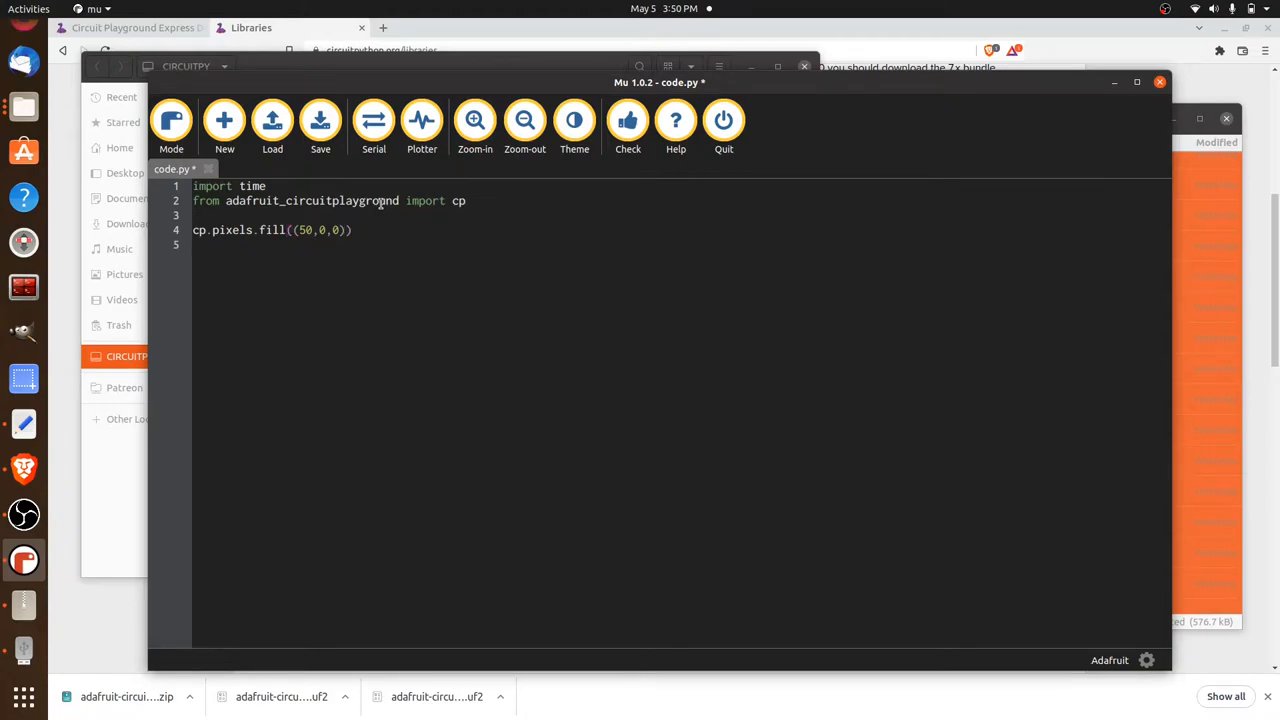
{"action": "type", "text": "#"}
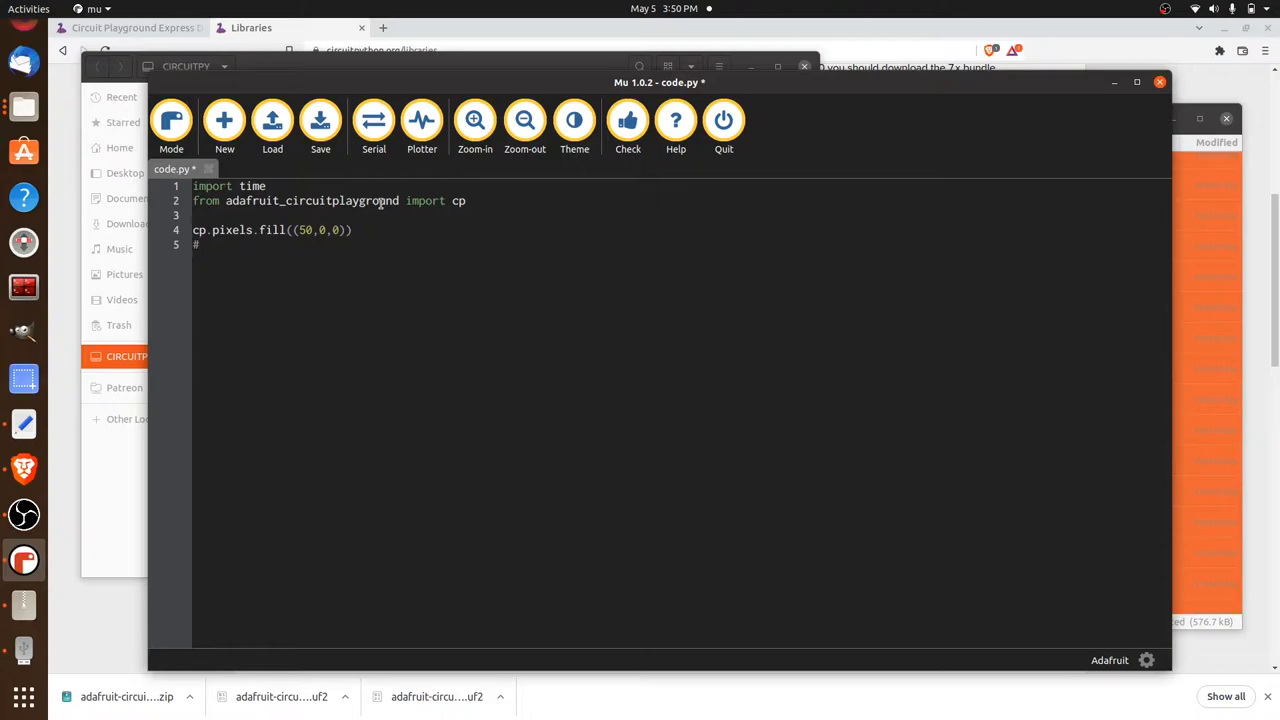
Write the '# set defaults' comment followed by danger = False.
{"action": "type", "text": "set def"}
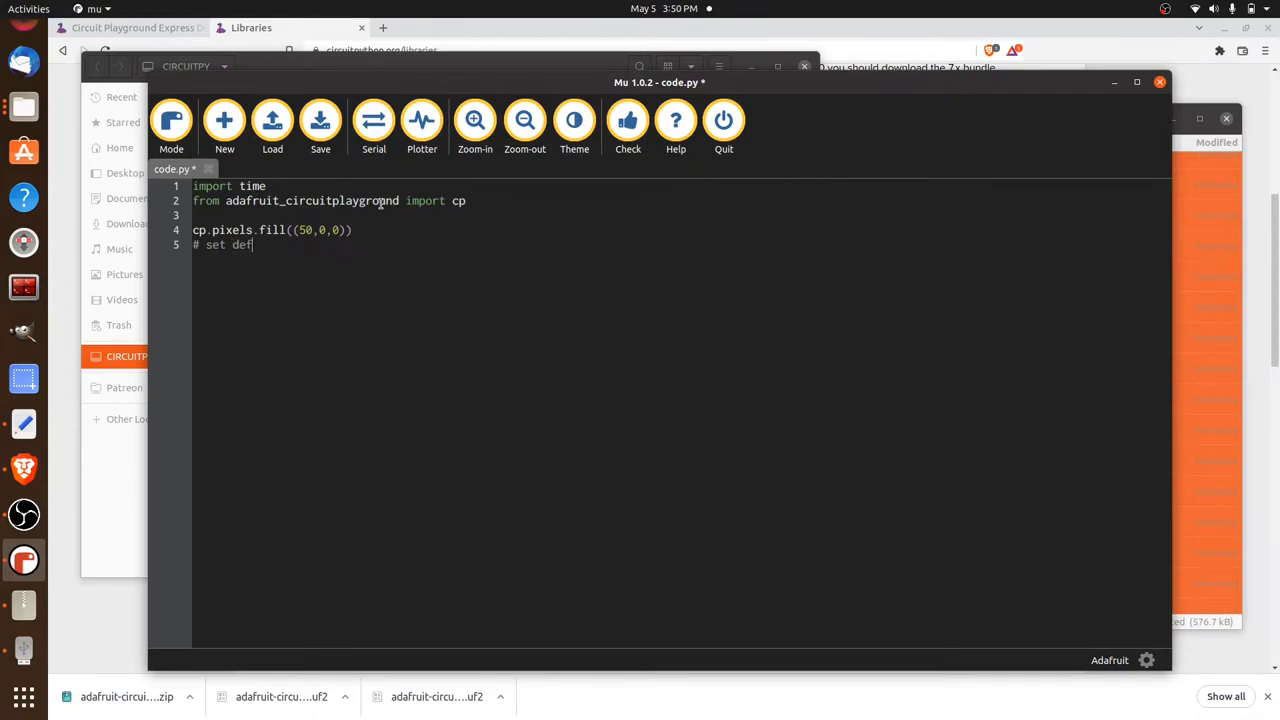
{"action": "type", "text": "aults"}
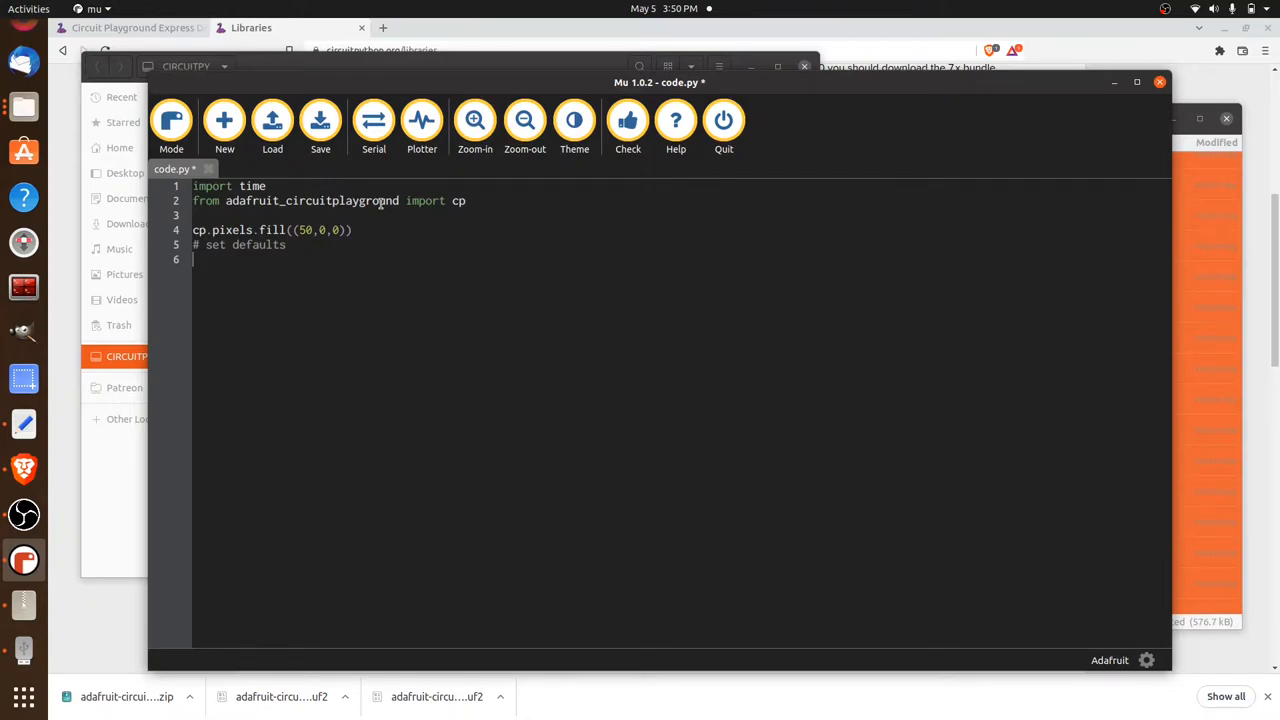
{"action": "type", "text": "danger = False"}
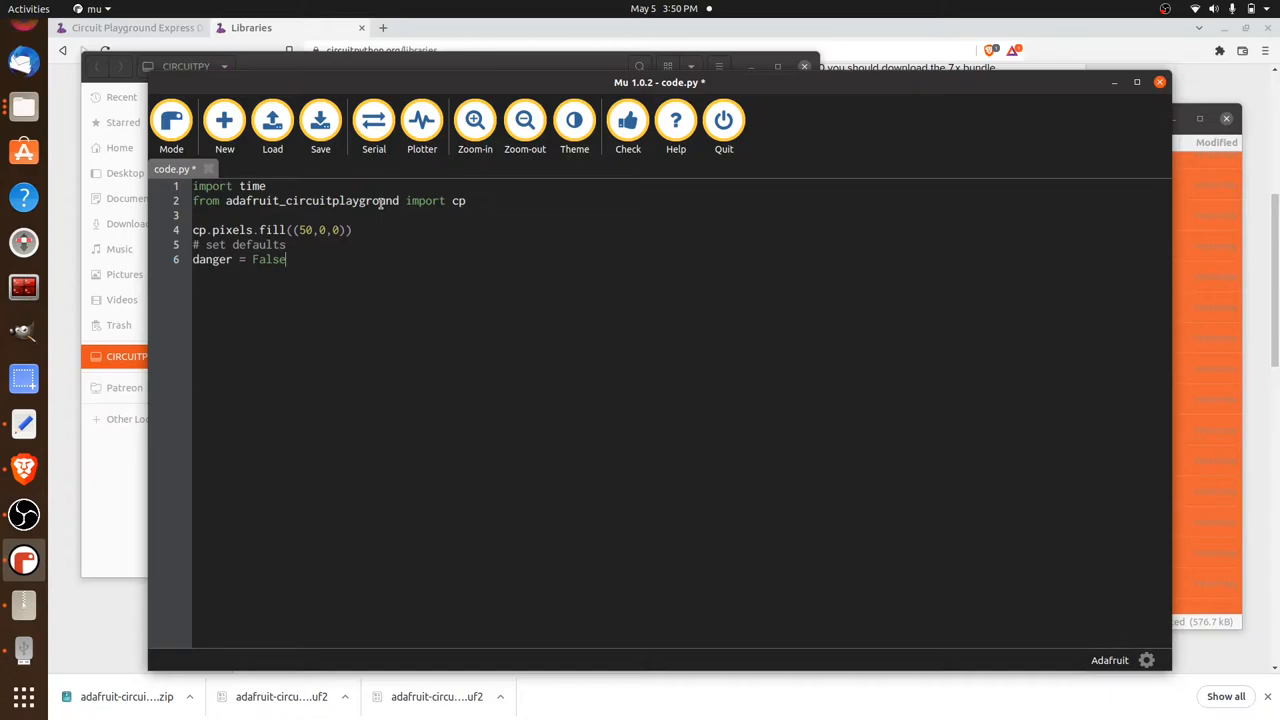
{"action": "key", "text": "Return"}
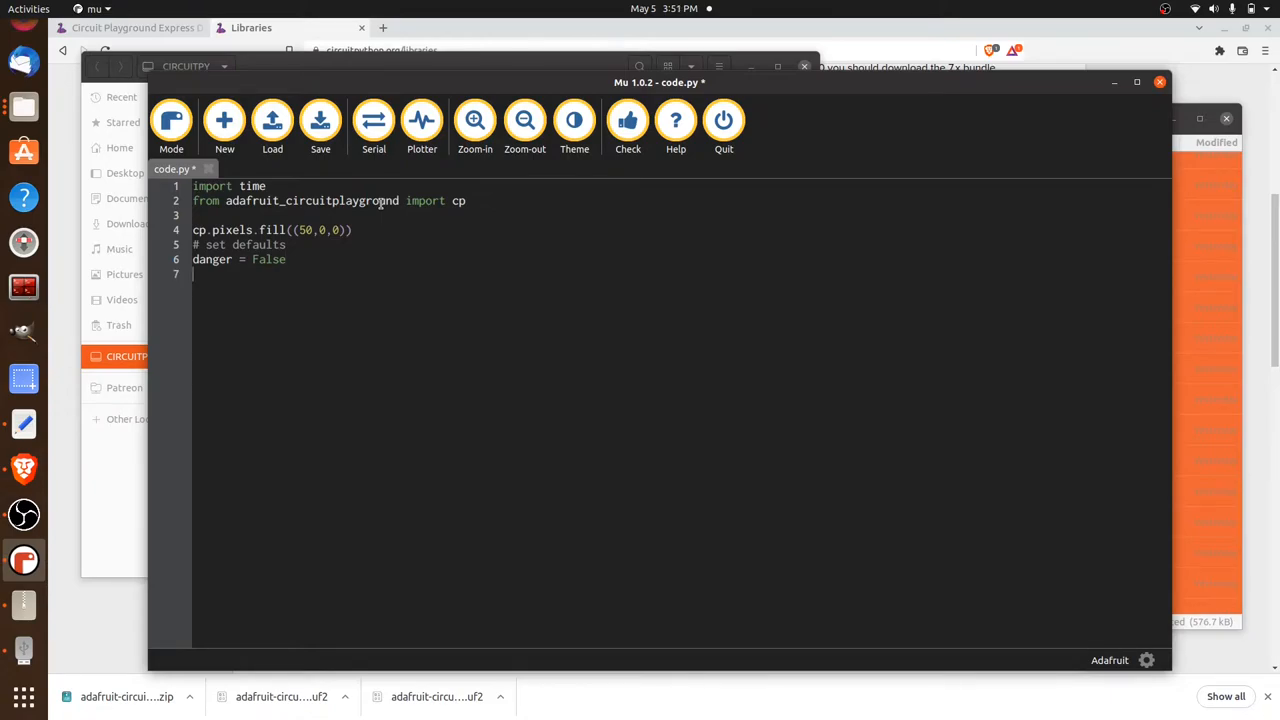
Add the defaults temp_c = 0 and temp_f = 0 on separate lines.
{"action": "type", "text": "tem"}
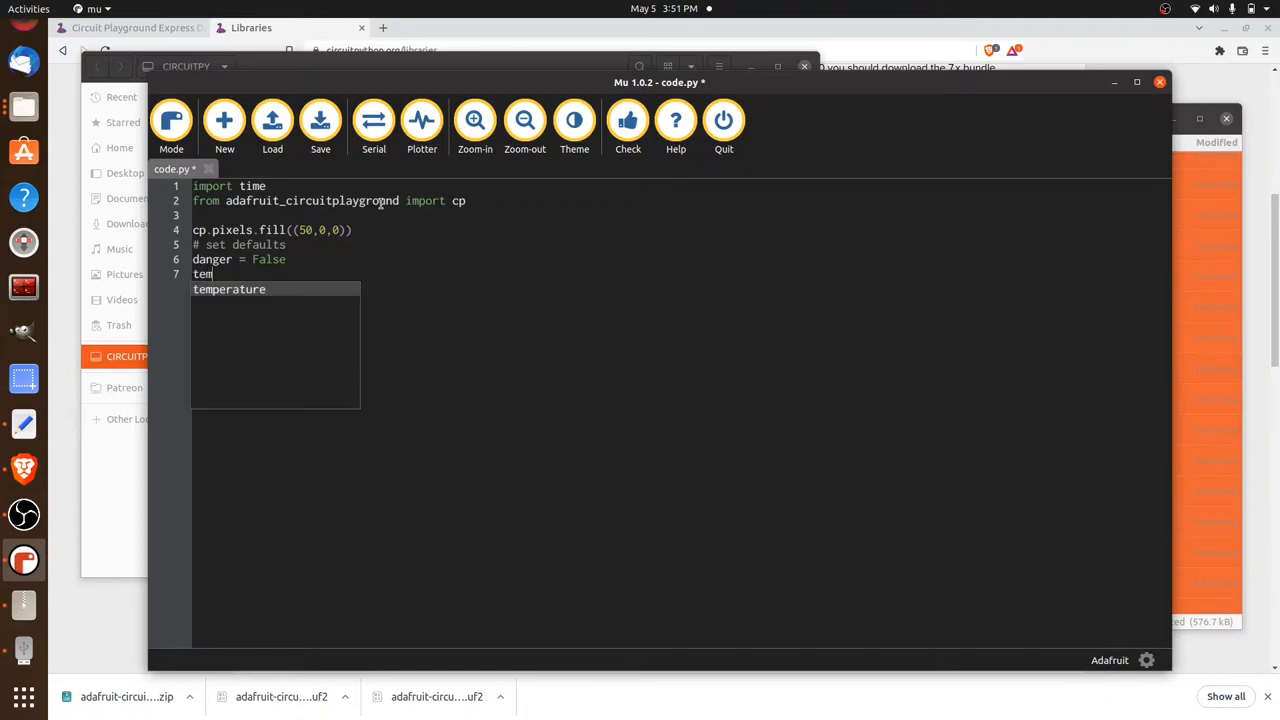
{"action": "type", "text": "p_"}
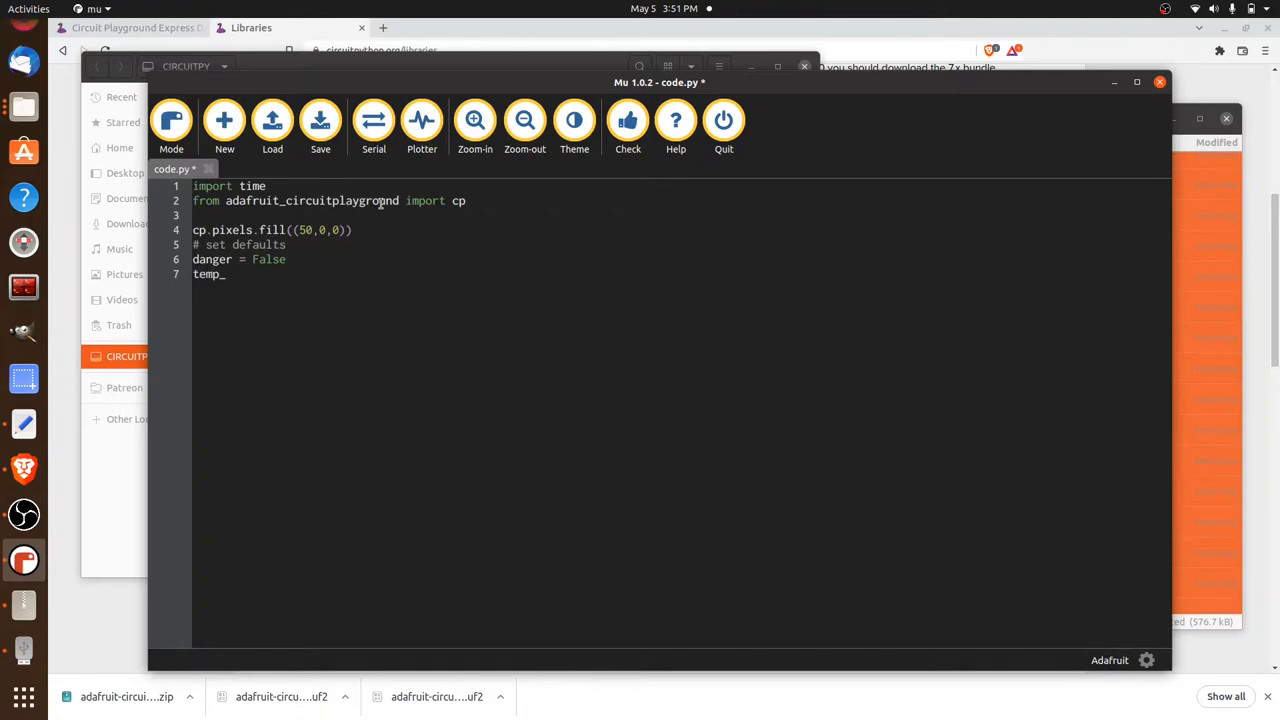
{"action": "type", "text": "c"}
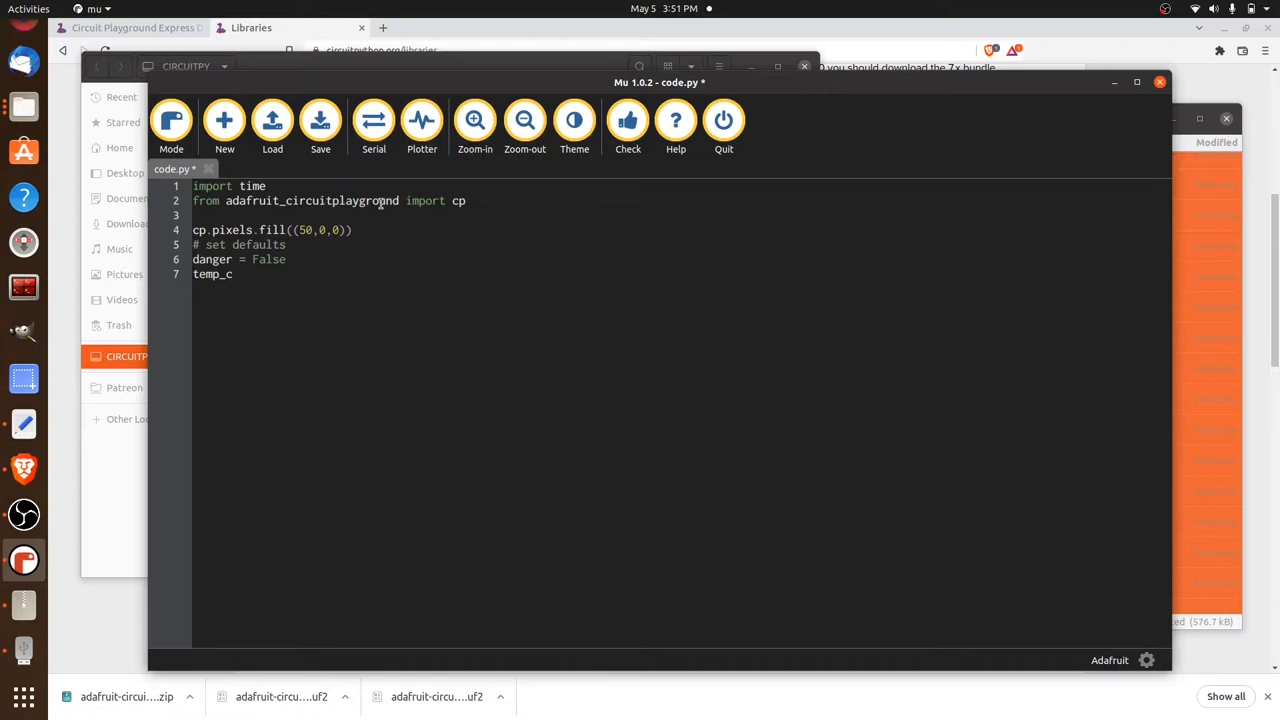
{"action": "type", "text": "="}
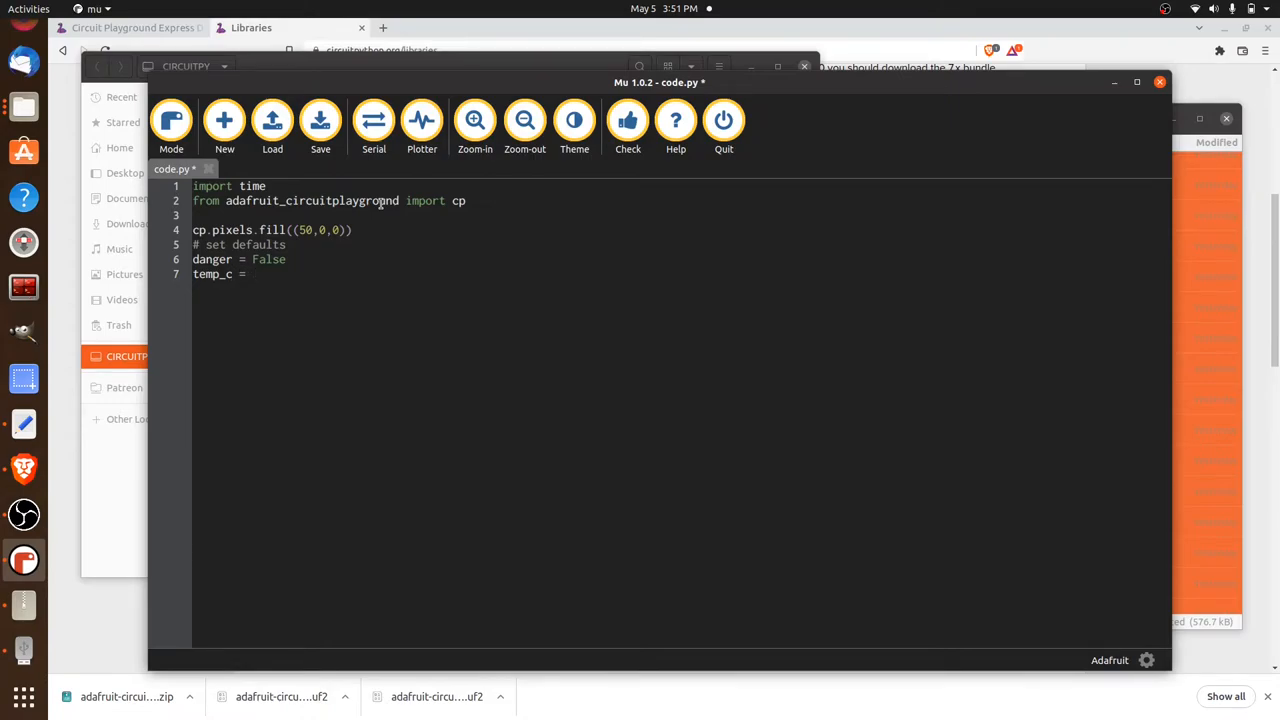
{"action": "type", "text": "0"}
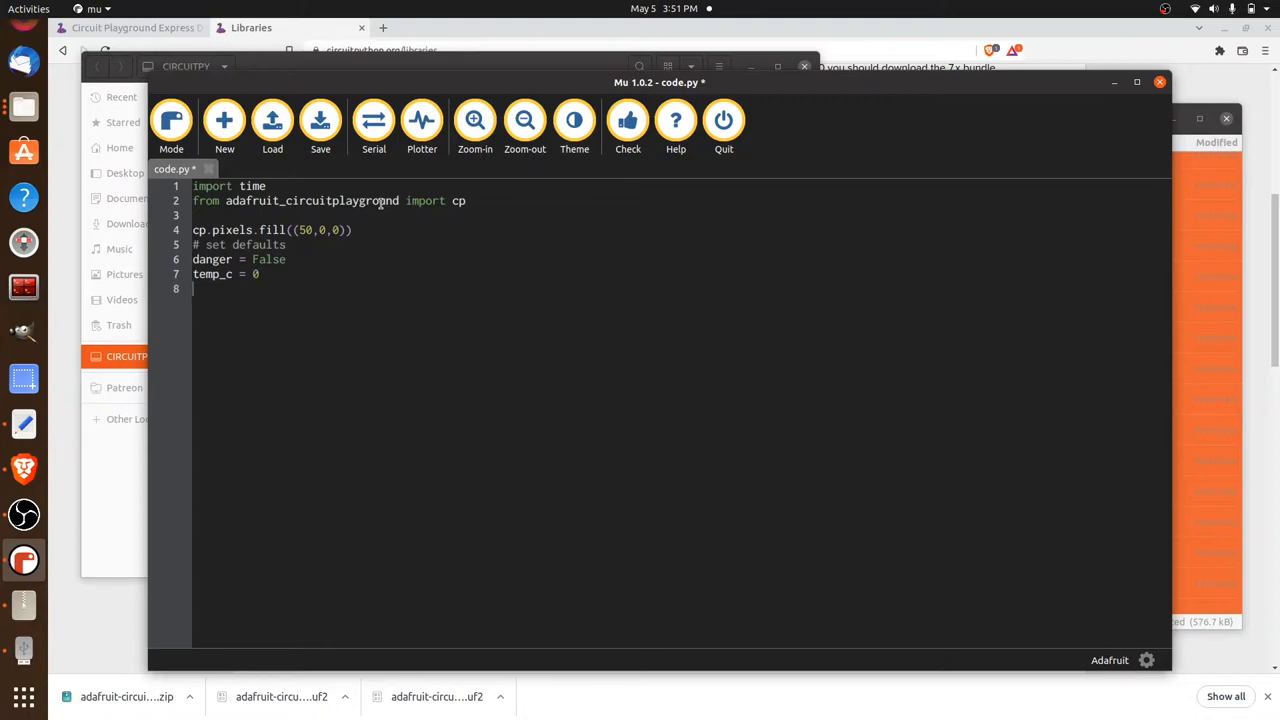
{"action": "type", "text": "temp_f"}
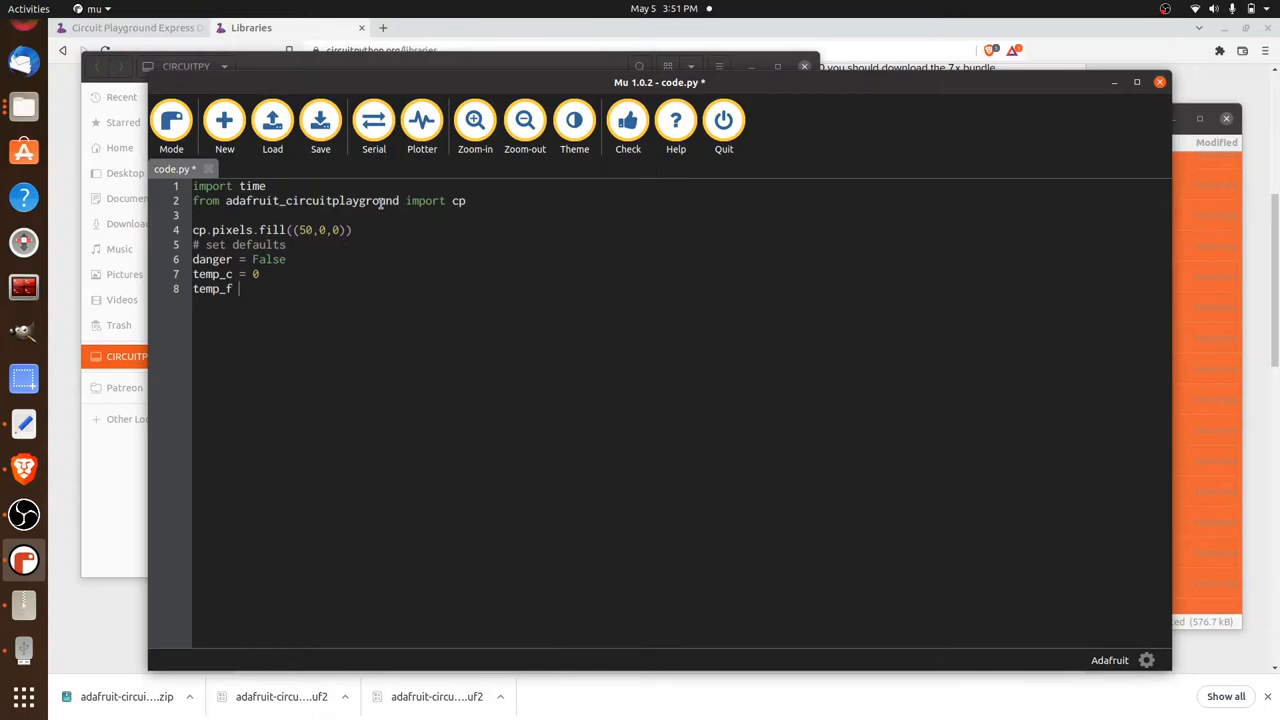
{"action": "type", "text": "= 0"}
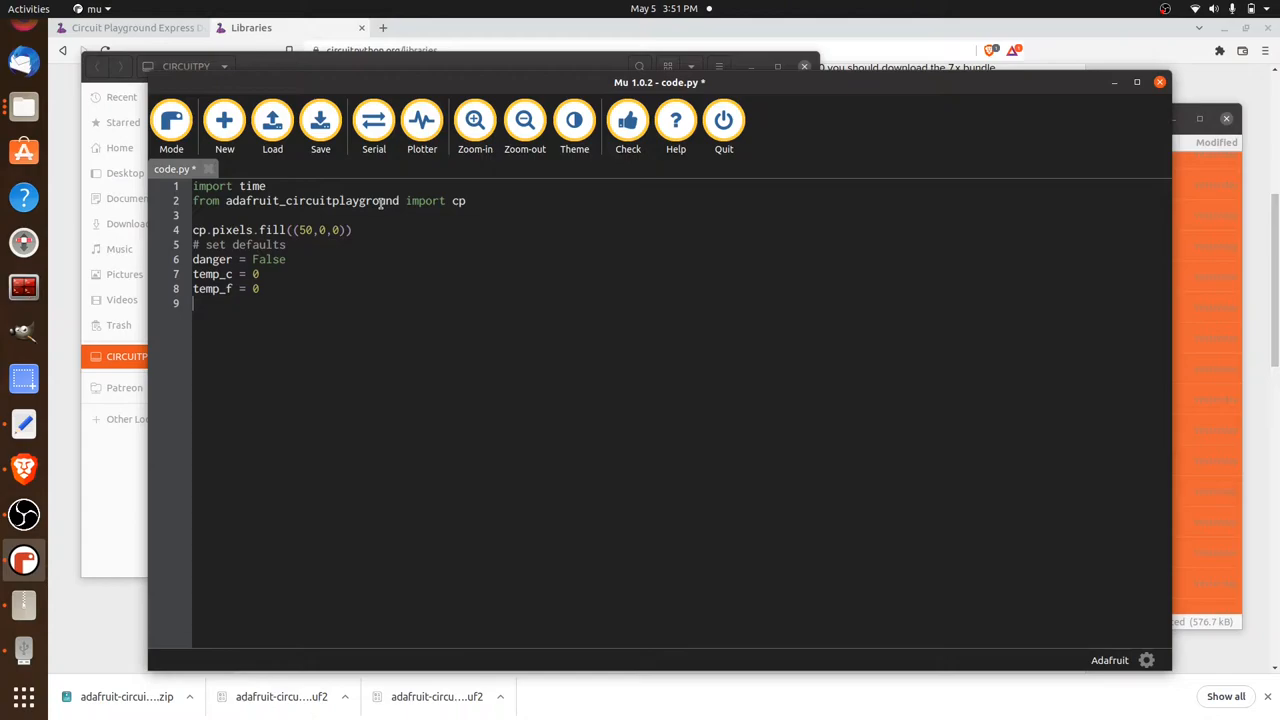
Start a readTemp() function definition after a blank line.
{"action": "key", "text": "Return"}
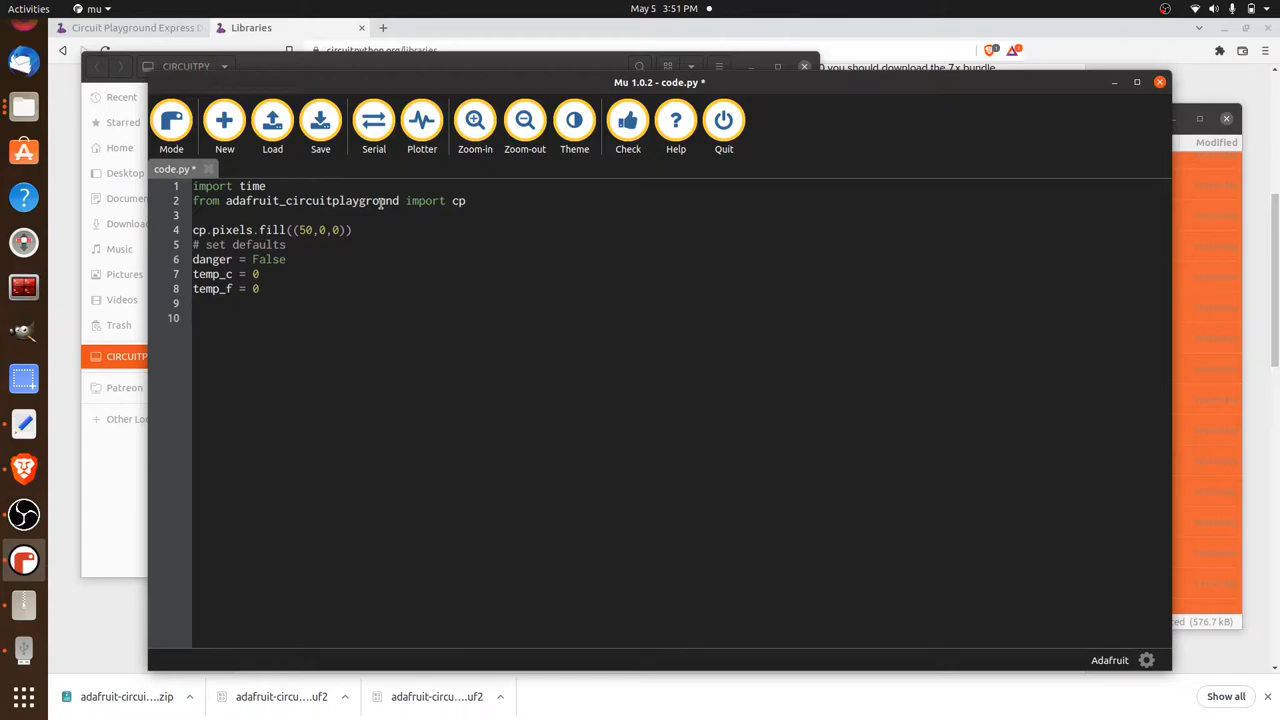
{"action": "type", "text": "def"}
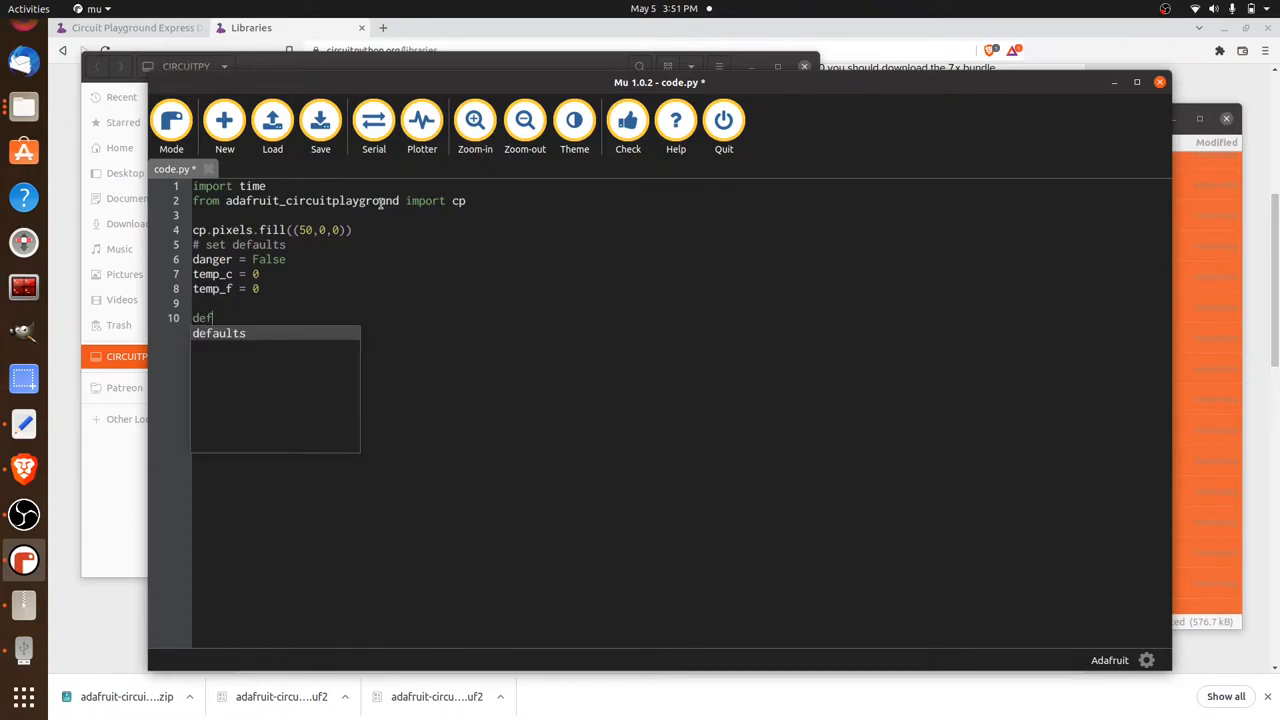
{"action": "type", "text": "rea"}
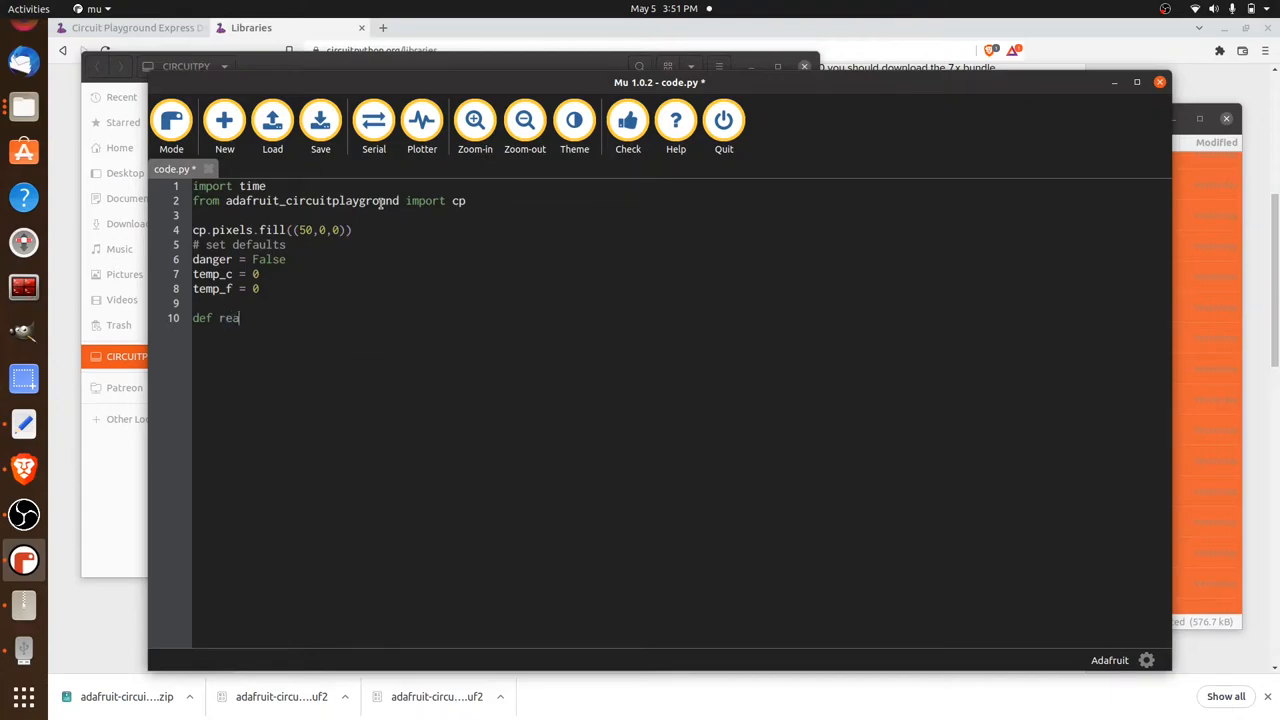
{"action": "type", "text": "dTem"}
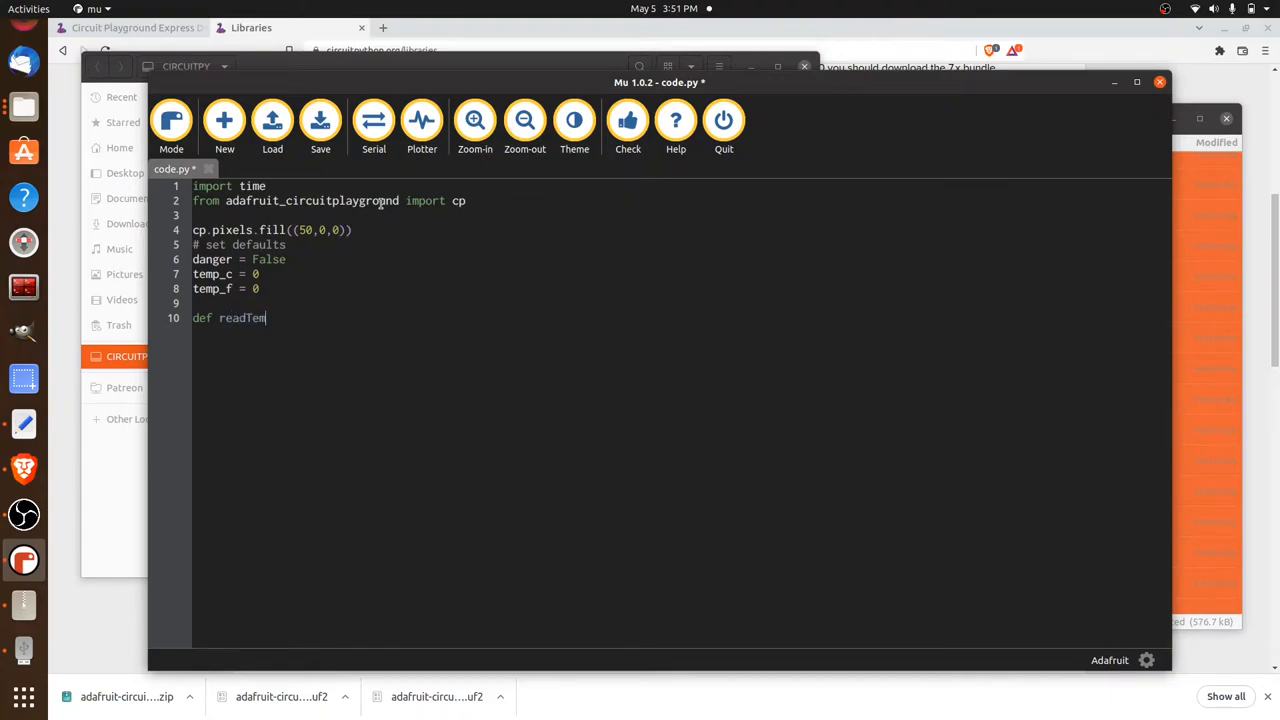
{"action": "type", "text": "()"}
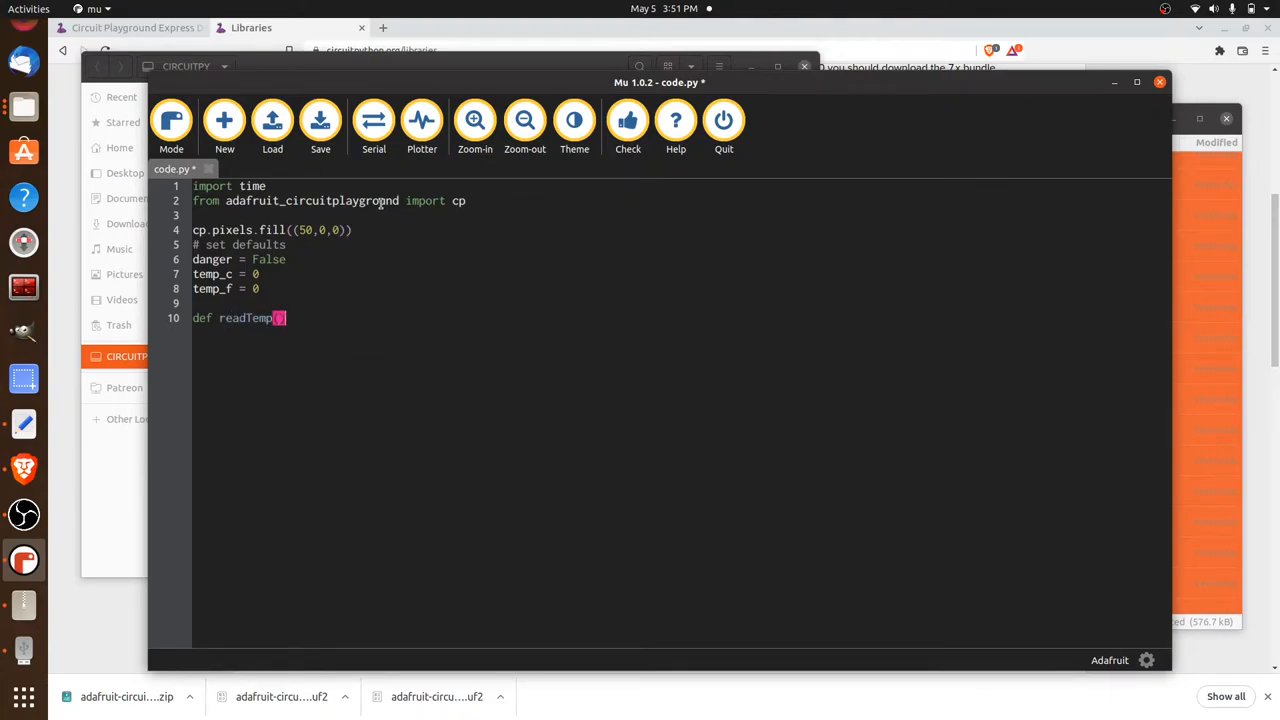
{"action": "type", "text": "()"}
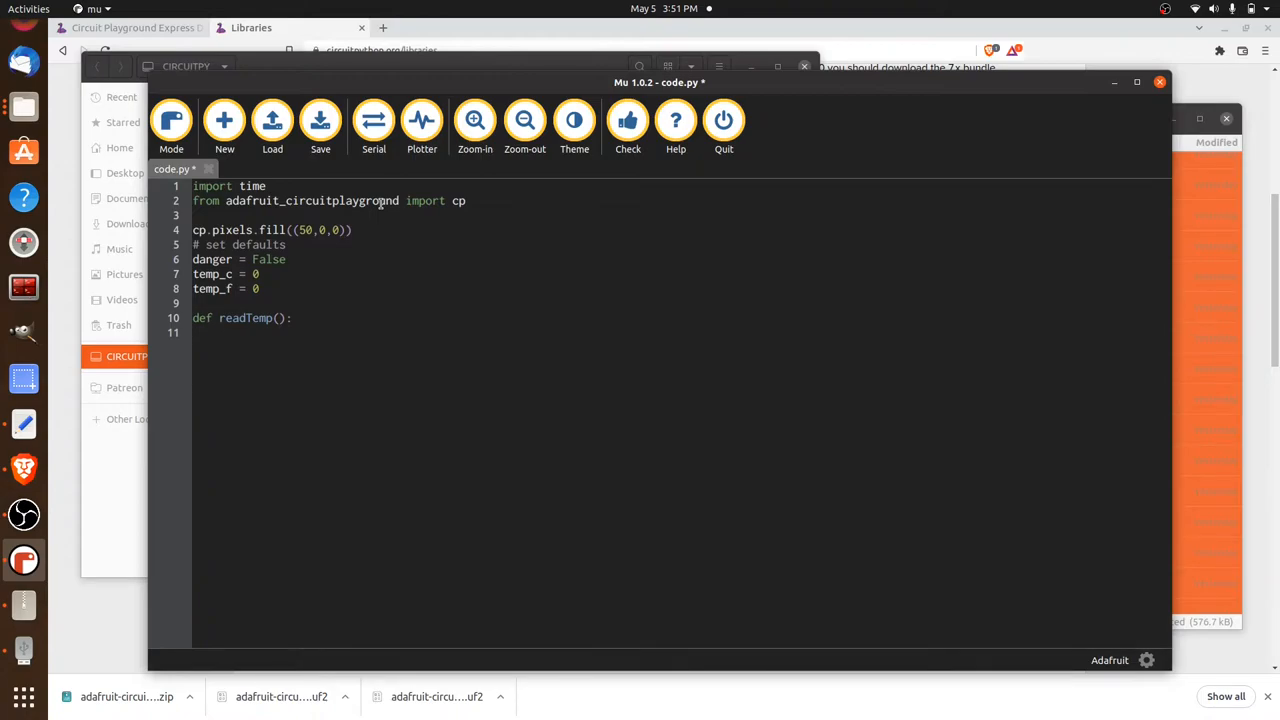
Declare global temp_c and global temp_f inside readTemp().
{"action": "type", "text": "g"}
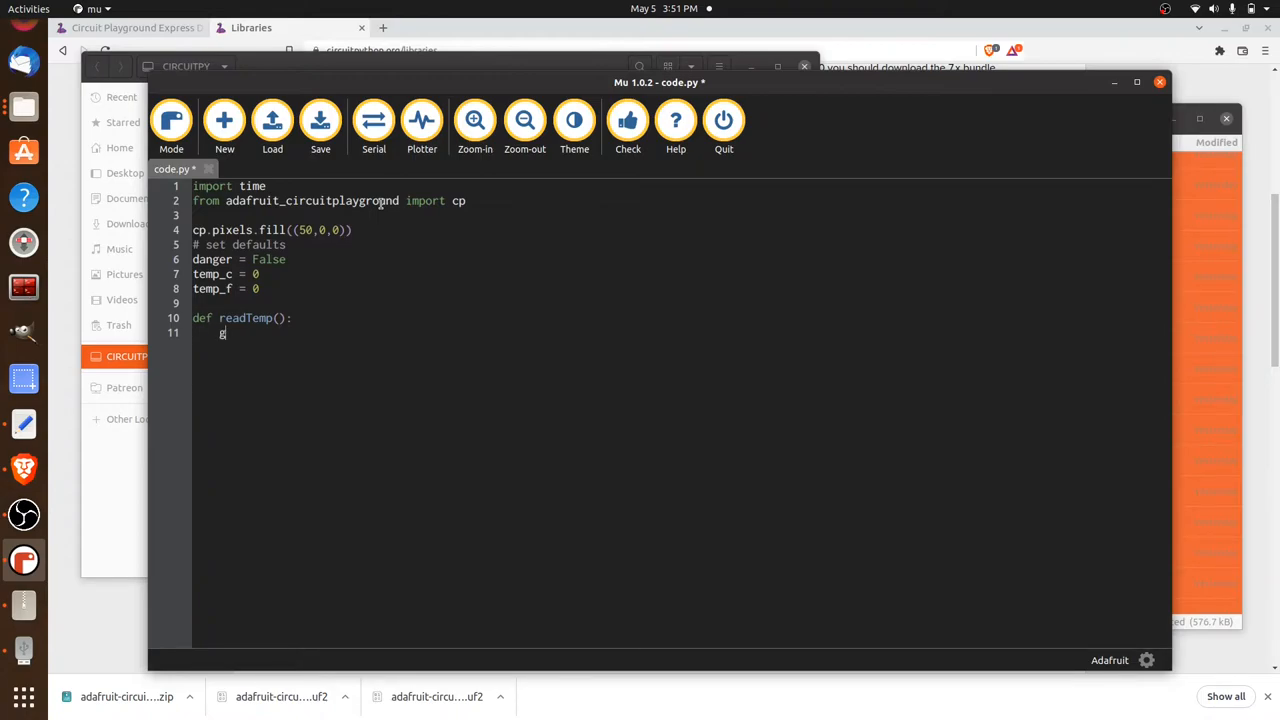
{"action": "type", "text": "global"}
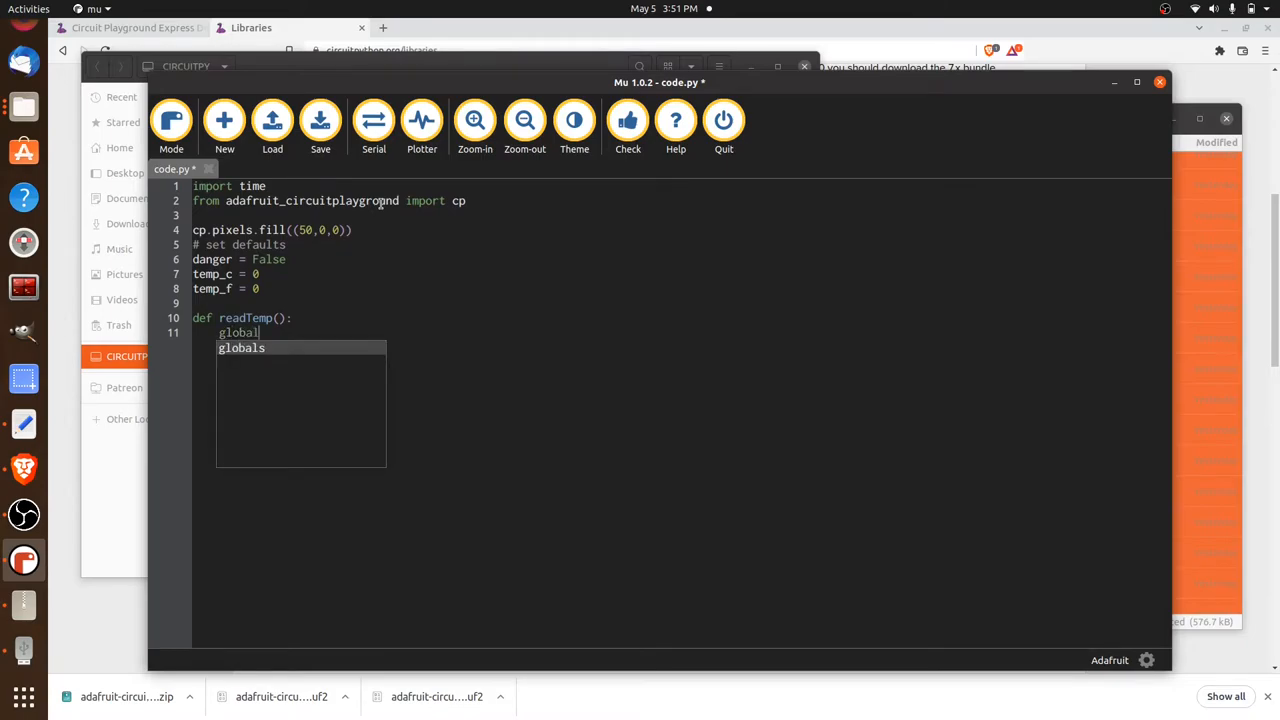
{"action": "type", "text": "temp"}
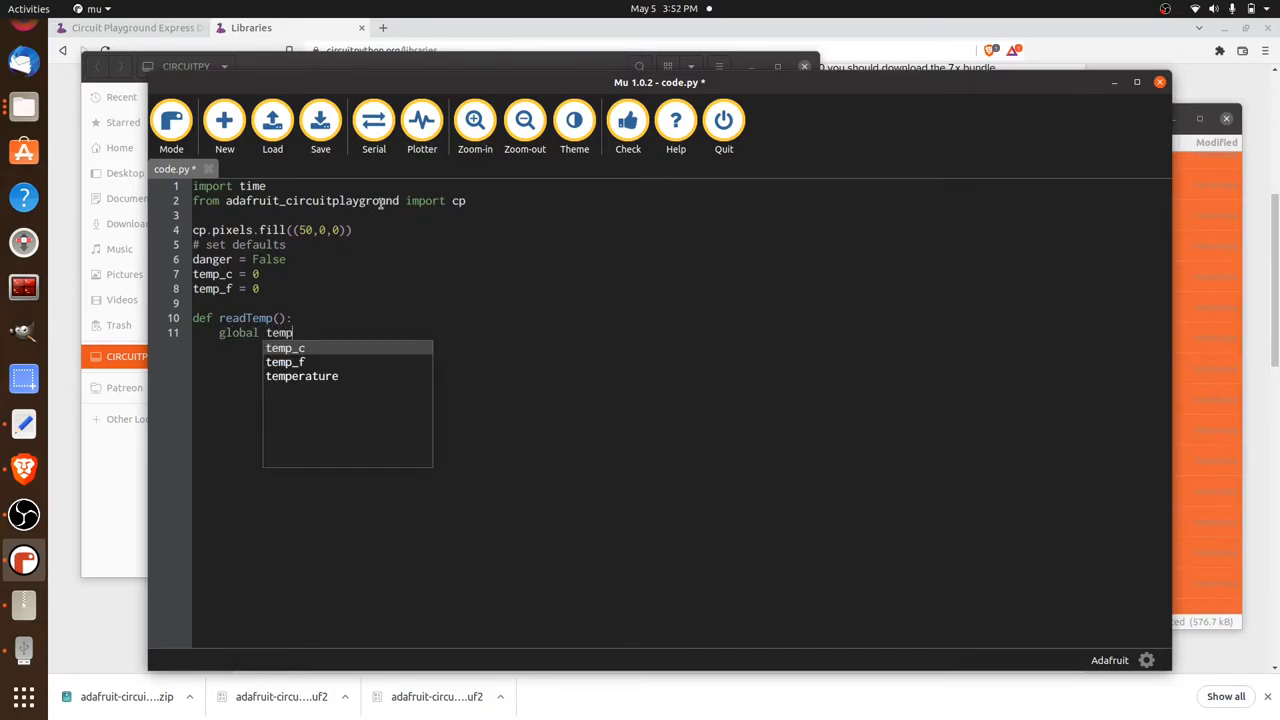
{"action": "type", "text": "_c"}
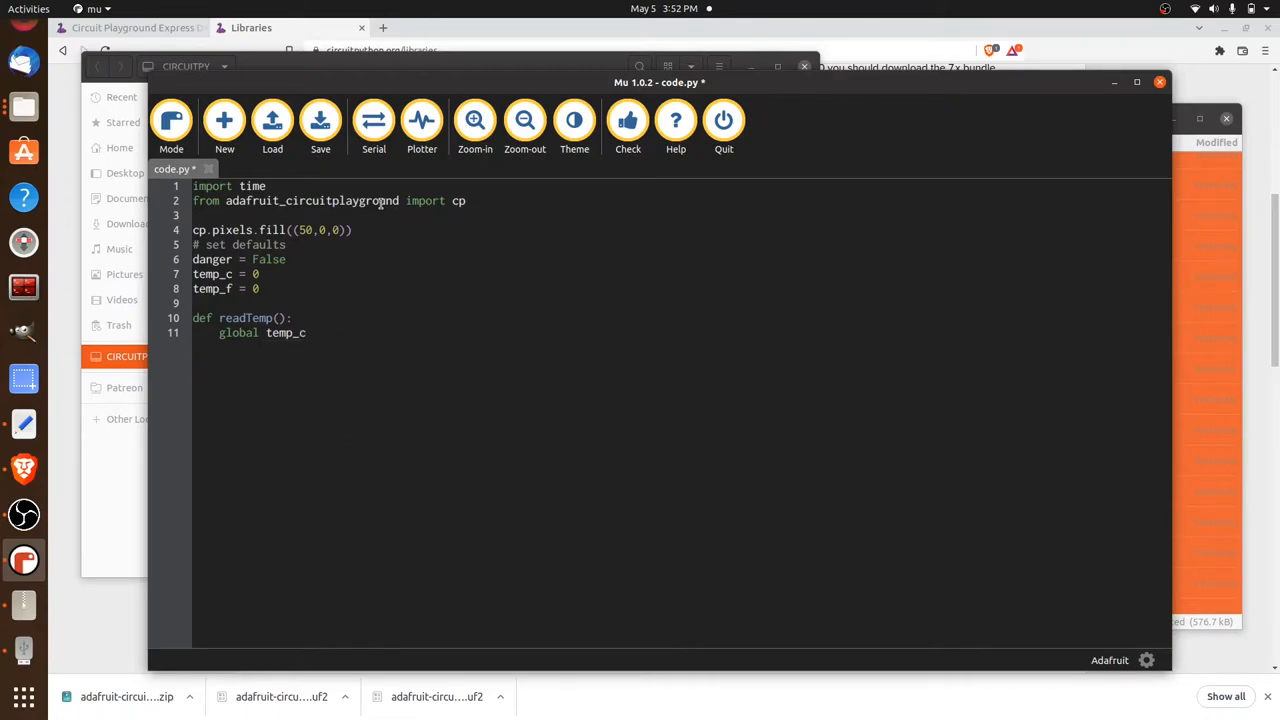
{"action": "type", "text": "glo"}
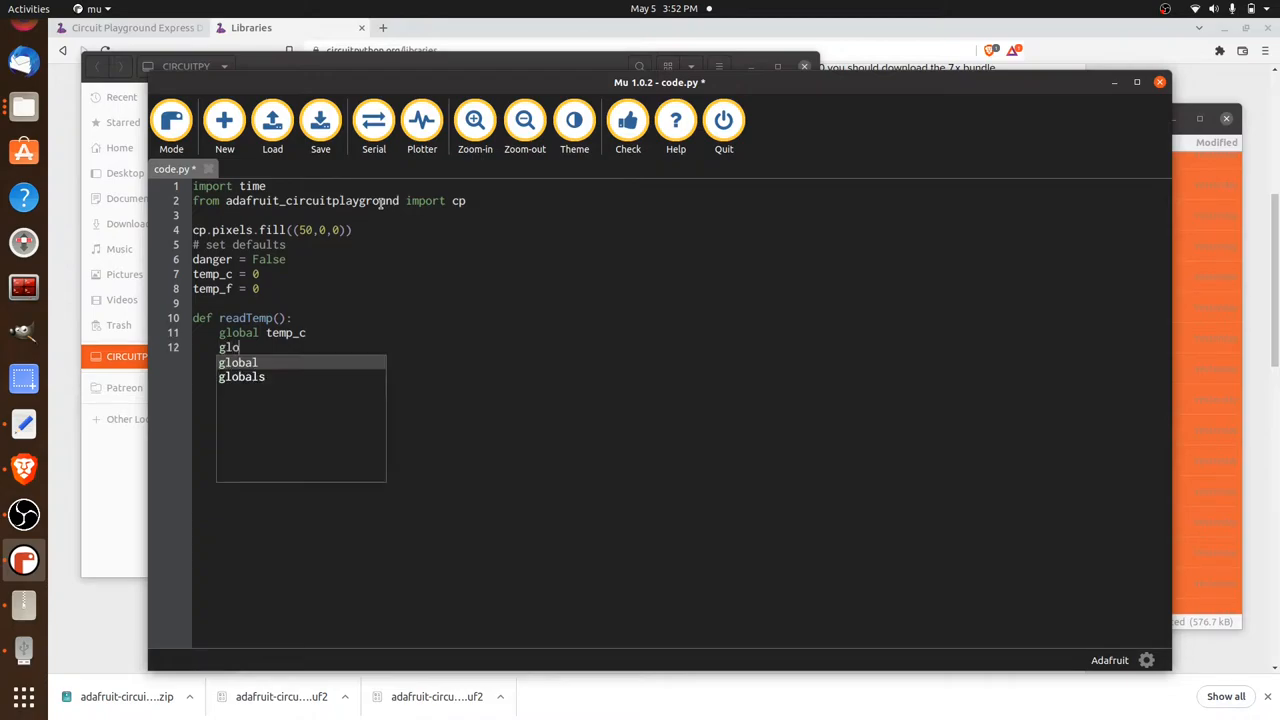
{"action": "type", "text": "bal temp_f"}
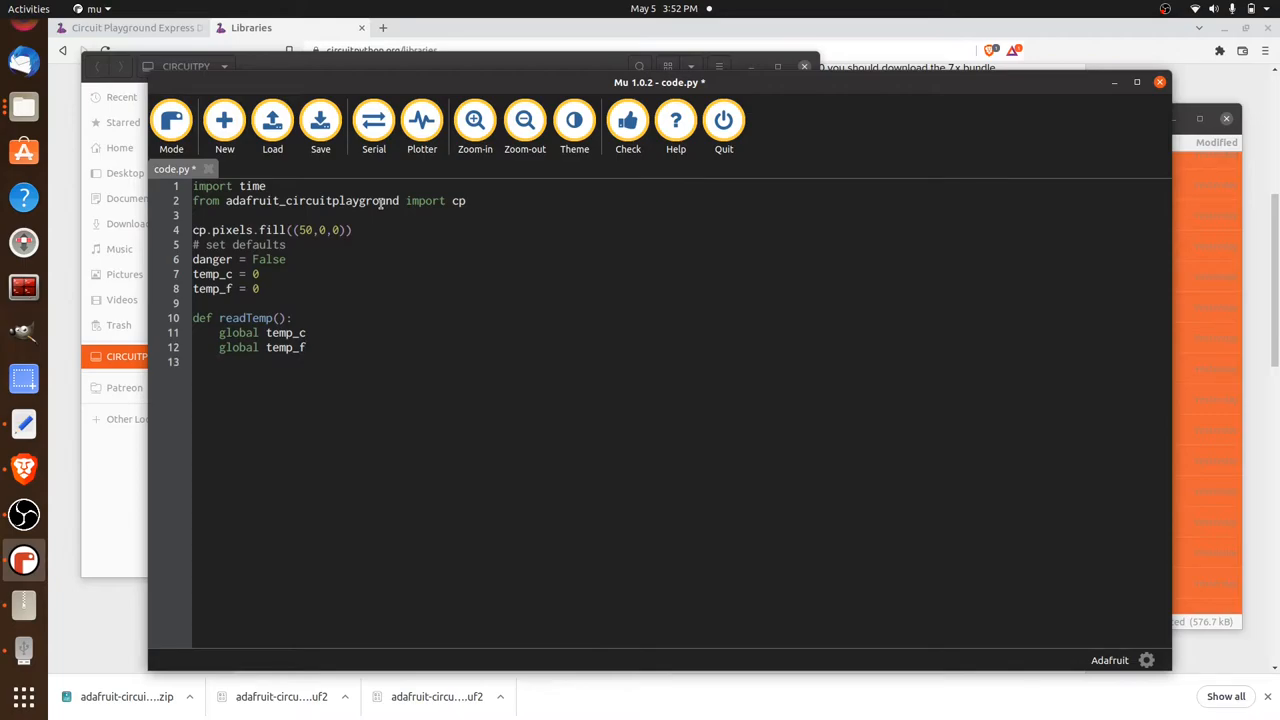
Set temp_c = cp.temperature inside readTemp().
{"action": "type", "text": "temp_c ="}
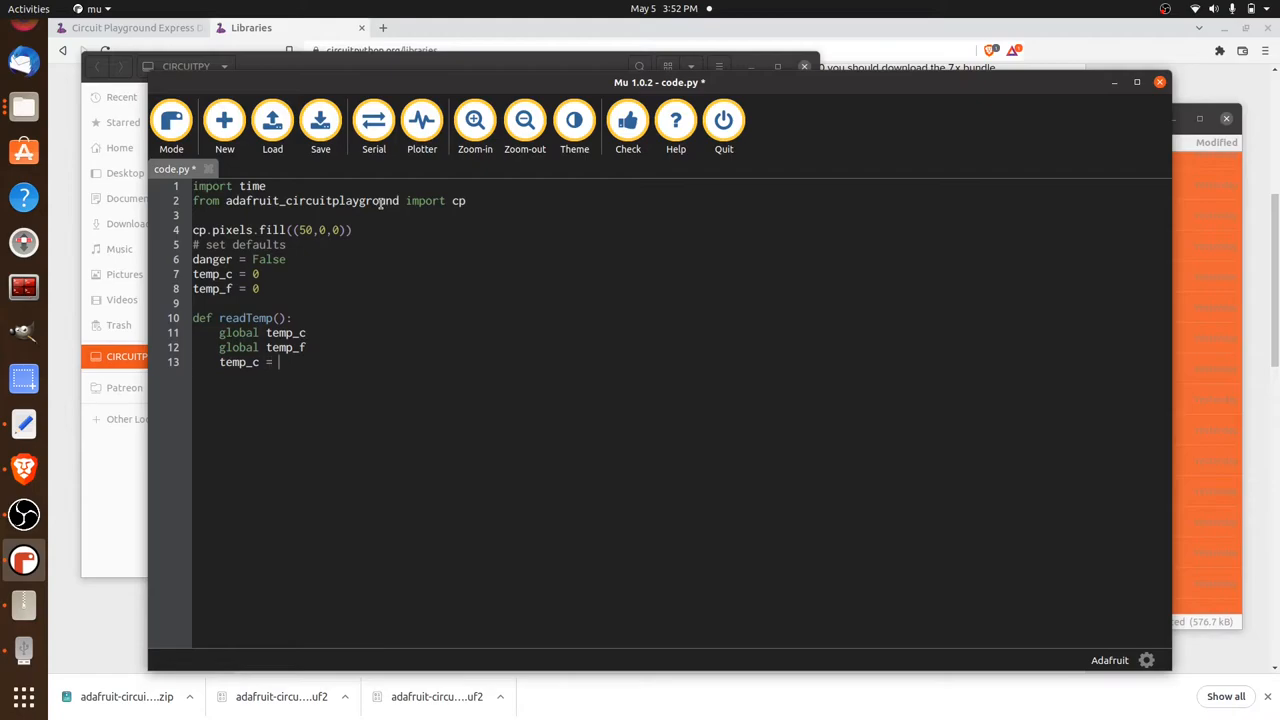
{"action": "type", "text": "cp"}
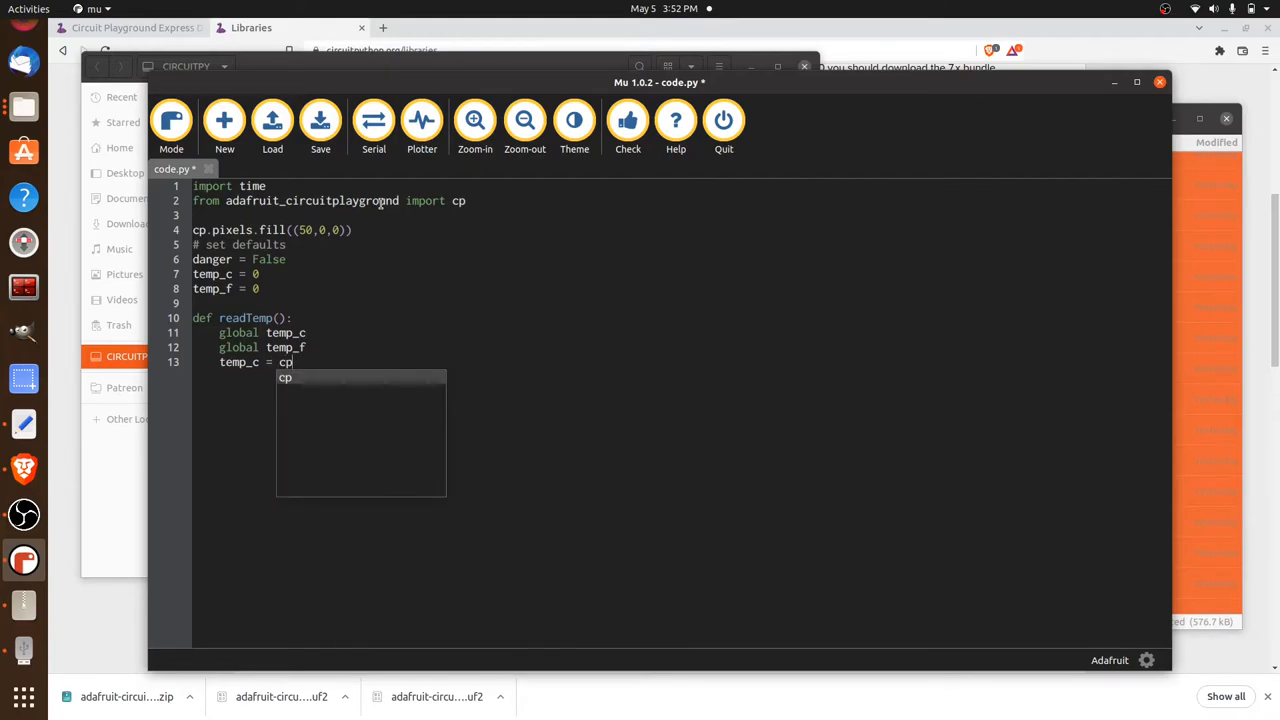
{"action": "type", "text": ".temperature"}
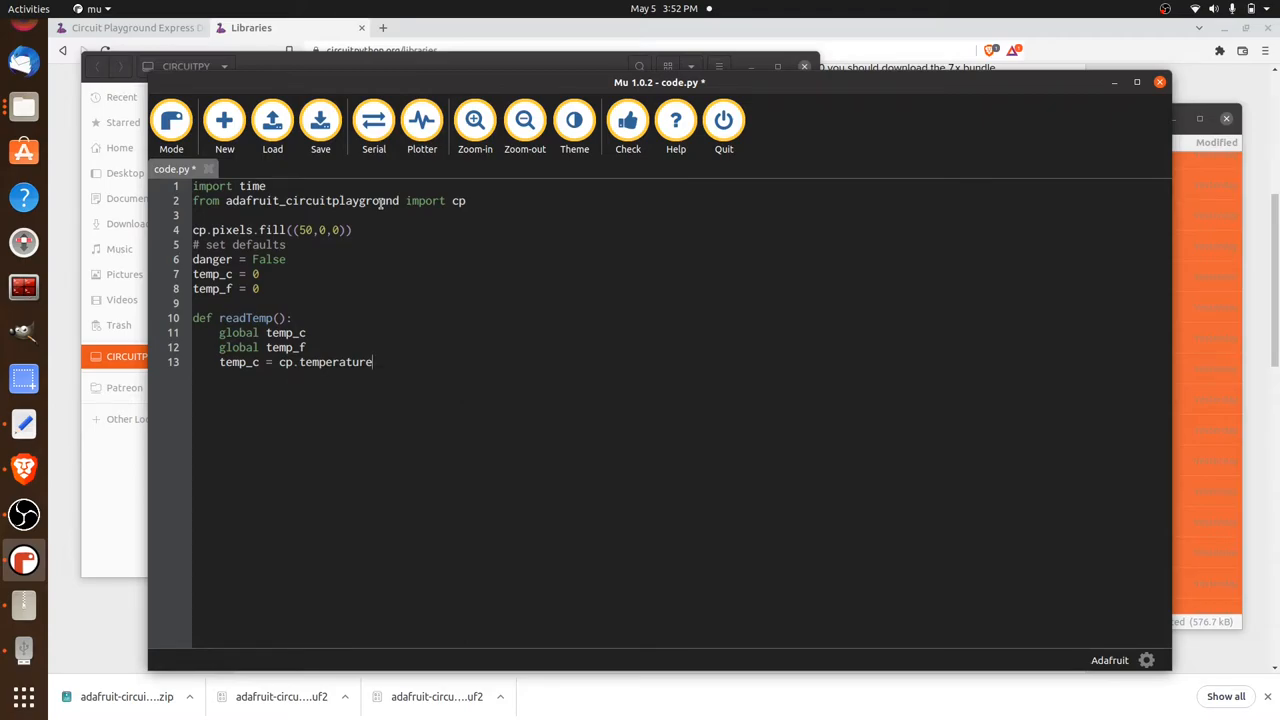
{"action": "type", "text": "t"}
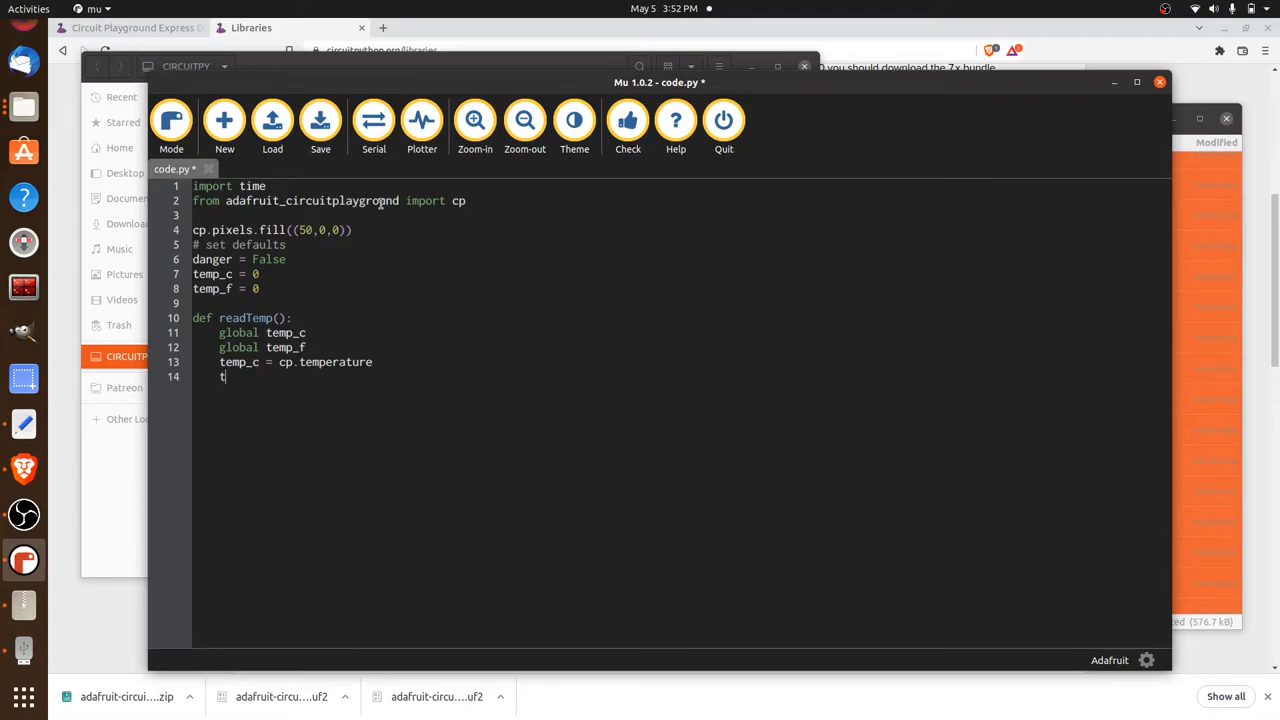
Set temp_f = cp.temperature *9 /5 +32 inside readTemp().
{"action": "type", "text": "temp_f ="}
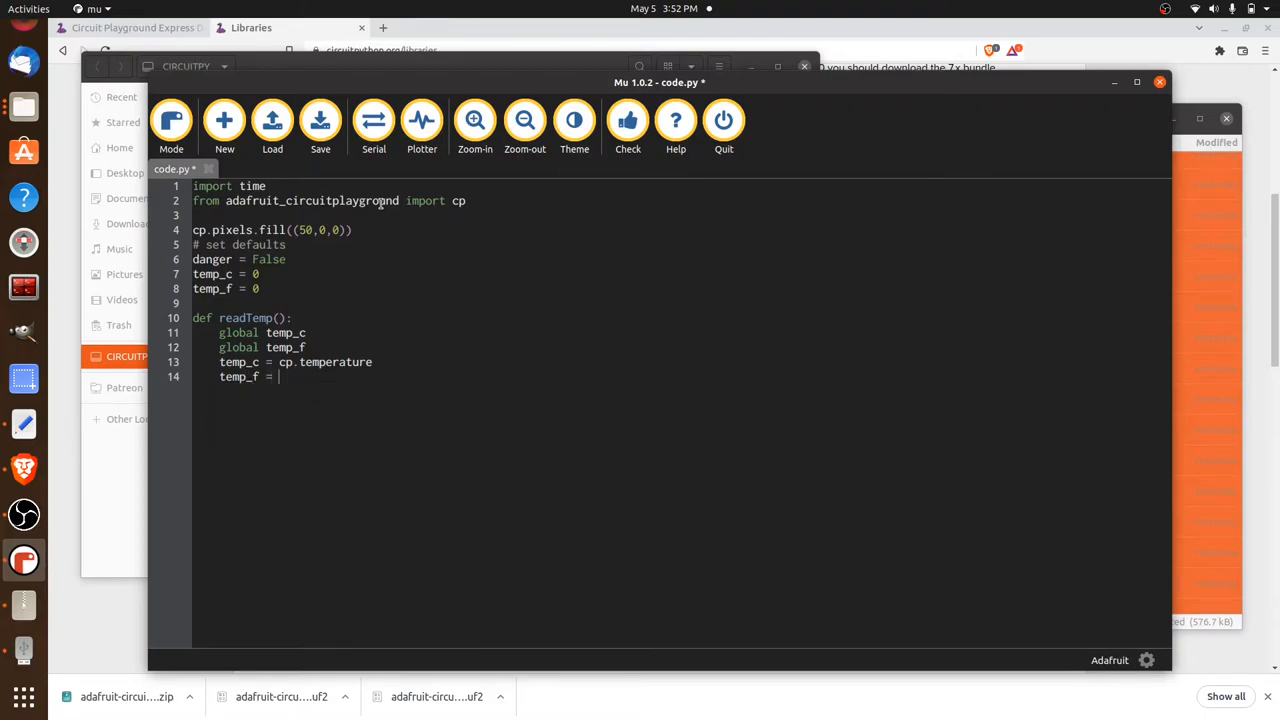
{"action": "type", "text": "cp.timperature"}
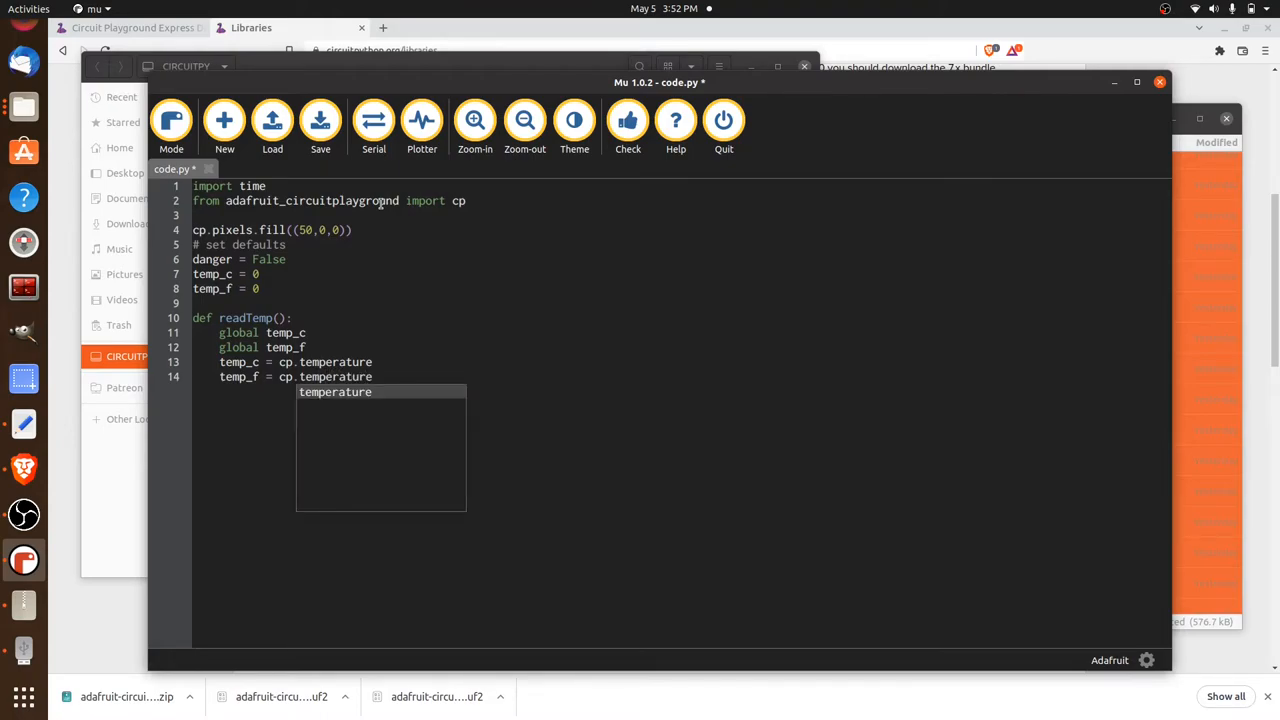
{"action": "type", "text": "*"}
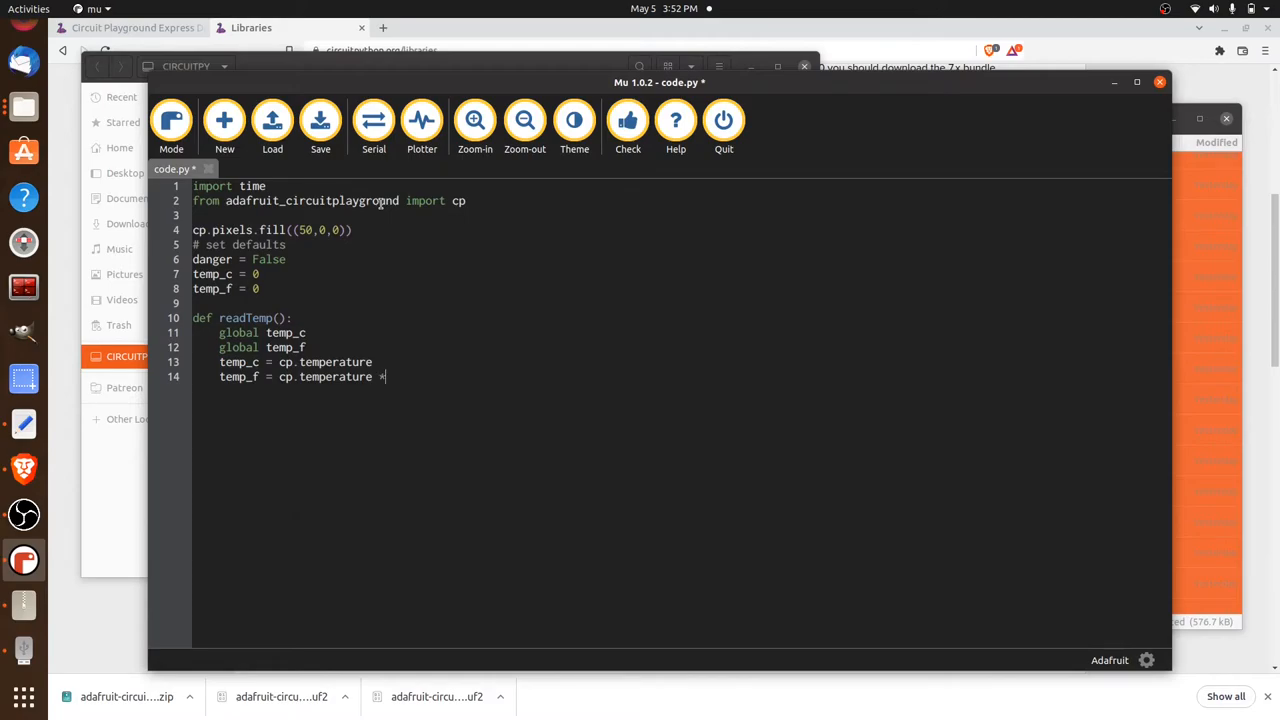
{"action": "type", "text": "9"}
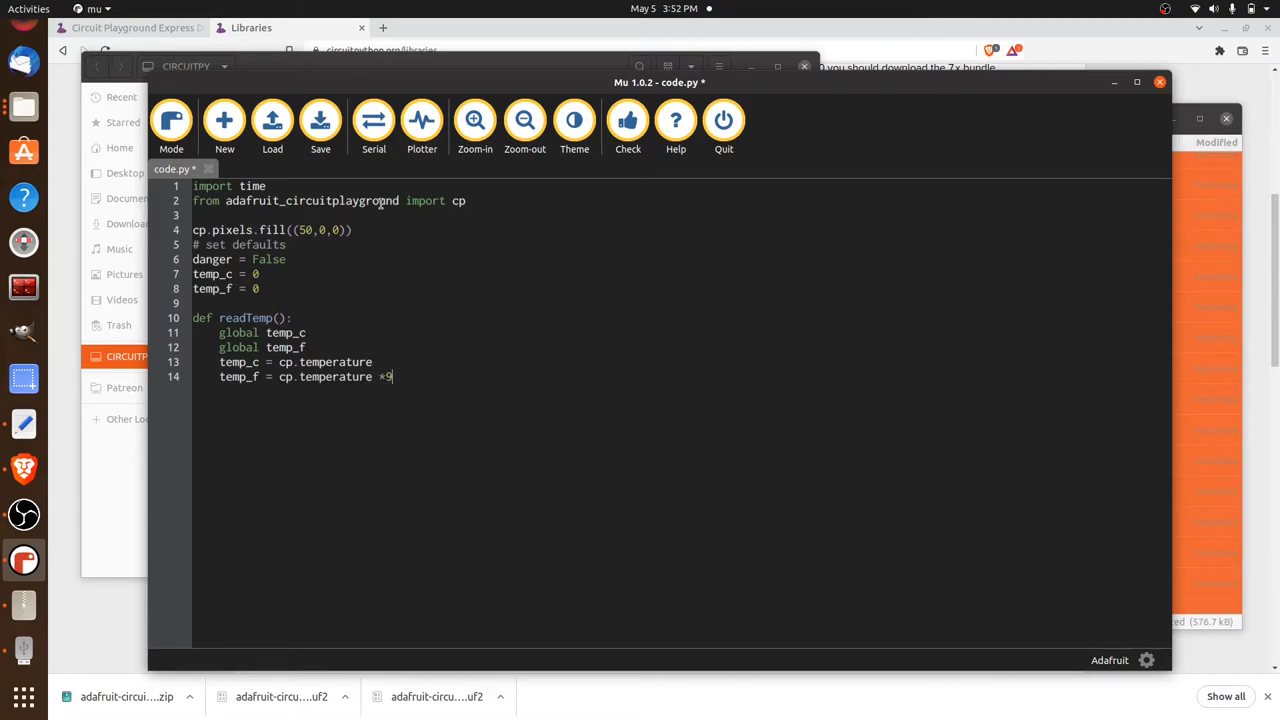
{"action": "type", "text": "/5"}
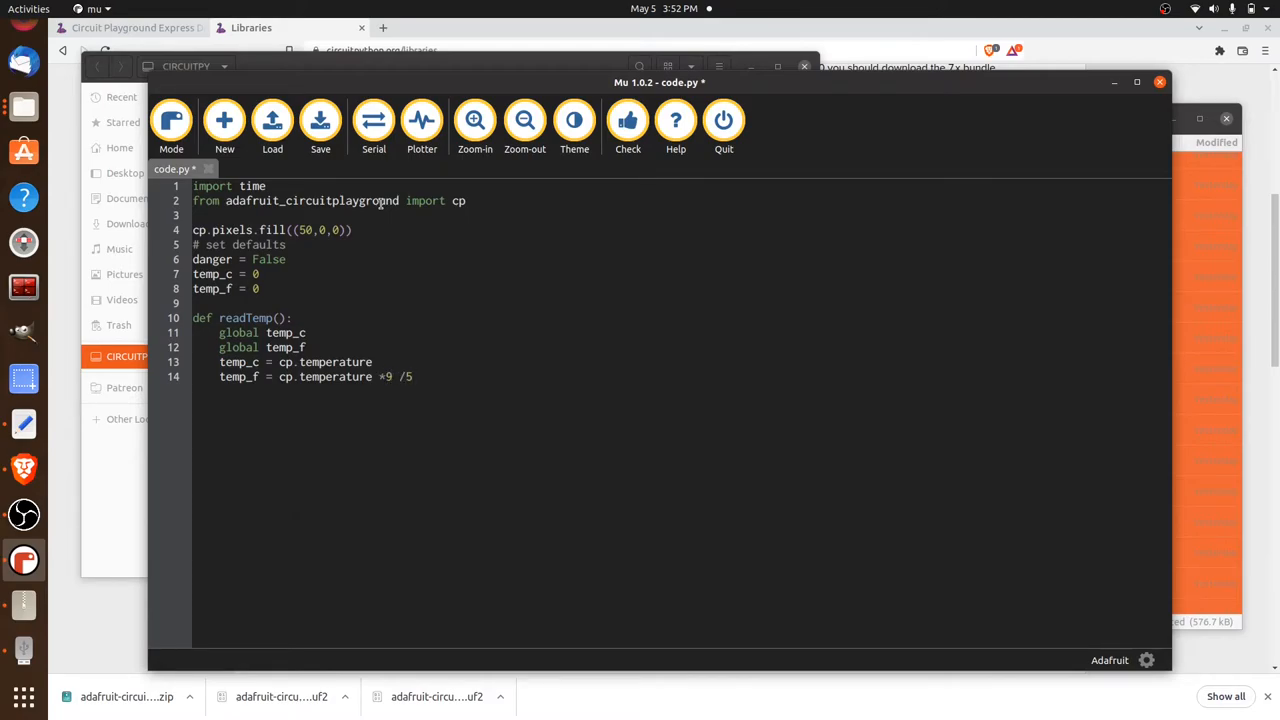
{"action": "type", "text": "+"}
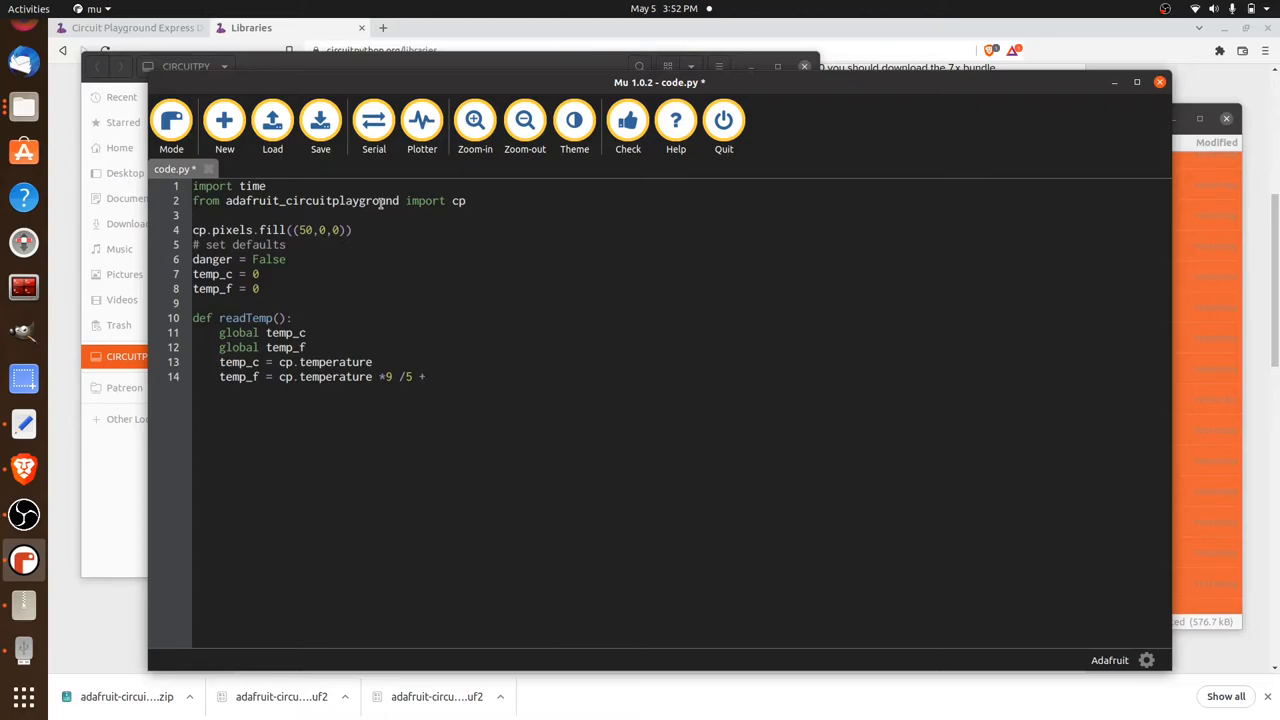
{"action": "type", "text": "32"}
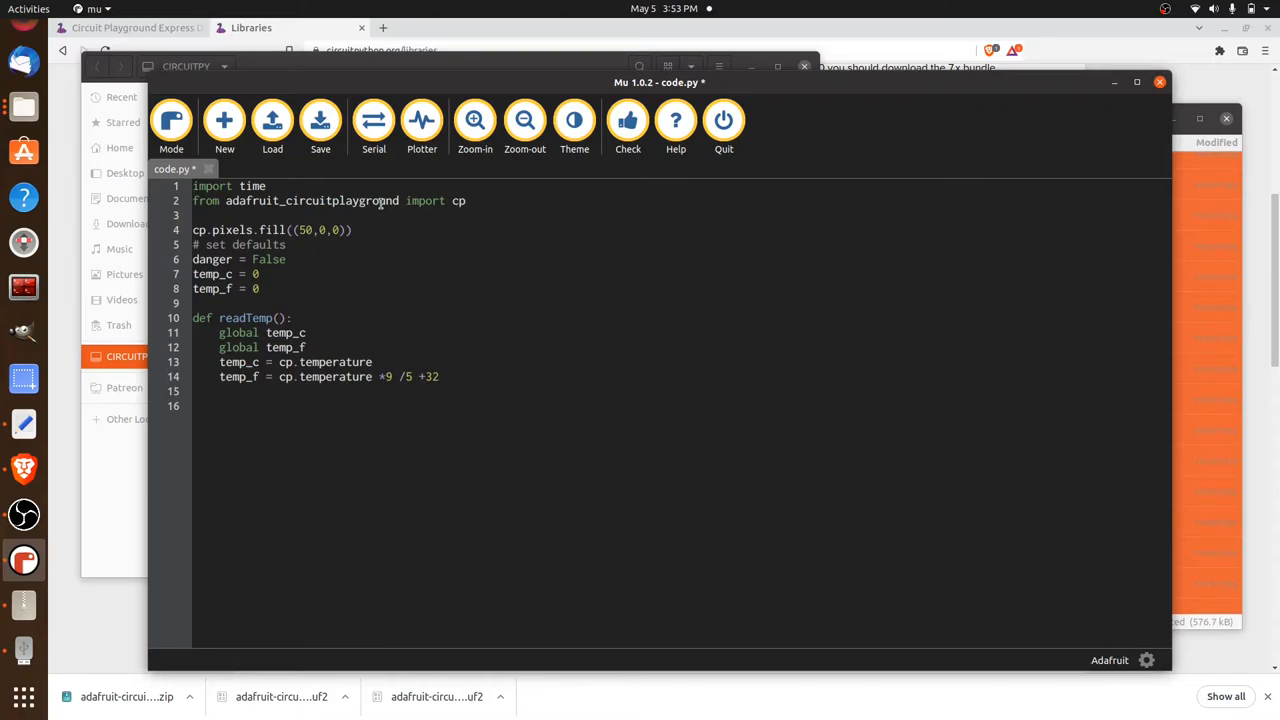
Add a '# main loop' comment and a while True: loop calling readTemp().
{"action": "type", "text": "#"}
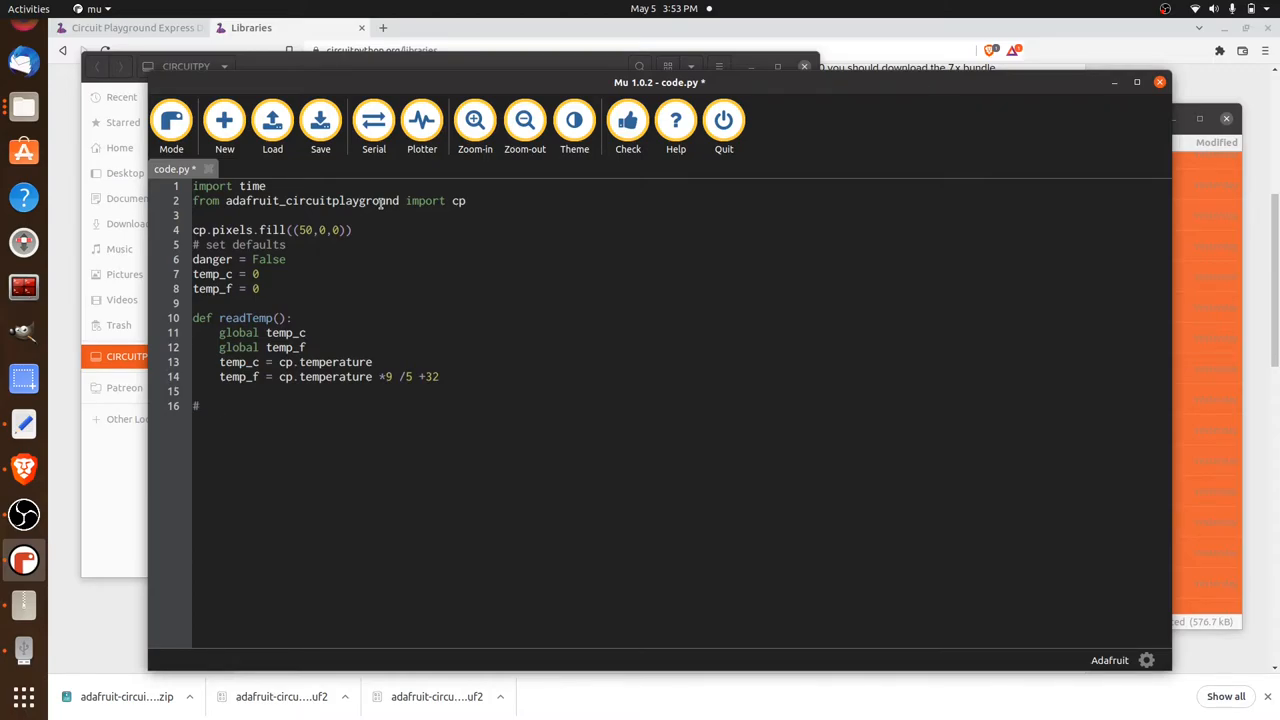
{"action": "type", "text": "main"}
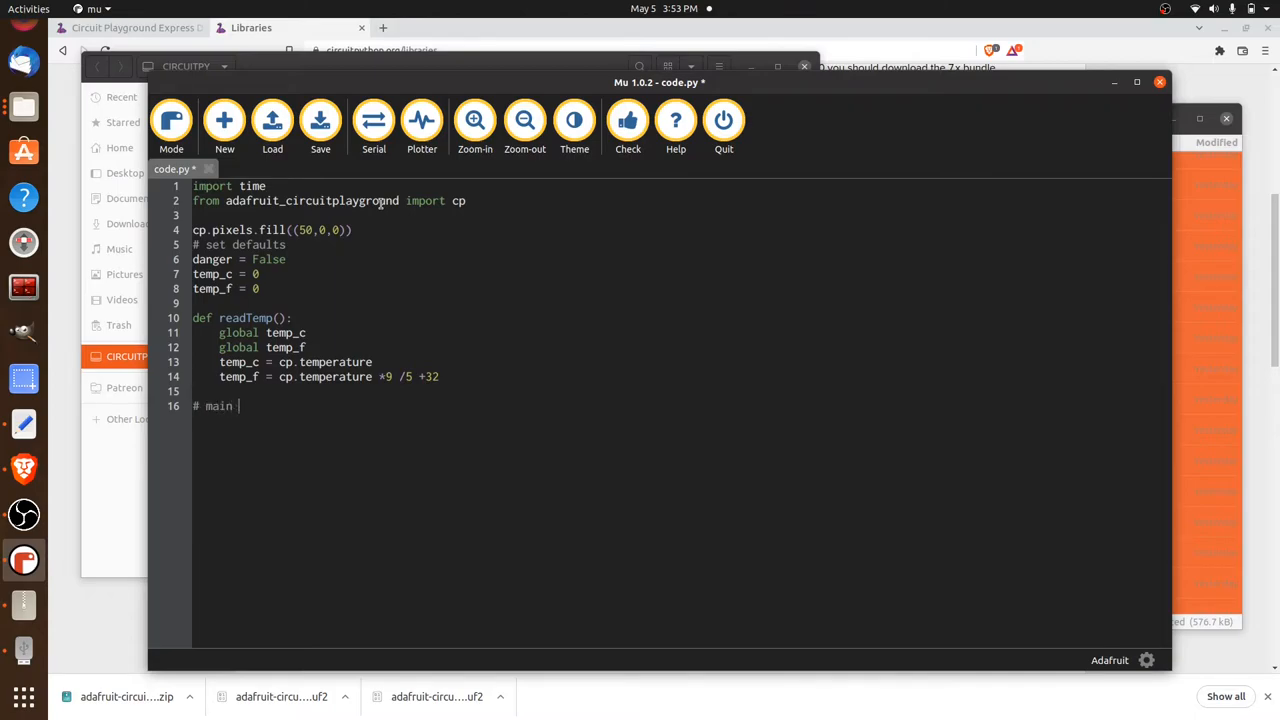
{"action": "type", "text": "loop"}
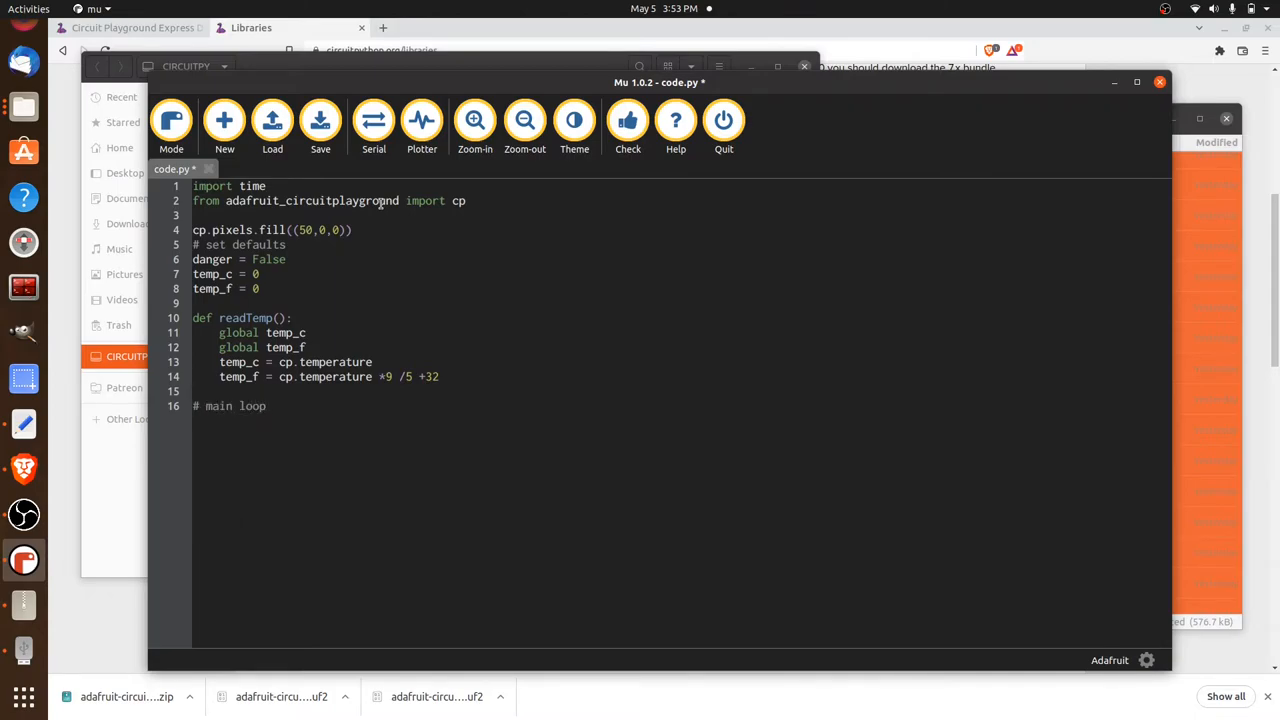
{"action": "key", "text": "Return"}
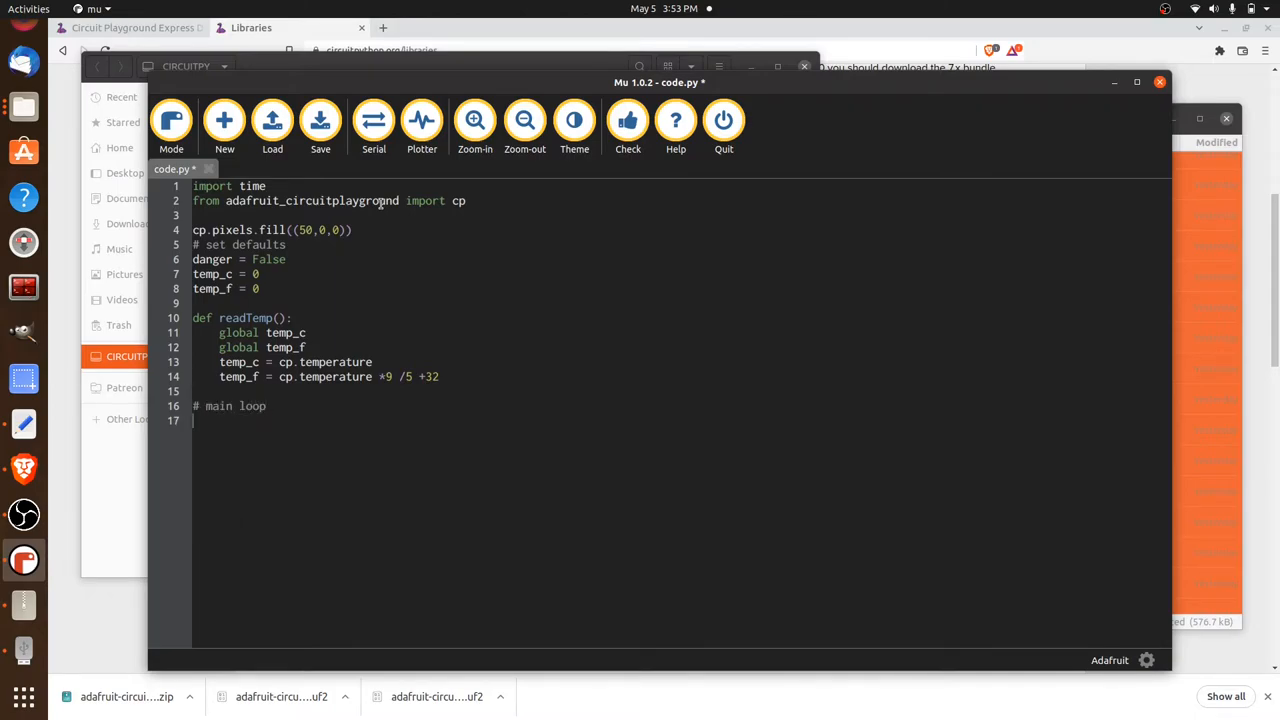
{"action": "type", "text": "while"}
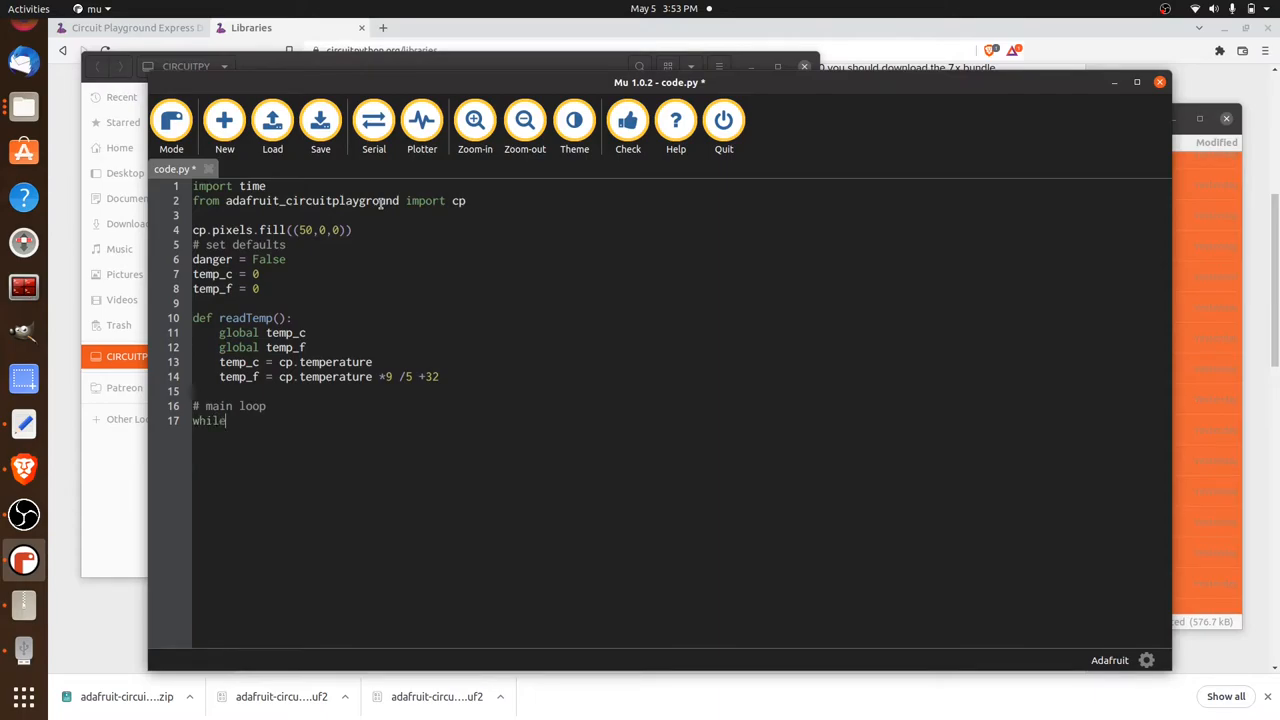
{"action": "type", "text": "True:"}
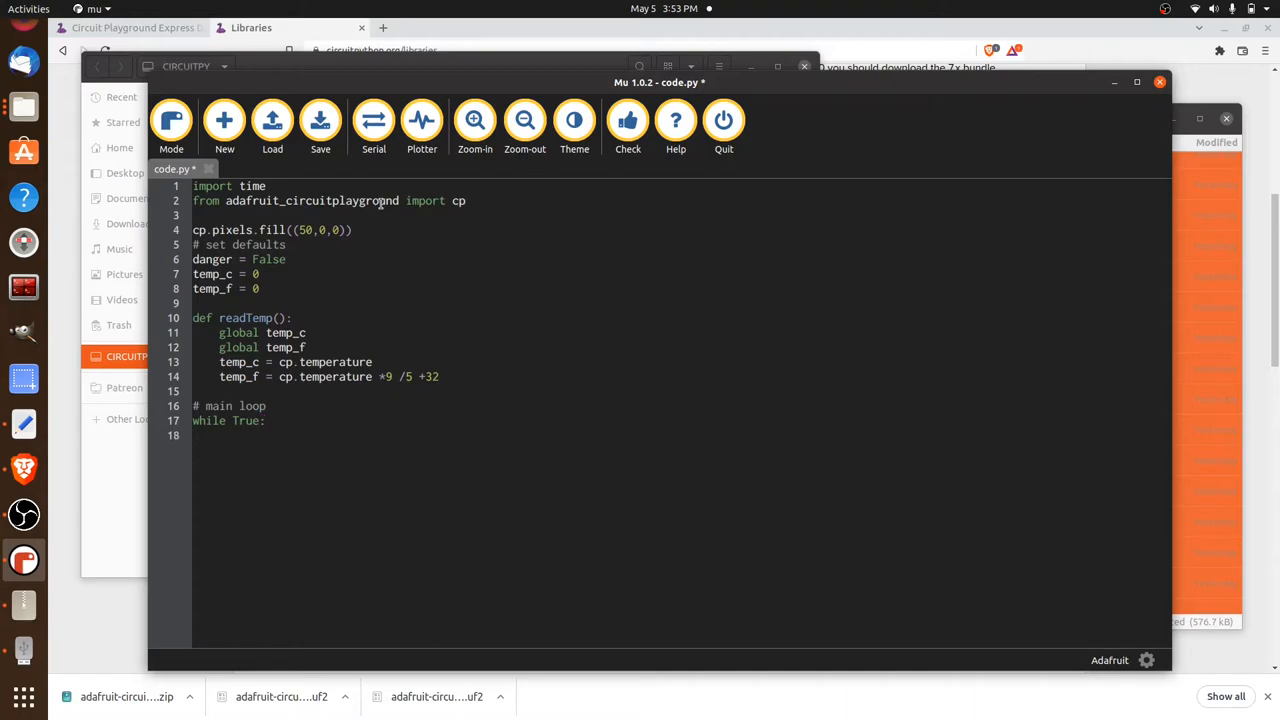
{"action": "type", "text": "readTemp("}
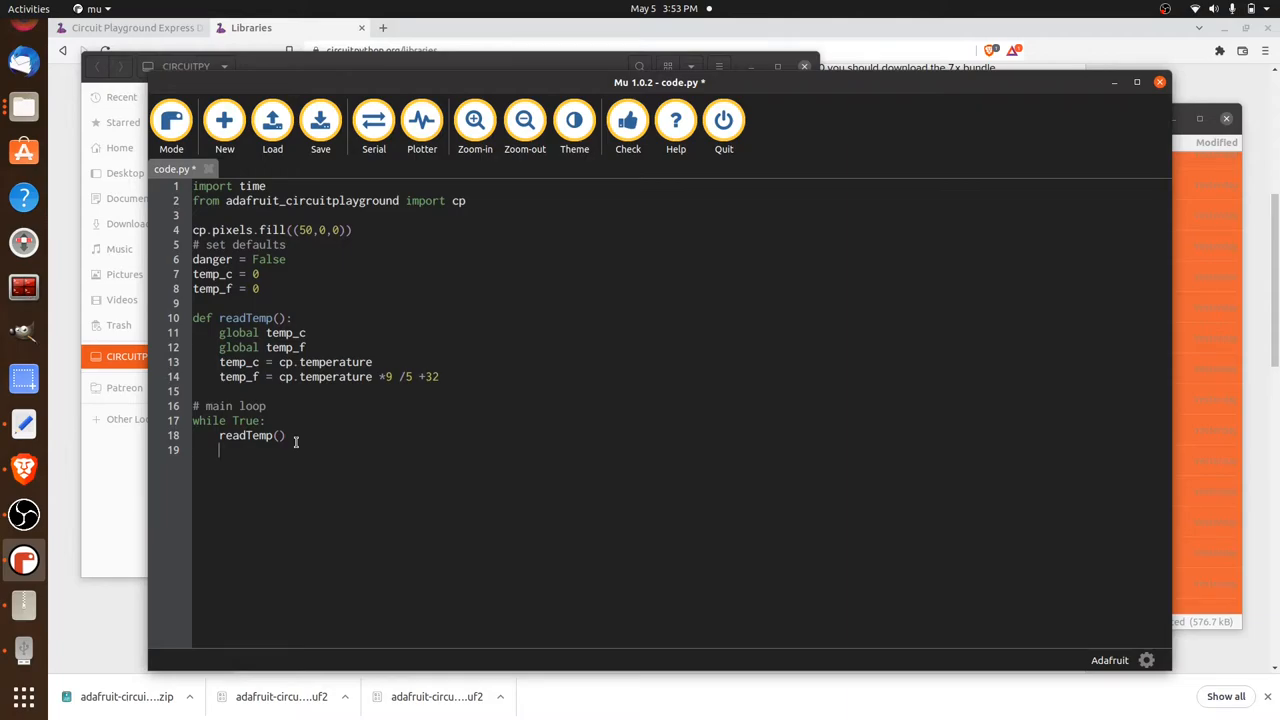
Write print("Temperature is : %f C and %f F" with the format string inside the loop.
{"action": "type", "text": "print"}
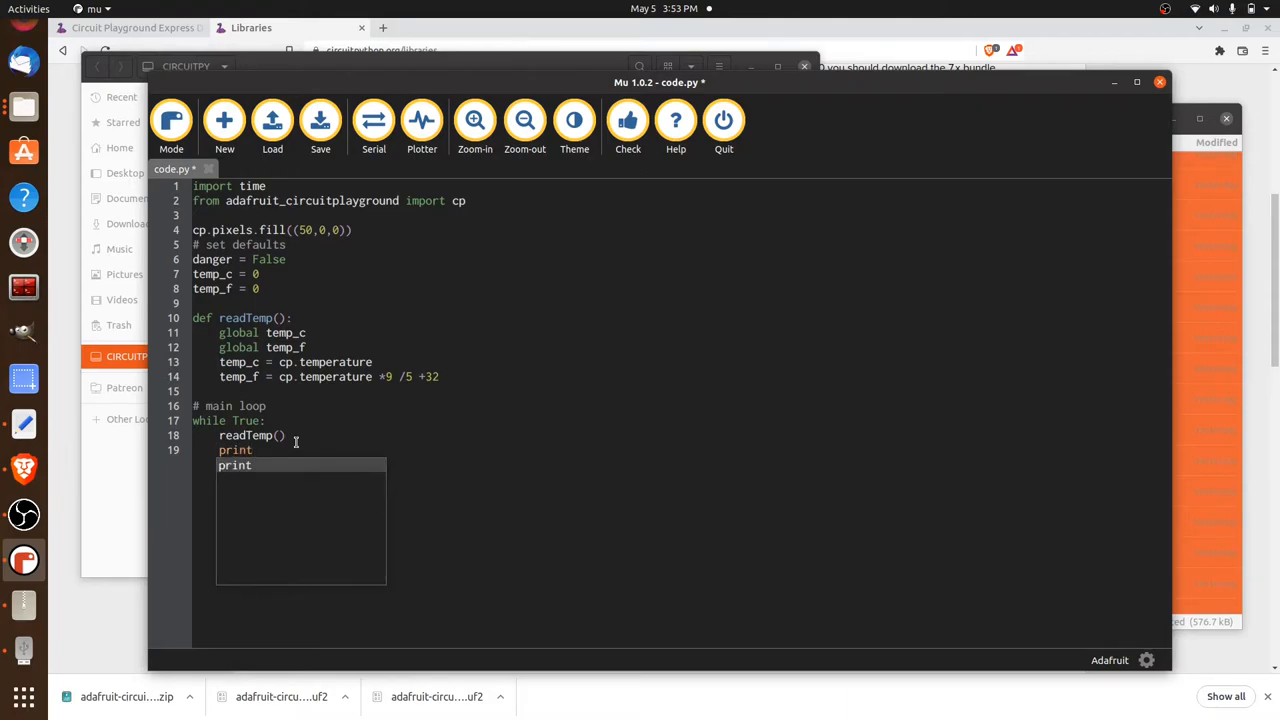
{"action": "type", "text": "("}
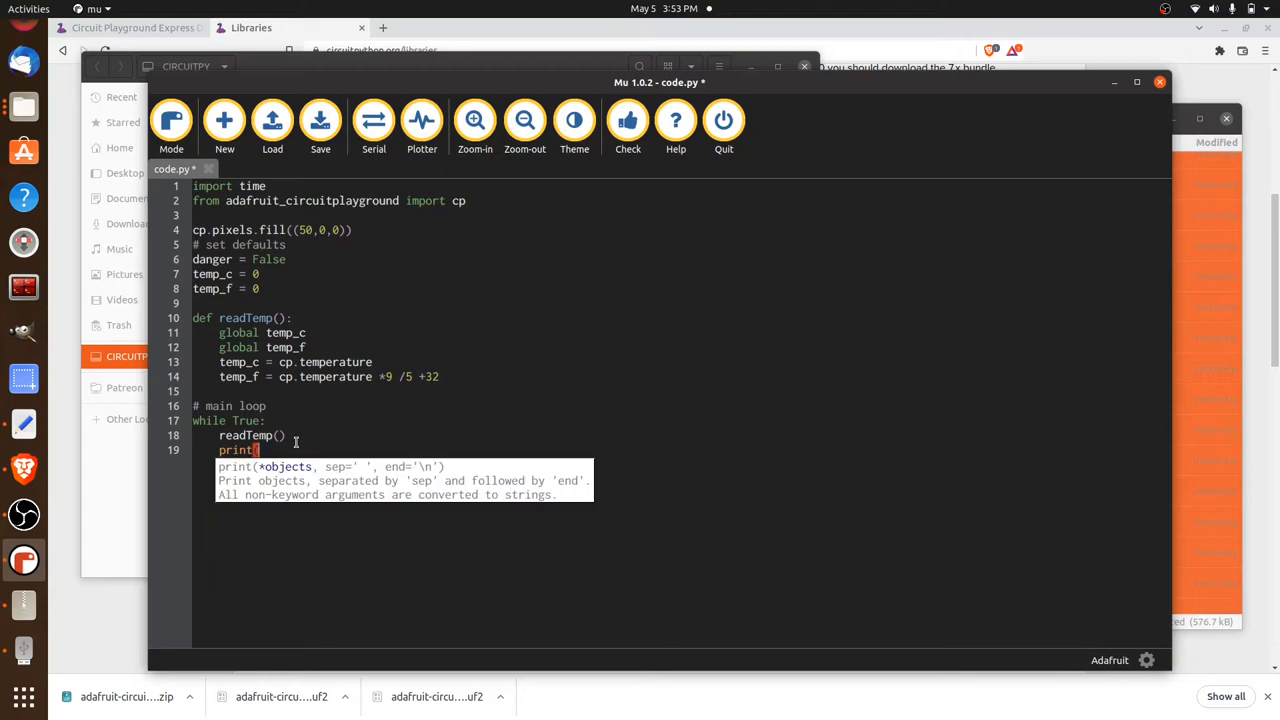
{"action": "type", "text": "(Temperature is"}
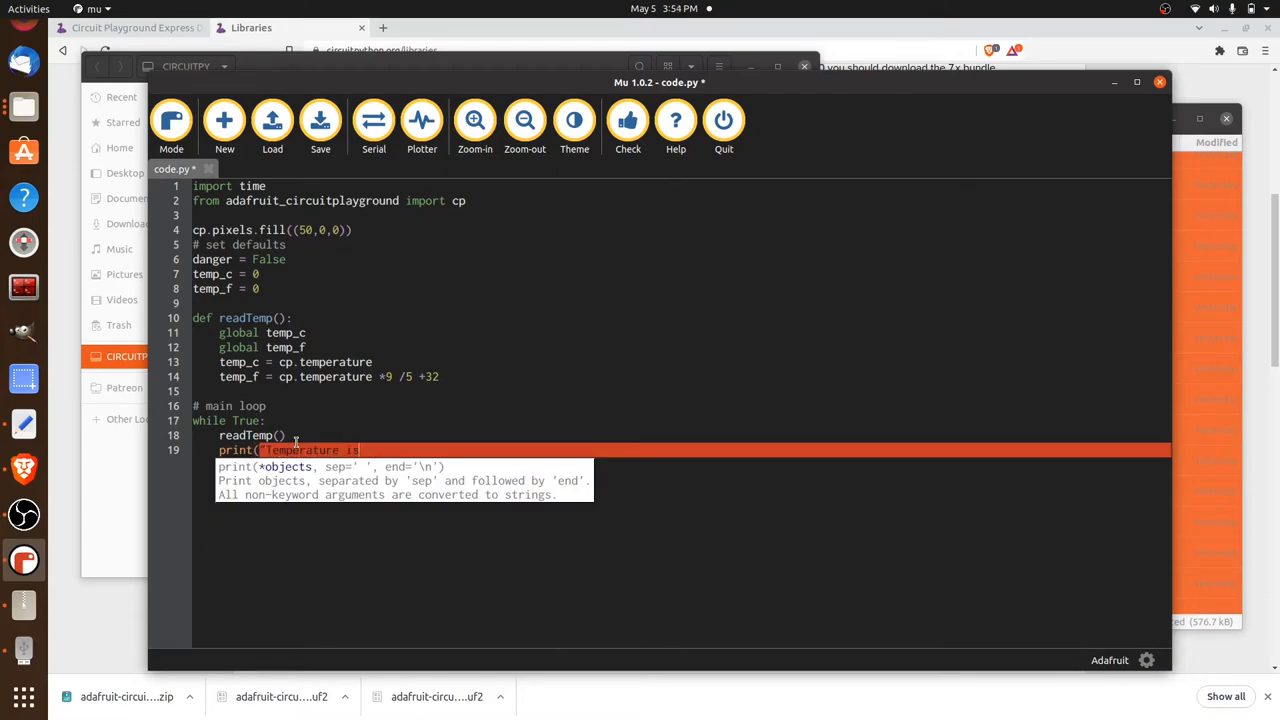
{"action": "type", "text": ","}
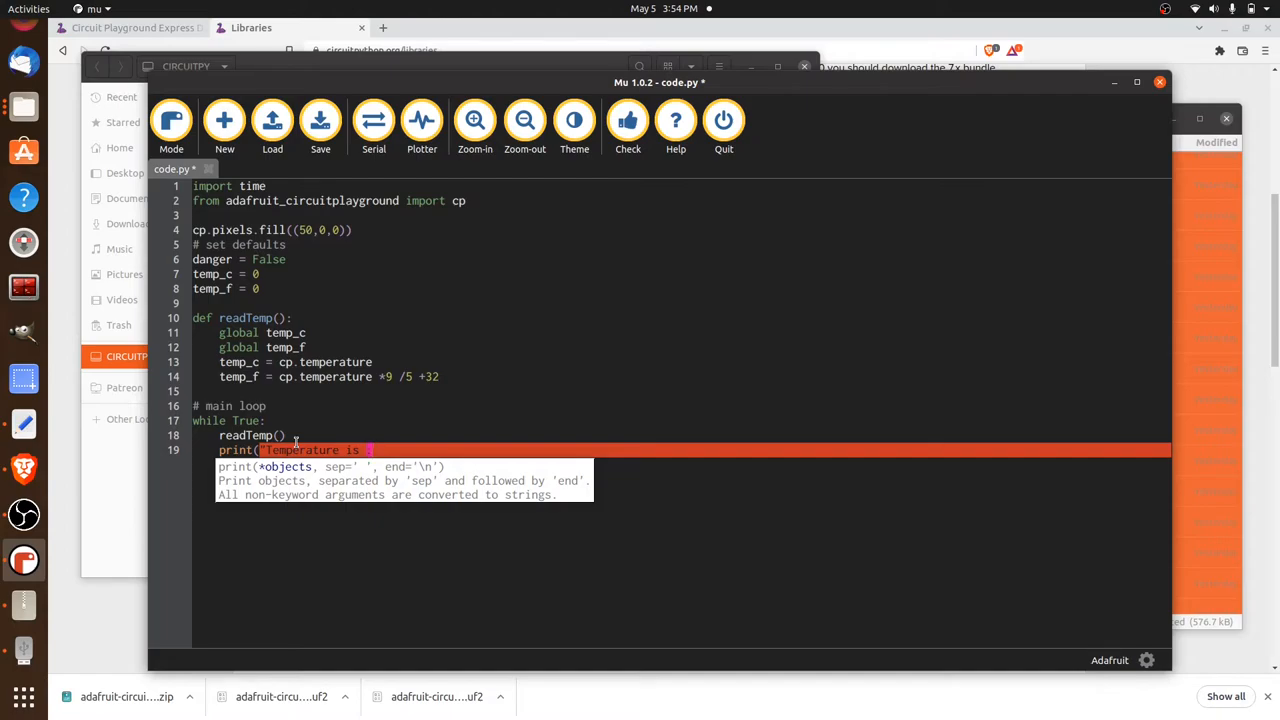
{"action": "type", "text": ":"}
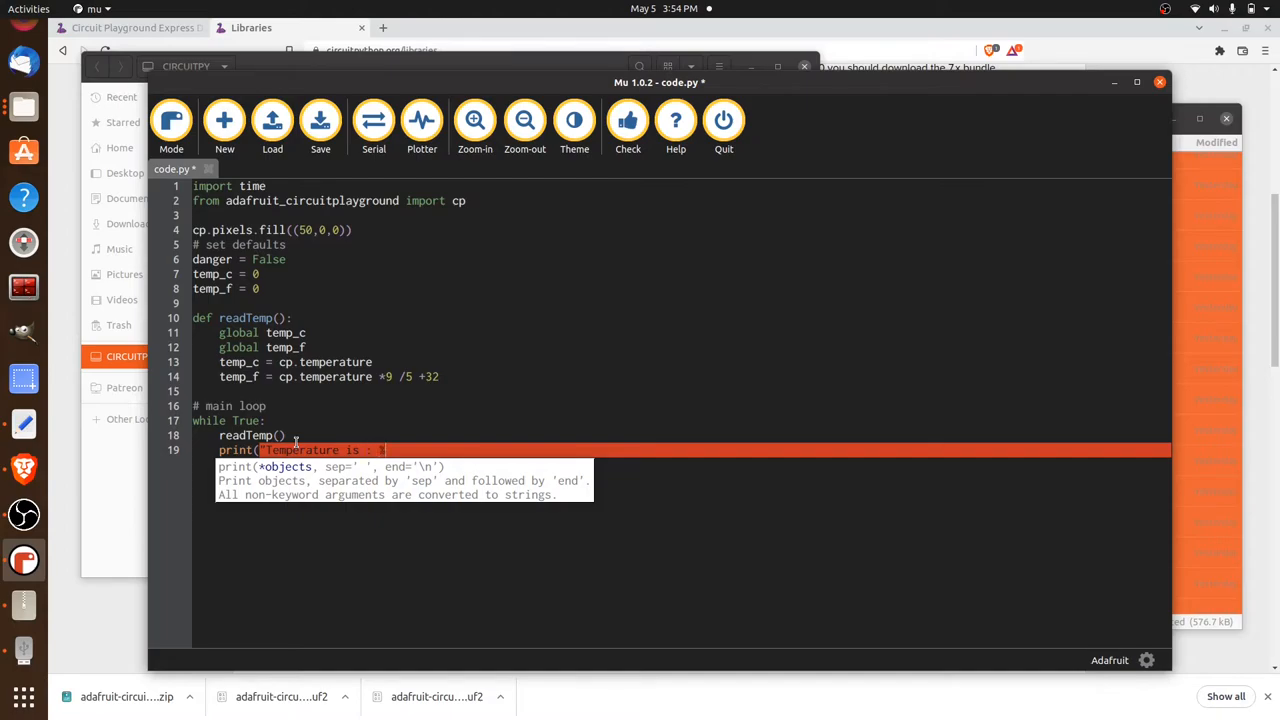
{"action": "type", "text": "f"}
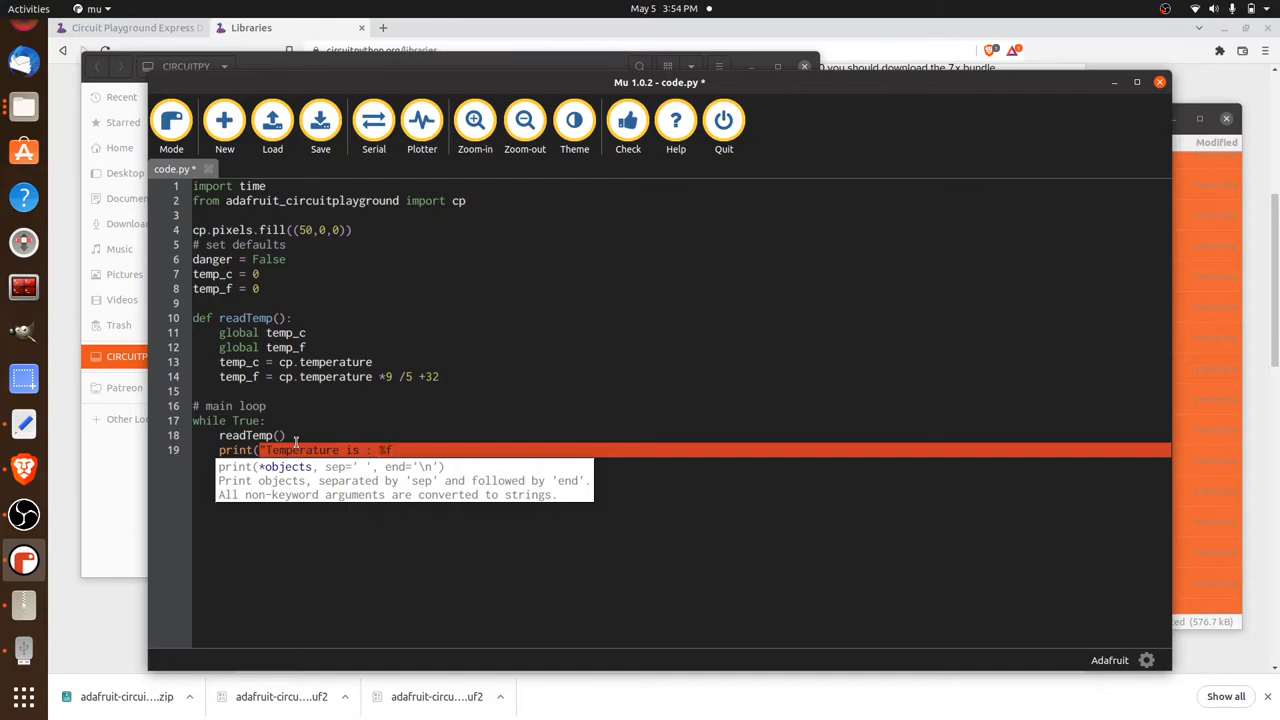
{"action": "type", "text": "C and %"}
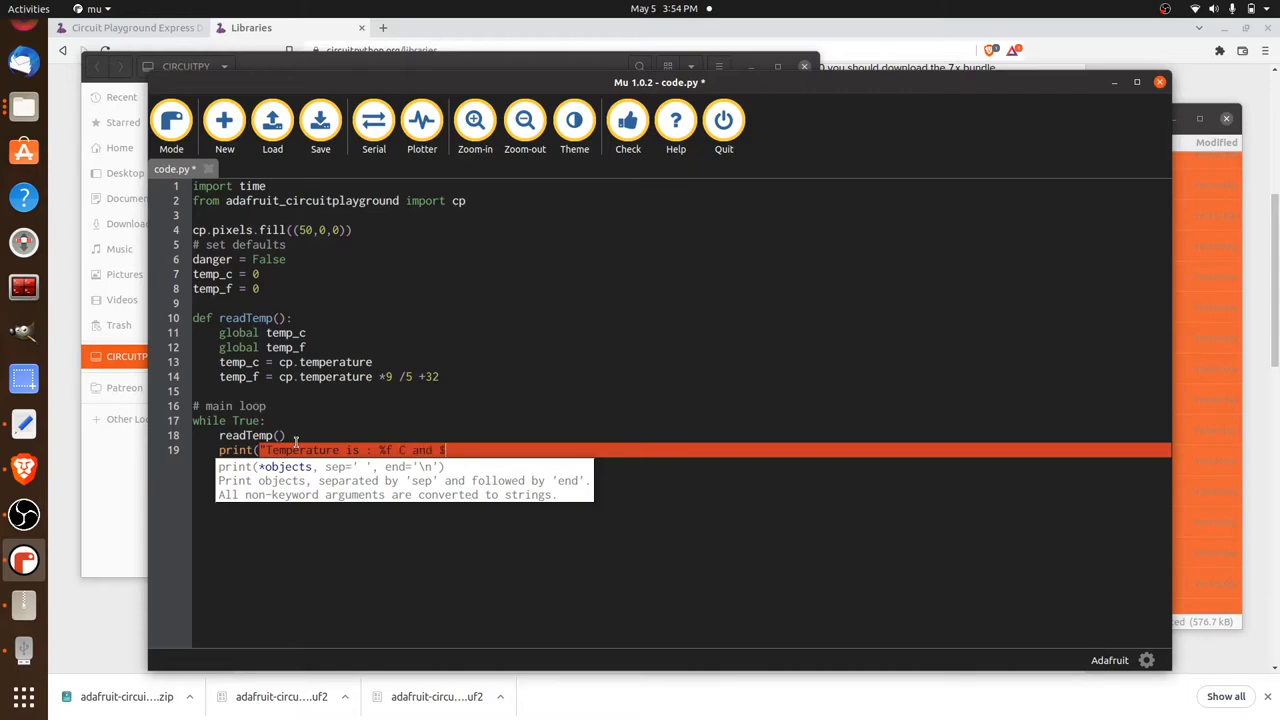
{"action": "key", "text": "BackSpace"}
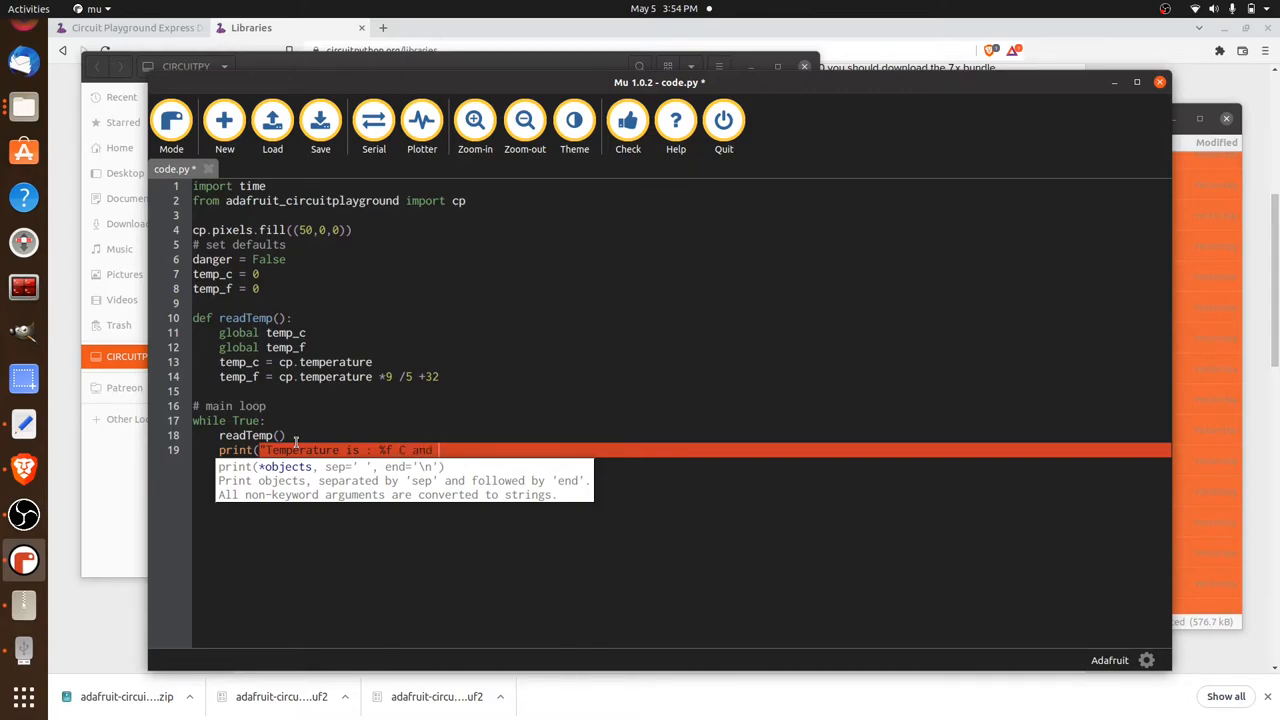
{"action": "type", "text": "%"}
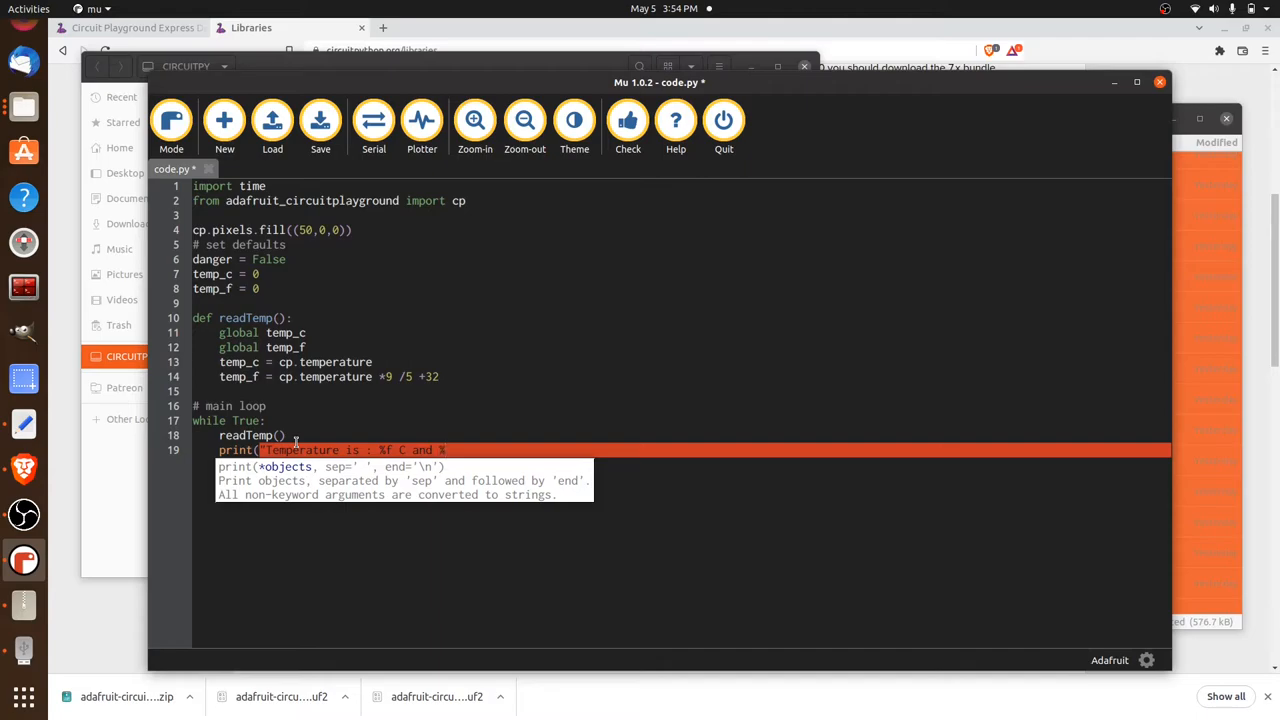
{"action": "type", "text": "f F\""}
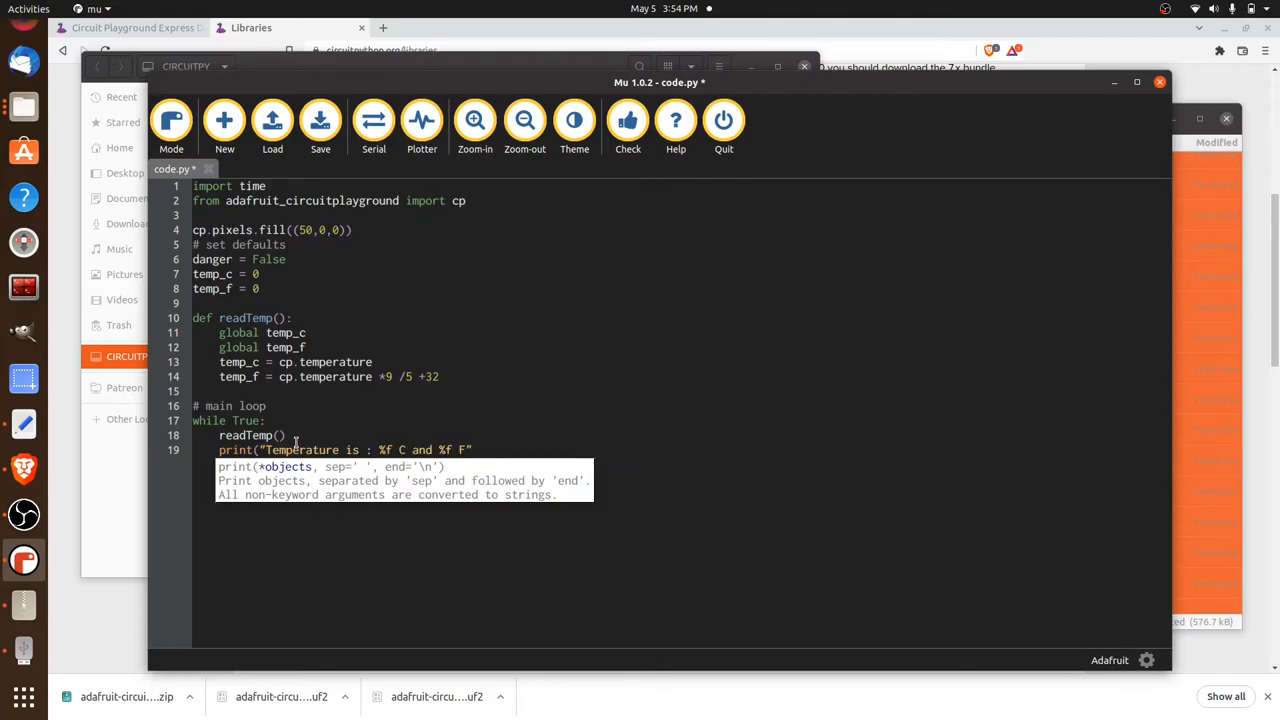
Complete the print with % (temp_c, temp_f) and start a new loop line.
{"action": "type", "text": "%"}
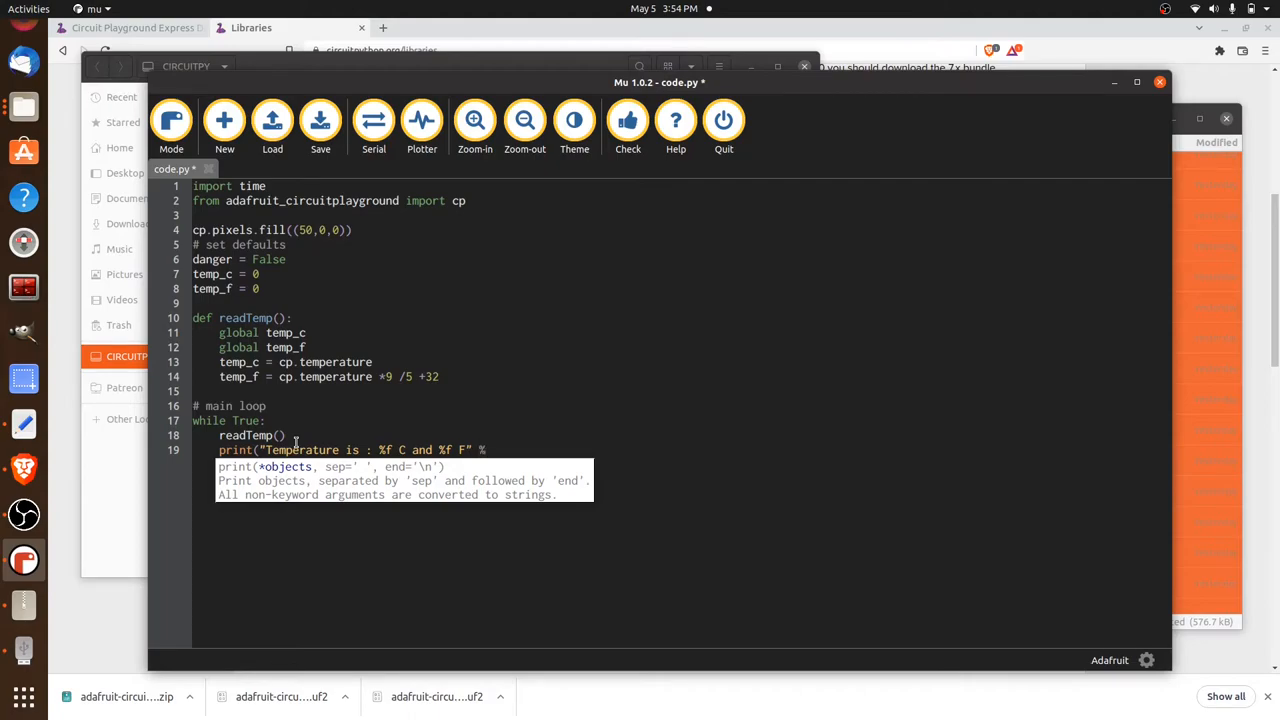
{"action": "type", "text": "(t"}
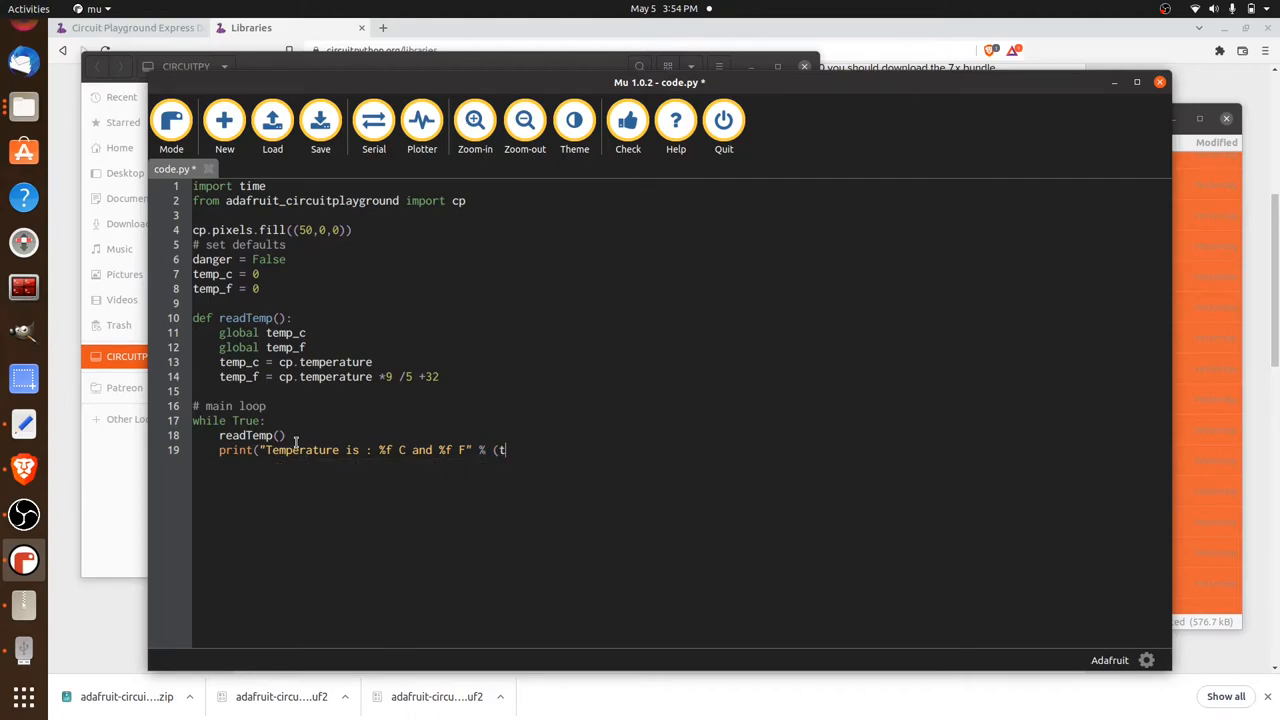
{"action": "type", "text": "emp_c,"}
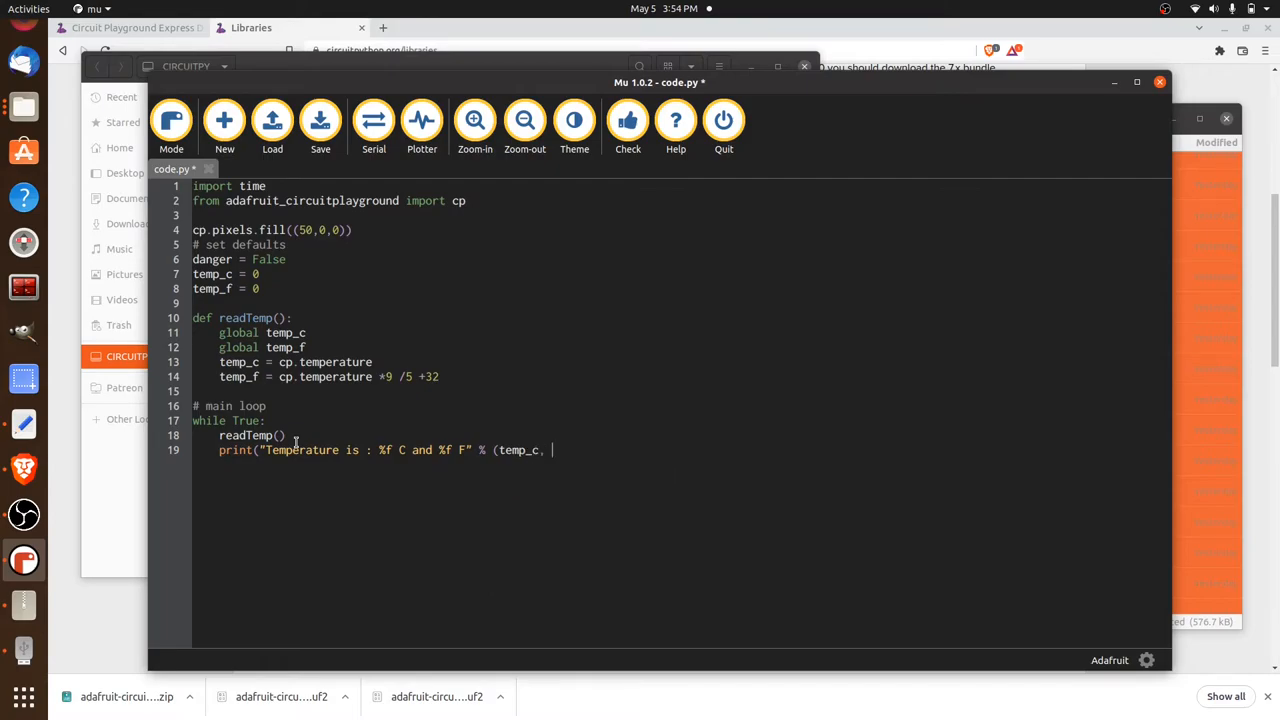
{"action": "type", "text": "temp_f))"}
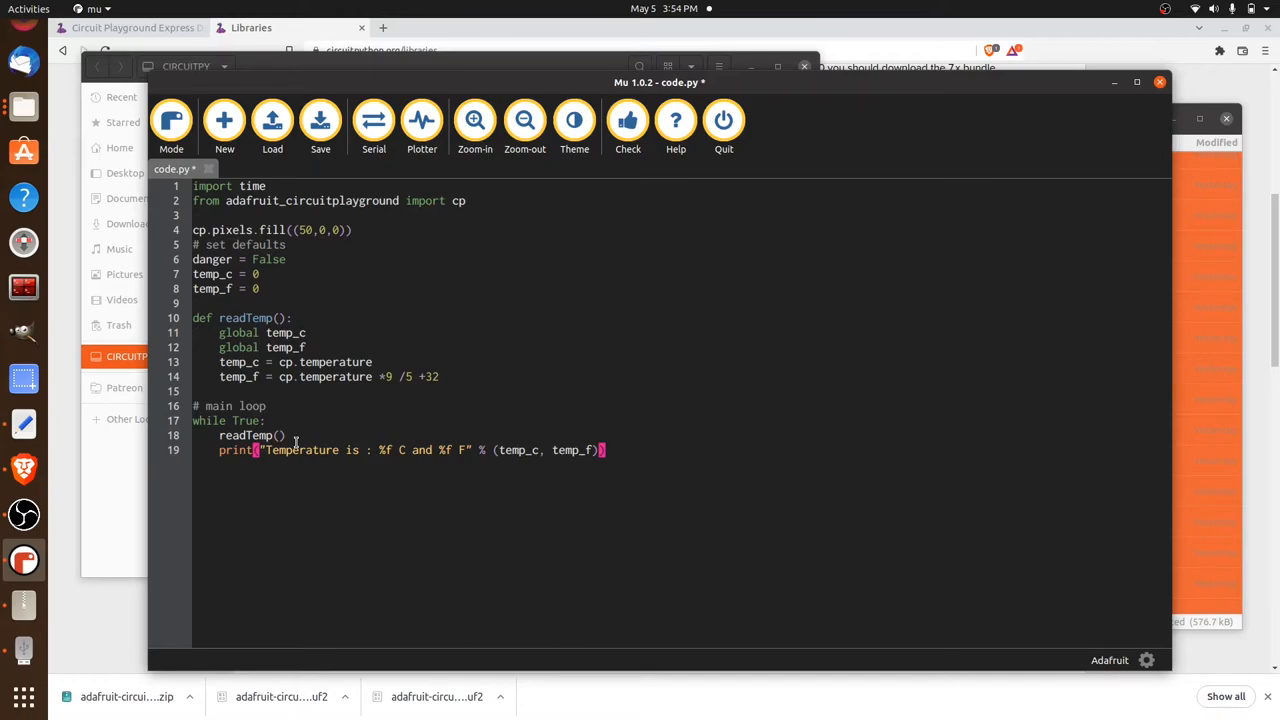
{"action": "key", "text": "Return"}
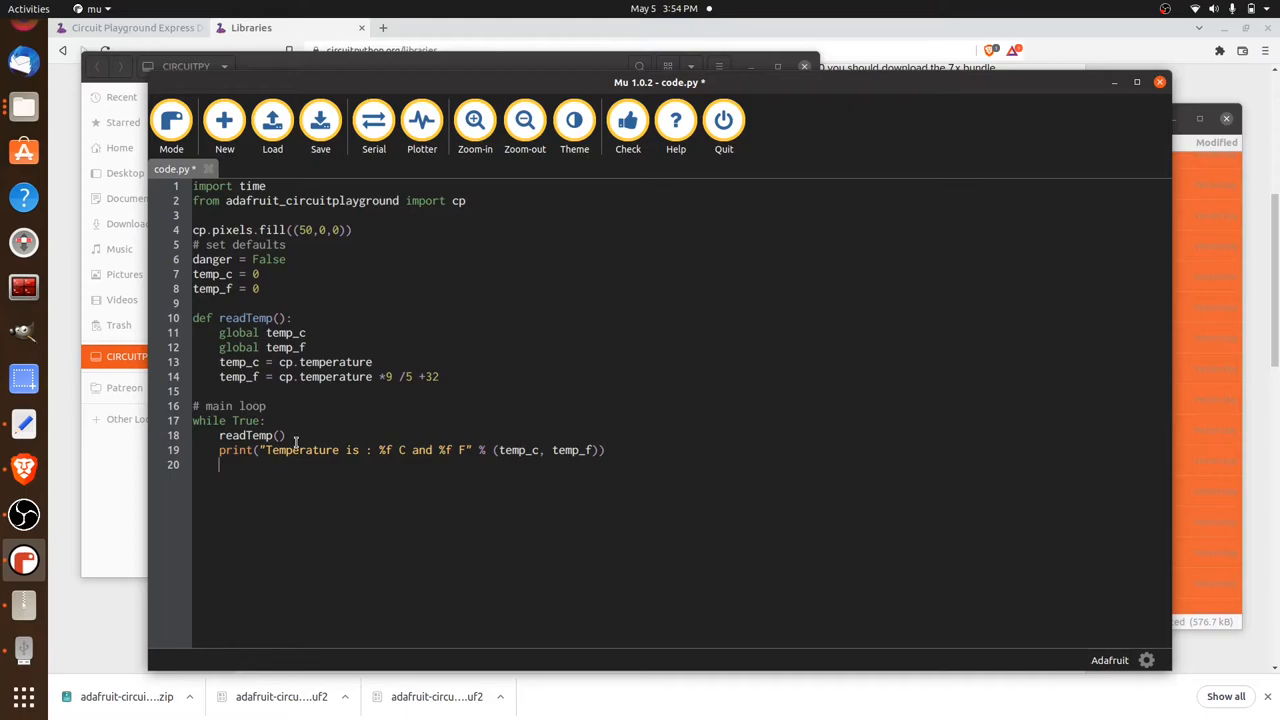
Add time.sleep(1) at the end of the while loop.
{"action": "type", "text": "tem"}
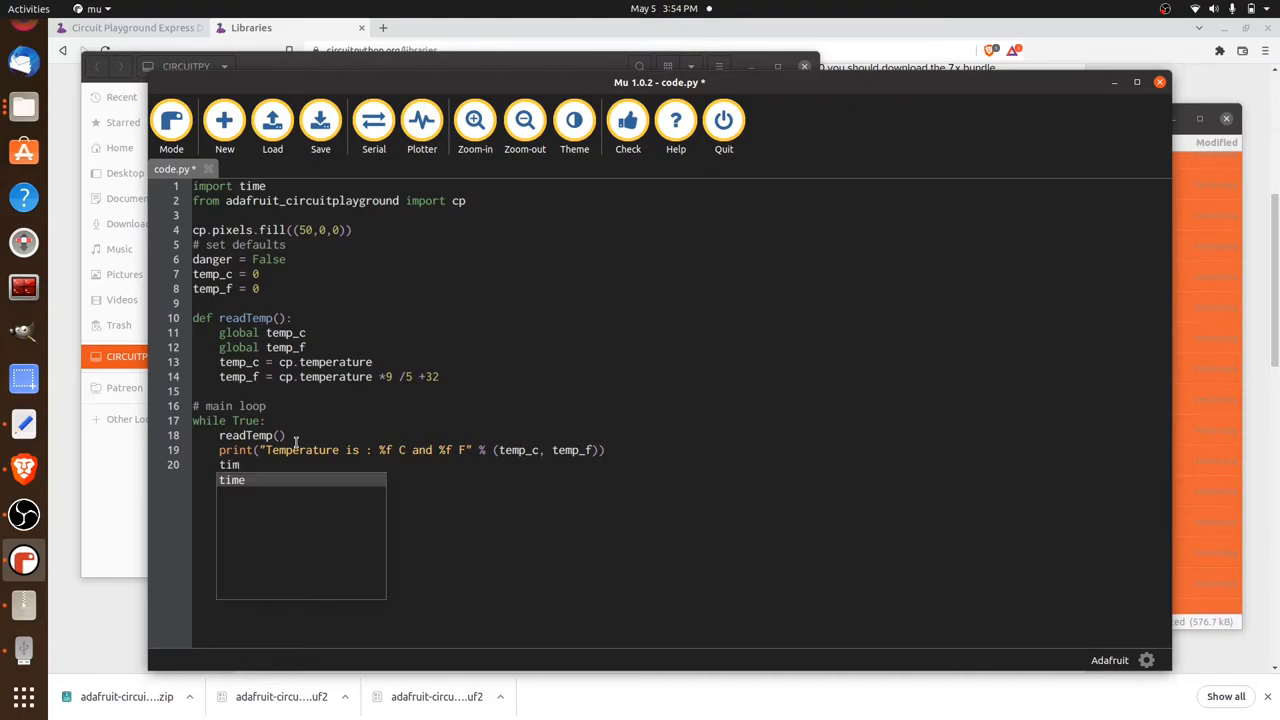
{"action": "type", "text": "e.sli"}
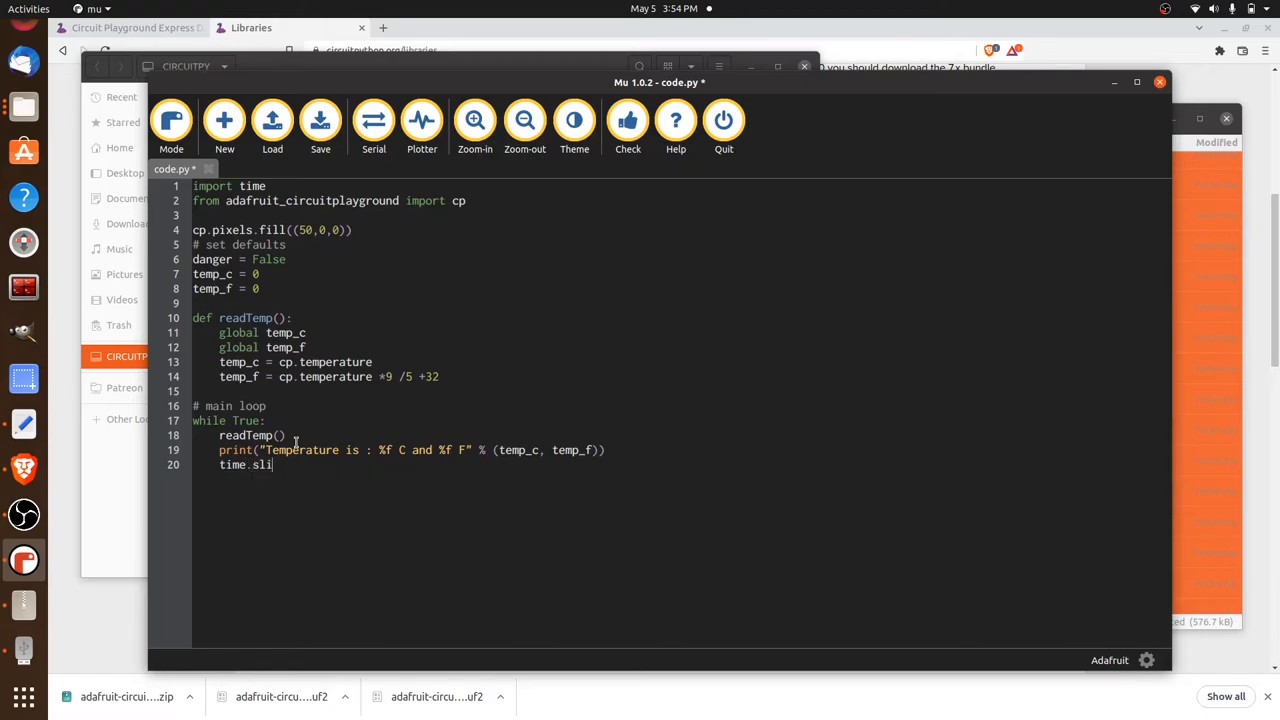
{"action": "type", "text": "eep"}
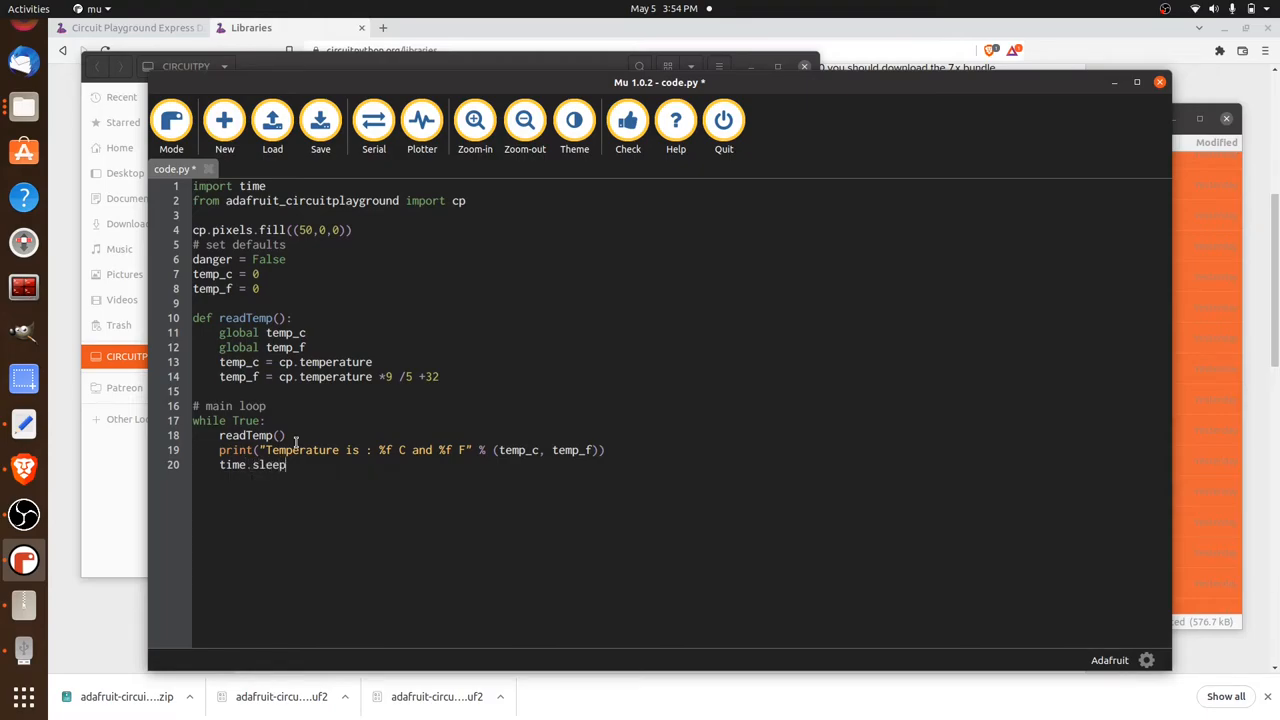
{"action": "type", "text": "(1"}
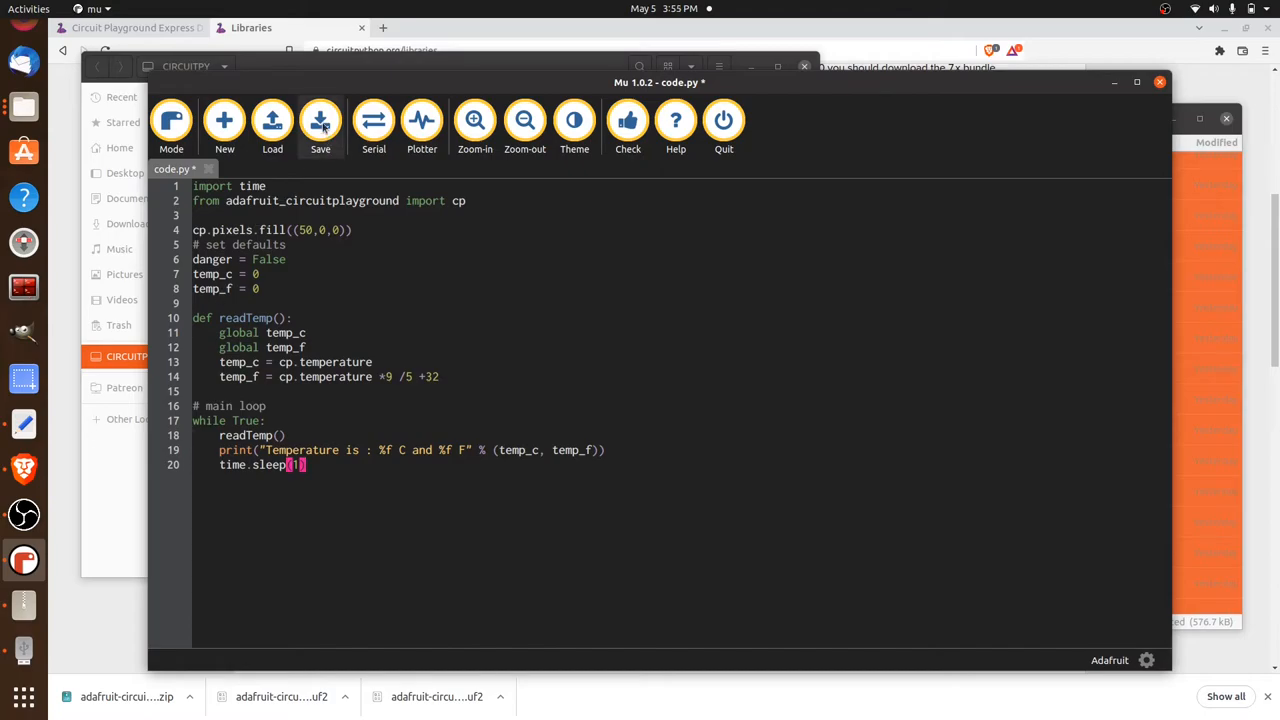
Save code.py to the board, view the serial temperature readings, then hide the panel.
{"action": "left_click", "coordinate": [320, 120]}
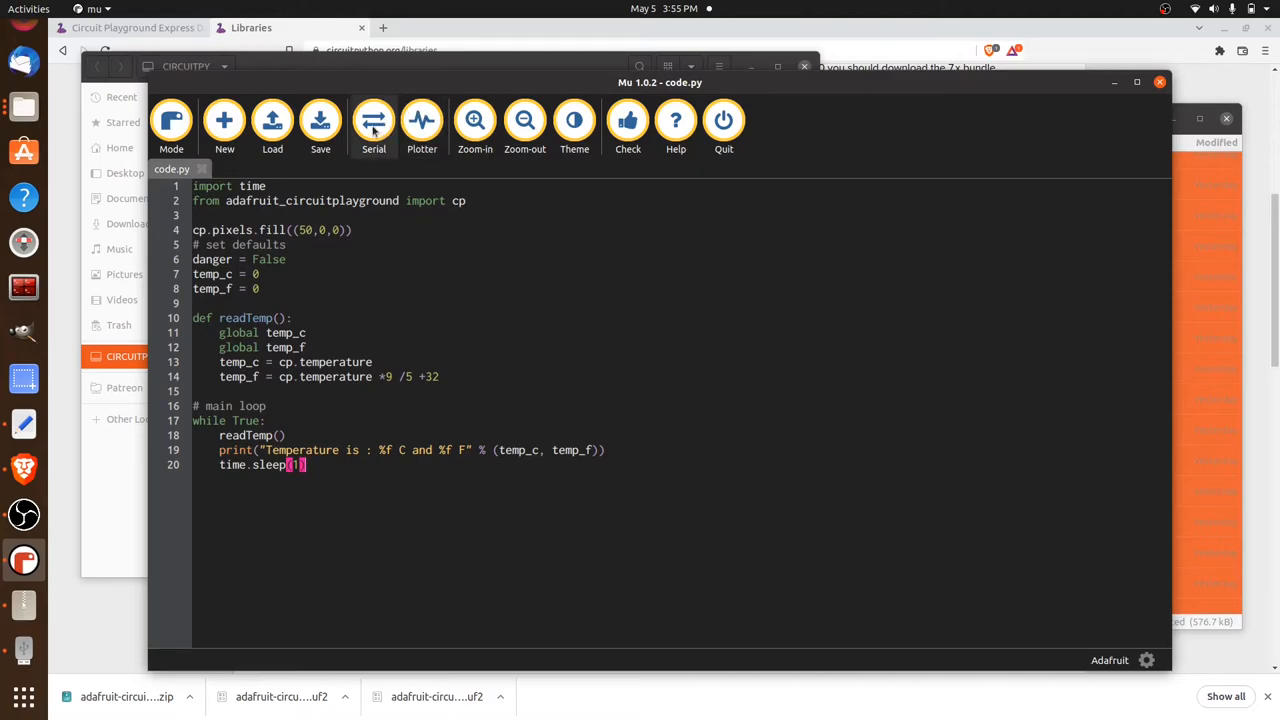
{"action": "left_click", "coordinate": [372, 120]}
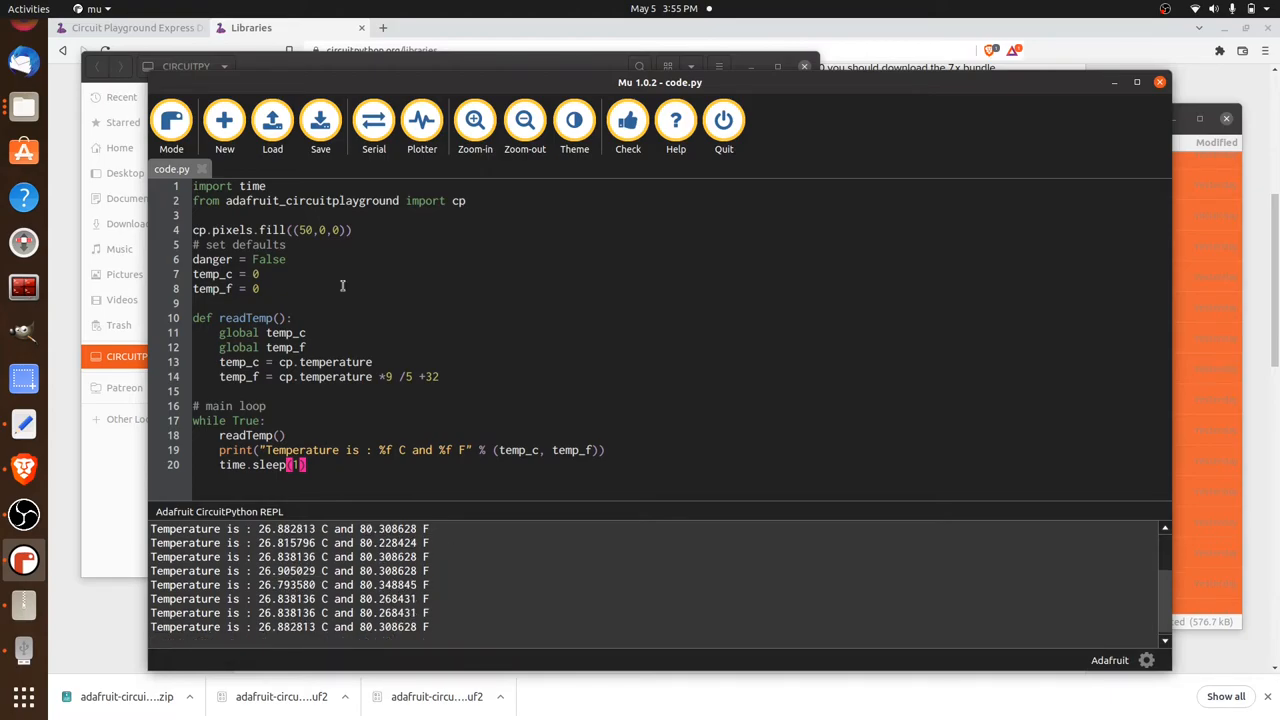
{"action": "left_click", "coordinate": [372, 124]}
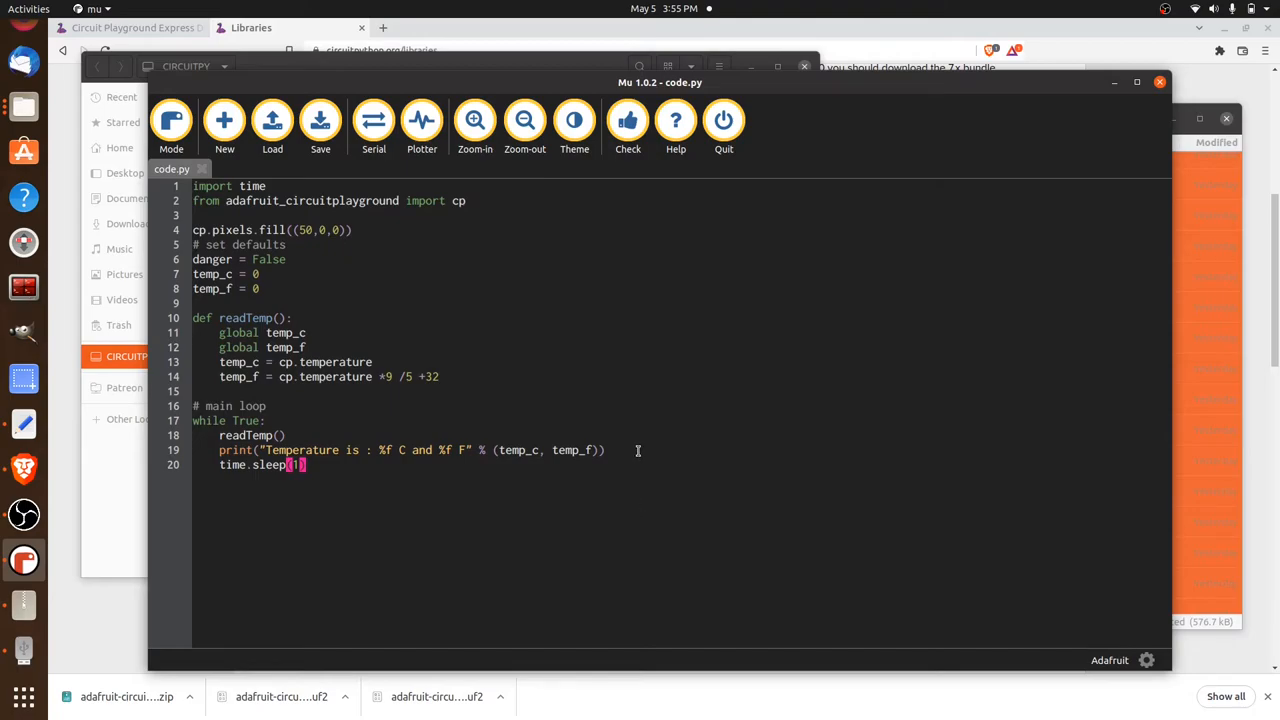
Add 'if temp_c < 30 and temp_c >20:' after the print line in the loop.
{"action": "left_click", "coordinate": [604, 450]}
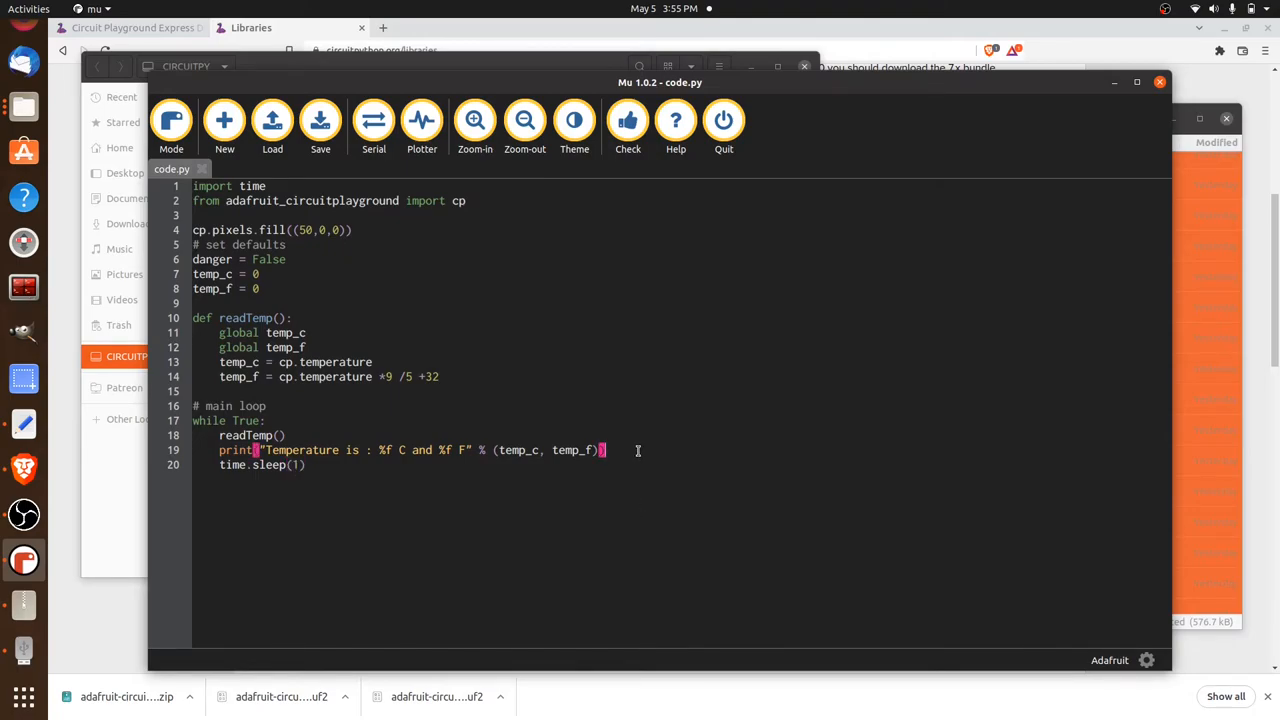
{"action": "key", "text": "Return"}
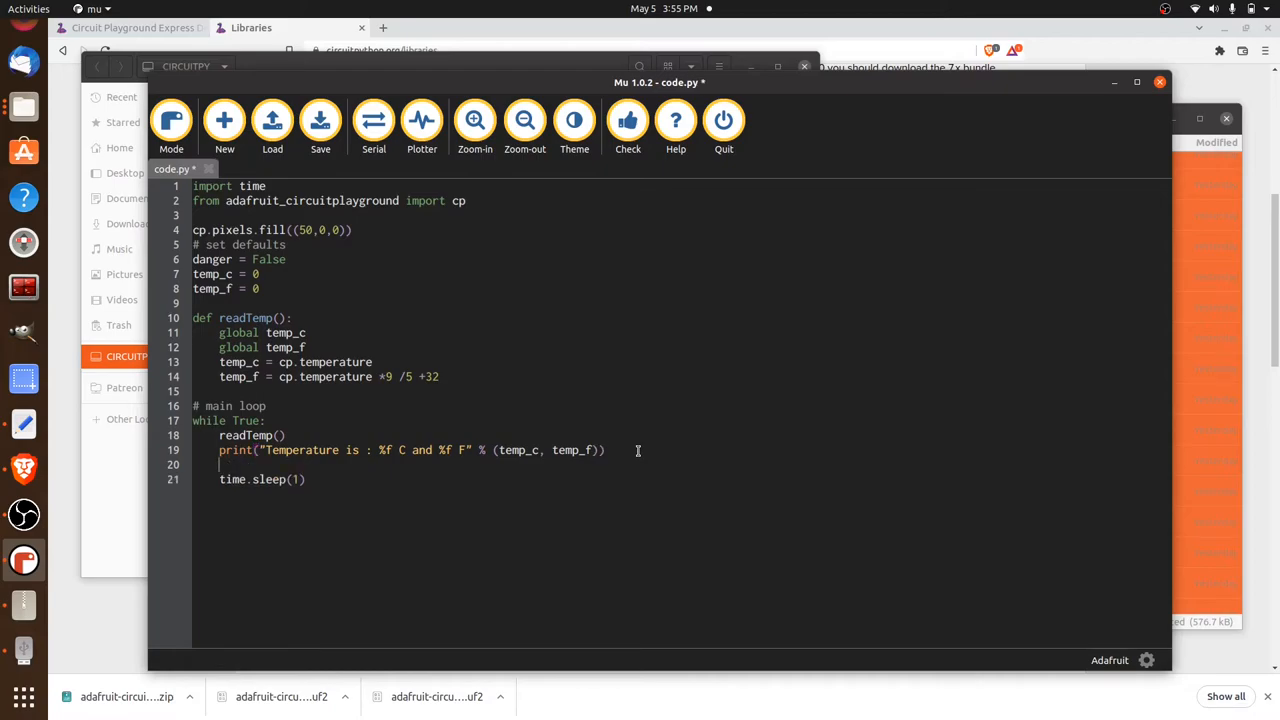
{"action": "type", "text": "if te"}
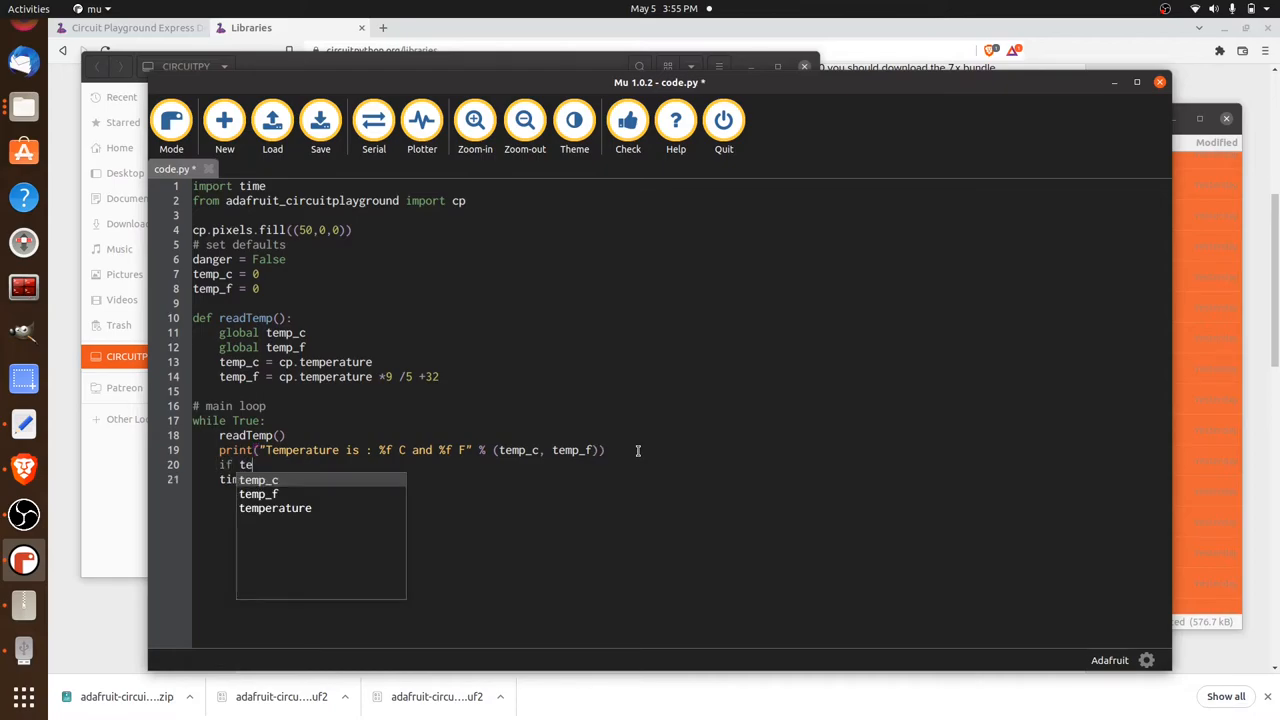
{"action": "type", "text": "mp_c"}
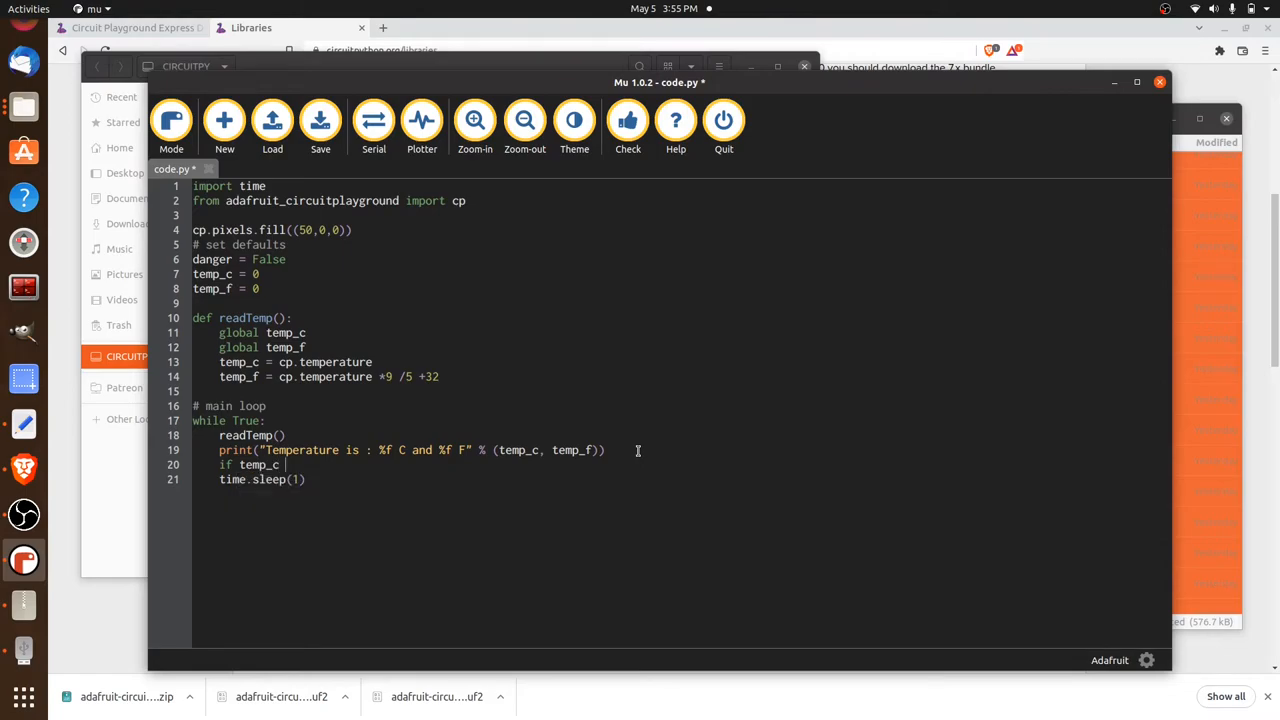
{"action": "type", "text": "< 30"}
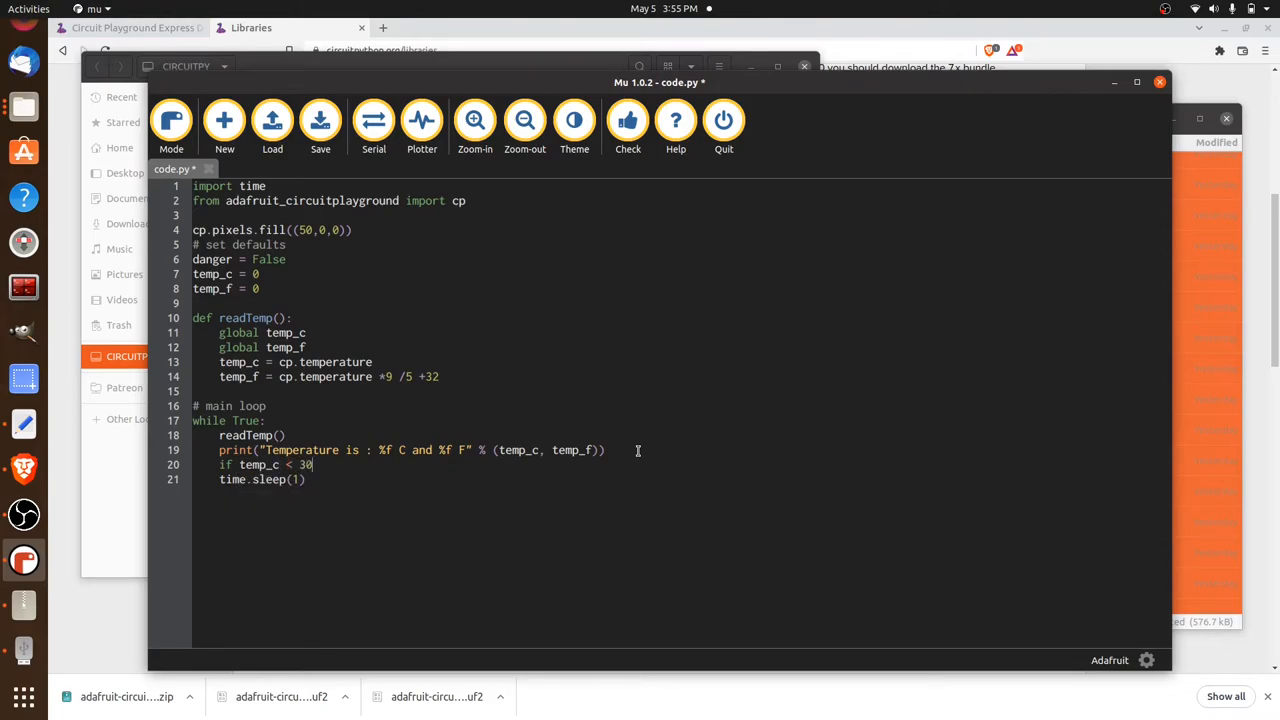
{"action": "type", "text": "and te"}
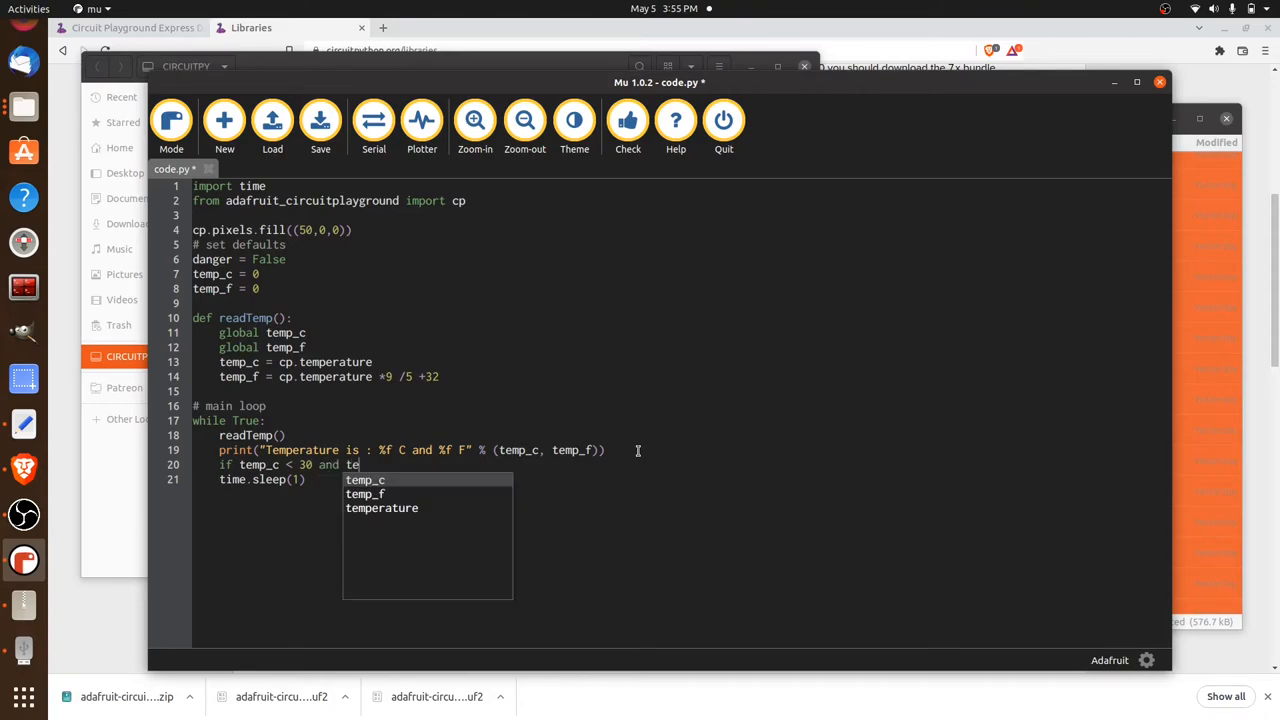
{"action": "left_click", "coordinate": [364, 480]}
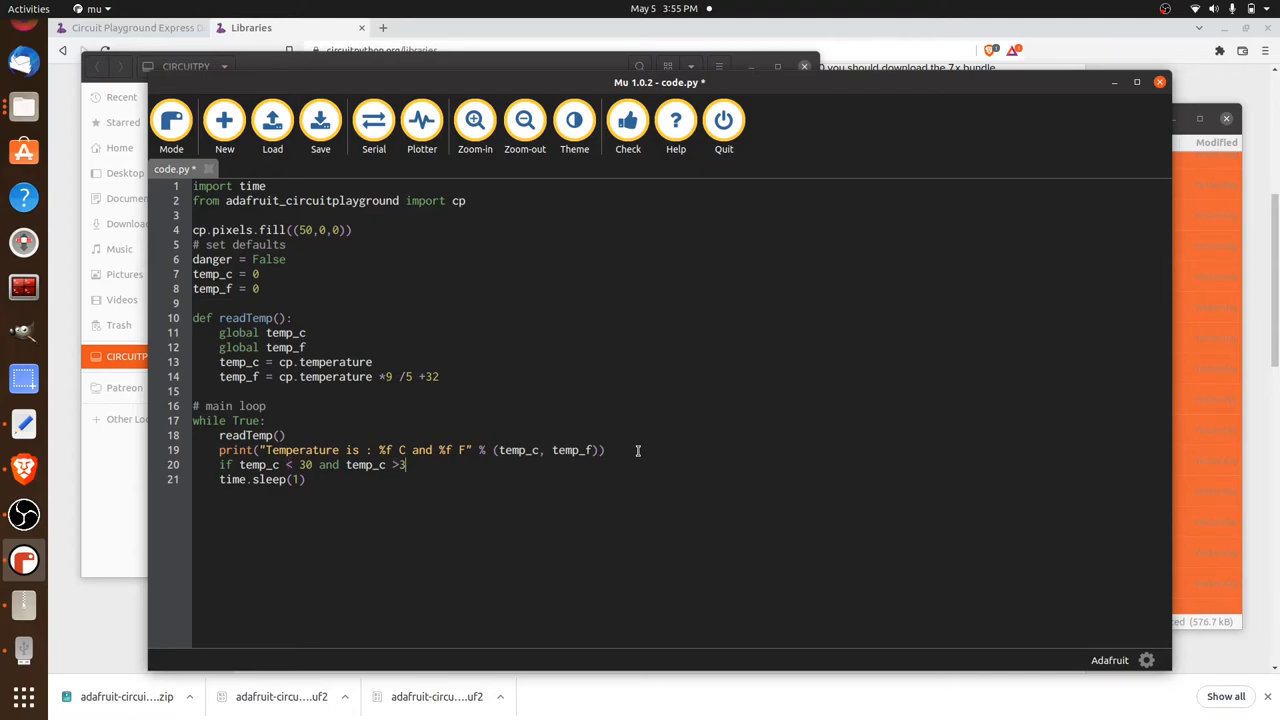
{"action": "type", "text": "0"}
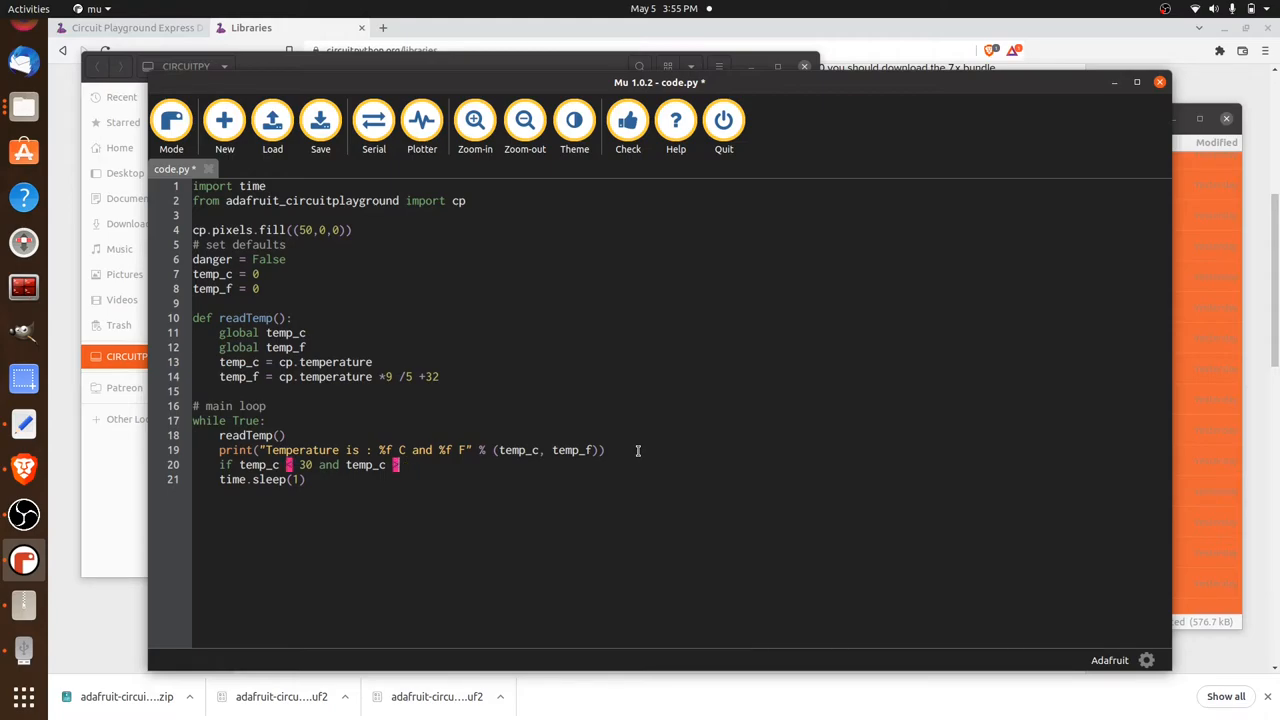
{"action": "type", "text": "< 30 and temp_c >20"}
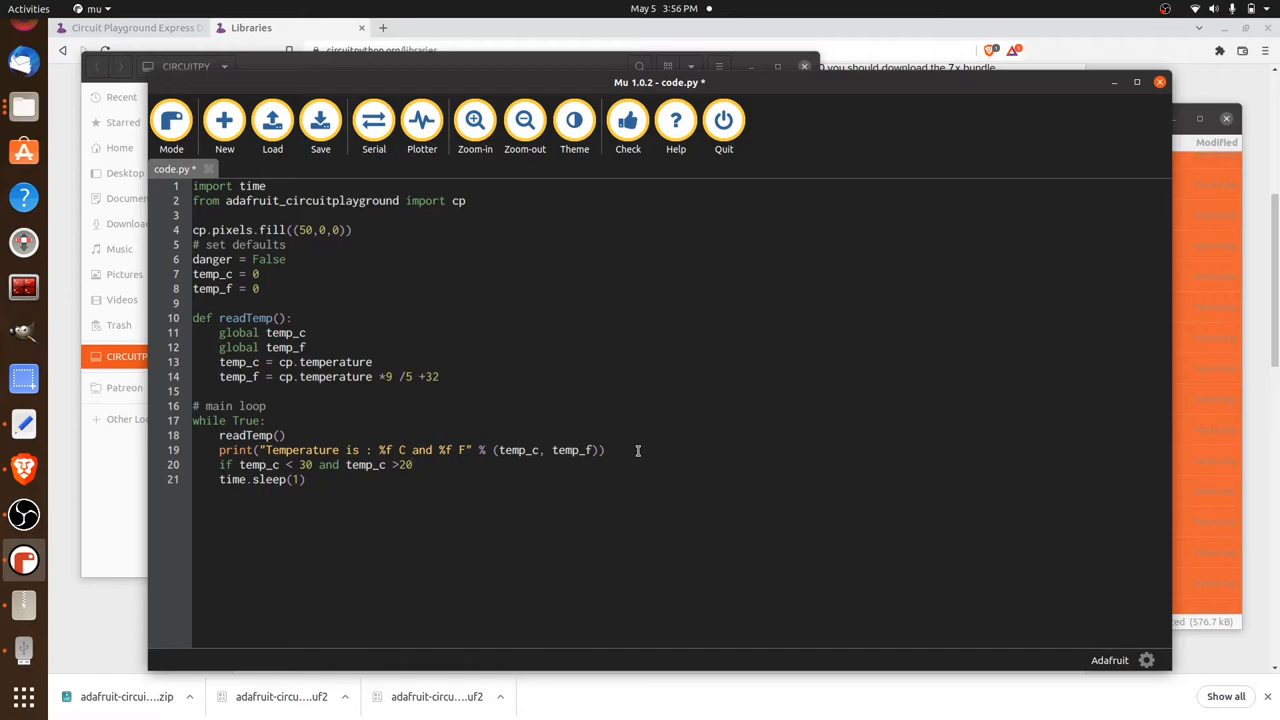
{"action": "left_click", "coordinate": [412, 464]}
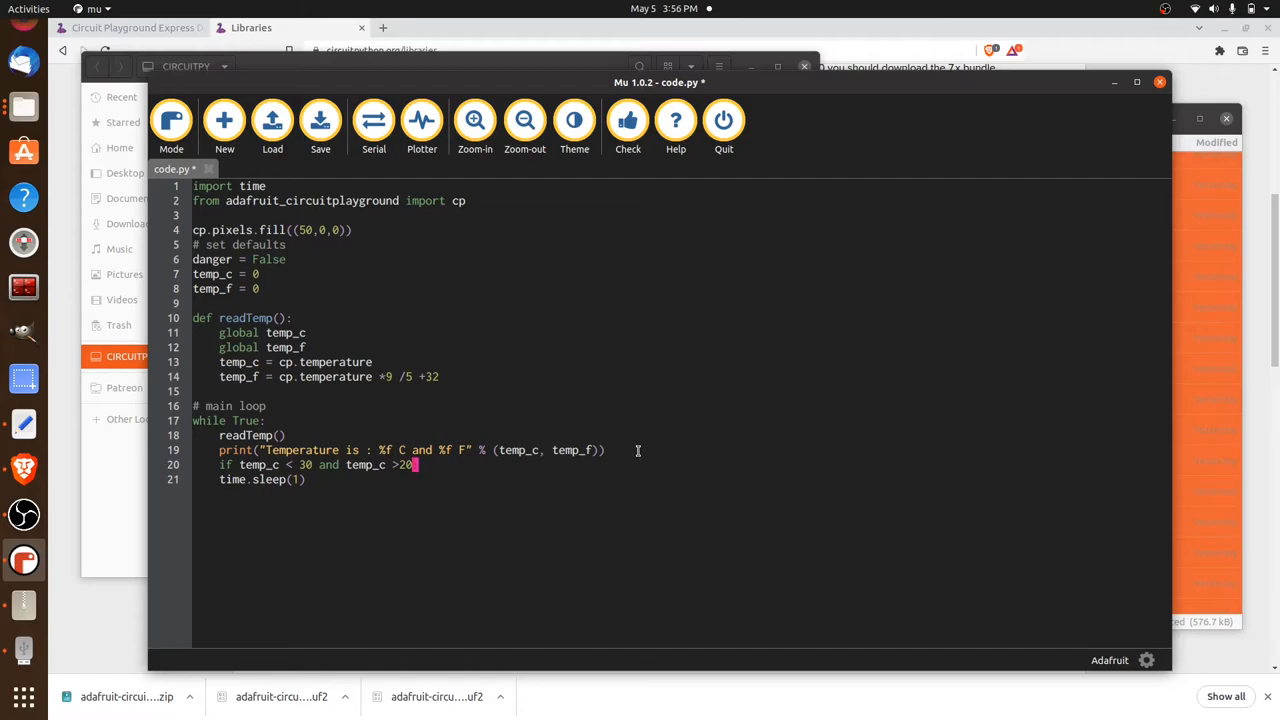
{"action": "type", "text": ":"}
{"action": "key", "text": "Return"}
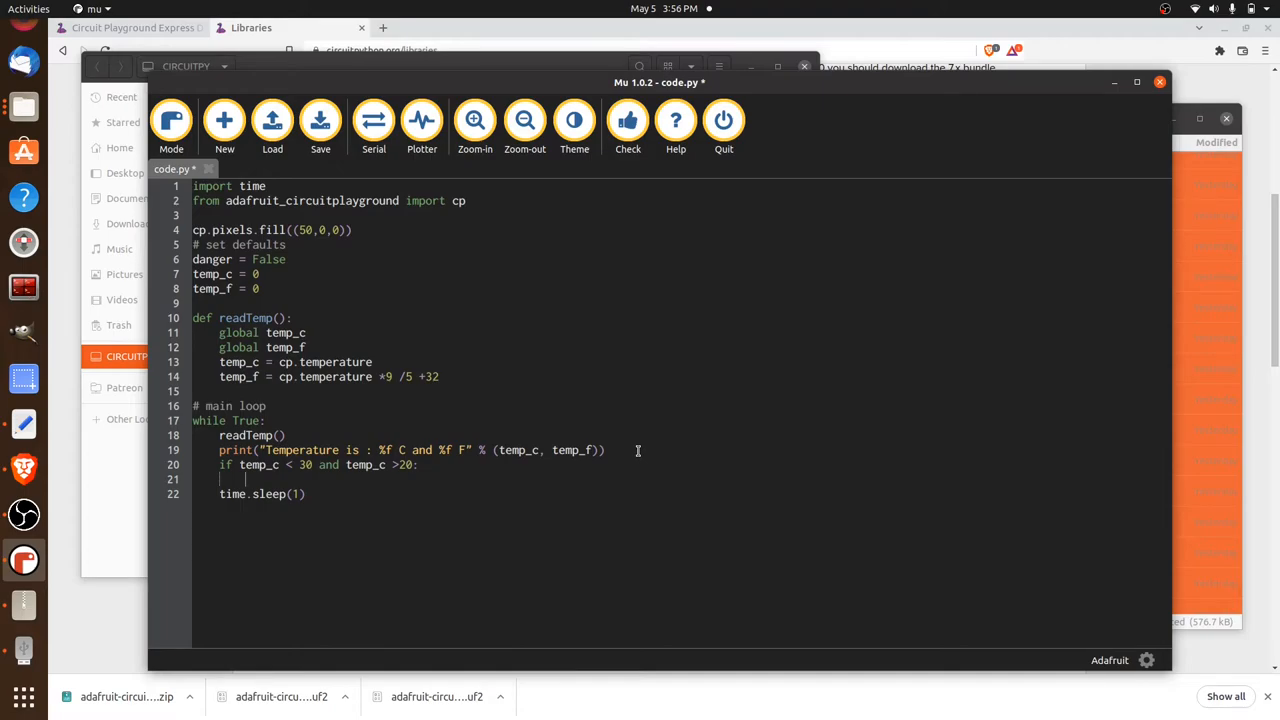
Fill the pixels green with cp.pixels.fill((0,50,0)) under the 20–30 condition.
{"action": "type", "text": "cp.pixels"}
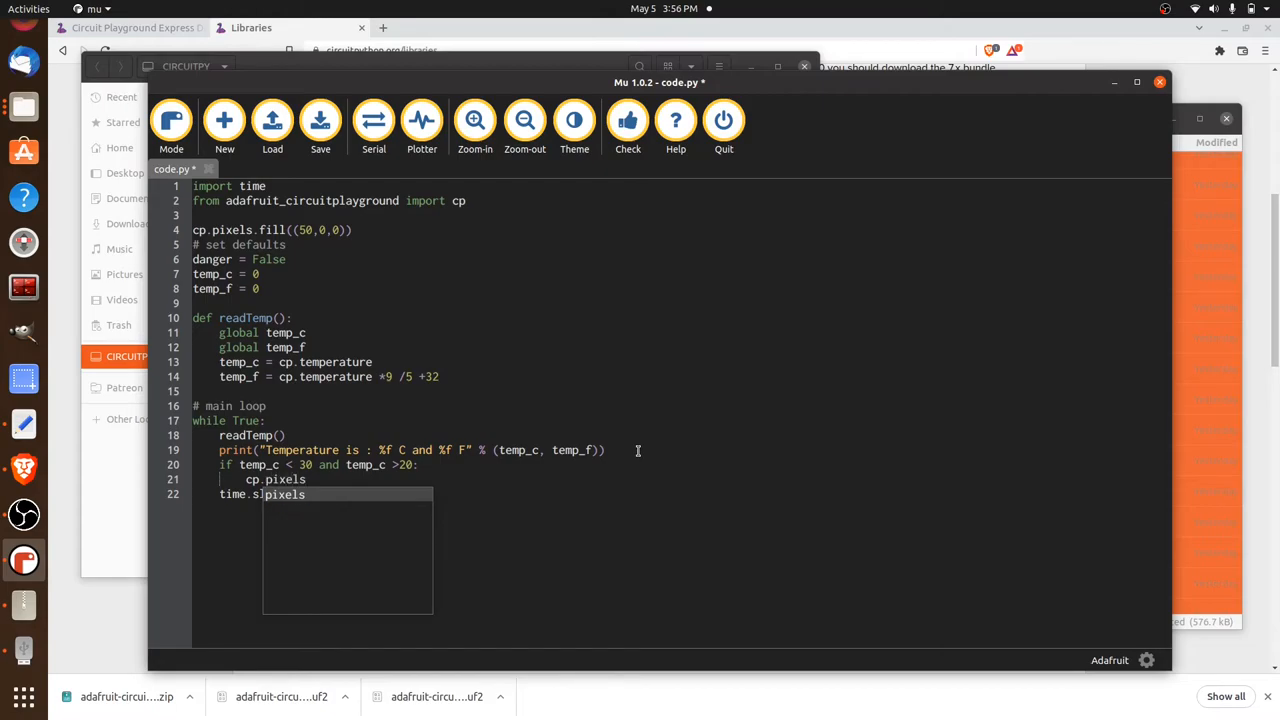
{"action": "type", "text": ".fill(("}
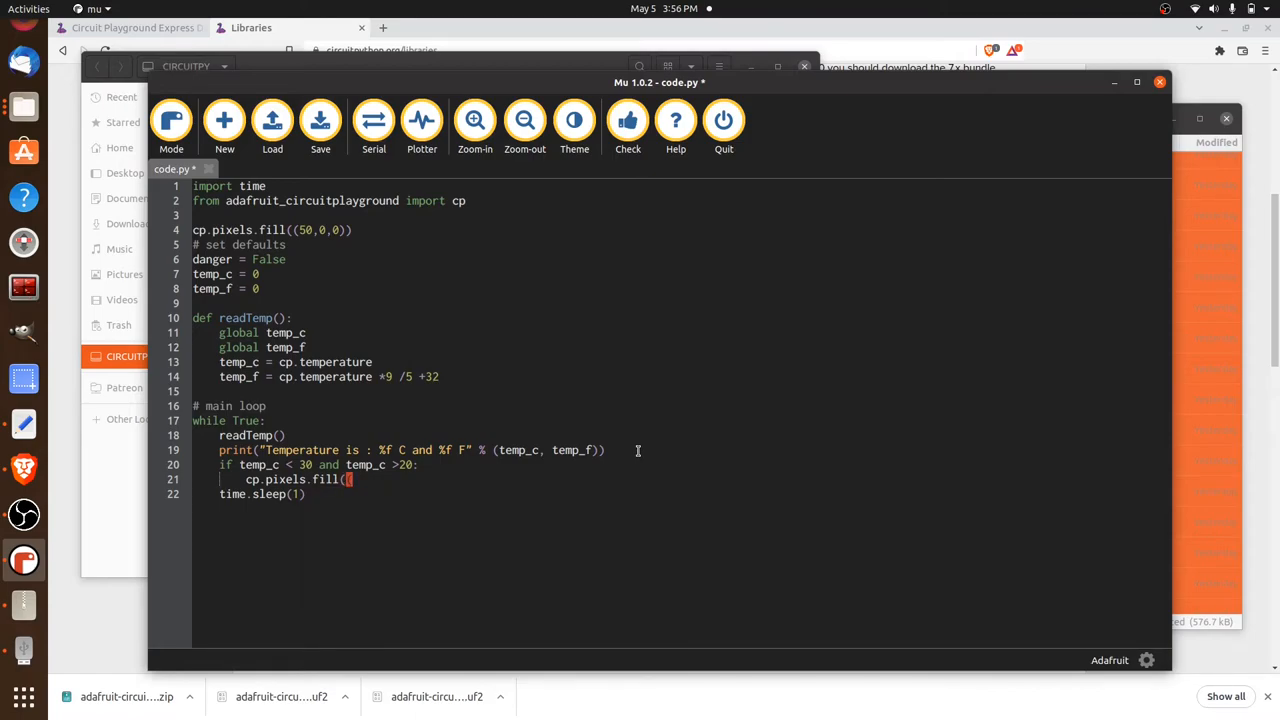
{"action": "type", "text": "0,"}
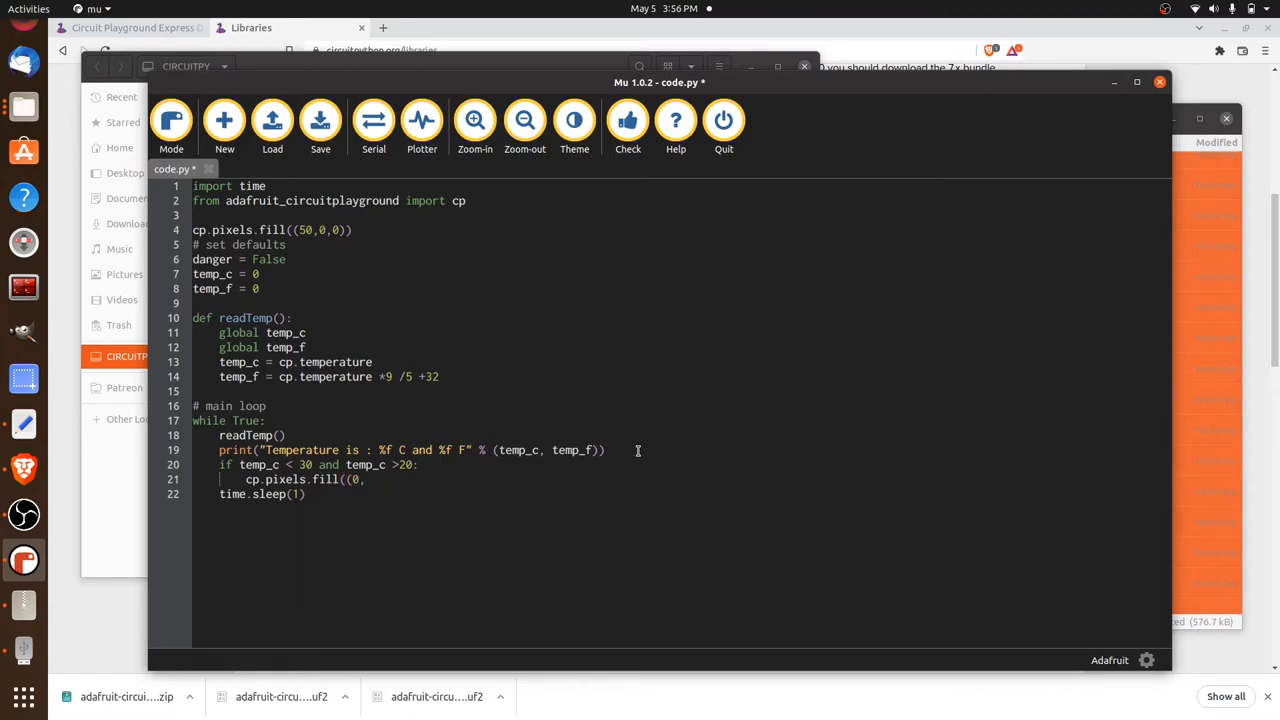
{"action": "type", "text": "50,0))"}
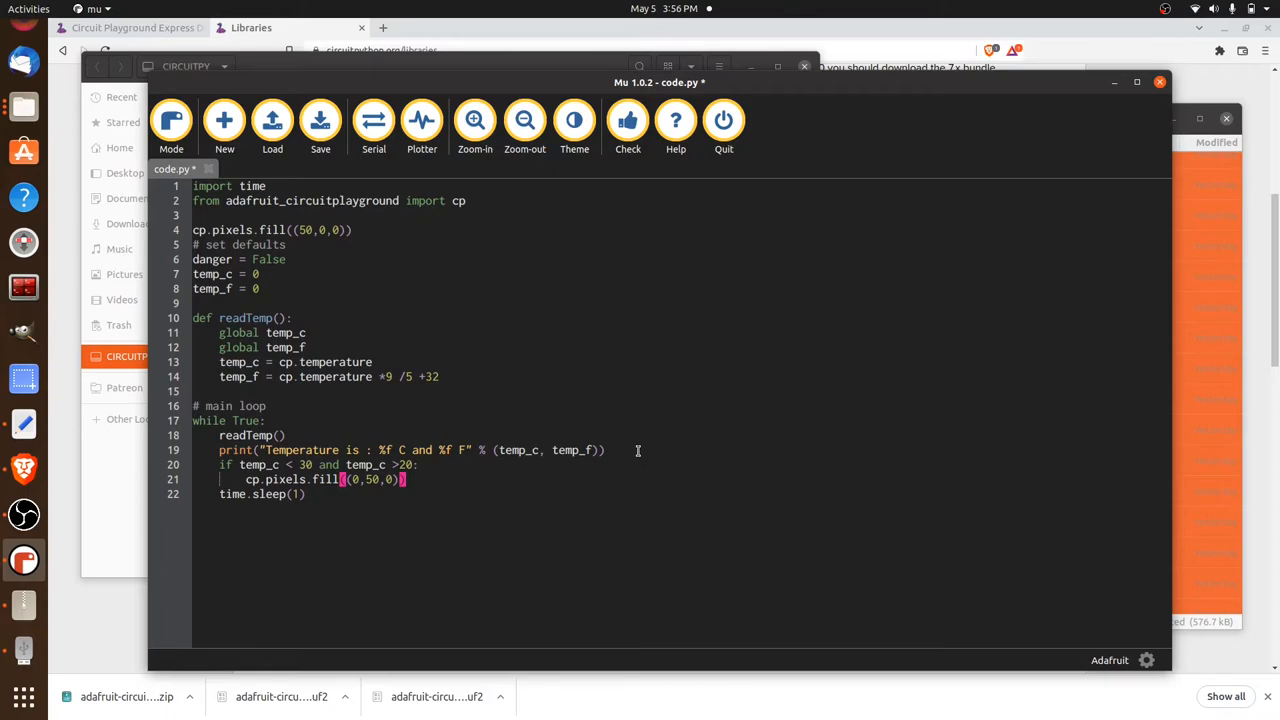
{"action": "key", "text": "Return"}
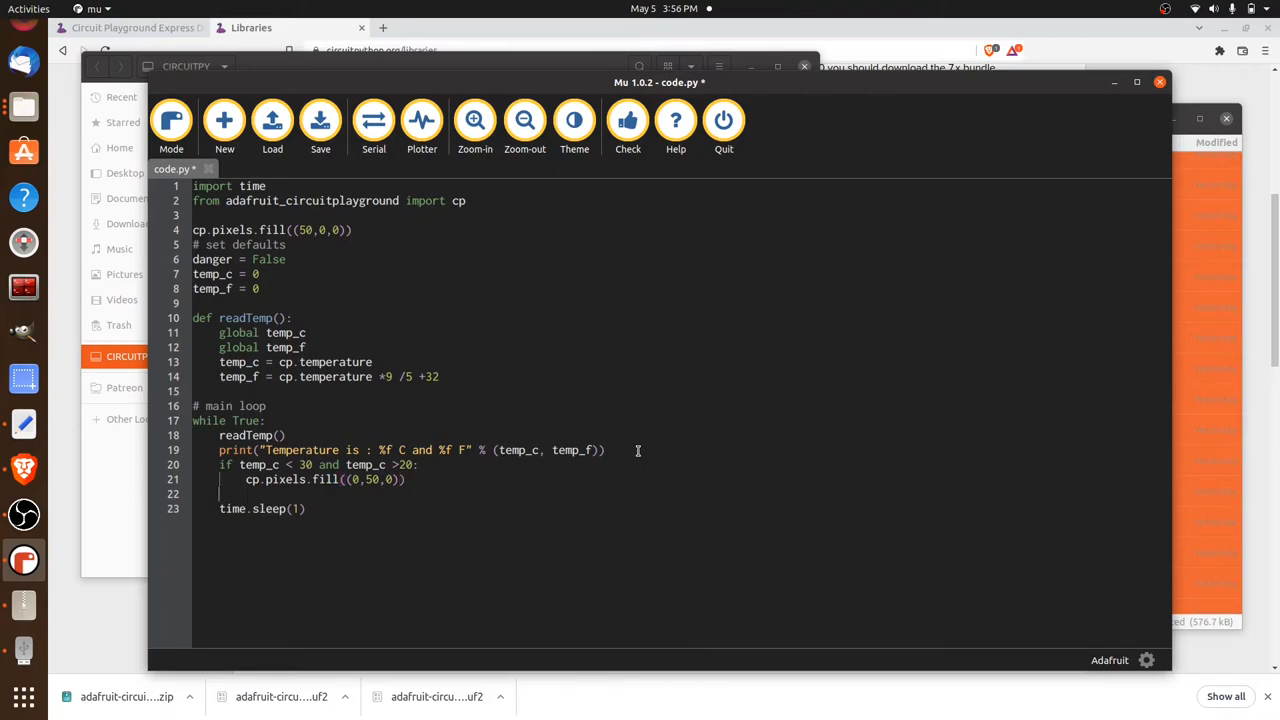
Add a second condition 'if temp_c<20:' below the green fill.
{"action": "type", "text": "if tm"}
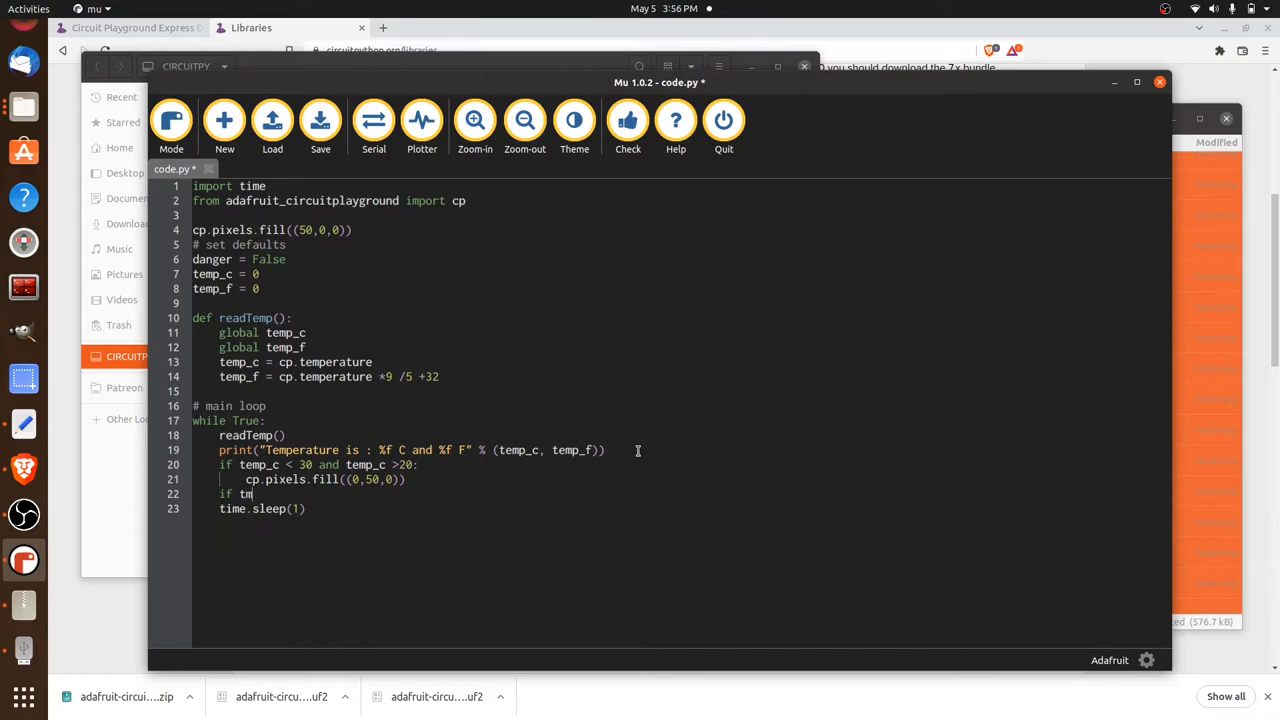
{"action": "type", "text": "emp_c"}
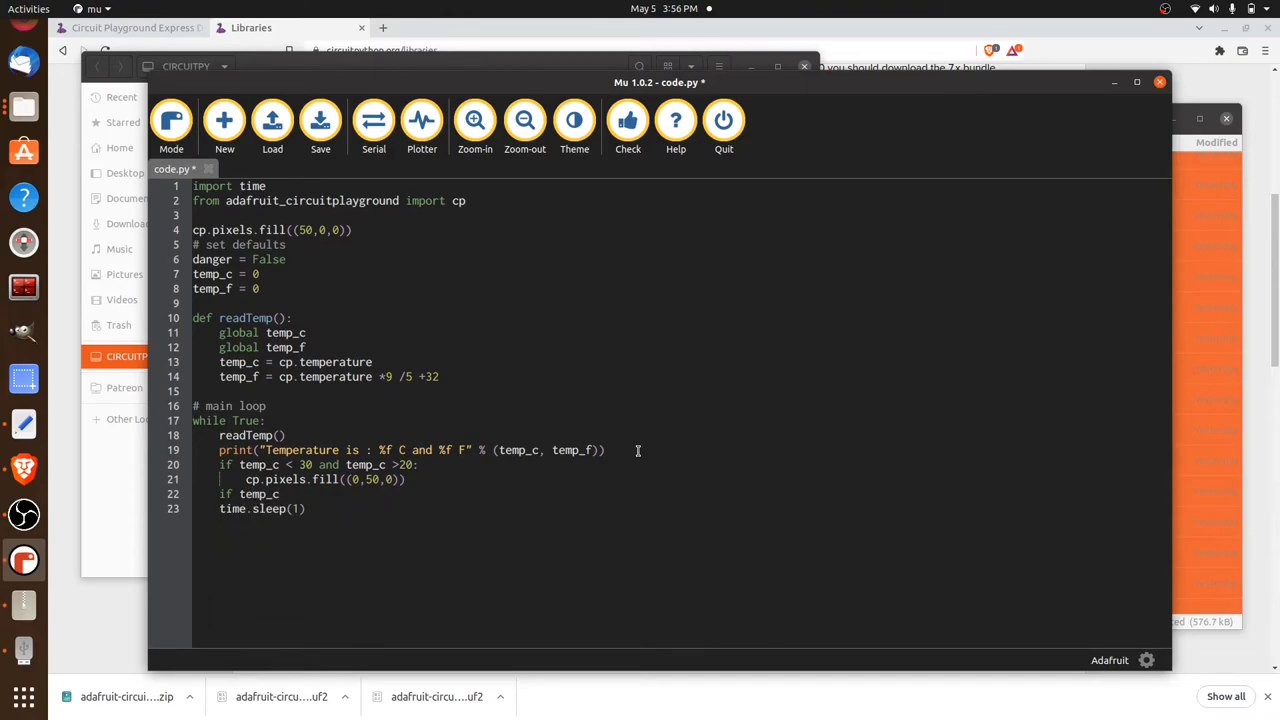
{"action": "left_click", "coordinate": [284, 494]}
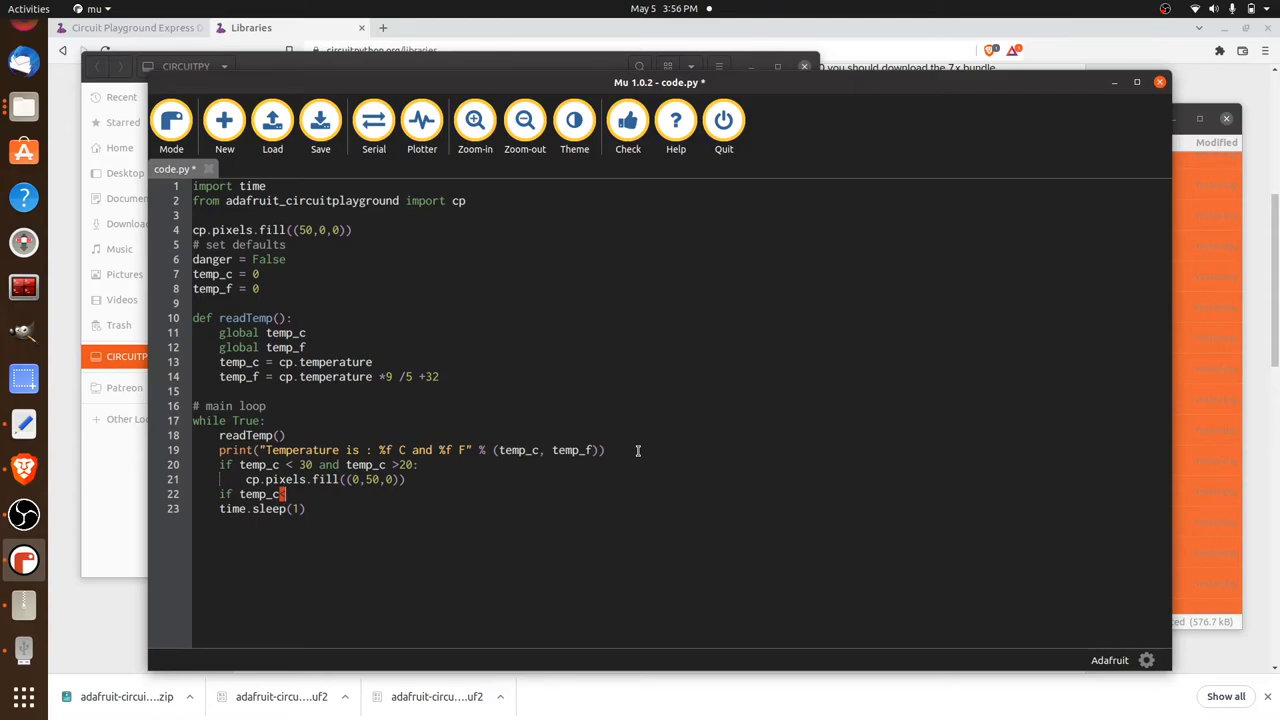
{"action": "type", "text": "<20"}
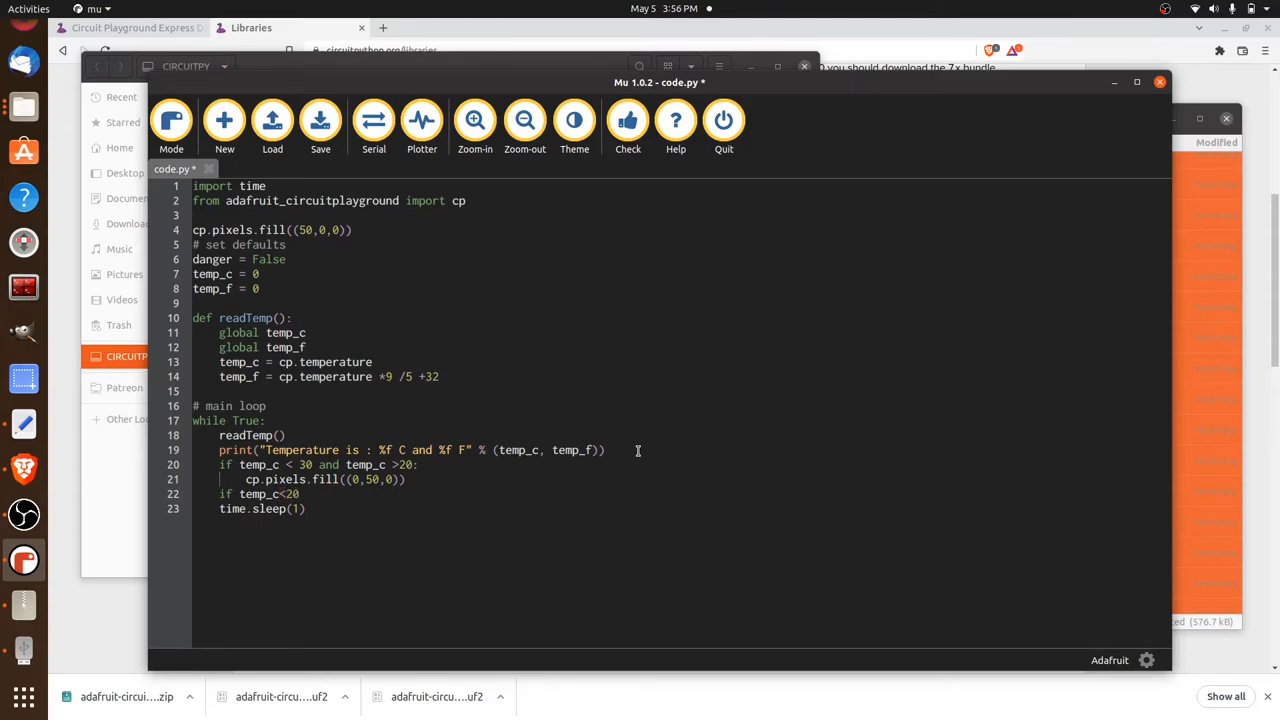
{"action": "left_click", "coordinate": [298, 492]}
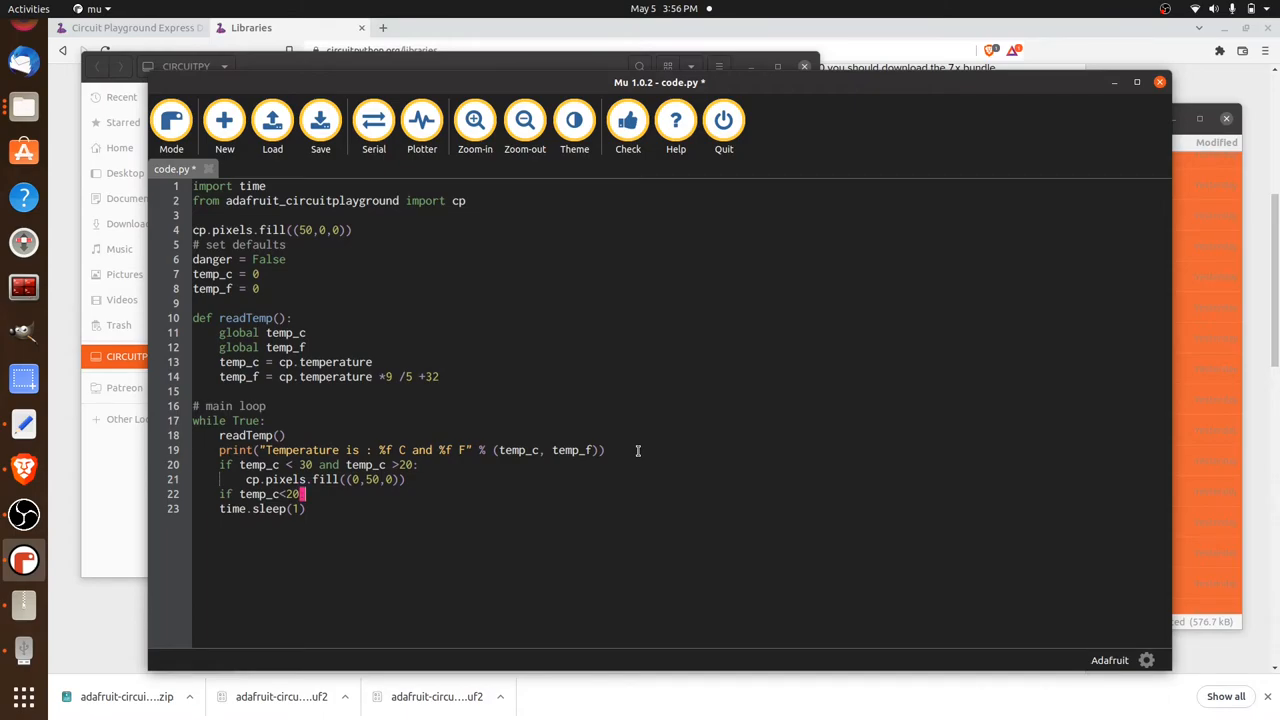
{"action": "key", "text": "Return"}
{"action": "type", "text": "cp.pixels"}
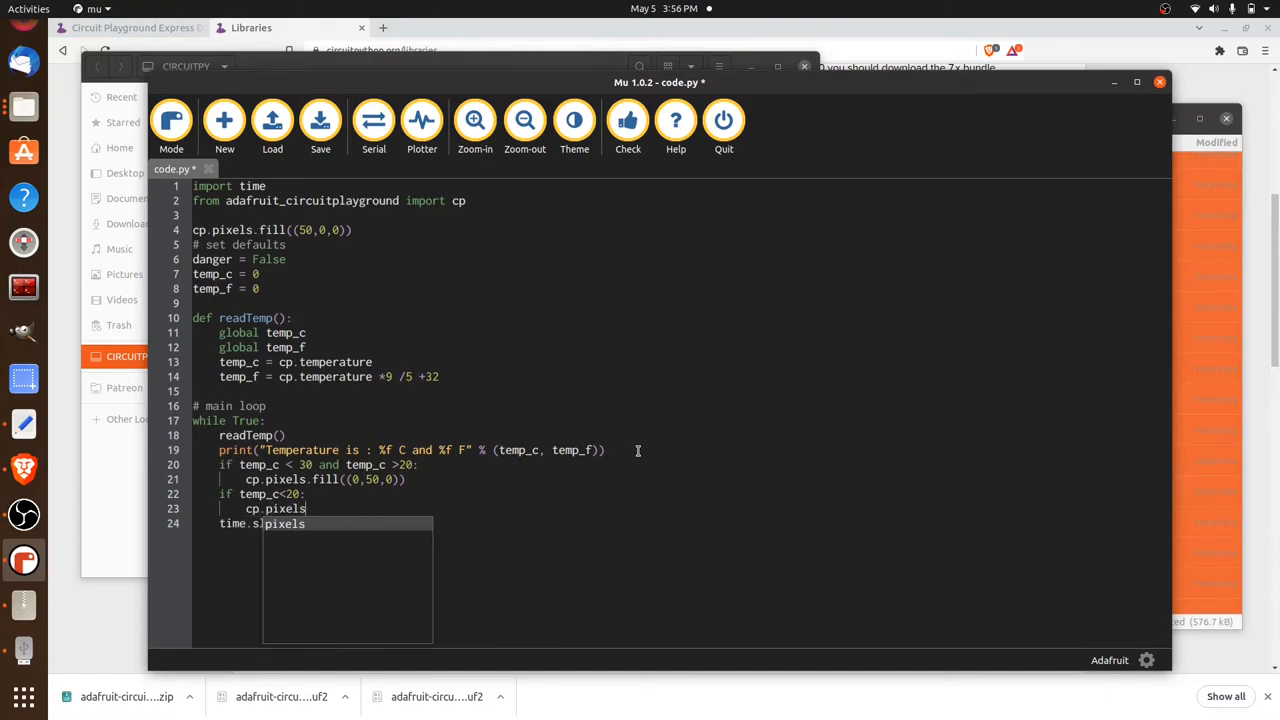
Fill the pixels blue with cp.pixels.fill((0,0,50)) under the below-20 condition.
{"action": "type", "text": "fill"}
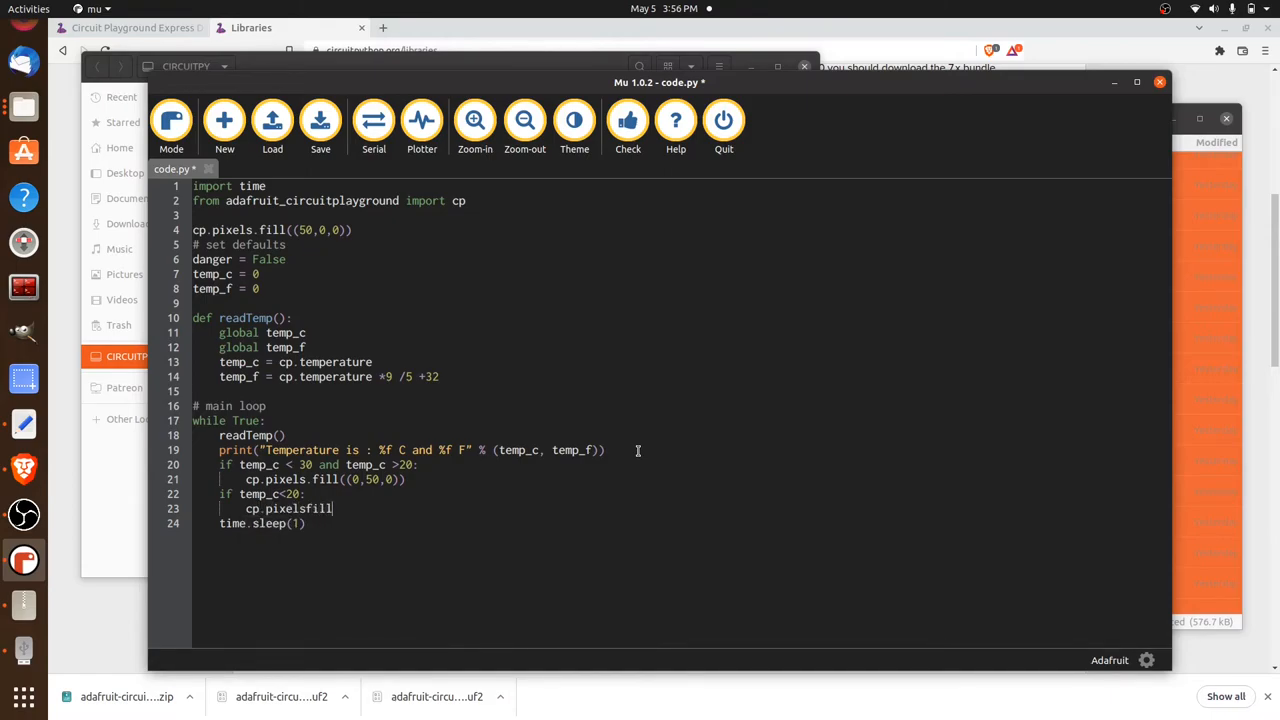
{"action": "type", "text": ".f"}
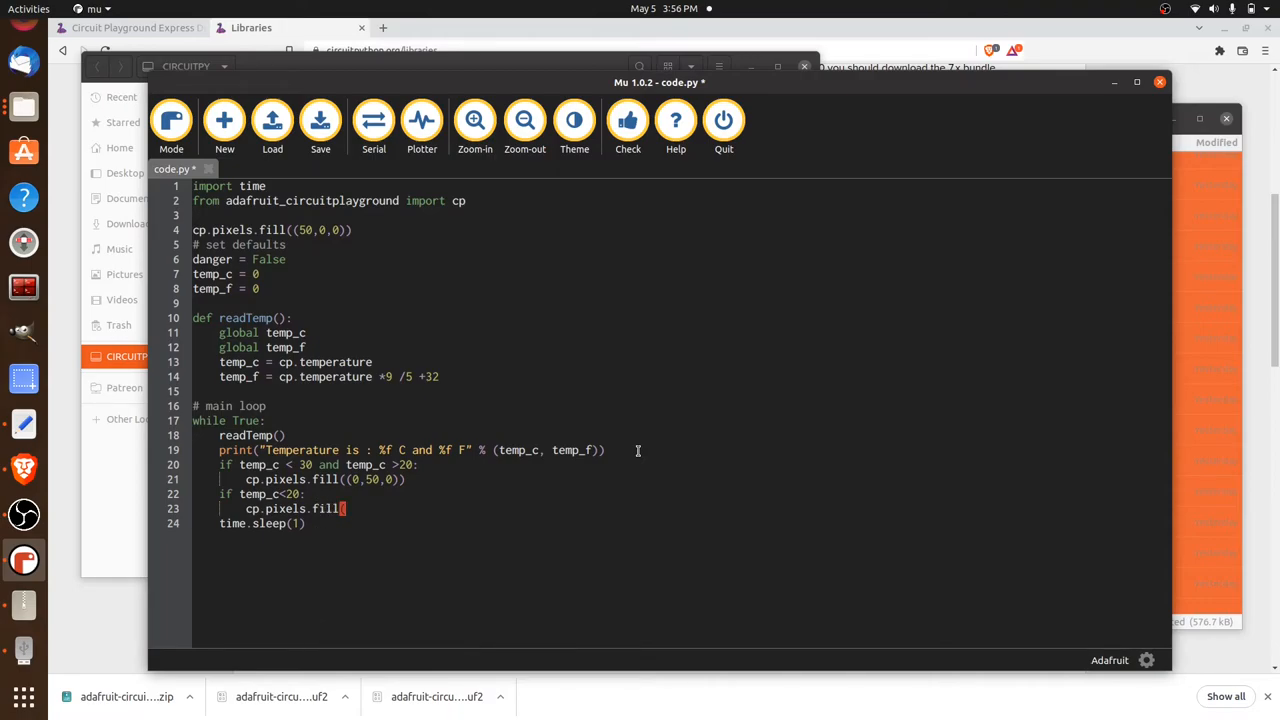
{"action": "type", "text": "(0"}
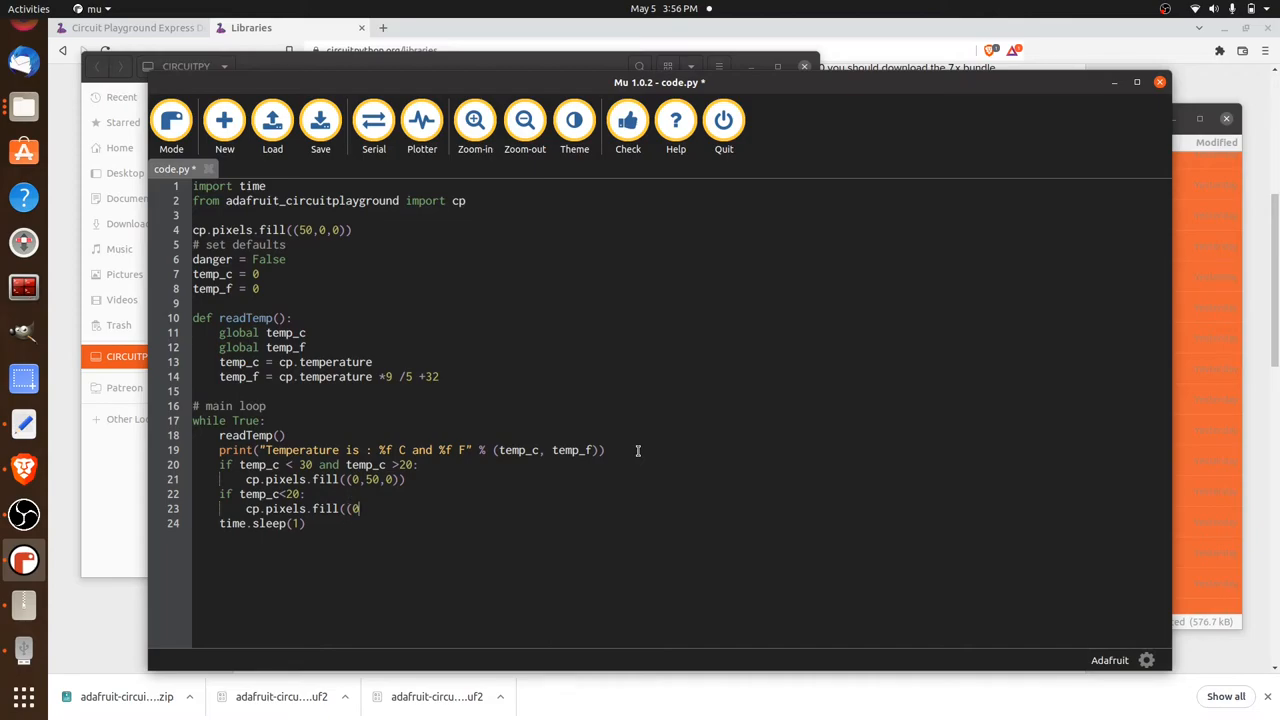
{"action": "type", "text": ","}
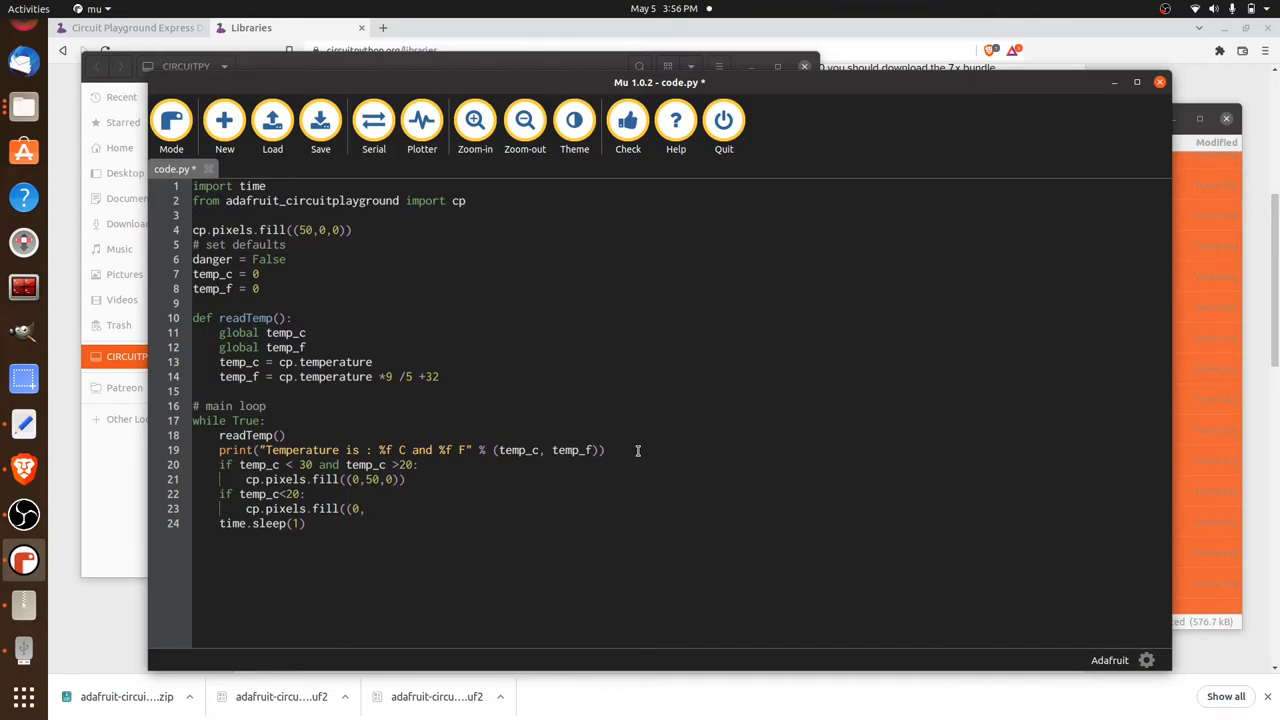
{"action": "type", "text": "0,"}
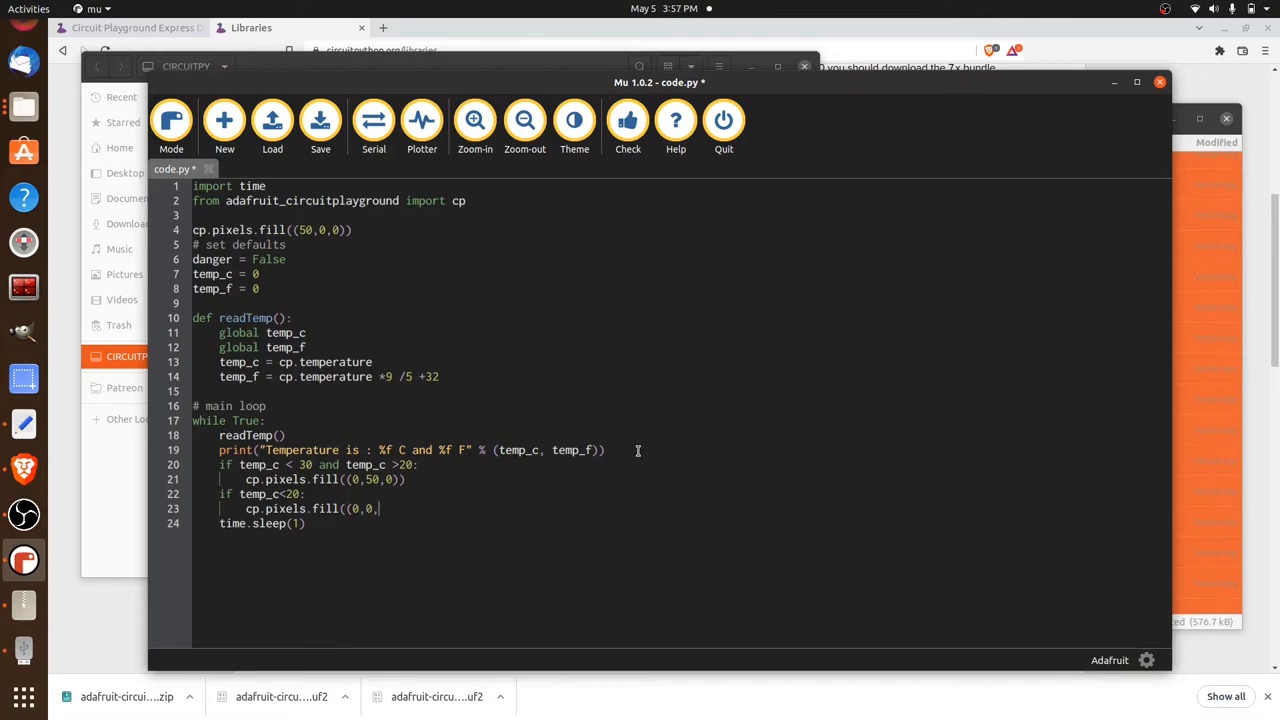
{"action": "type", "text": "50))"}
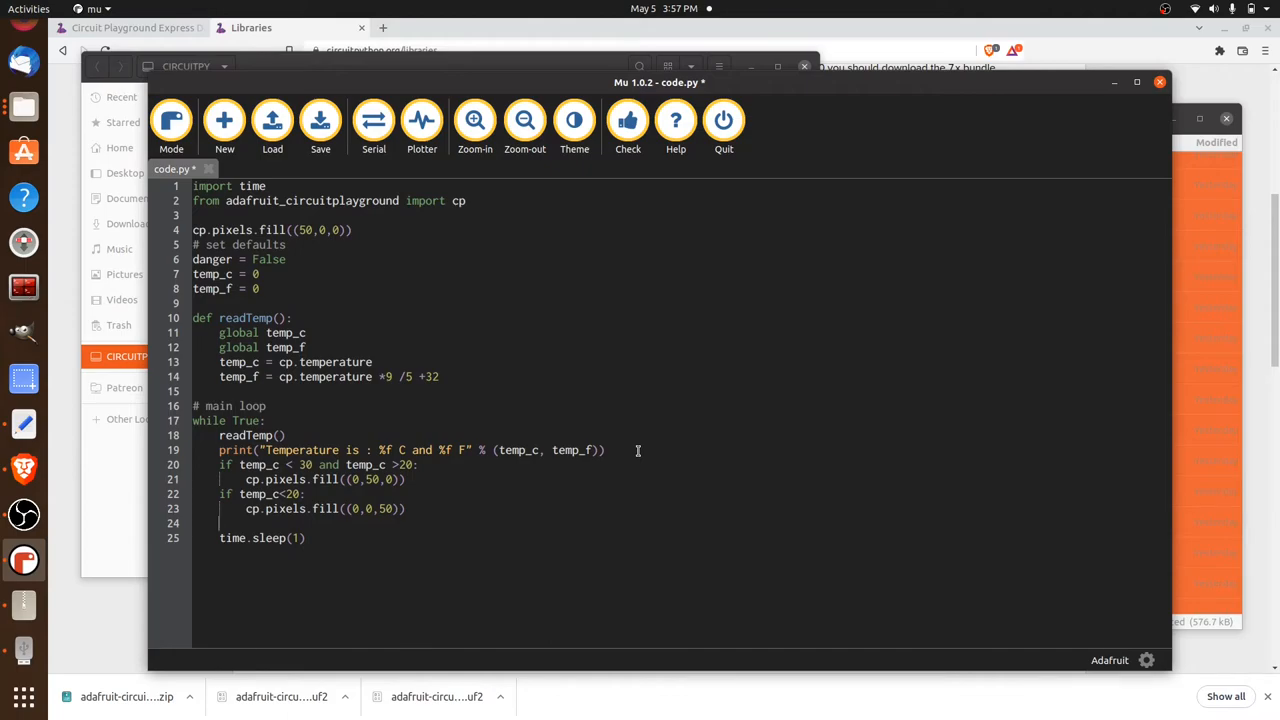
Add a third condition 'if temp_c > 30:' in the loop.
{"action": "type", "text": "if"}
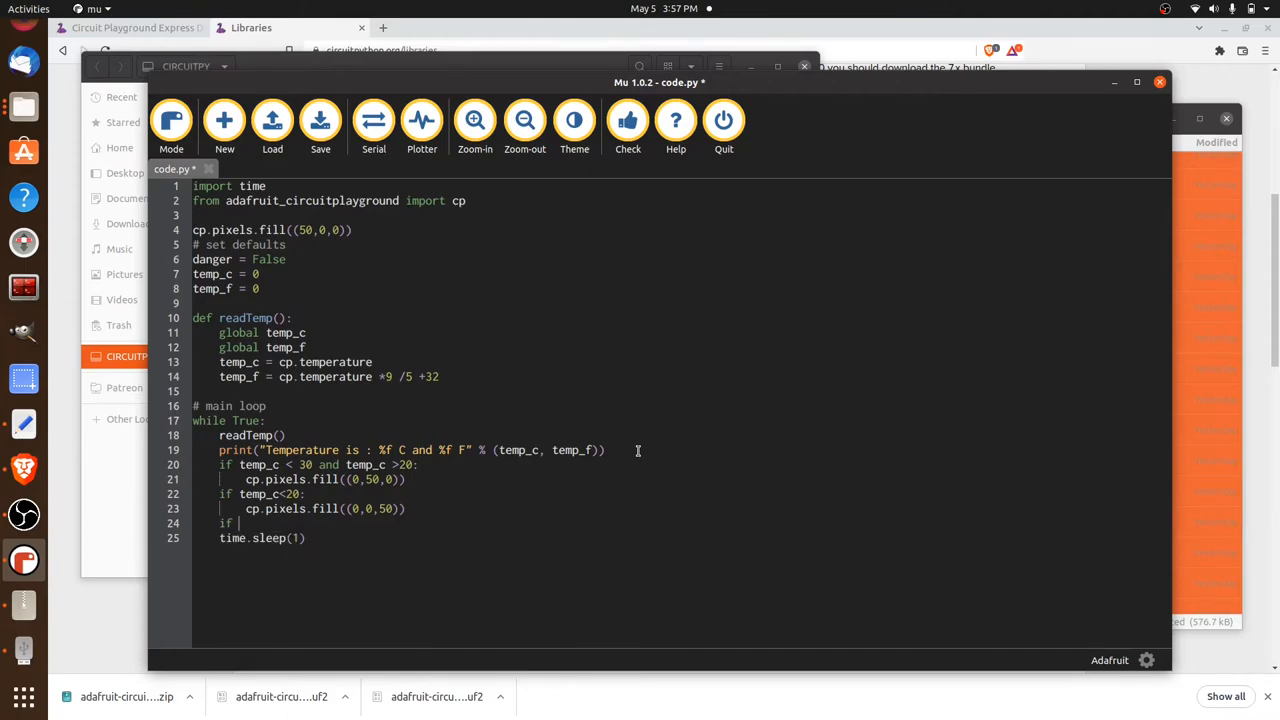
{"action": "type", "text": "temp_c"}
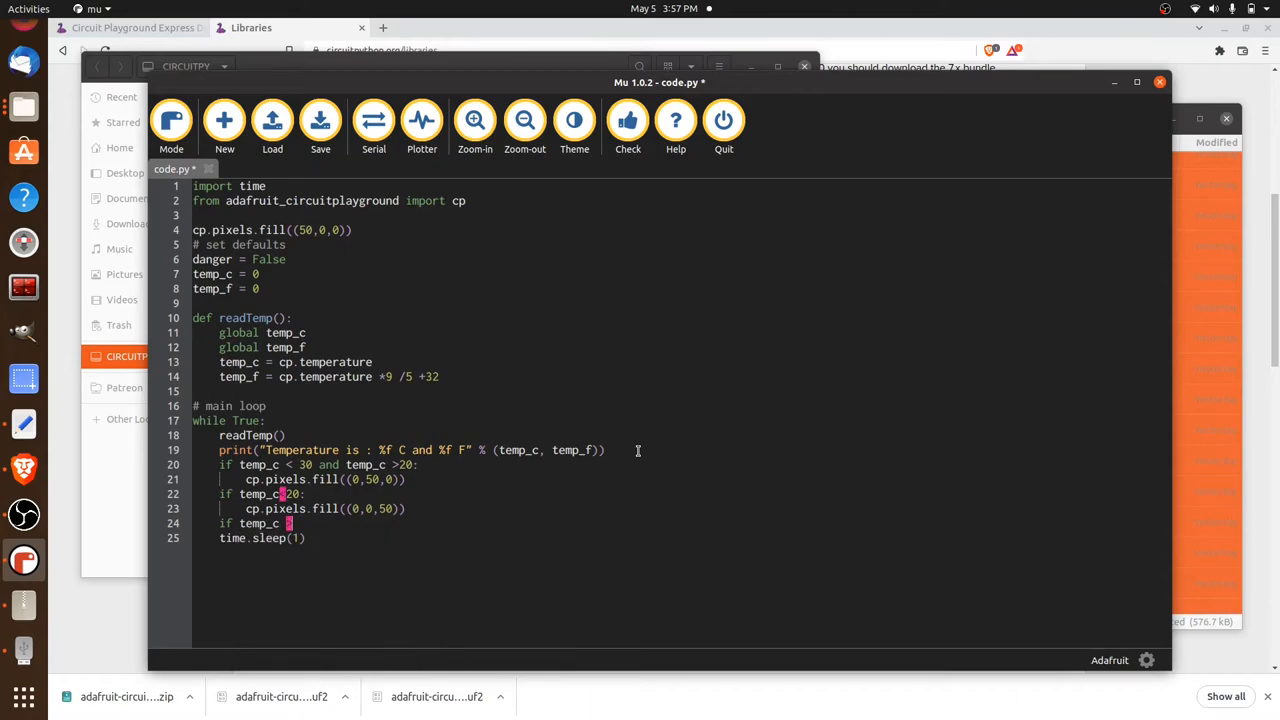
{"action": "type", "text": "> 30"}
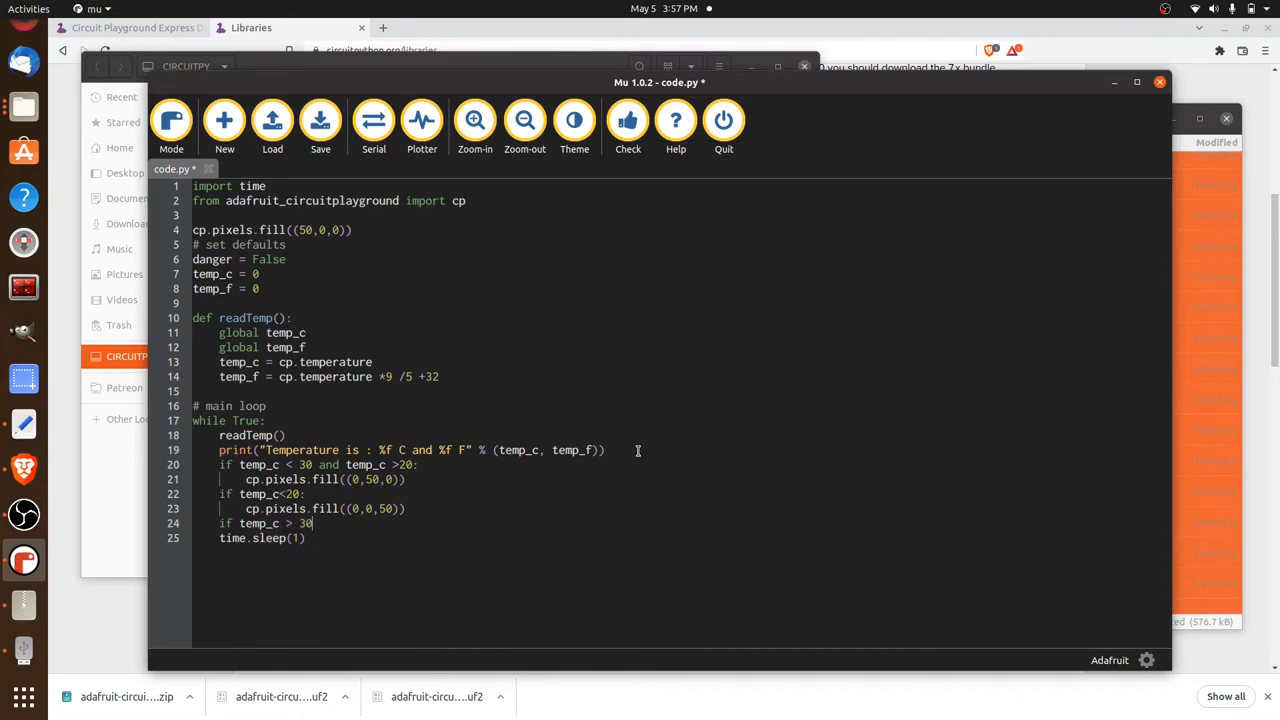
{"action": "key", "text": "Return"}
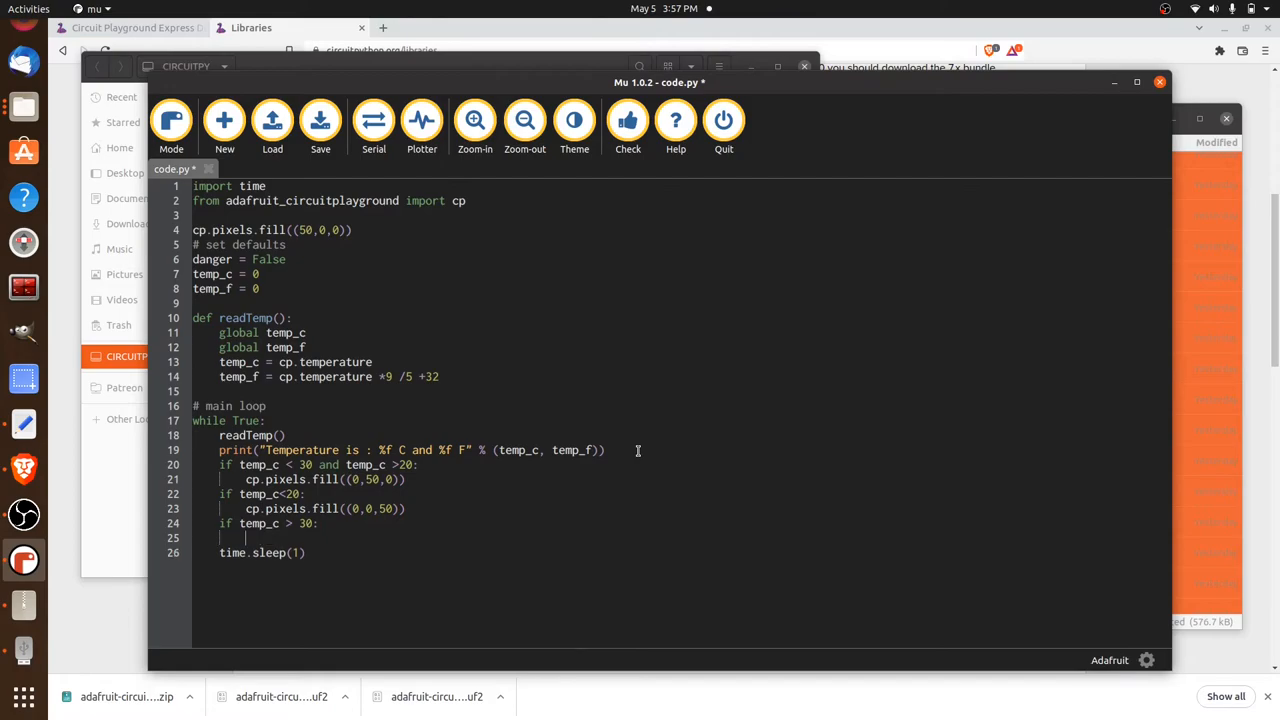
Fill the pixels red with cp.pixels.fill((50,0,0)) under the above-30 condition.
{"action": "type", "text": "cp."}
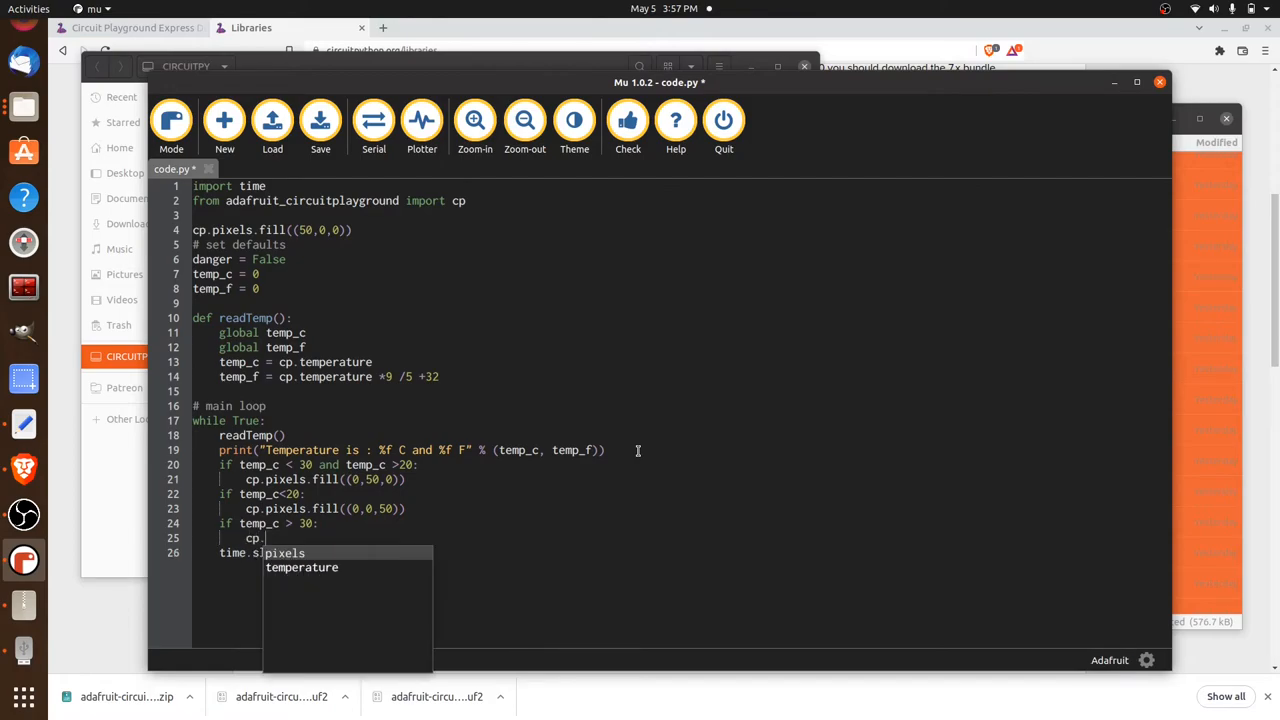
{"action": "type", "text": "pixels"}
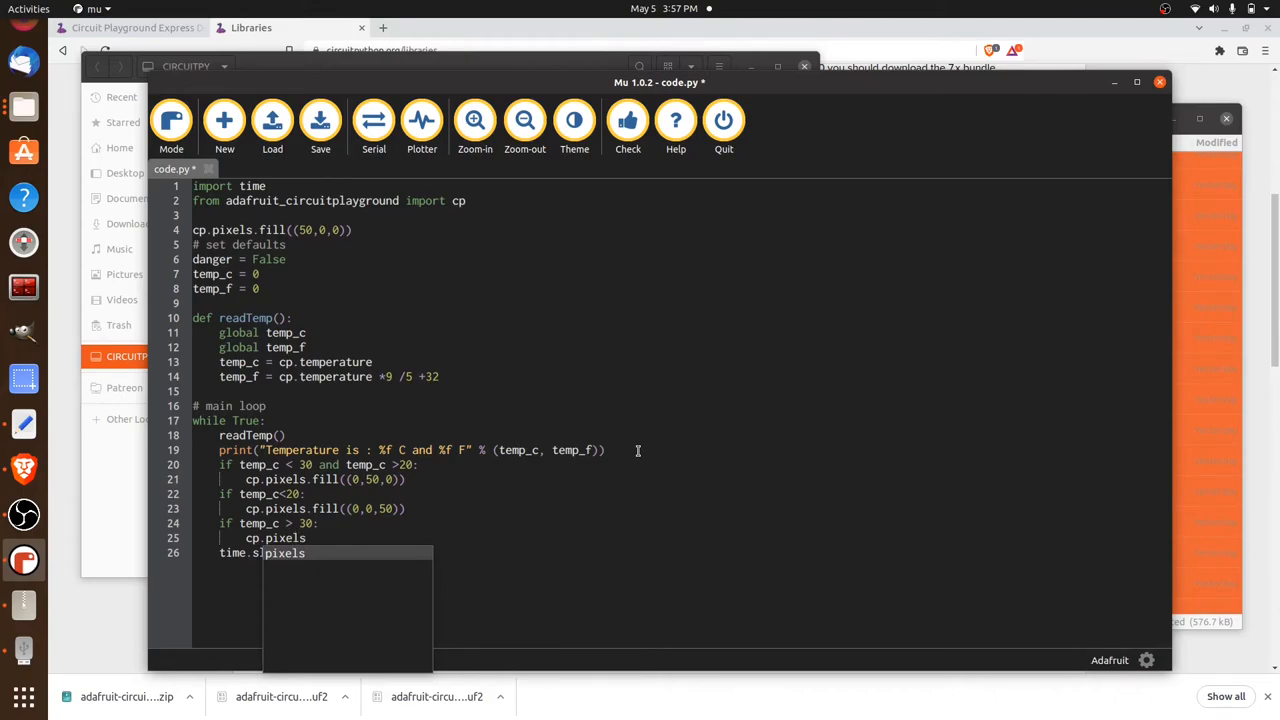
{"action": "type", "text": "fill"}
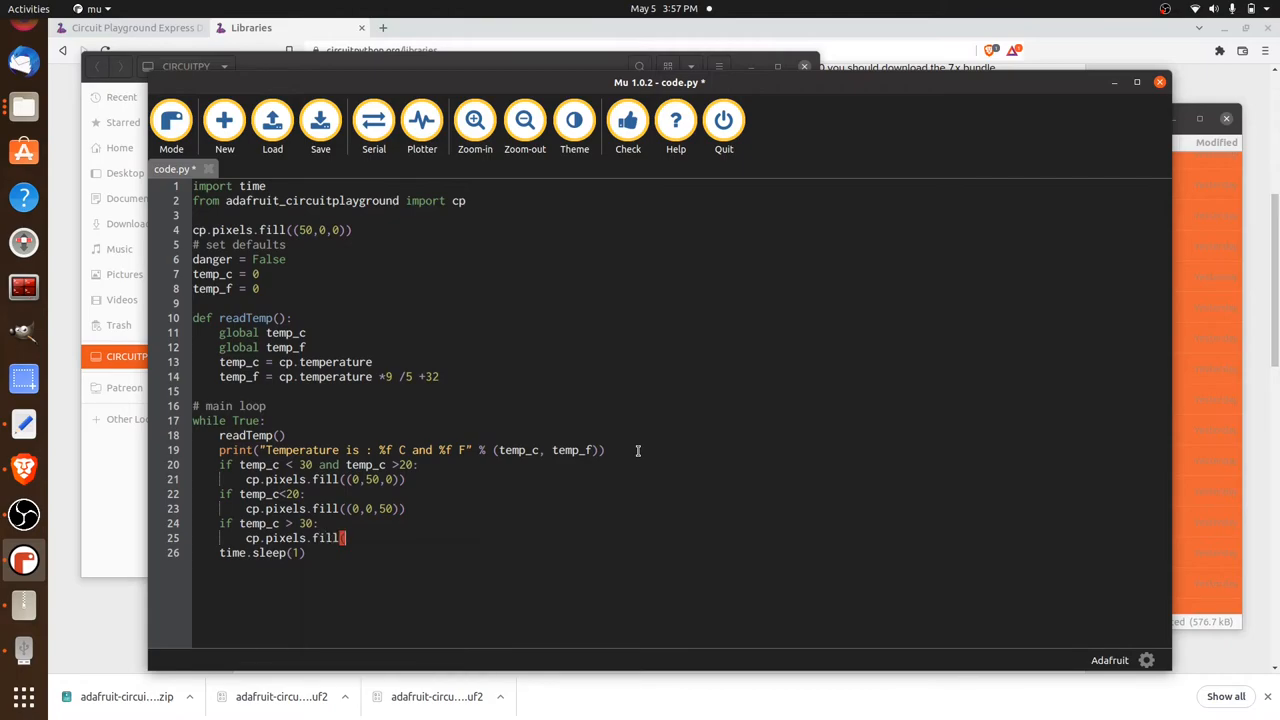
{"action": "type", "text": "(5"}
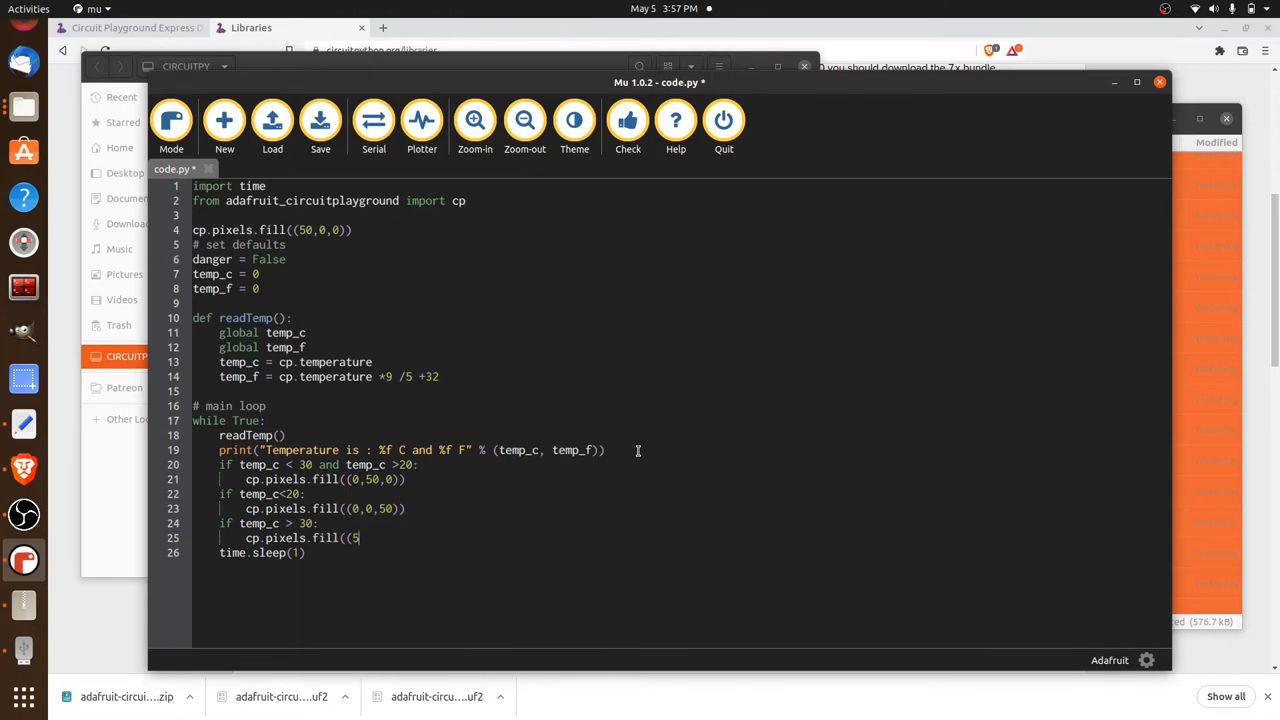
{"action": "type", "text": "0,"}
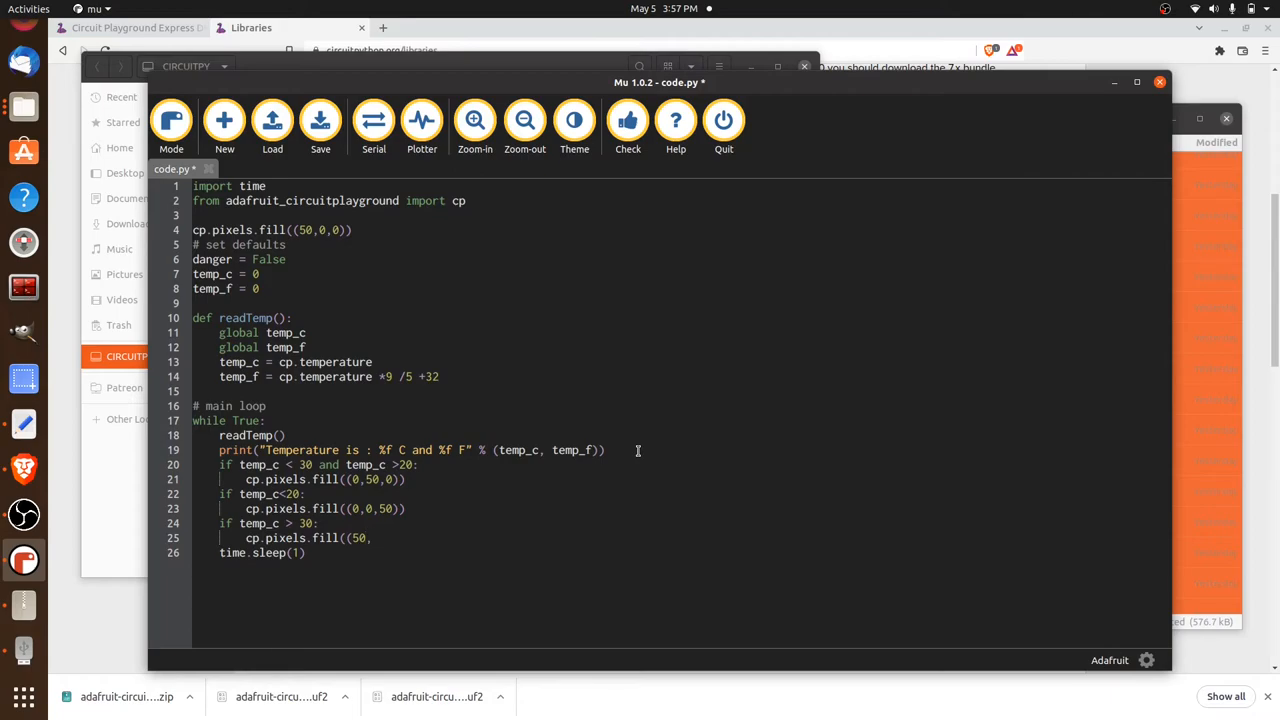
{"action": "type", "text": "0,0"}
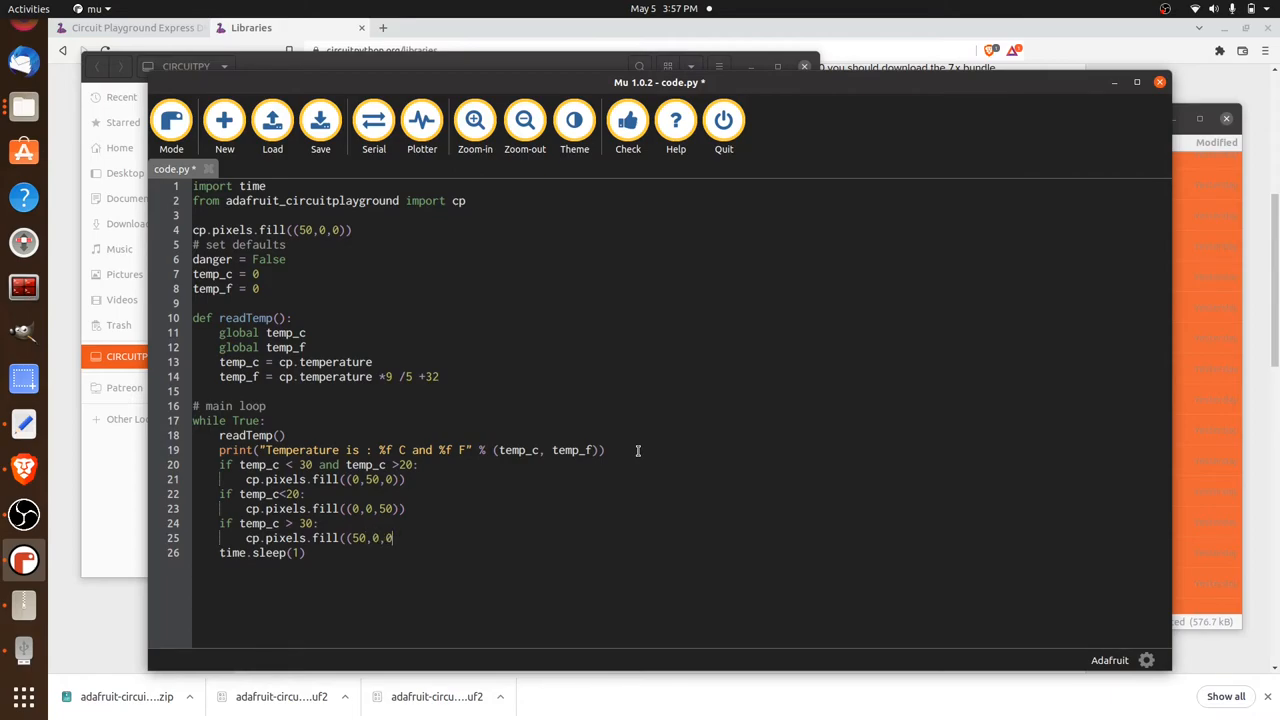
{"action": "type", "text": "0))"}
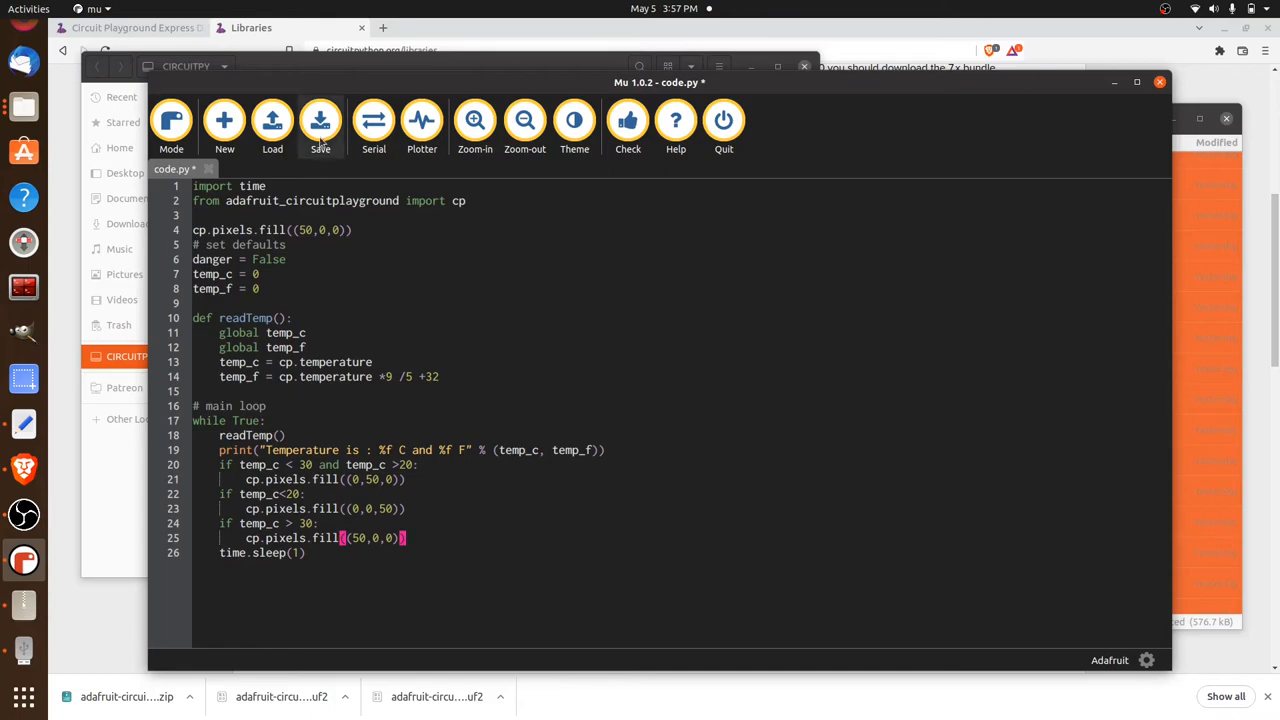
Save code.py with the red over-30 fill to the CIRCUITPY board.
{"action": "left_click", "coordinate": [320, 124]}
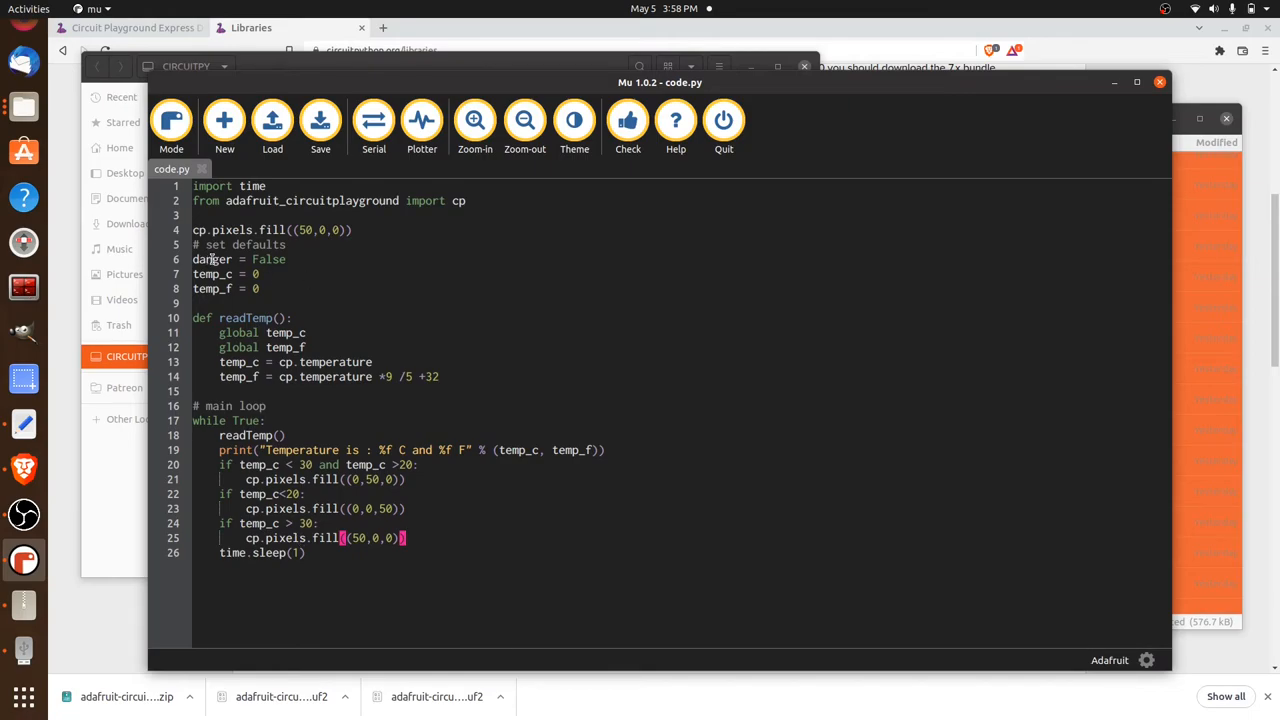
Add 'danger = True' as the first line inside the 'if temp_c > 30:' branch.
{"action": "double_click", "coordinate": [212, 260]}
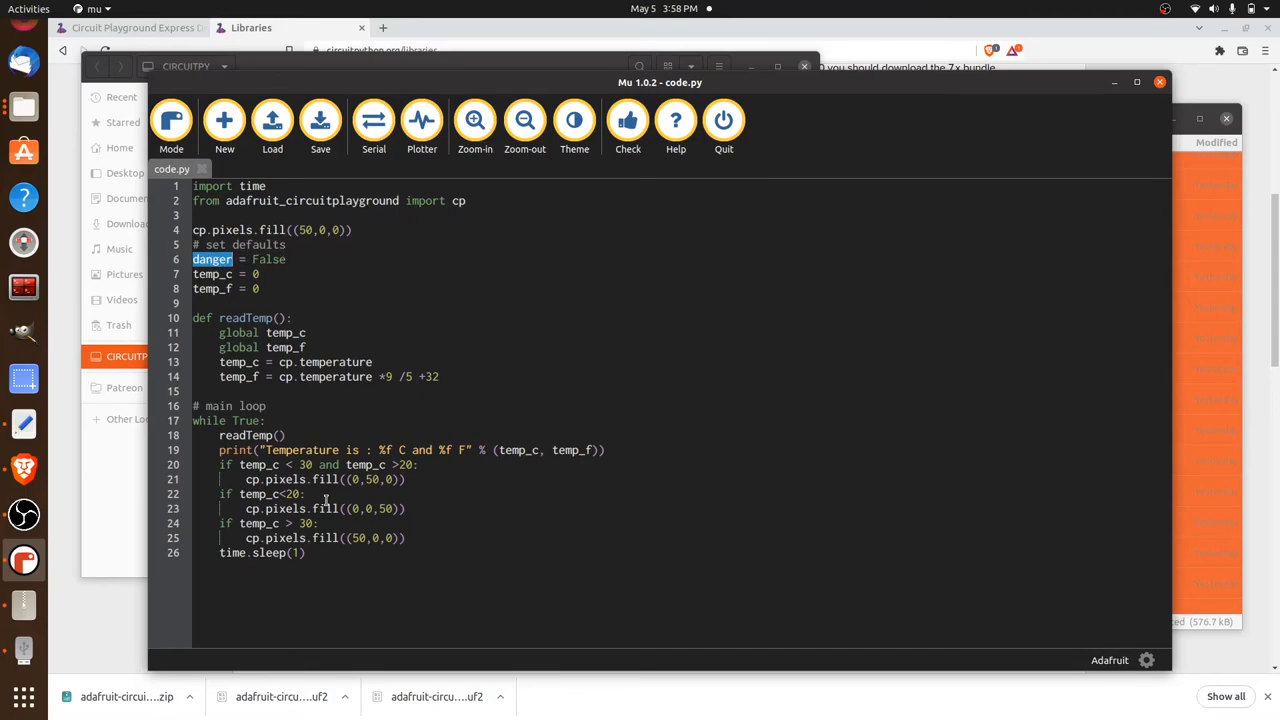
{"action": "left_click", "coordinate": [320, 524]}
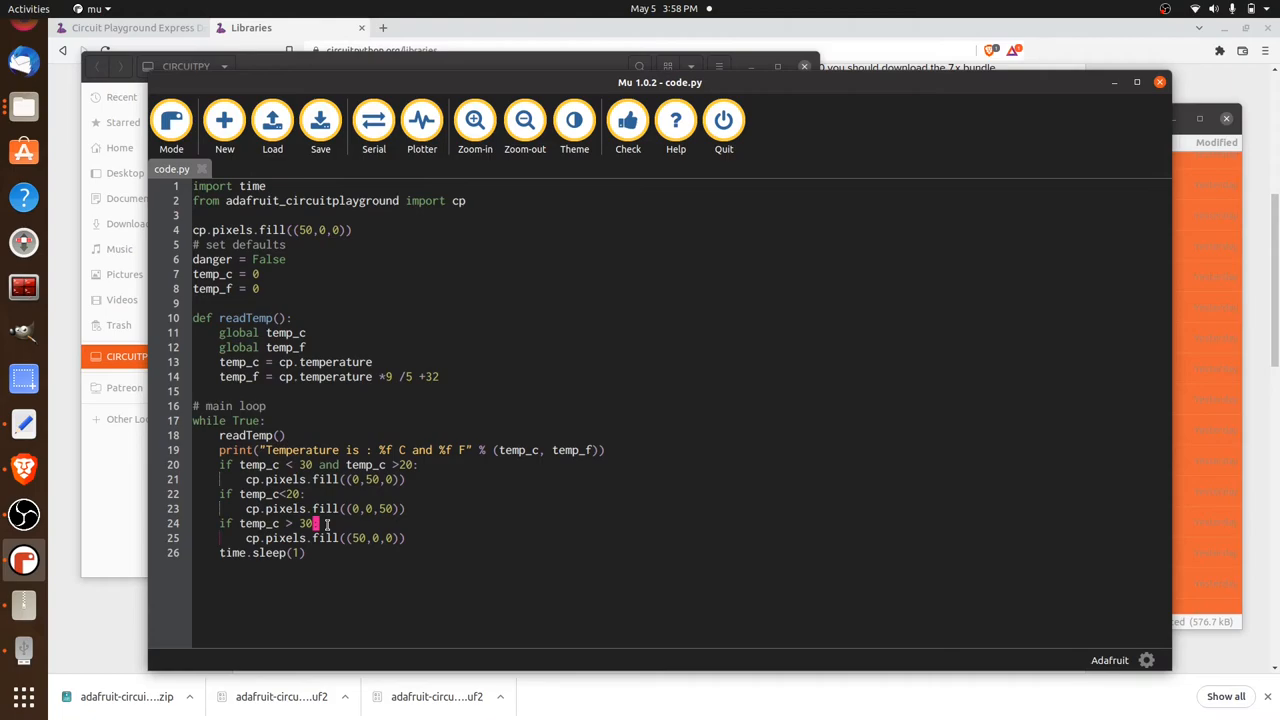
{"action": "key", "text": "Return"}
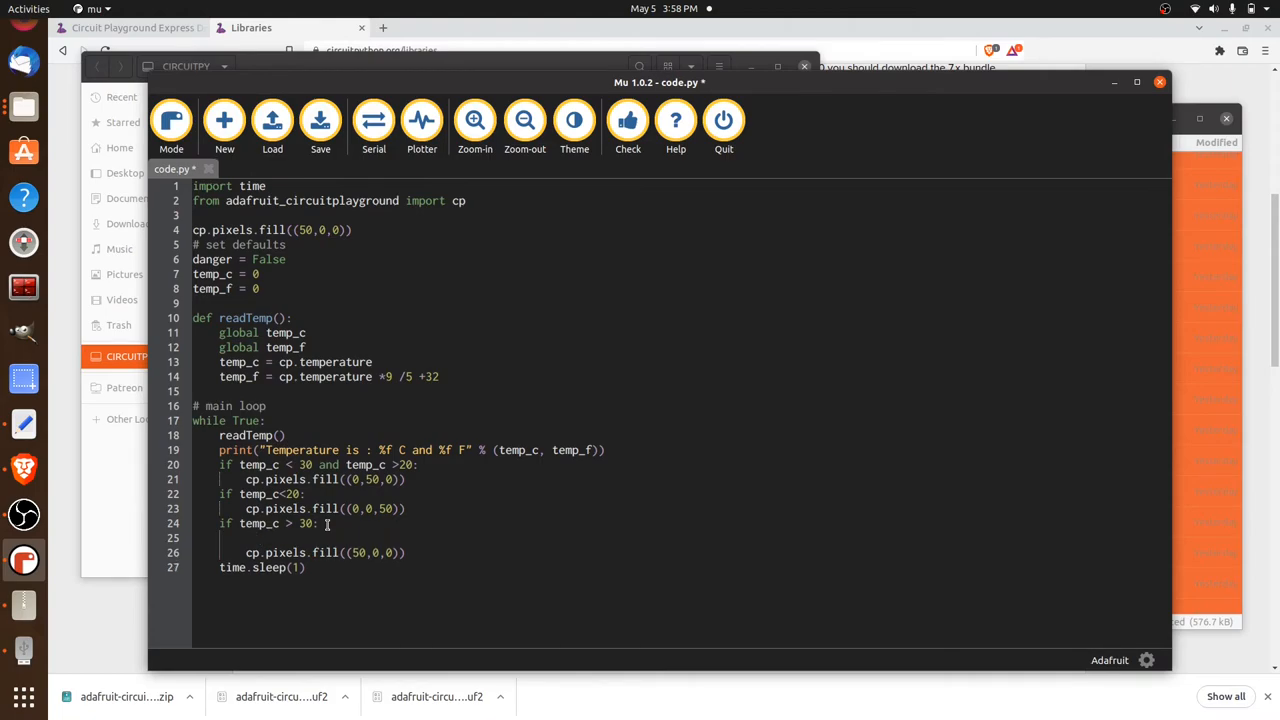
{"action": "type", "text": "danger"}
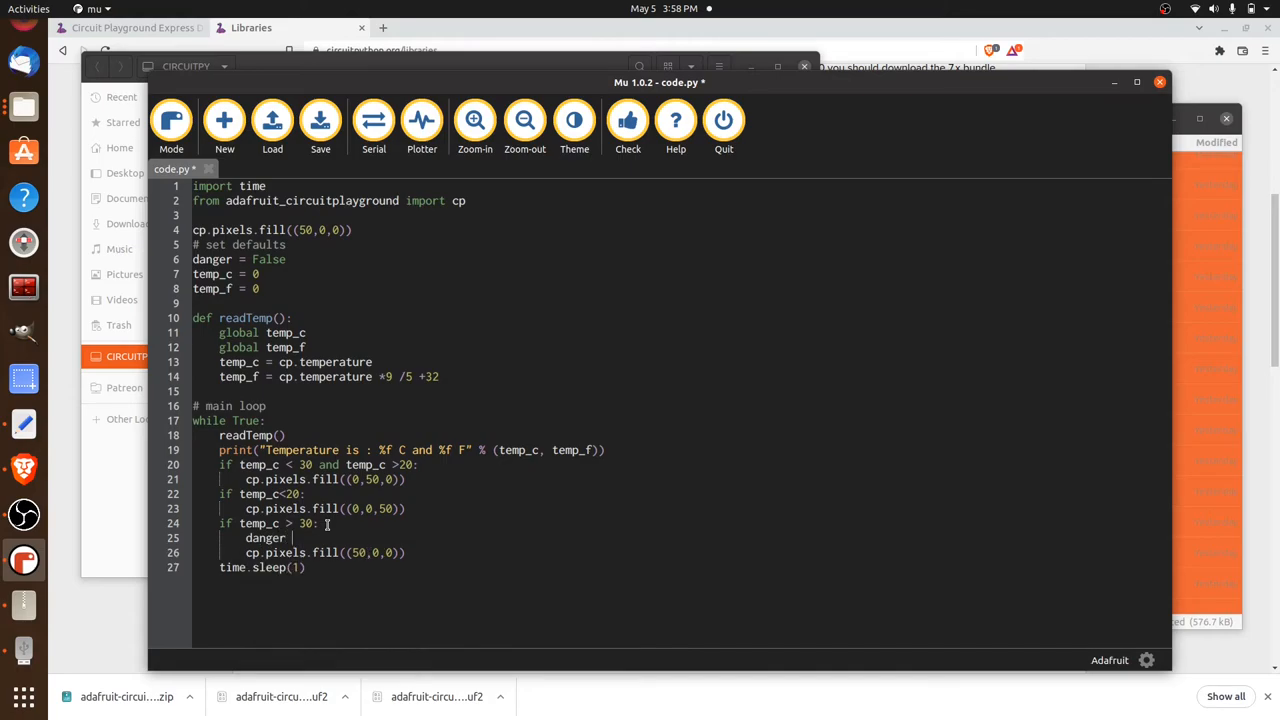
{"action": "type", "text": "= T"}
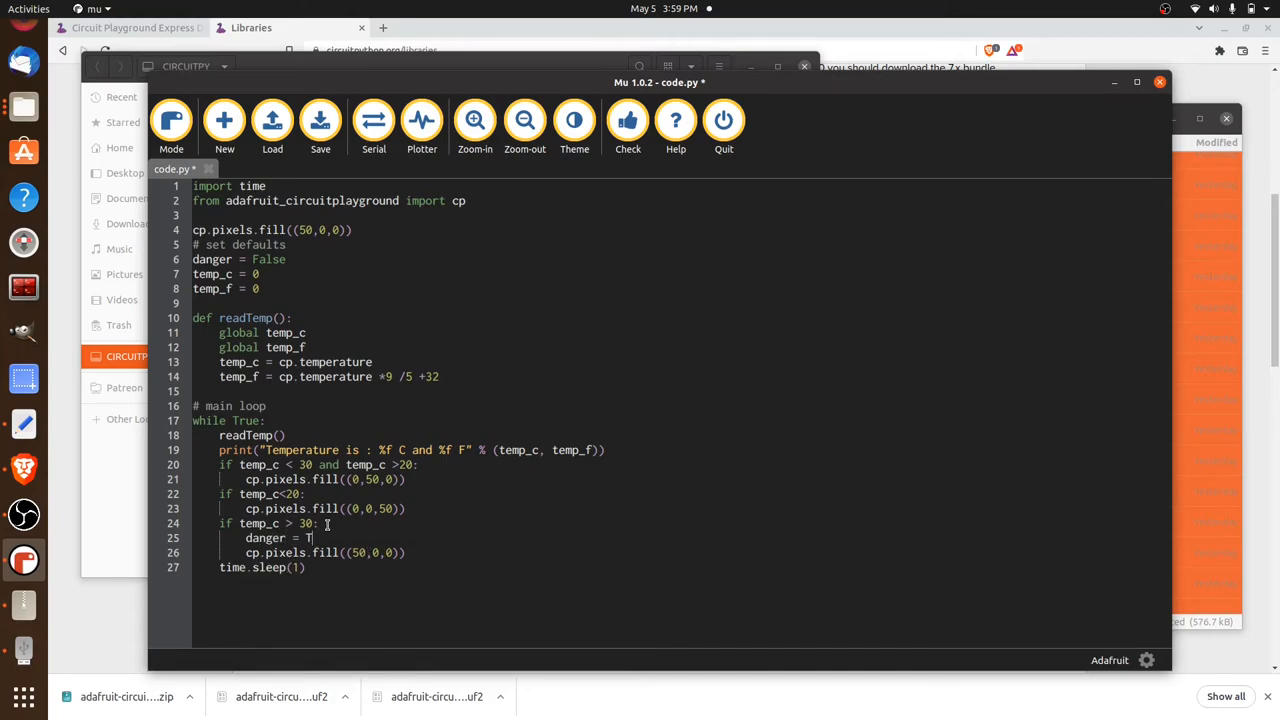
{"action": "type", "text": "True"}
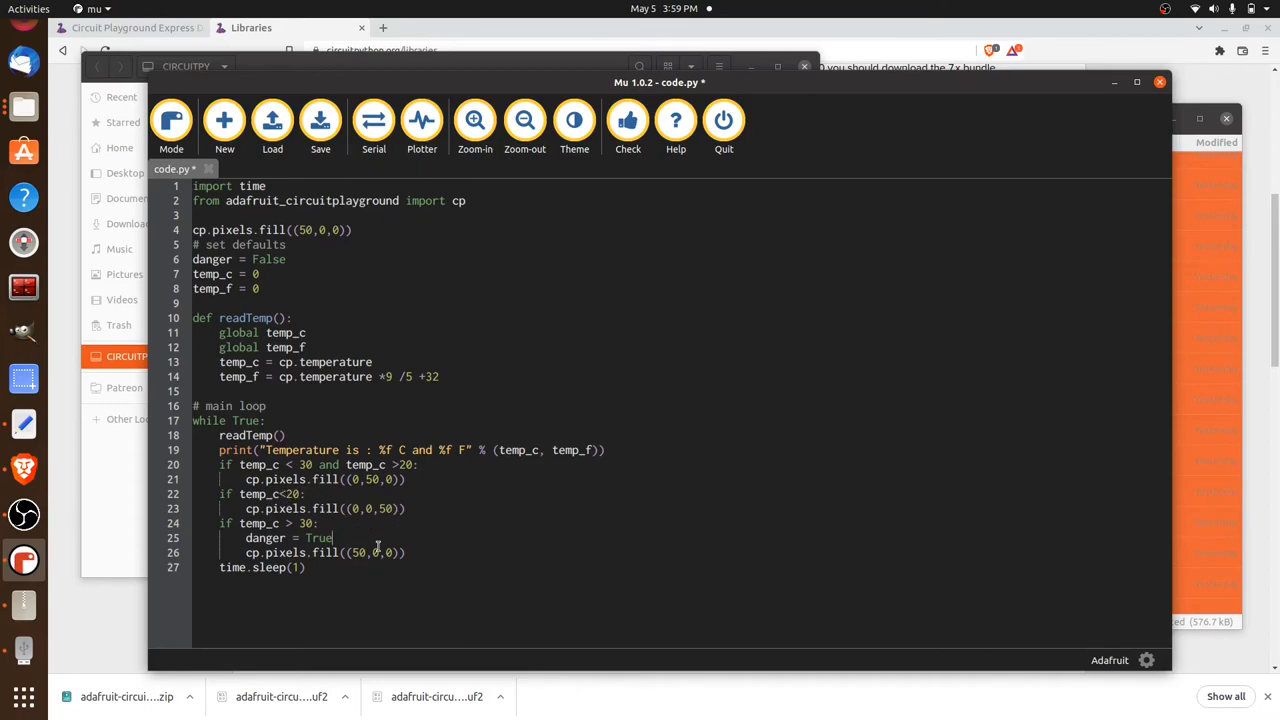
{"action": "left_click_drag", "start_coordinate": [378, 552], "coordinate": [212, 524]}
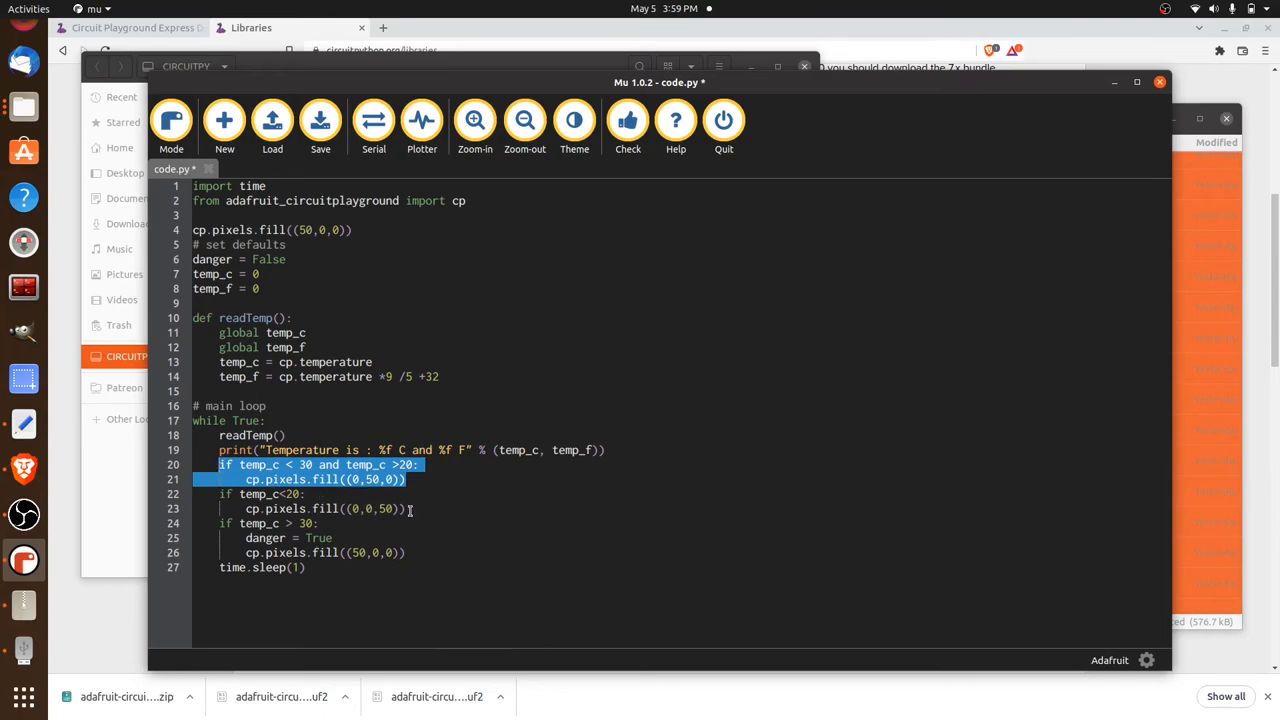
Extend the temp_c < 30 green condition with 'and danger == False'.
{"action": "left_click", "coordinate": [404, 508]}
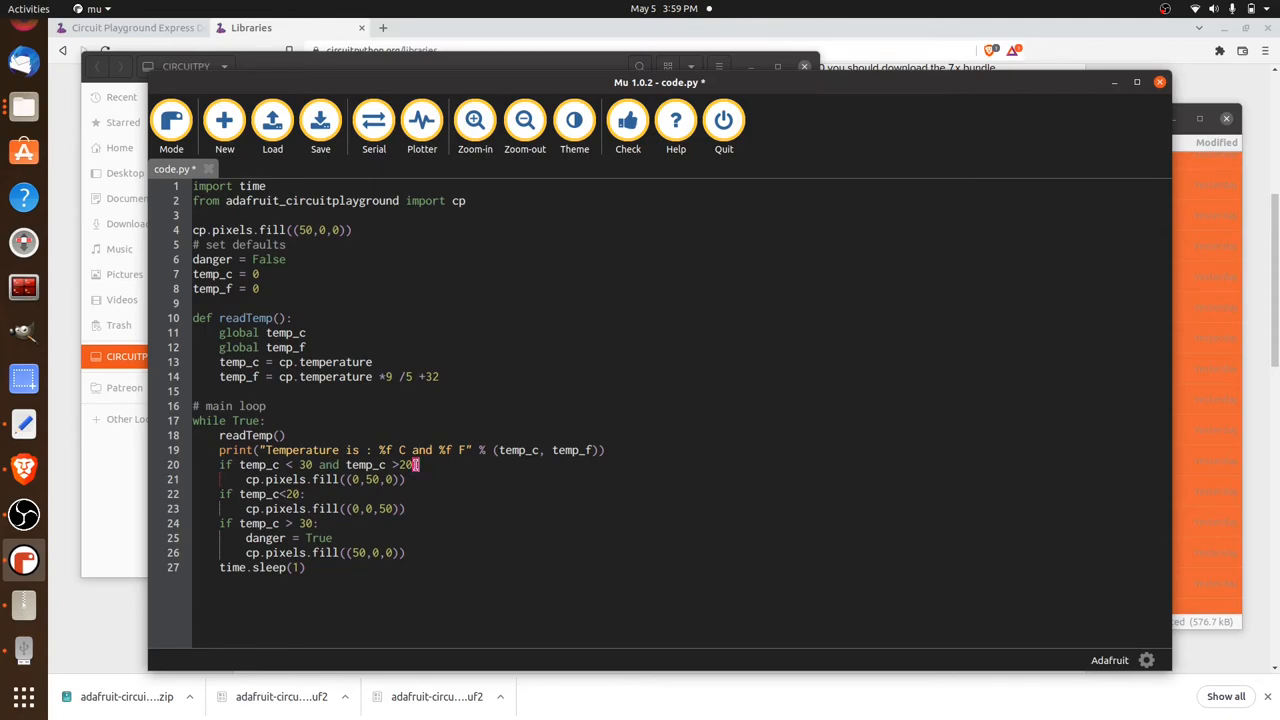
{"action": "mouse_move", "coordinate": [480, 470]}
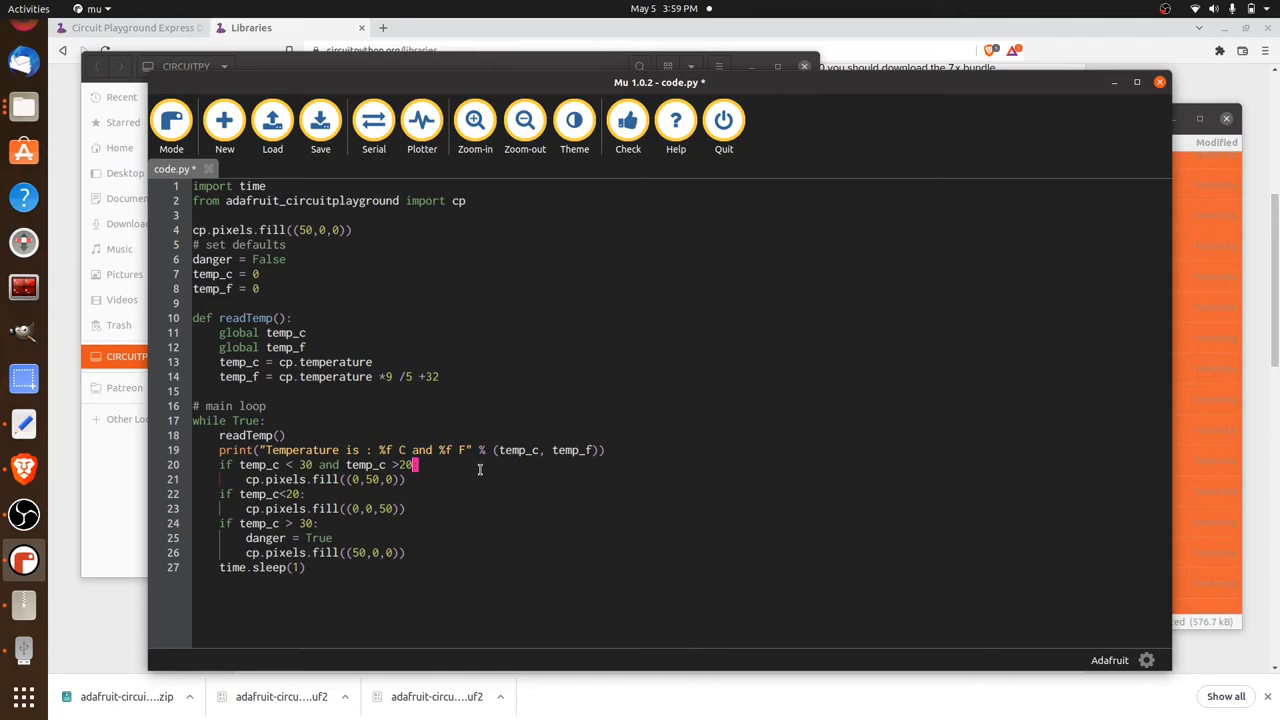
{"action": "type", "text": "a"}
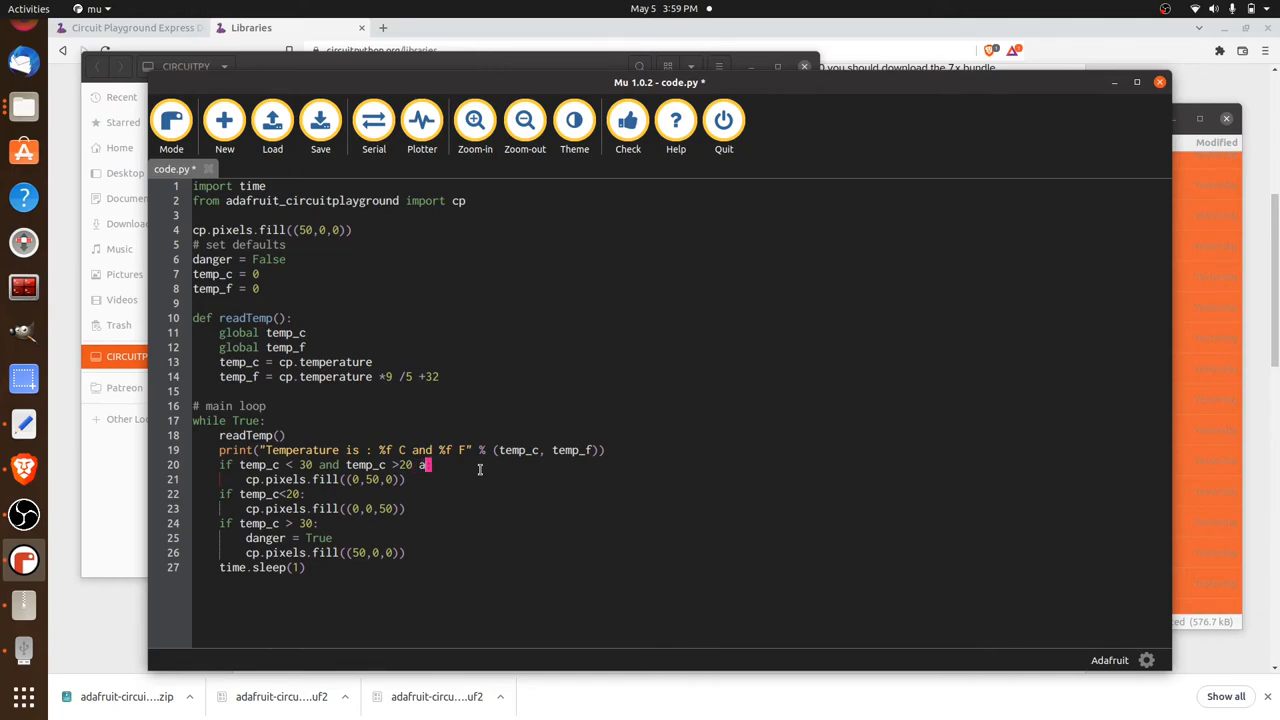
{"action": "type", "text": "nd d"}
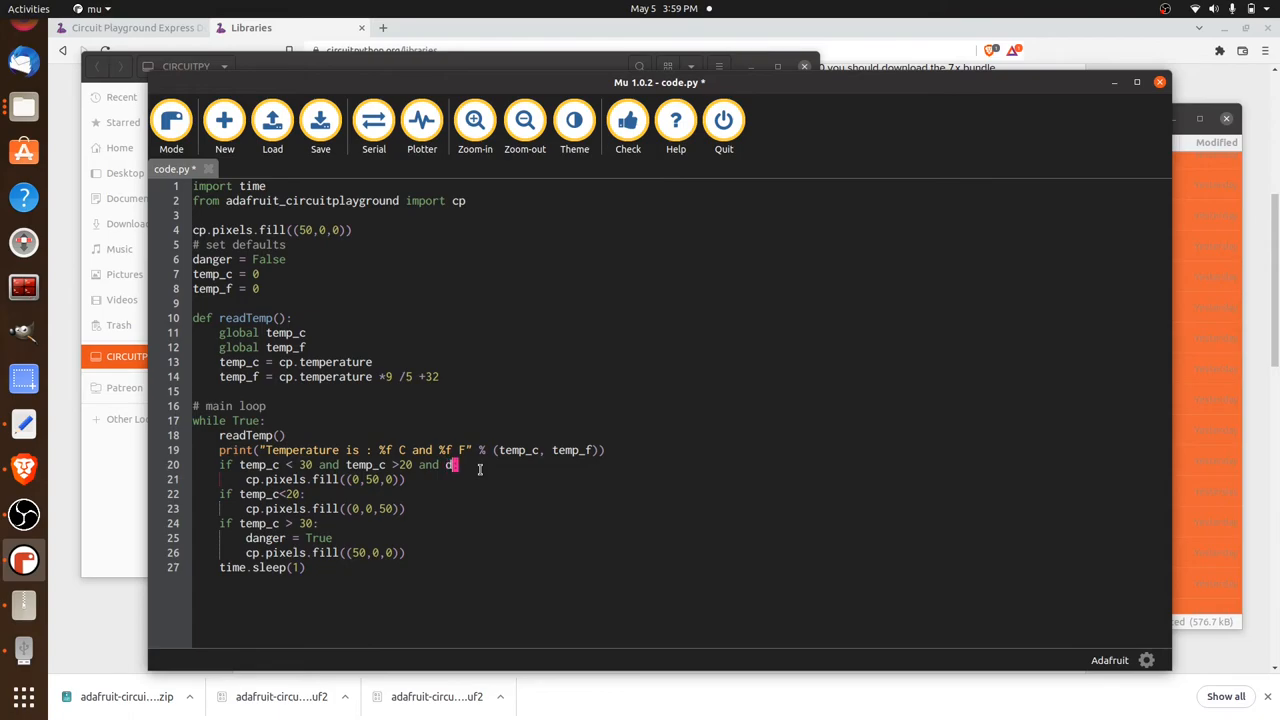
{"action": "type", "text": "anger"}
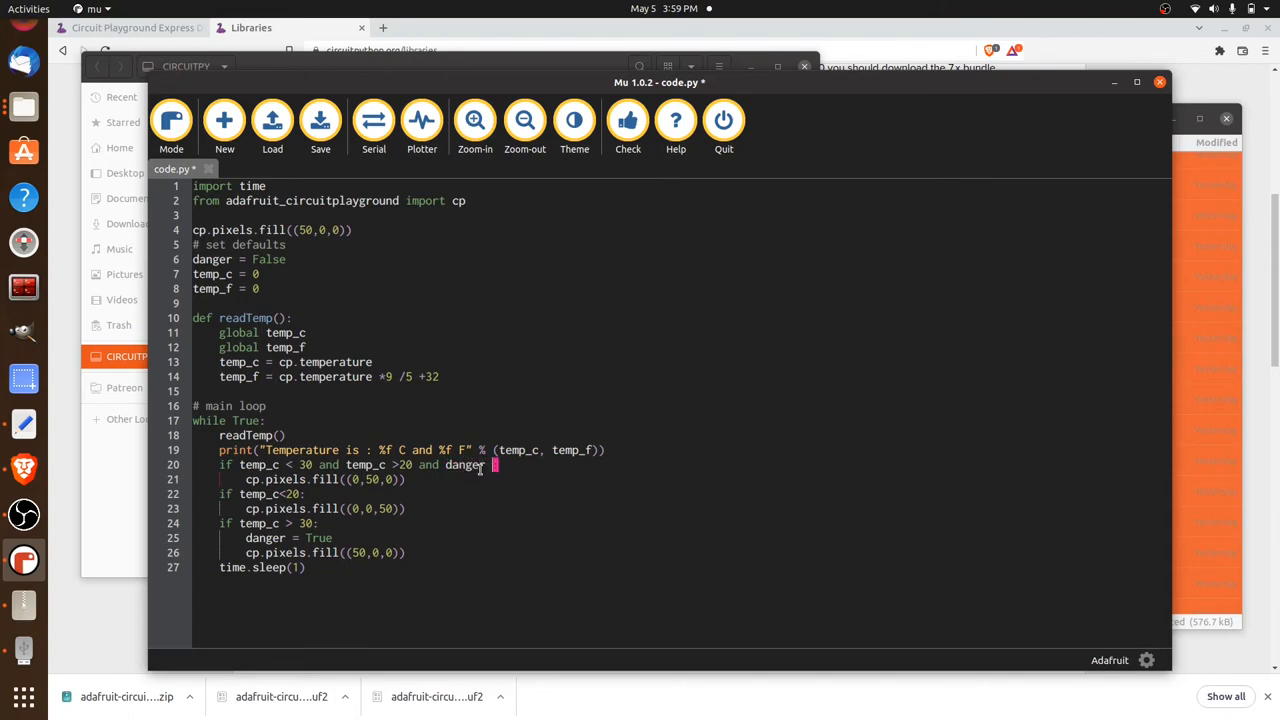
{"action": "type", "text": "--"}
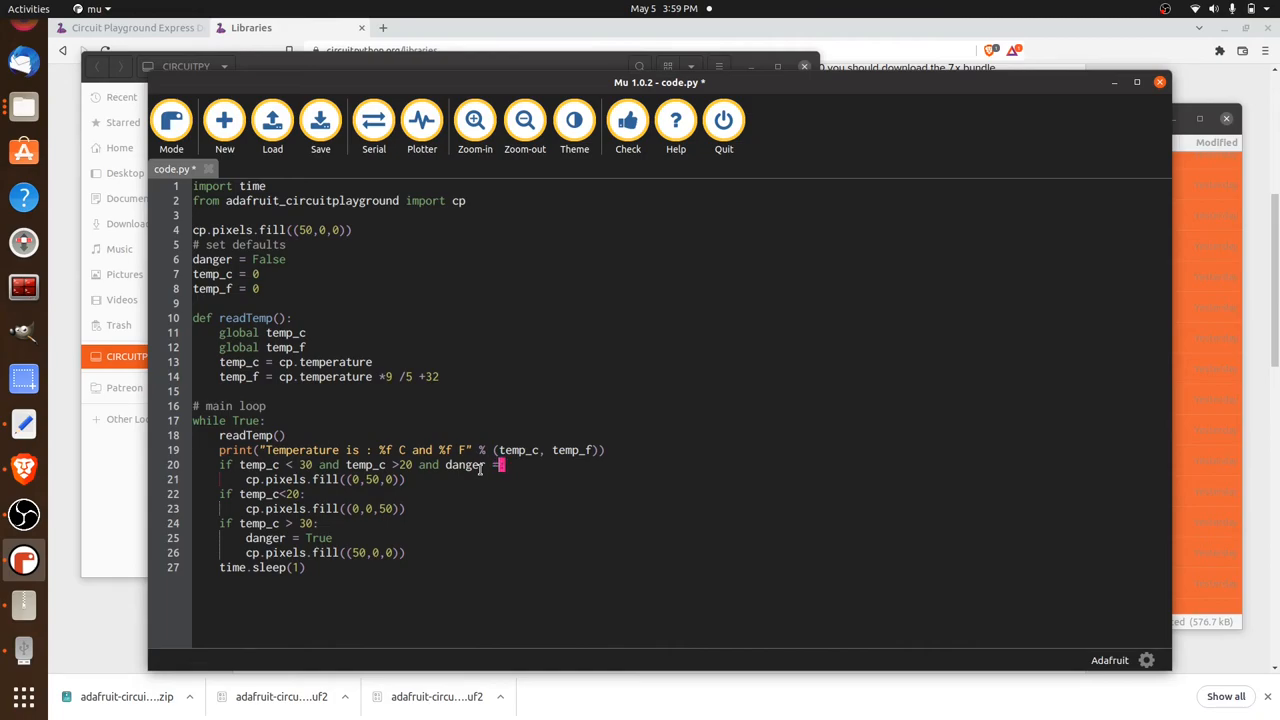
{"action": "type", "text": "= False:"}
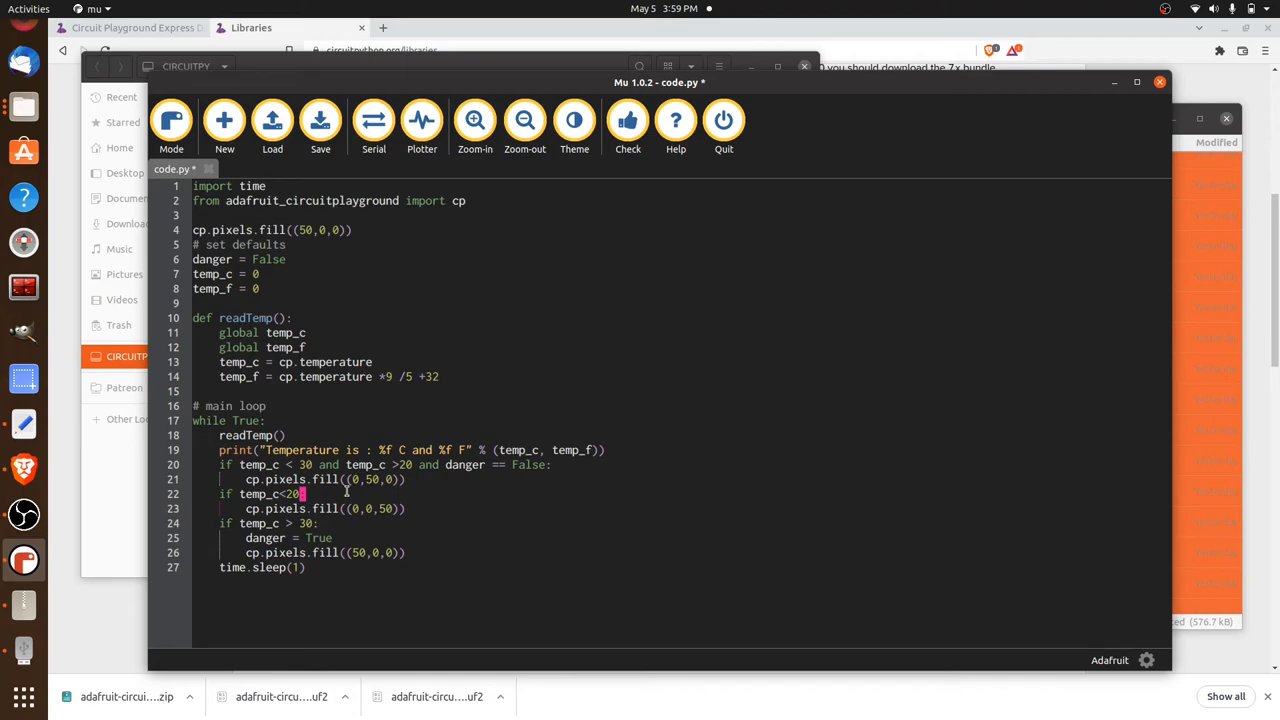
Extend the temp_c < 20 blue condition with 'and danger == False'.
{"action": "type", "text": "and"}
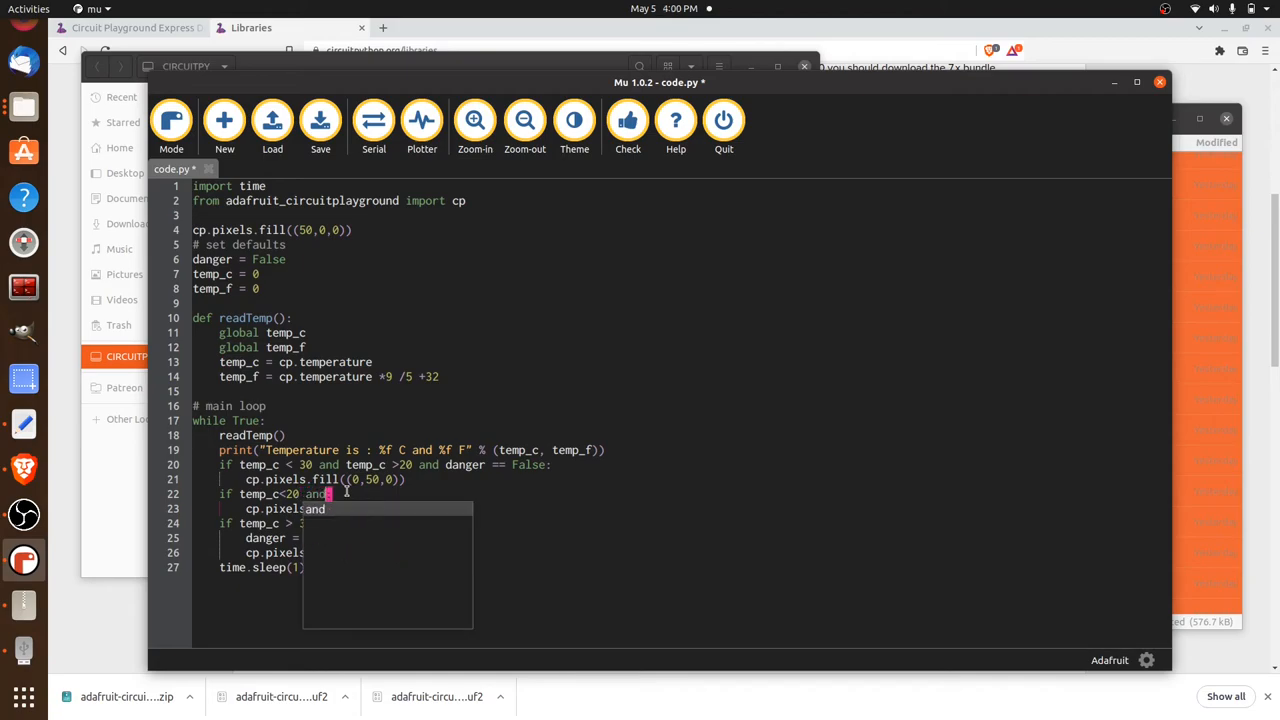
{"action": "type", "text": "danger =="}
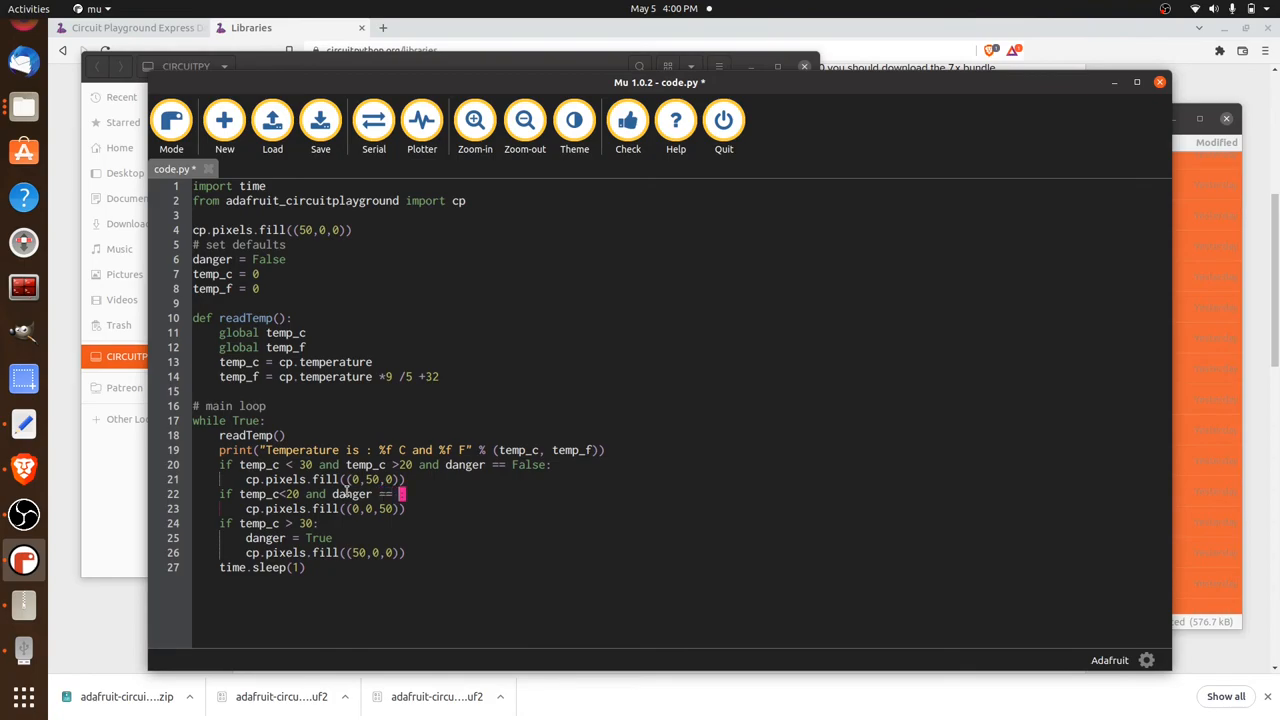
{"action": "type", "text": "False"}
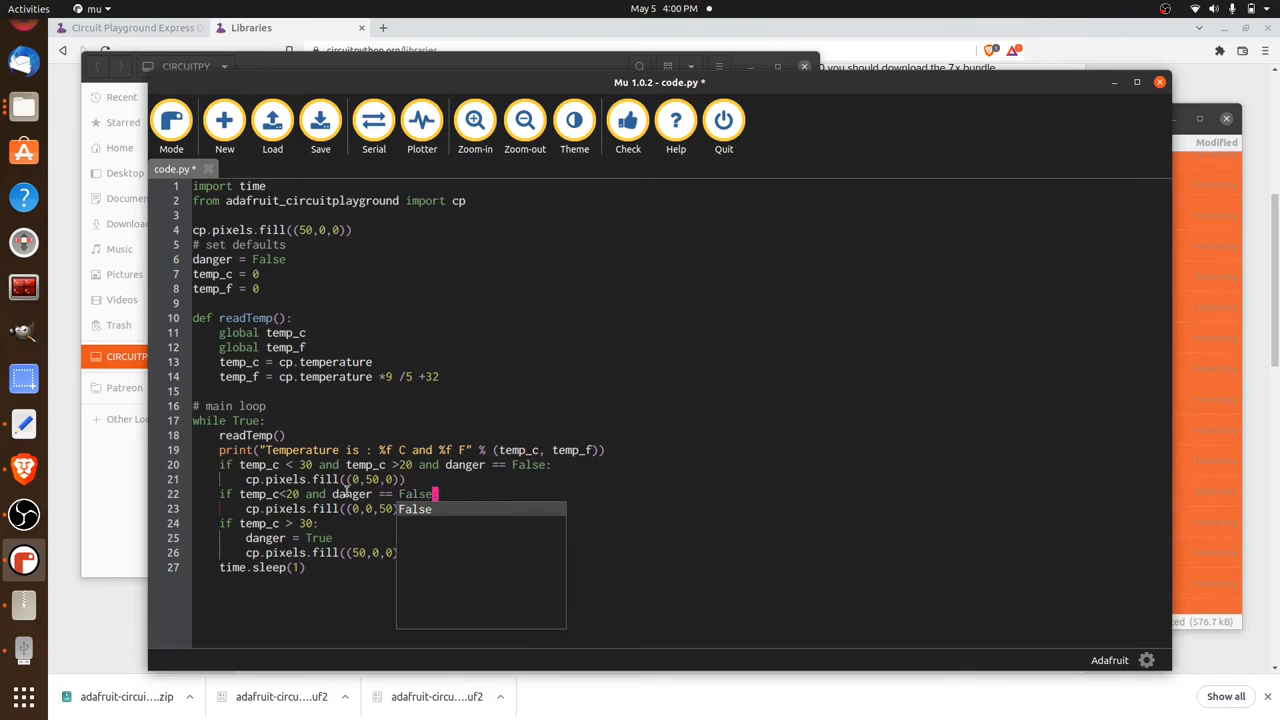
{"action": "left_click", "coordinate": [516, 512]}
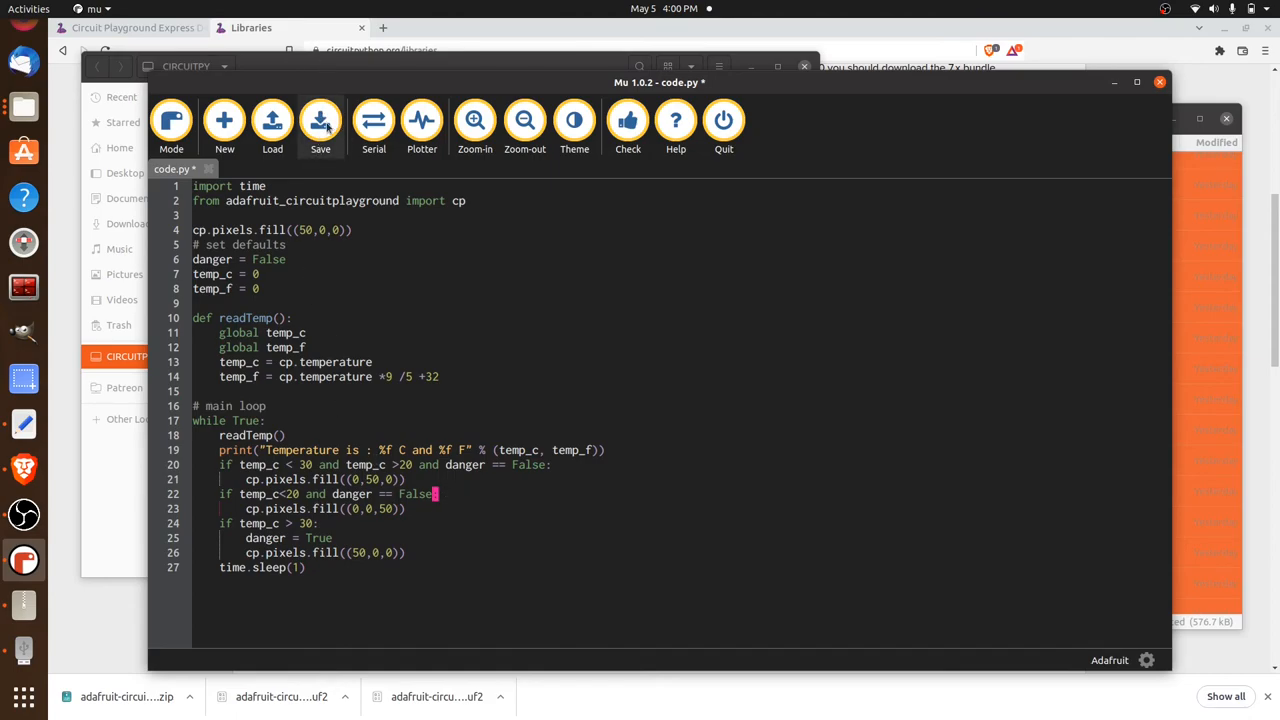
Save code.py and show the serial console with readings around 26.9 C / 80.4 F.
{"action": "left_click", "coordinate": [320, 122]}
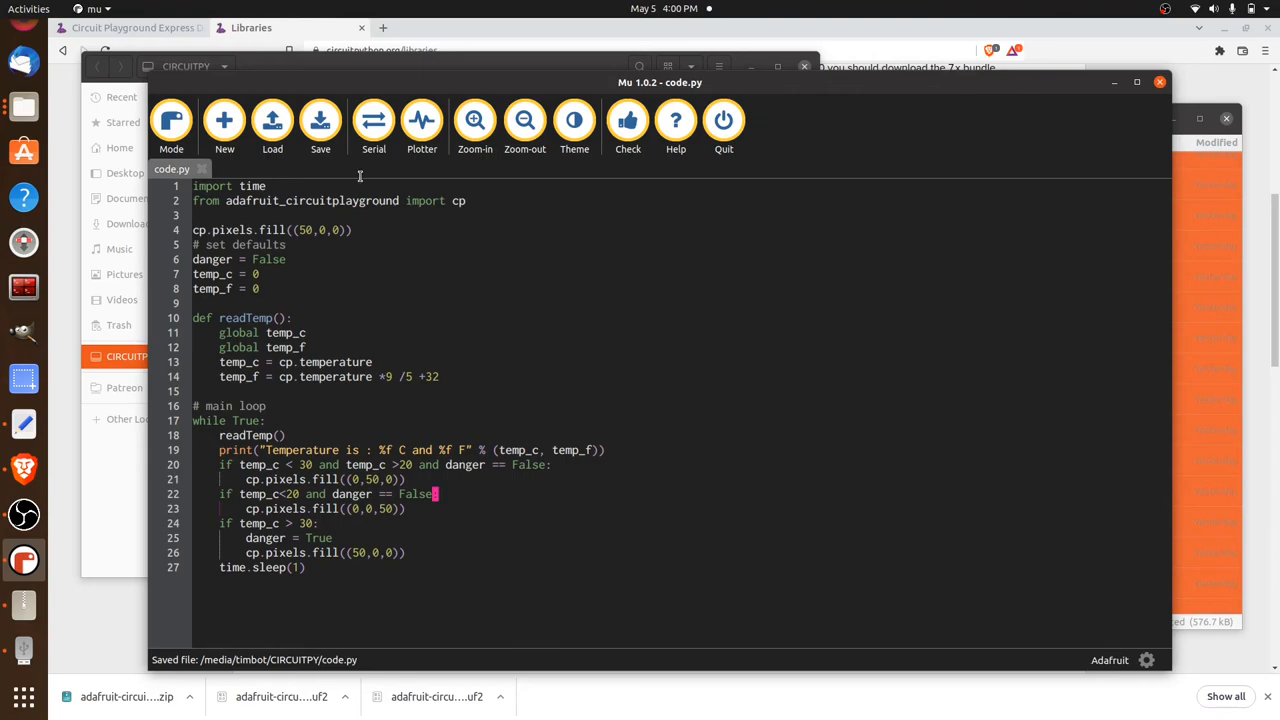
{"action": "left_click", "coordinate": [372, 120]}
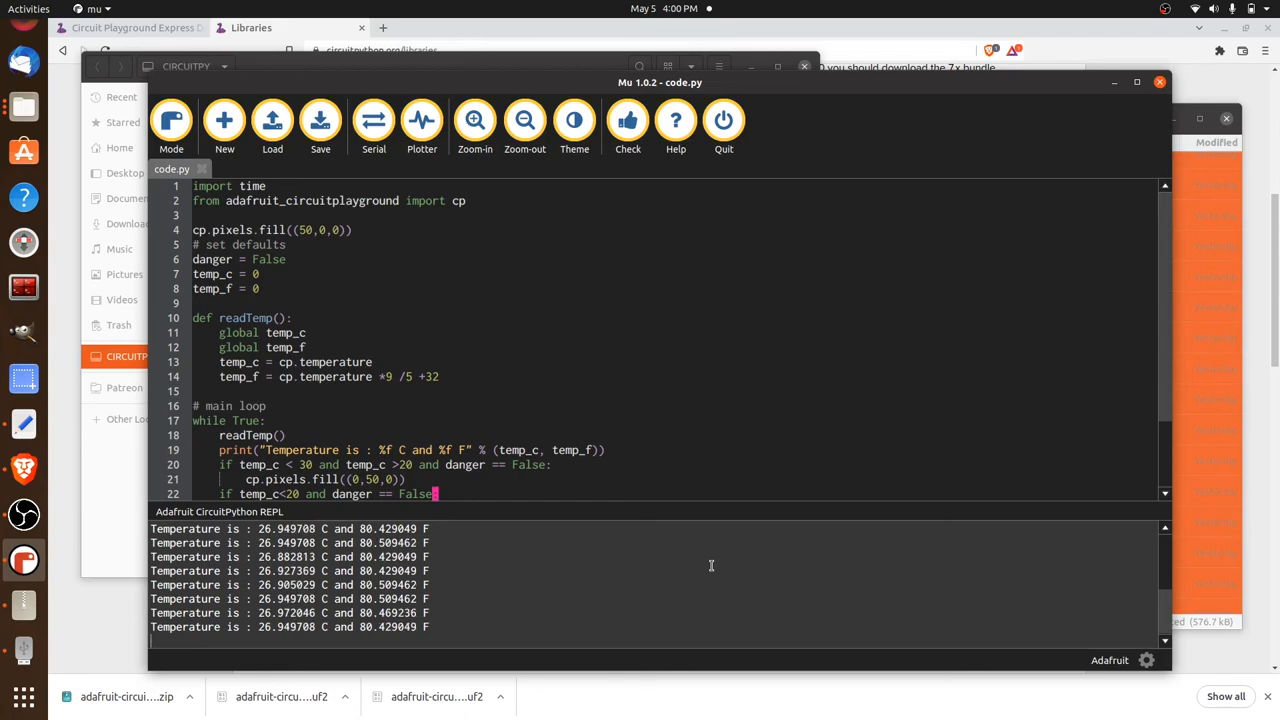
{"action": "scroll", "scroll_direction": "down", "scroll_amount": 3}
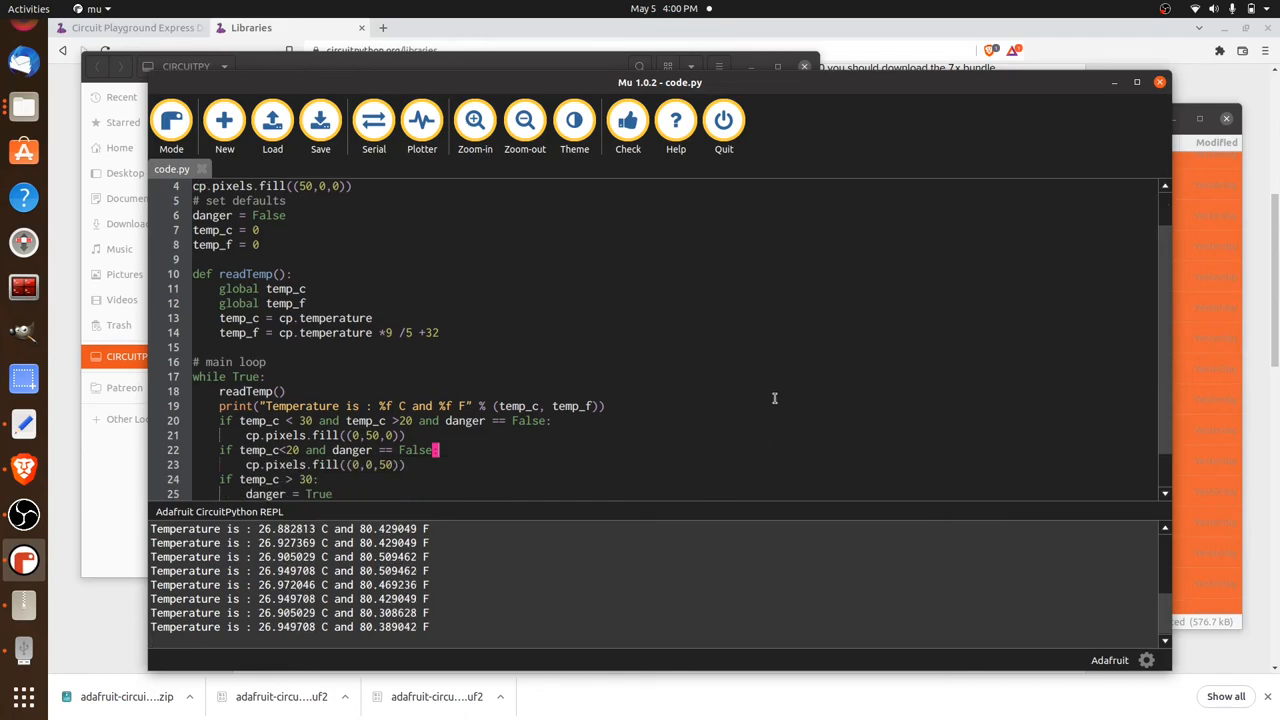
{"action": "scroll", "scroll_direction": "down", "scroll_amount": 3}
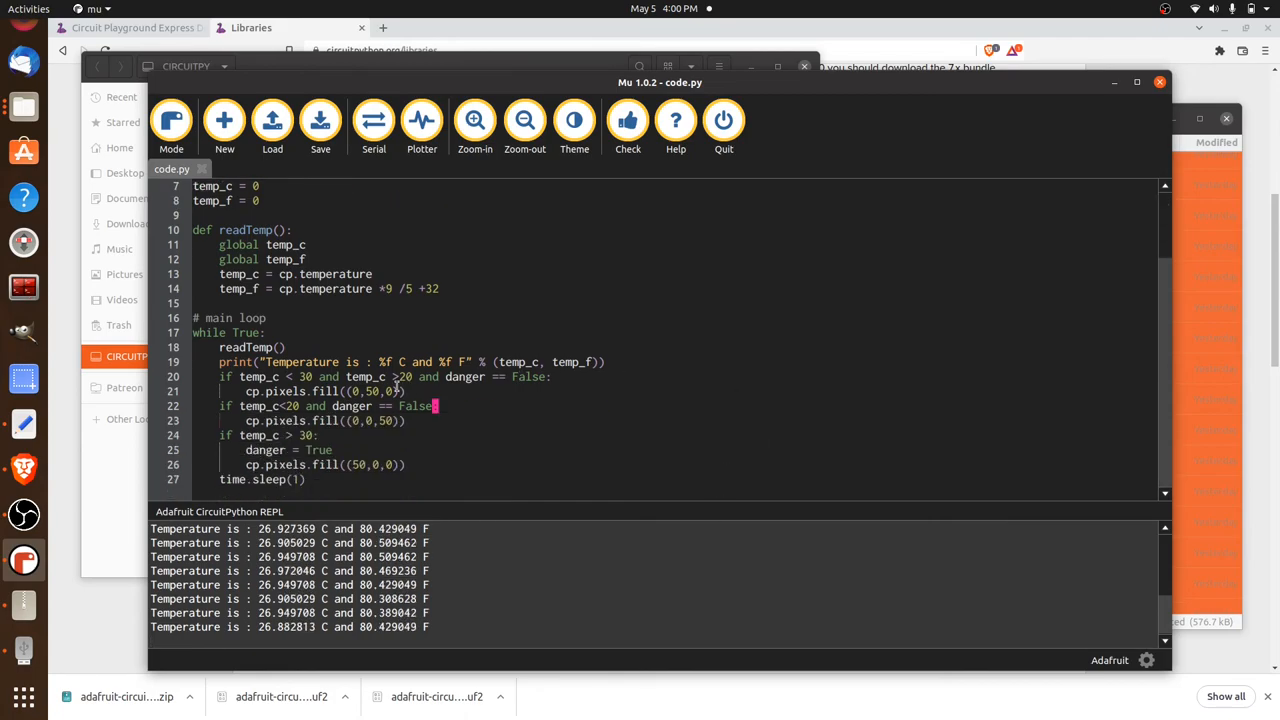